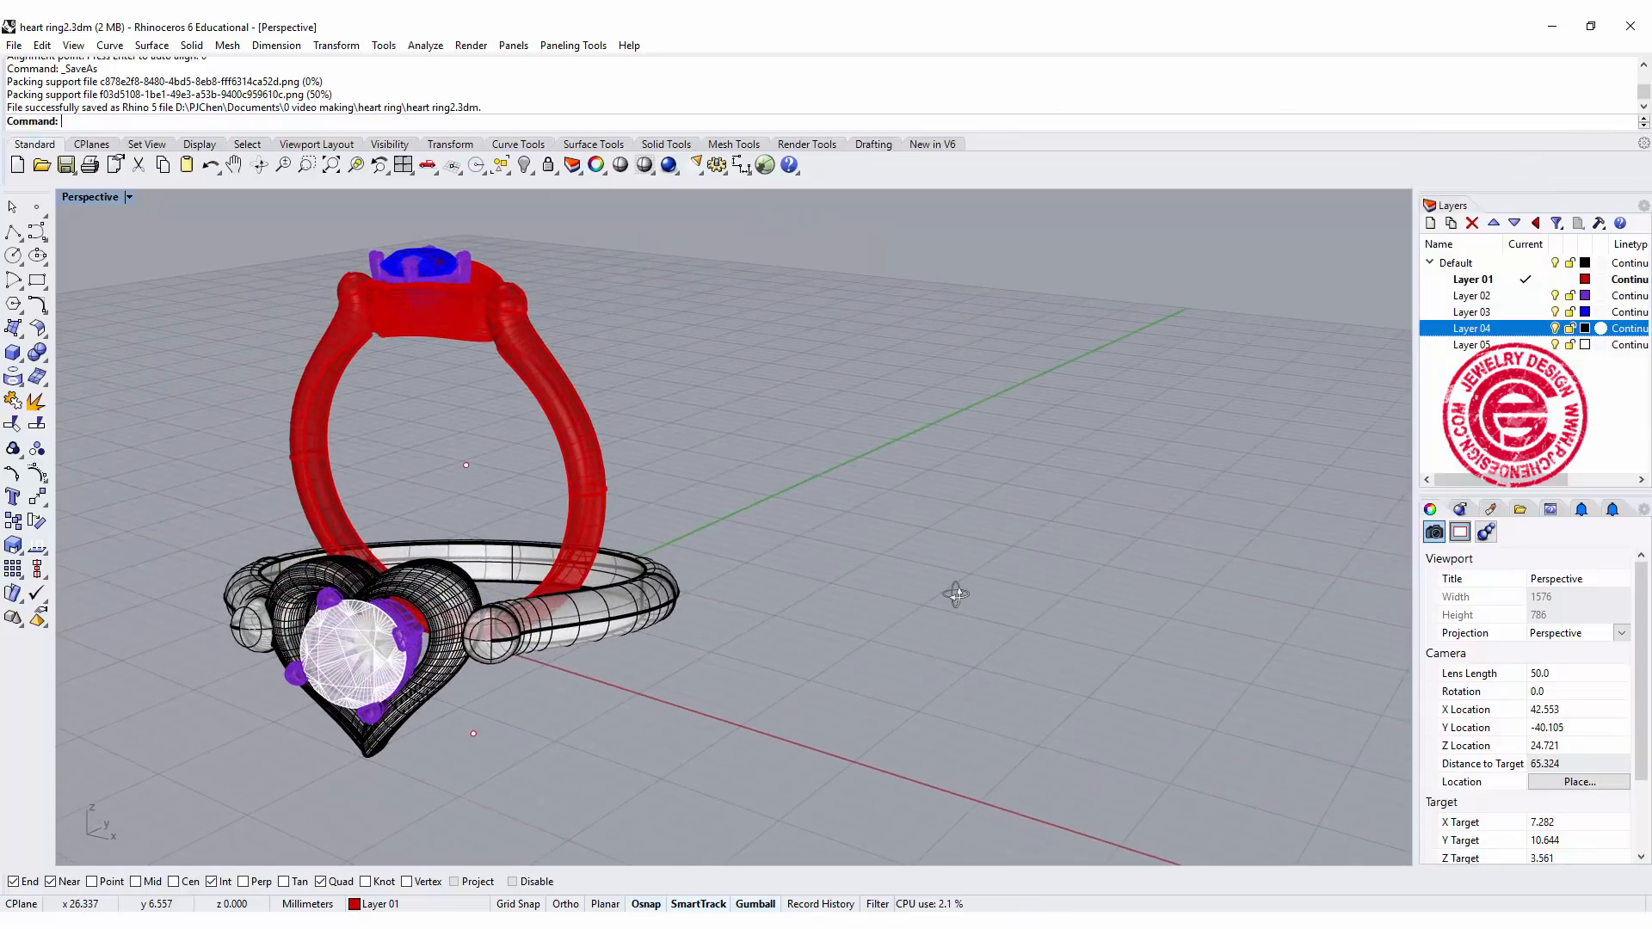
mouse_move(938, 535)
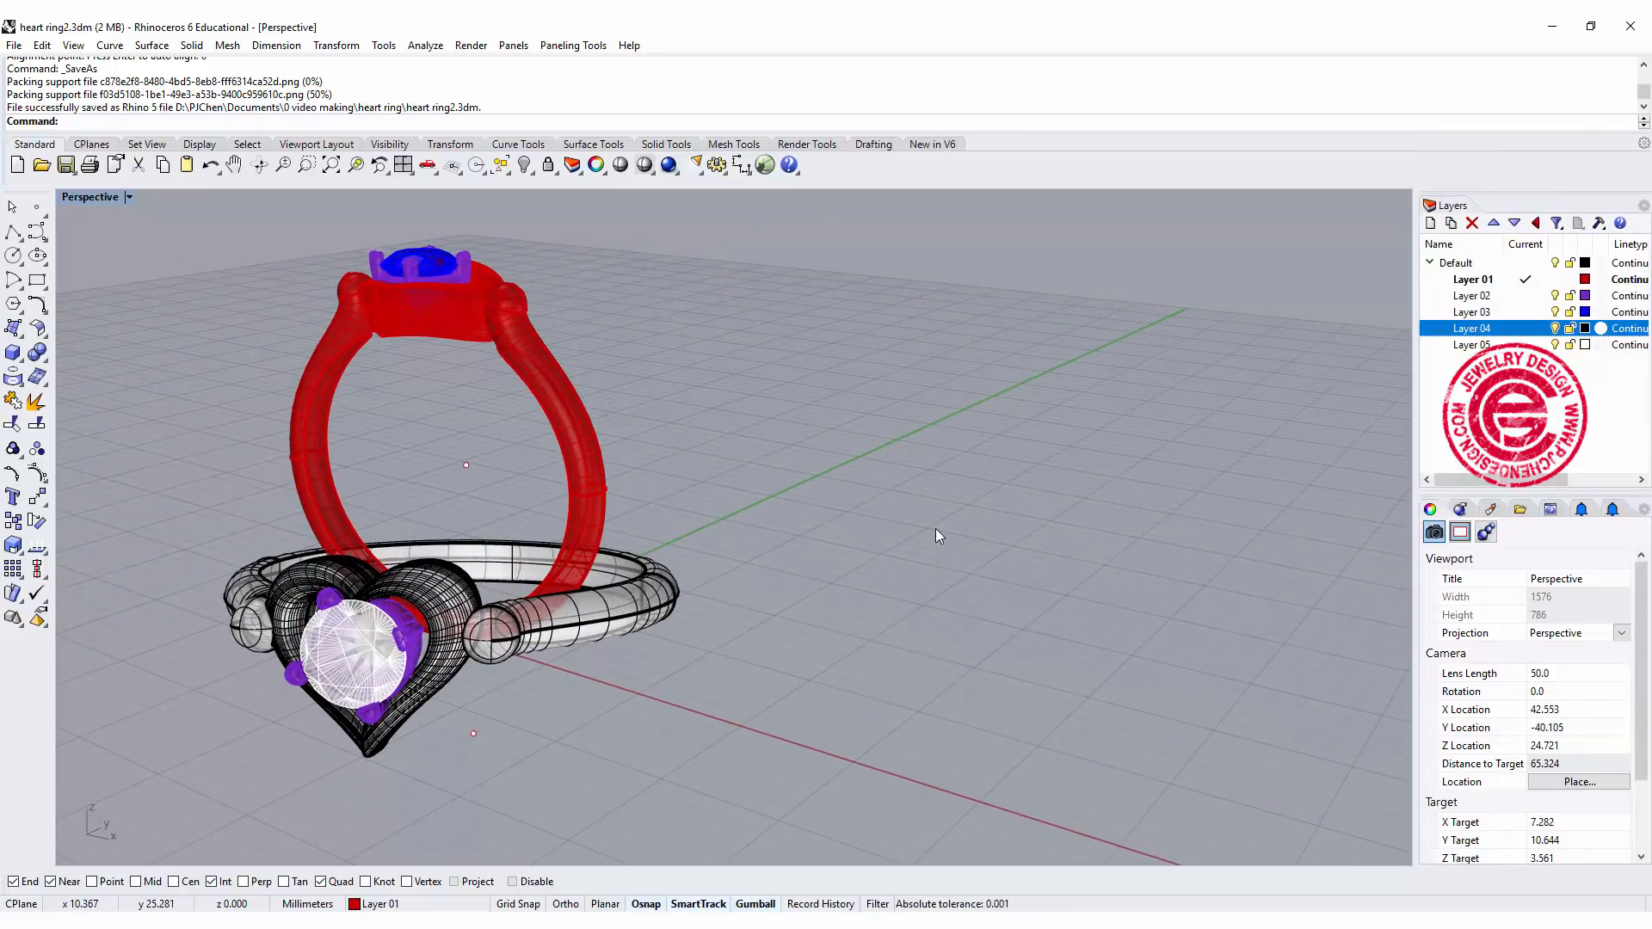
mouse_move(725, 475)
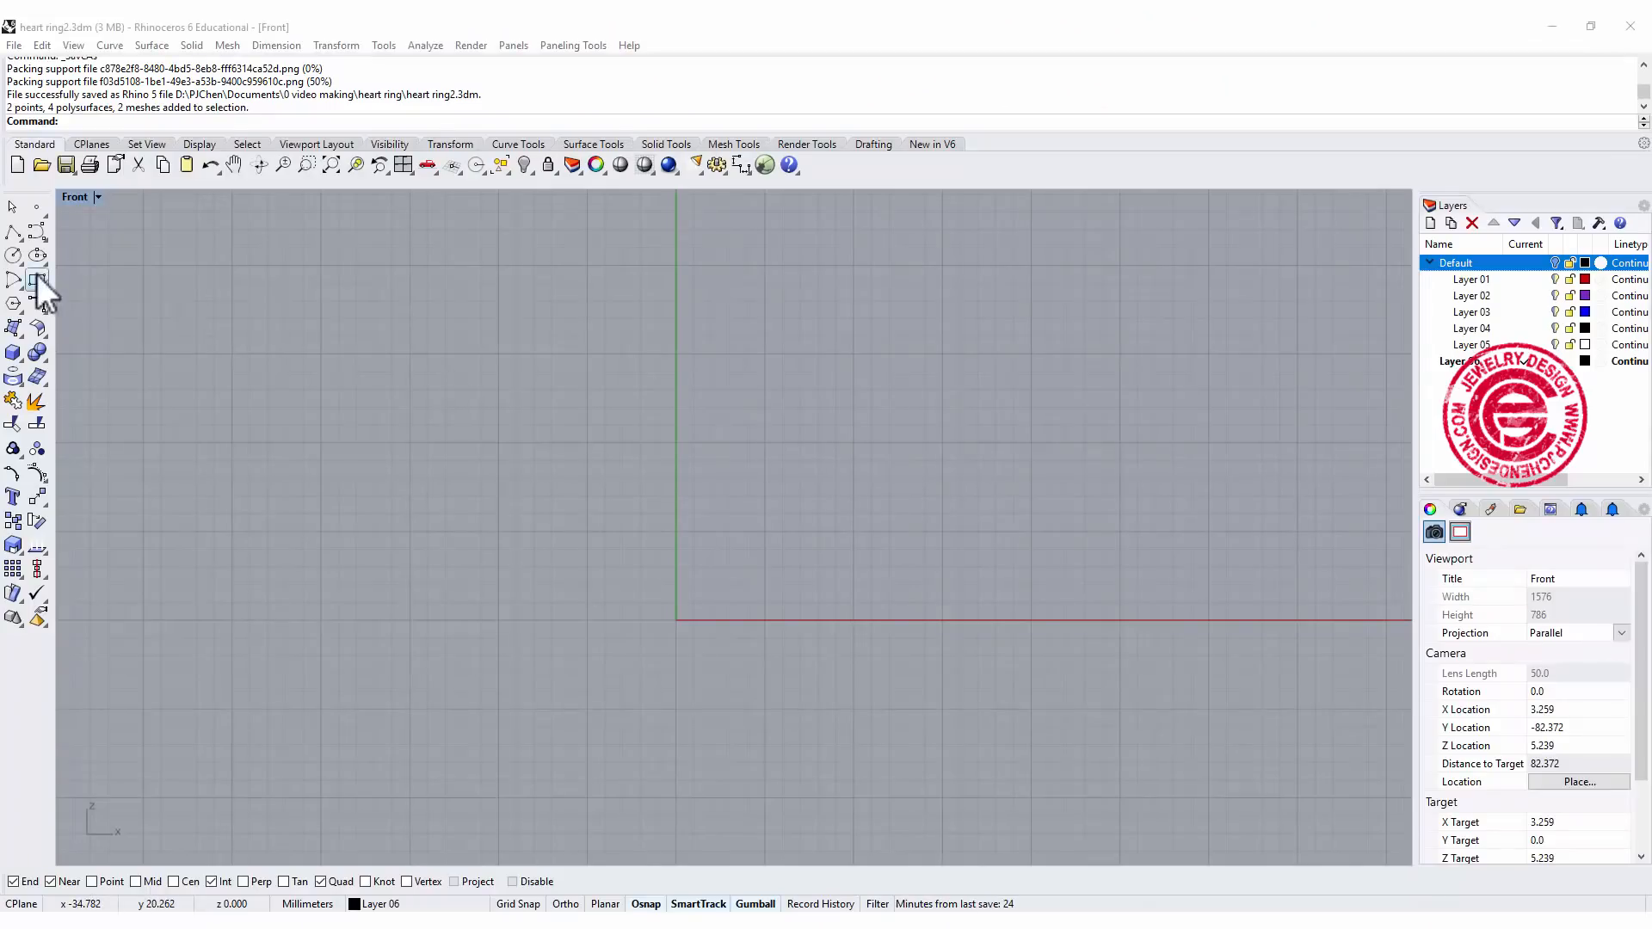
Draw a 16 mm diameter circle centred on the origin in the Front view.
left_click(14, 255)
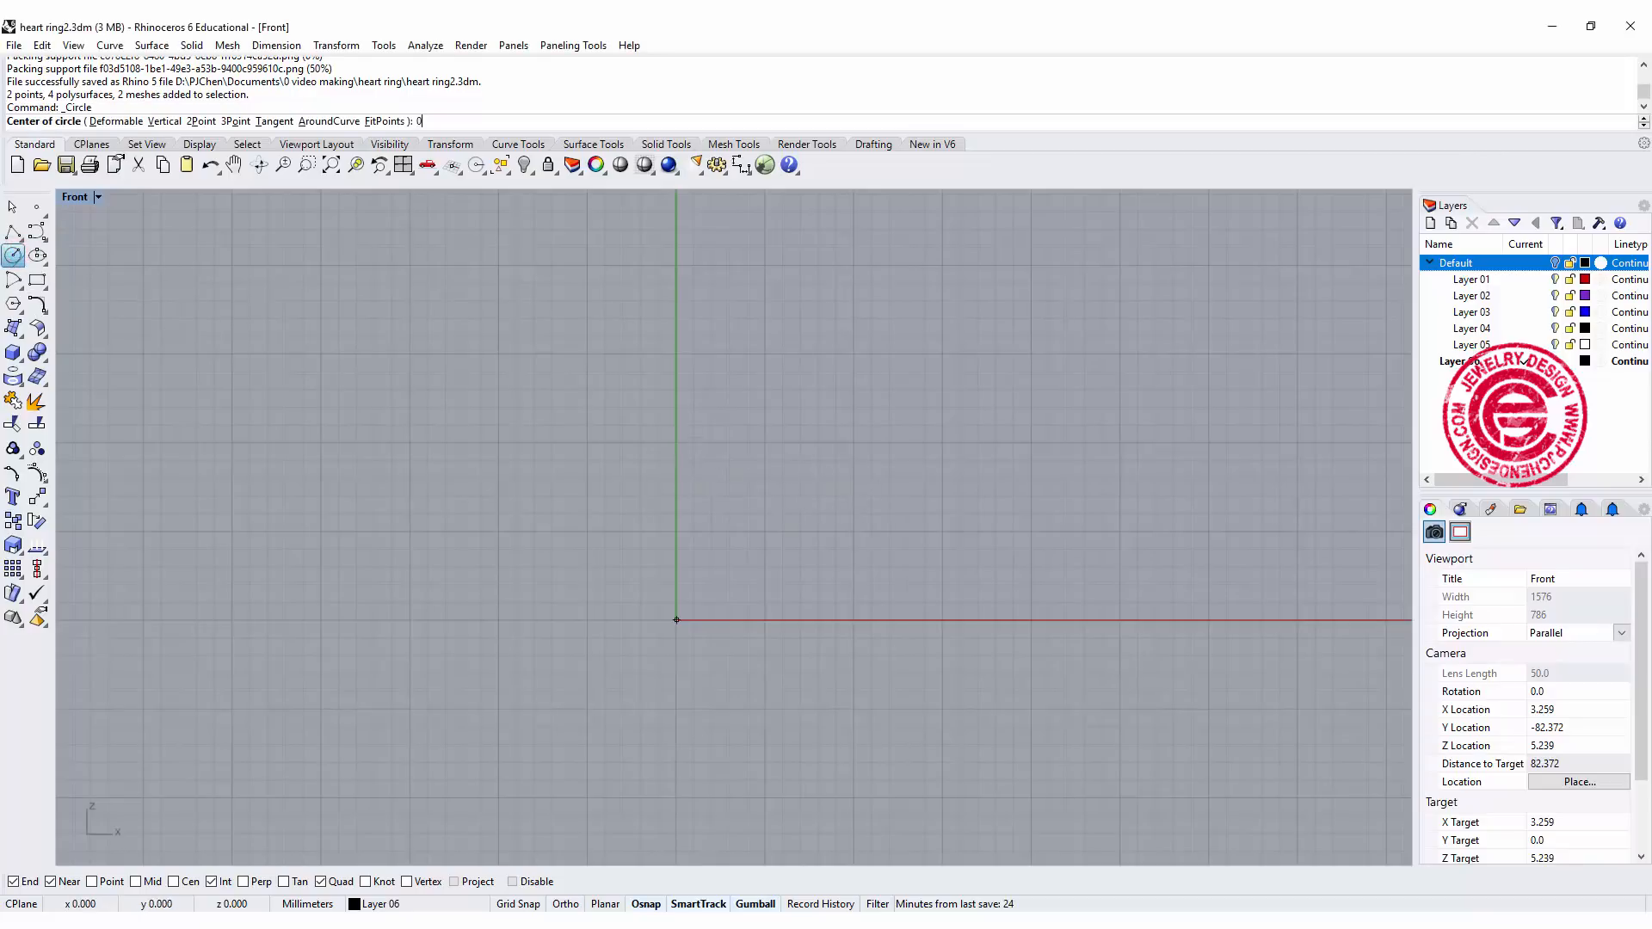
left_click(676, 619)
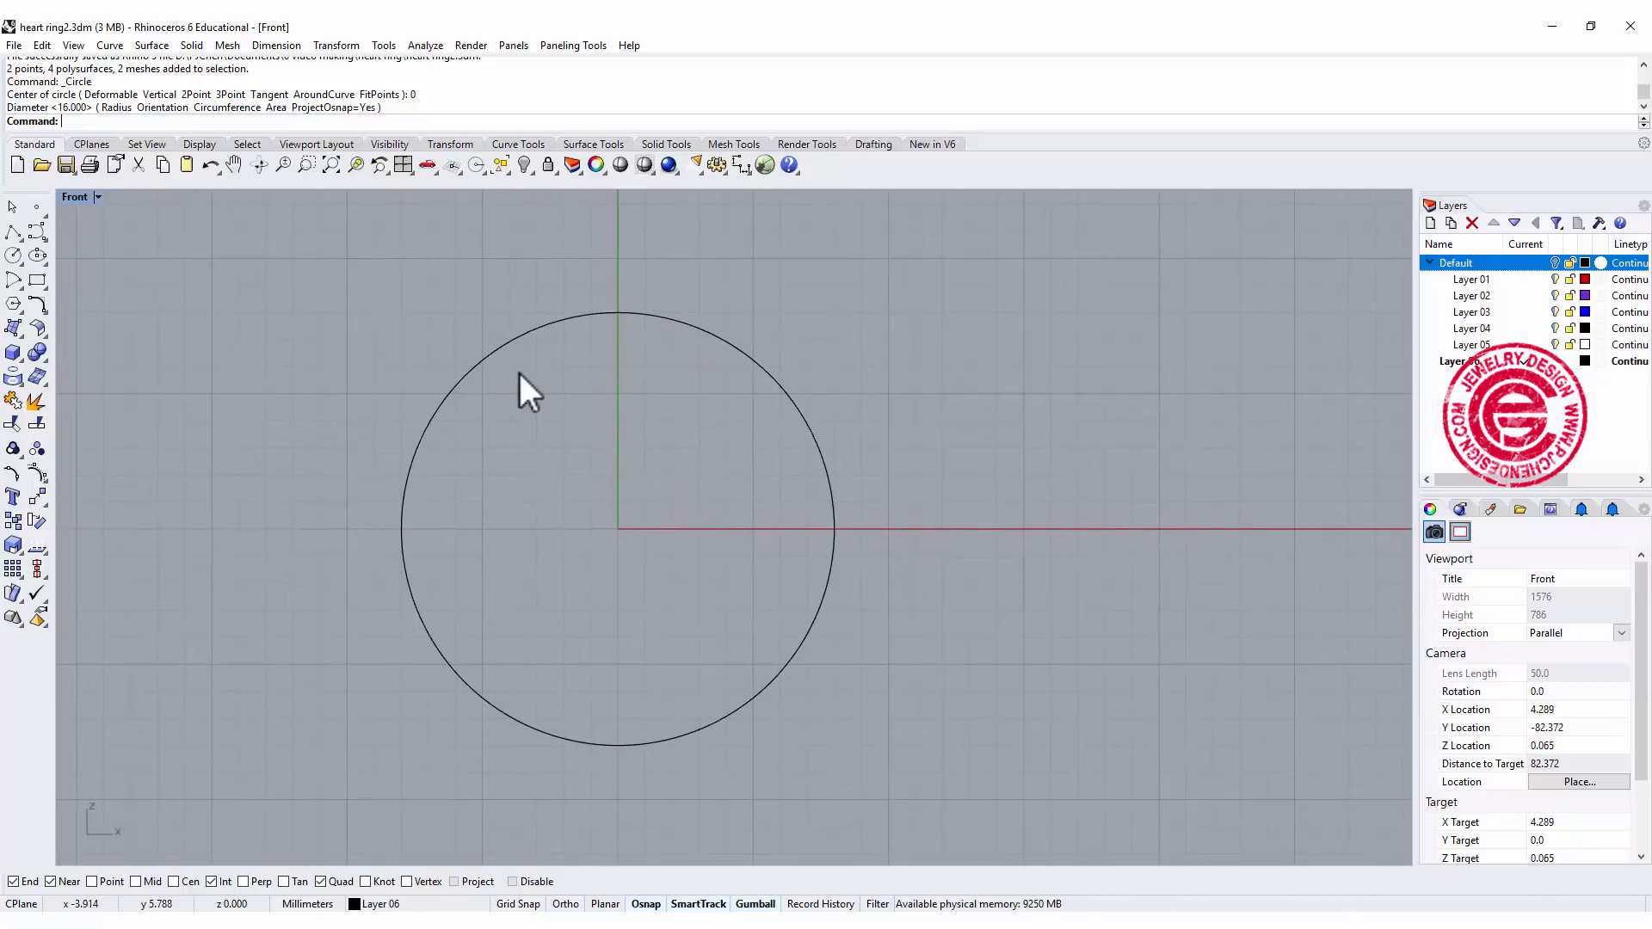
mouse_move(84, 210)
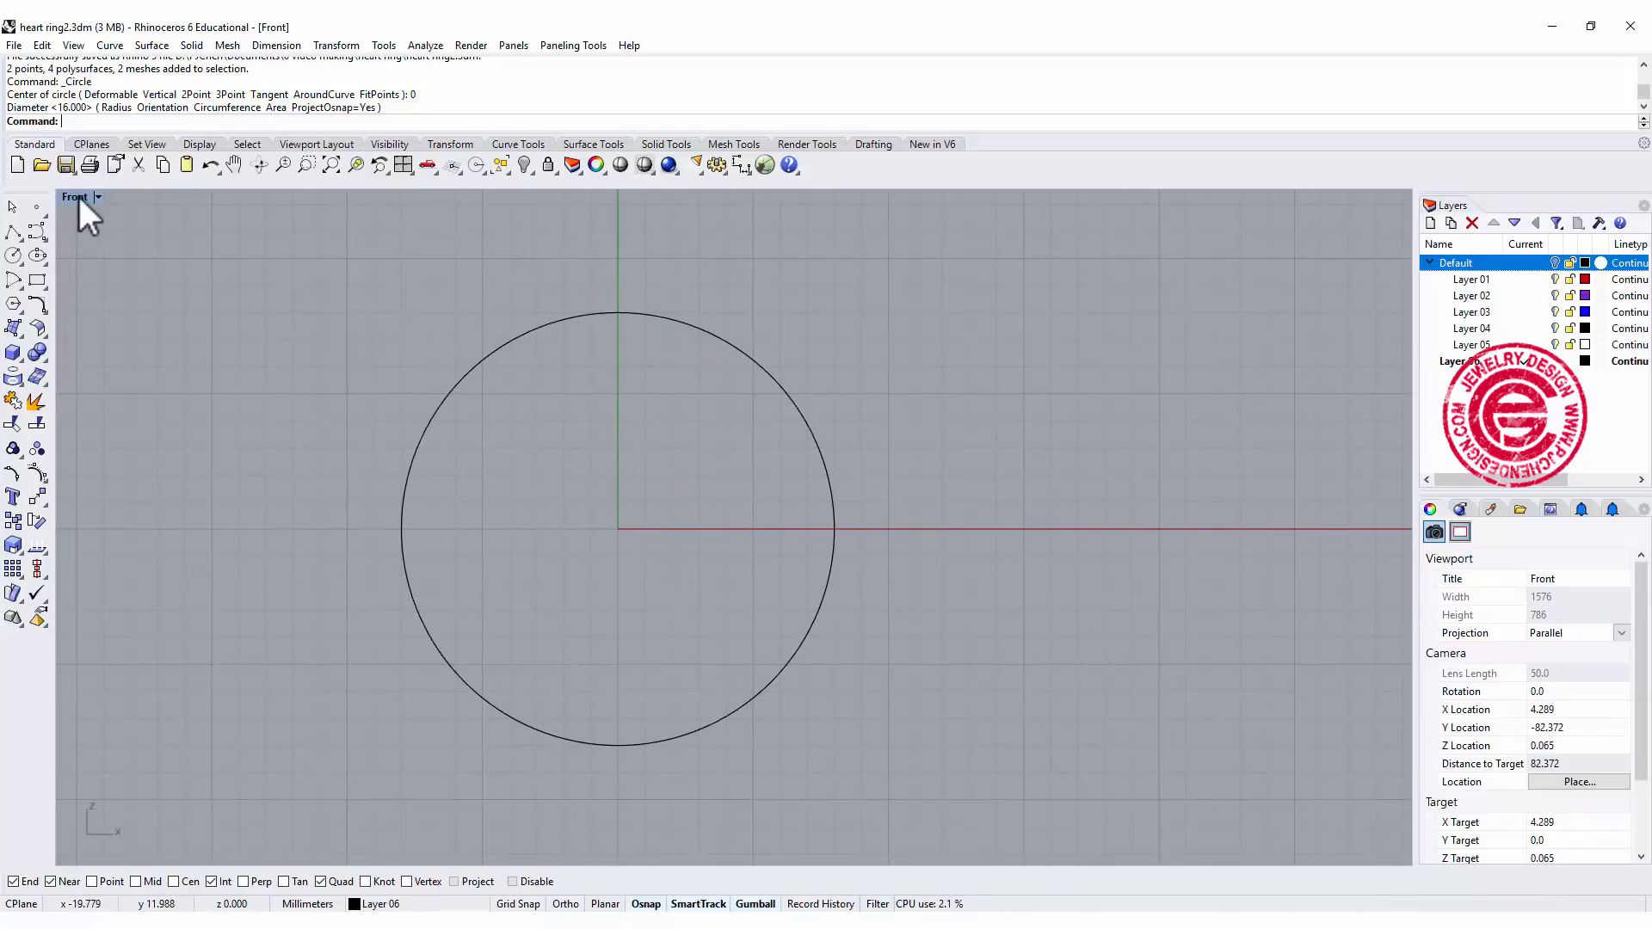
mouse_move(1232, 475)
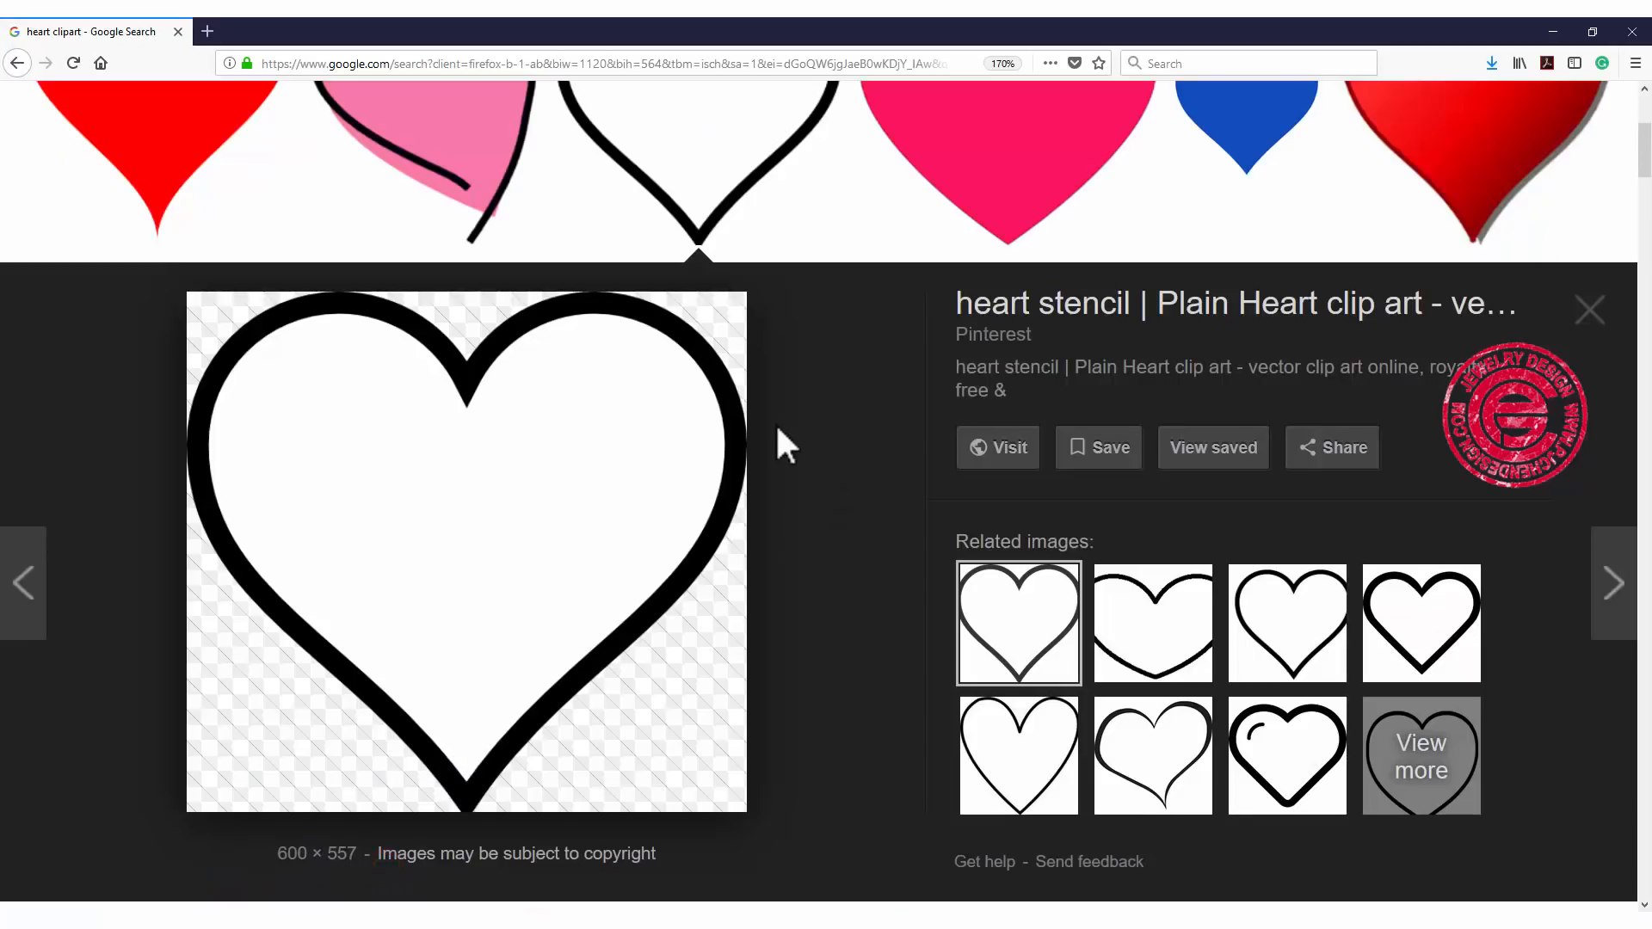
Browse the Google Images heart clipart results for a plain black-outlined heart stencil.
left_click(1589, 309)
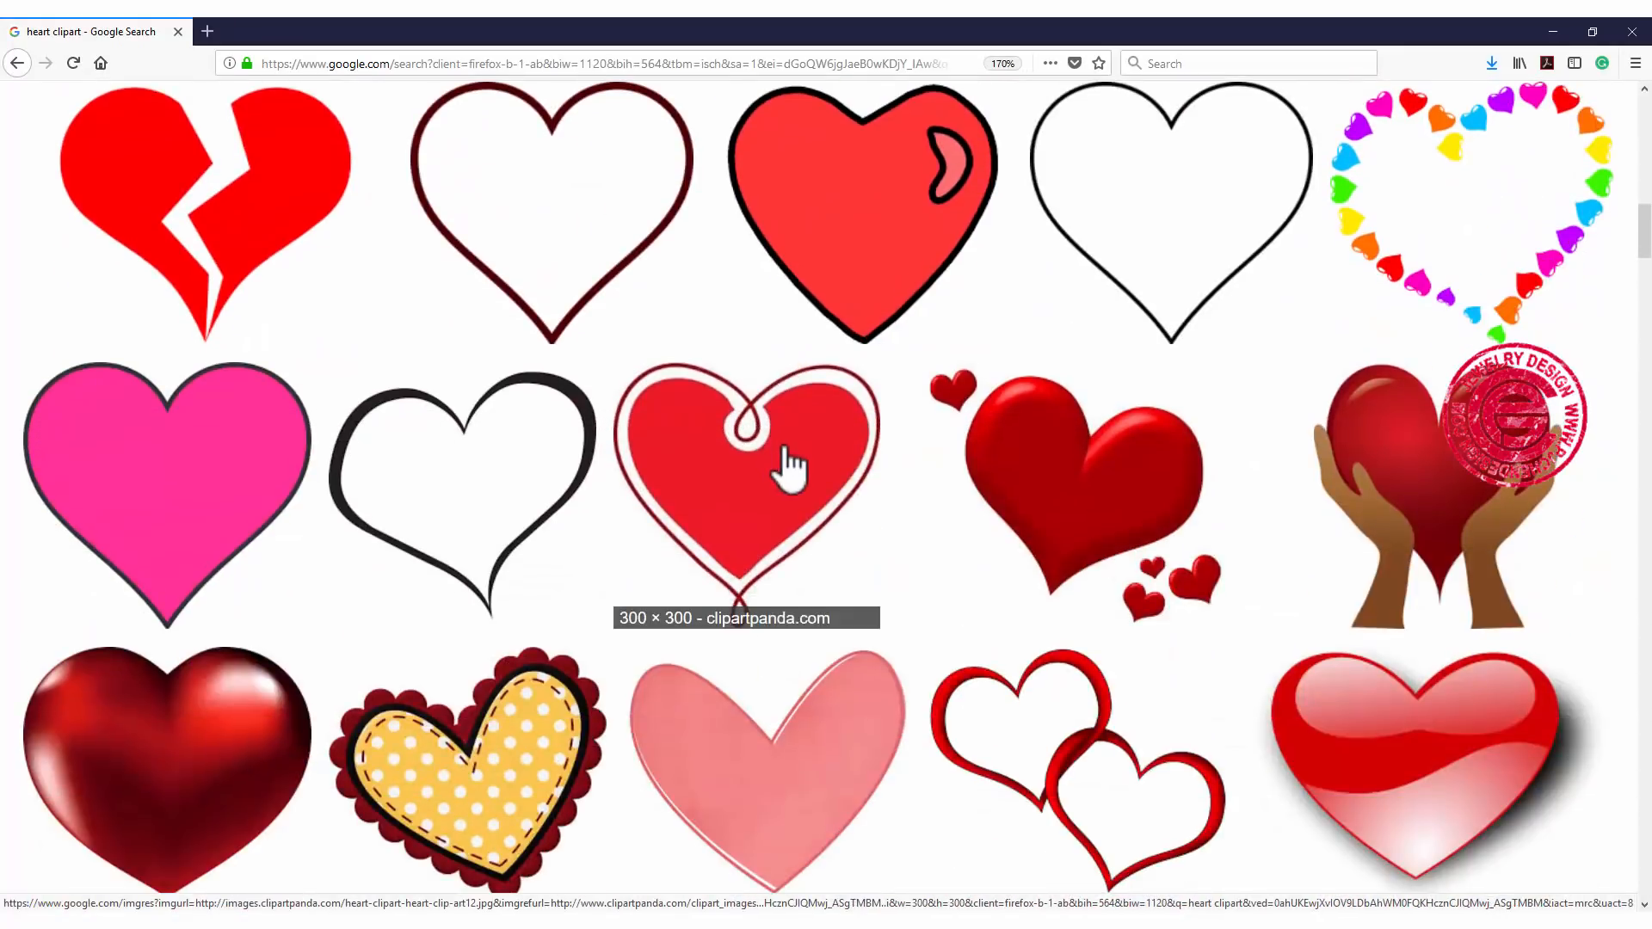
scroll("down", 3)
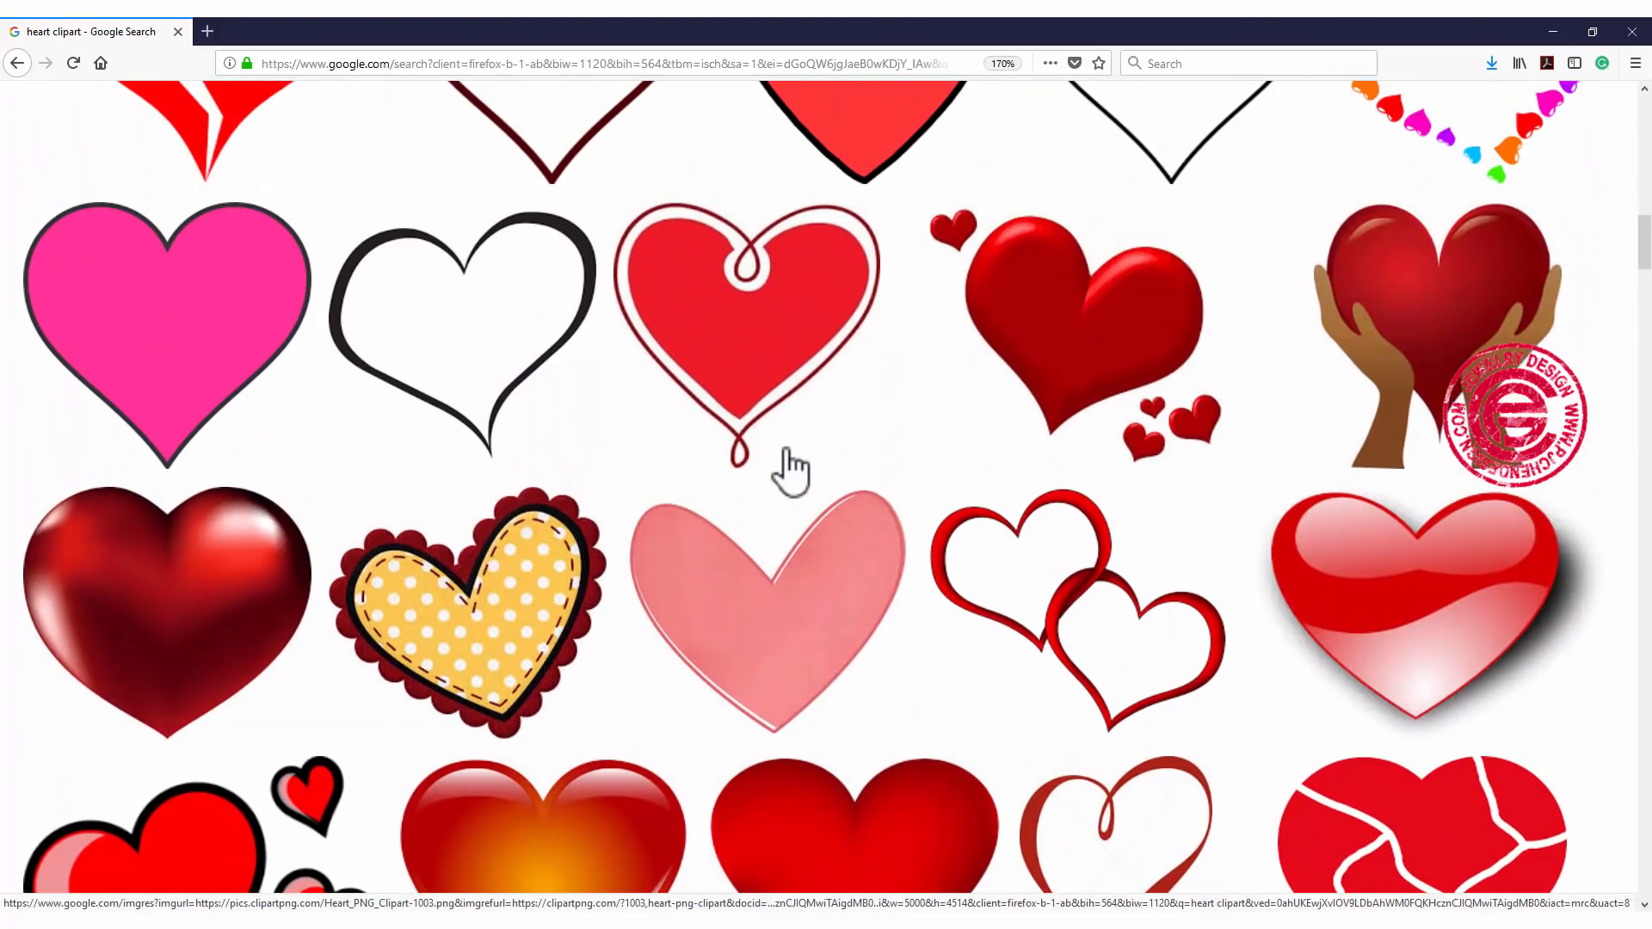
scroll("up", 3)
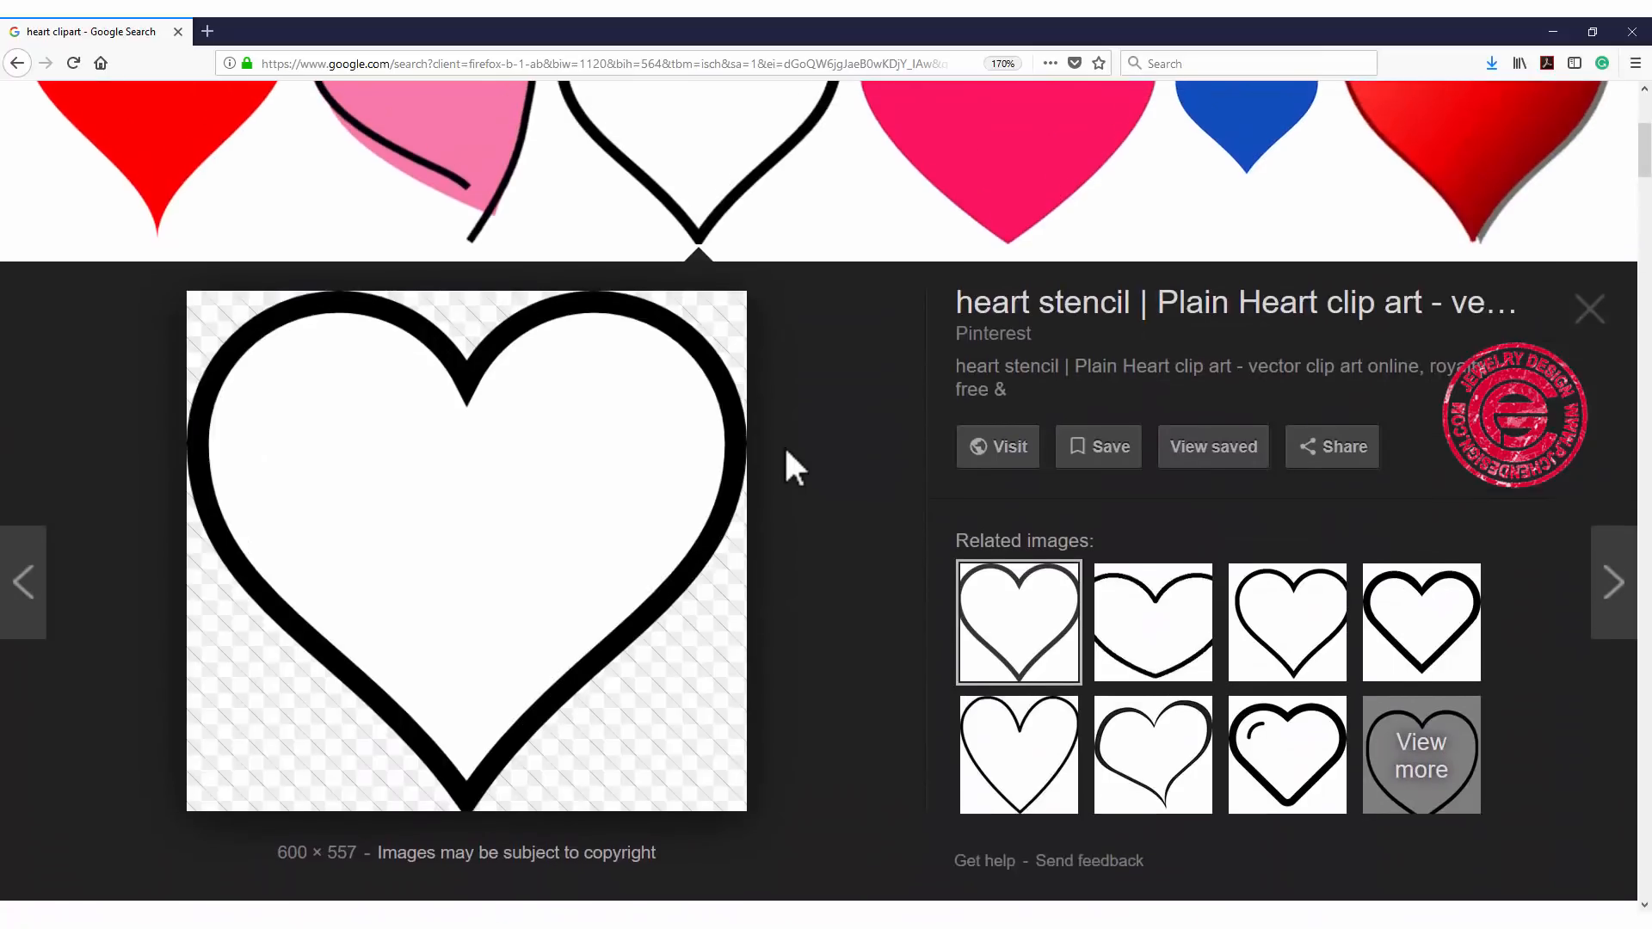
mouse_move(549, 553)
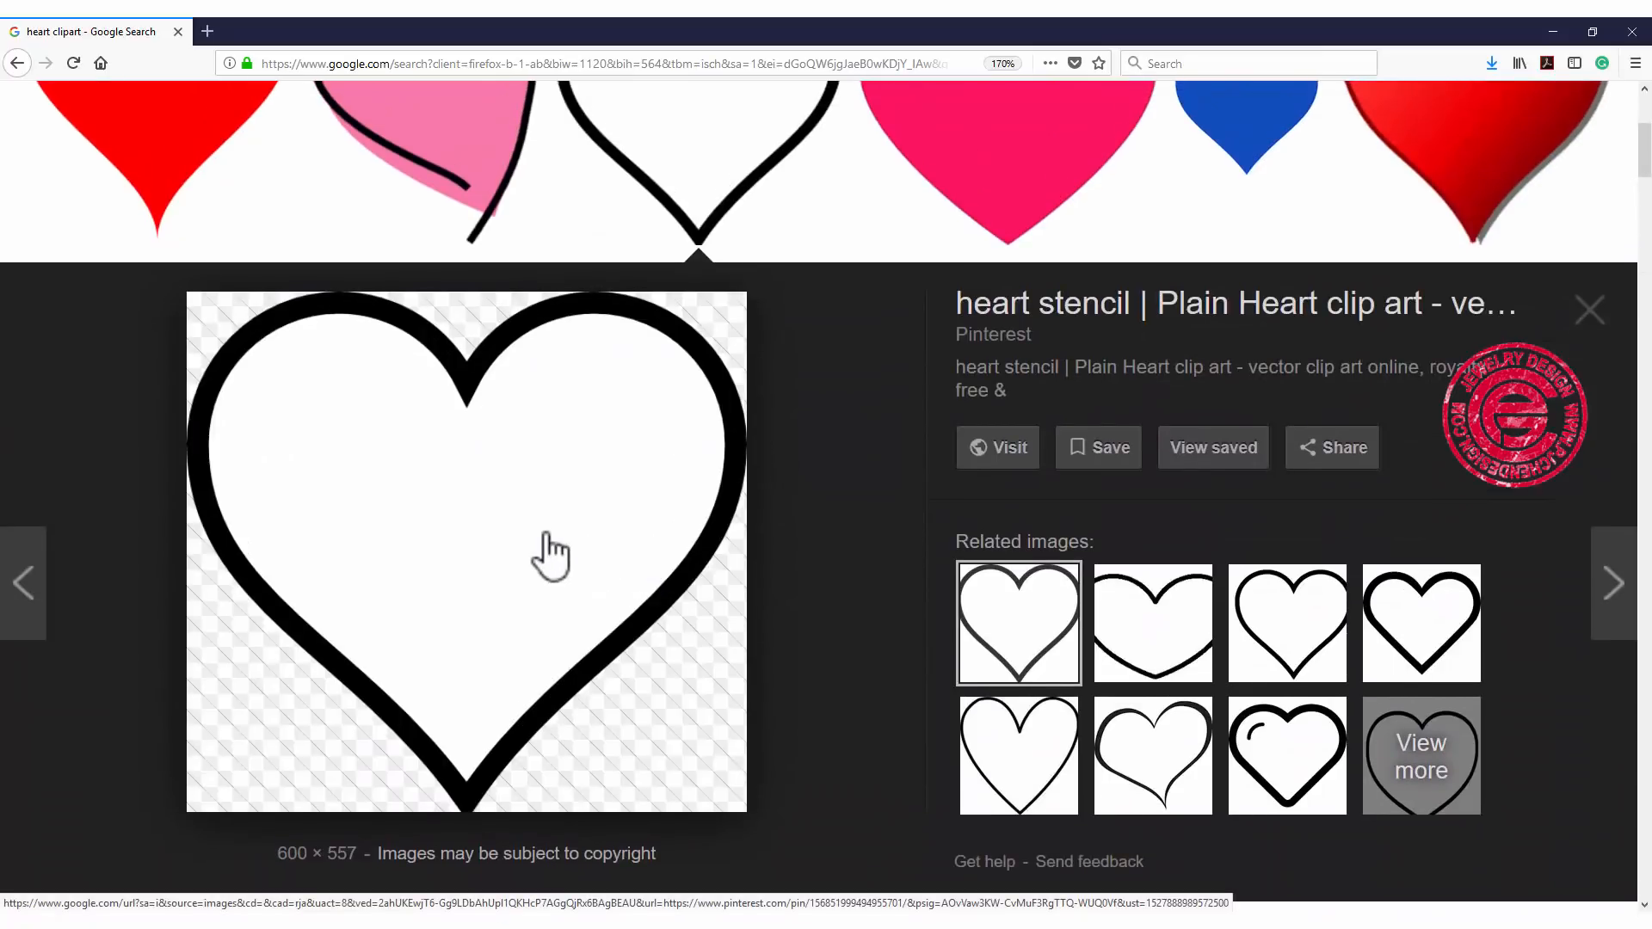
mouse_move(569, 491)
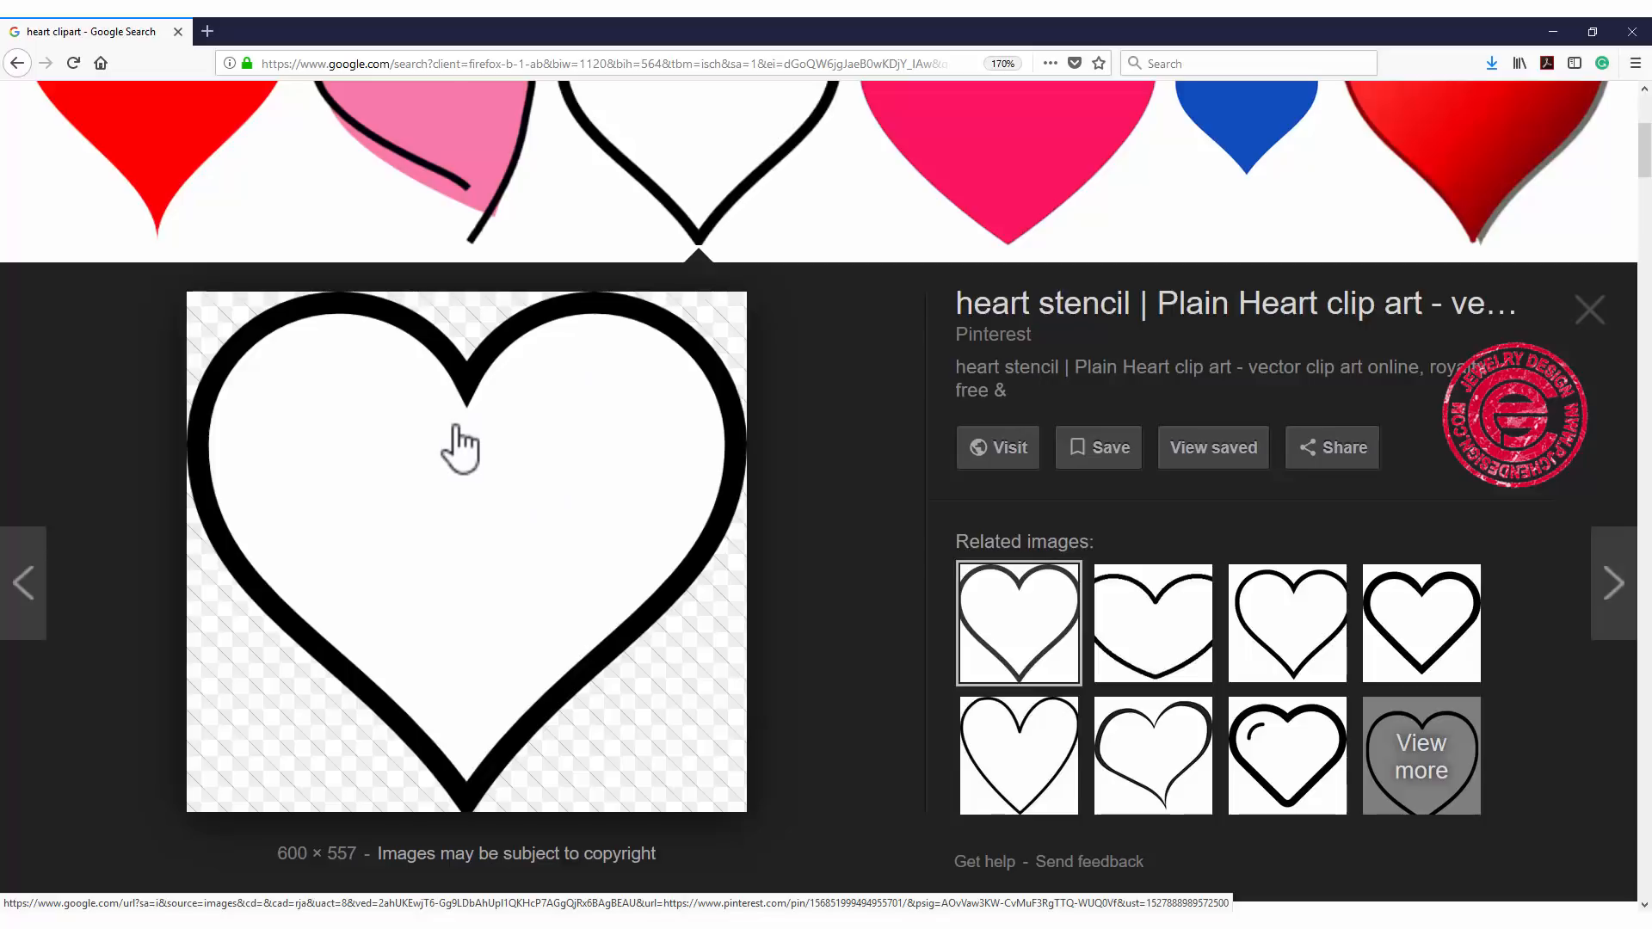
mouse_move(497, 455)
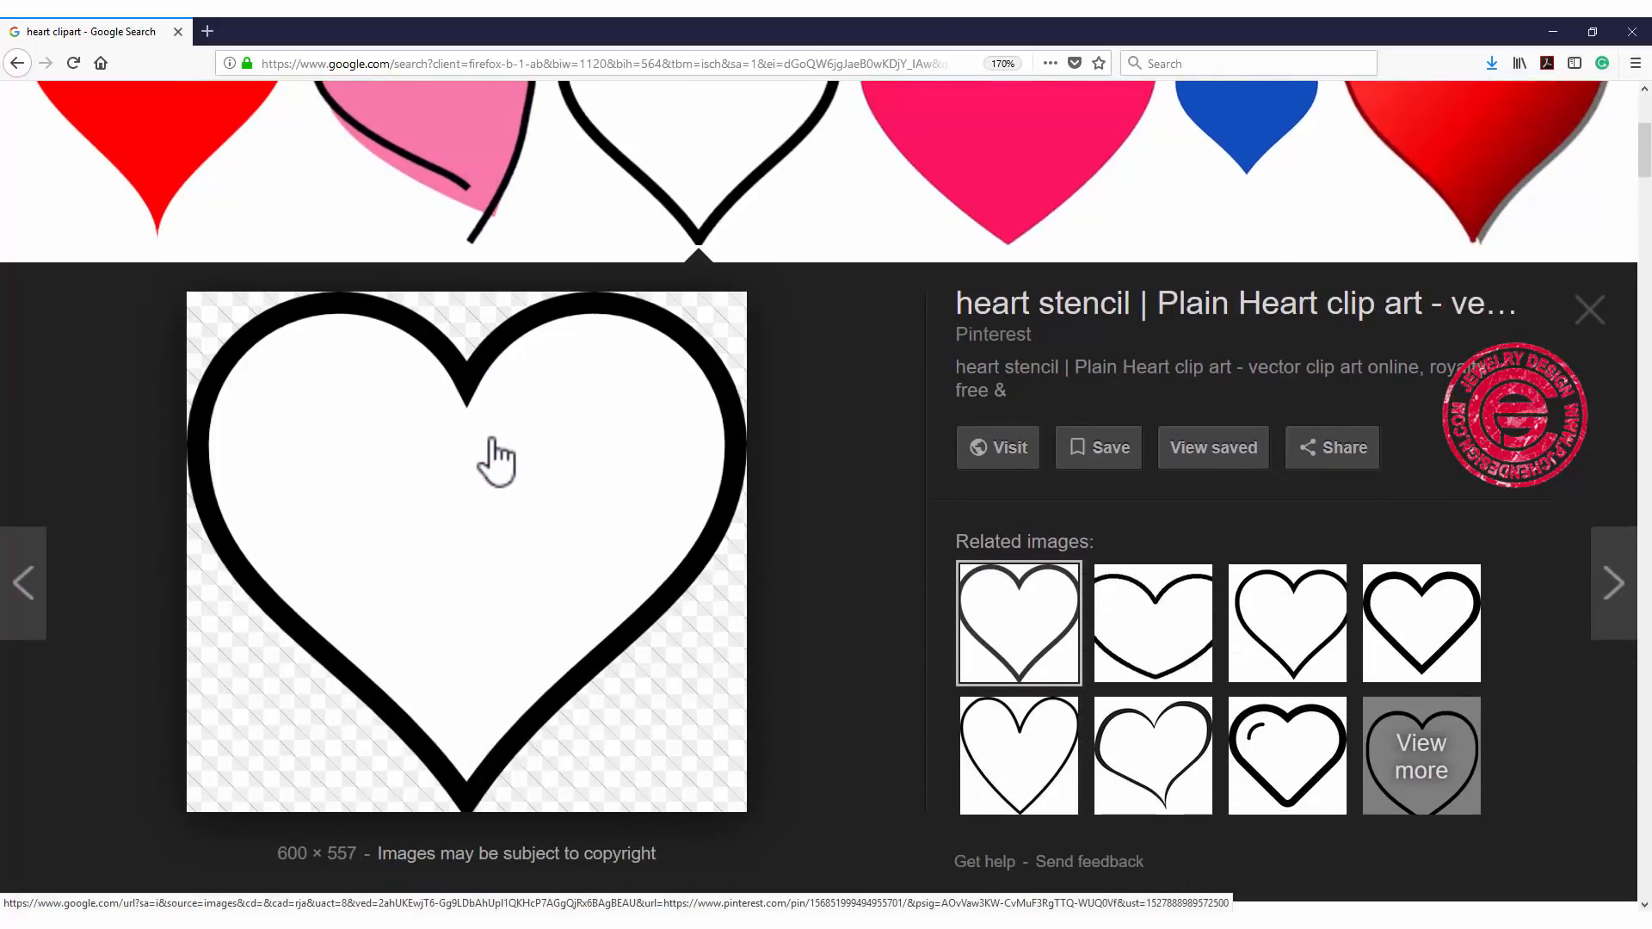
mouse_move(553, 649)
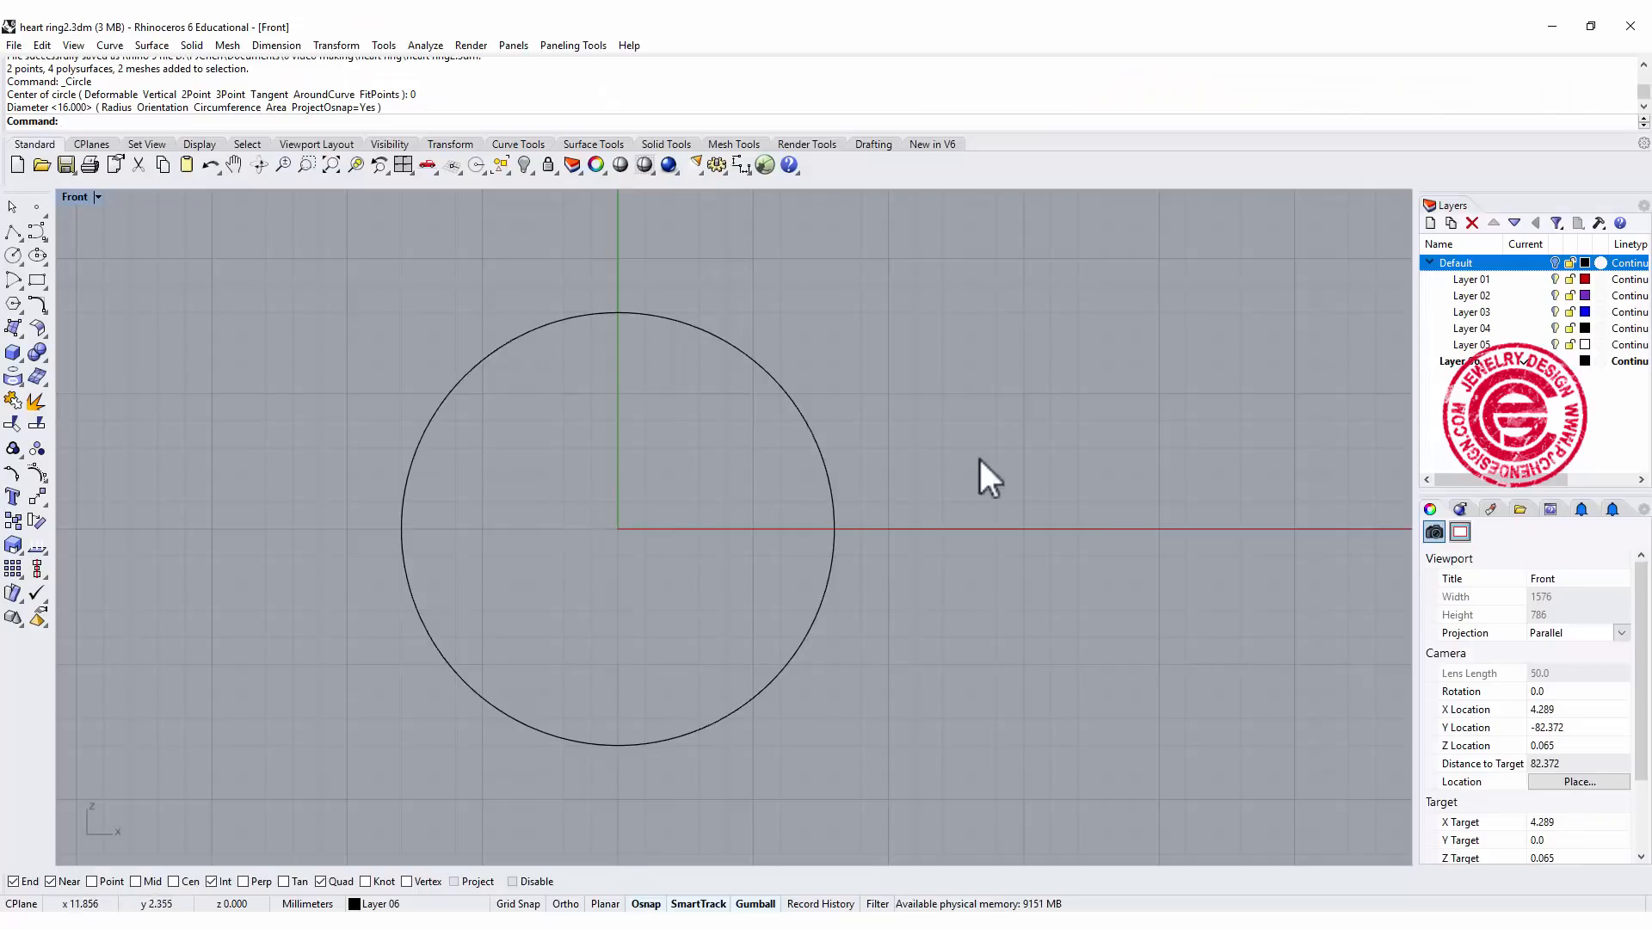
Maximize the Top view and place heart.png as a picture surface above the origin.
left_click(74, 196)
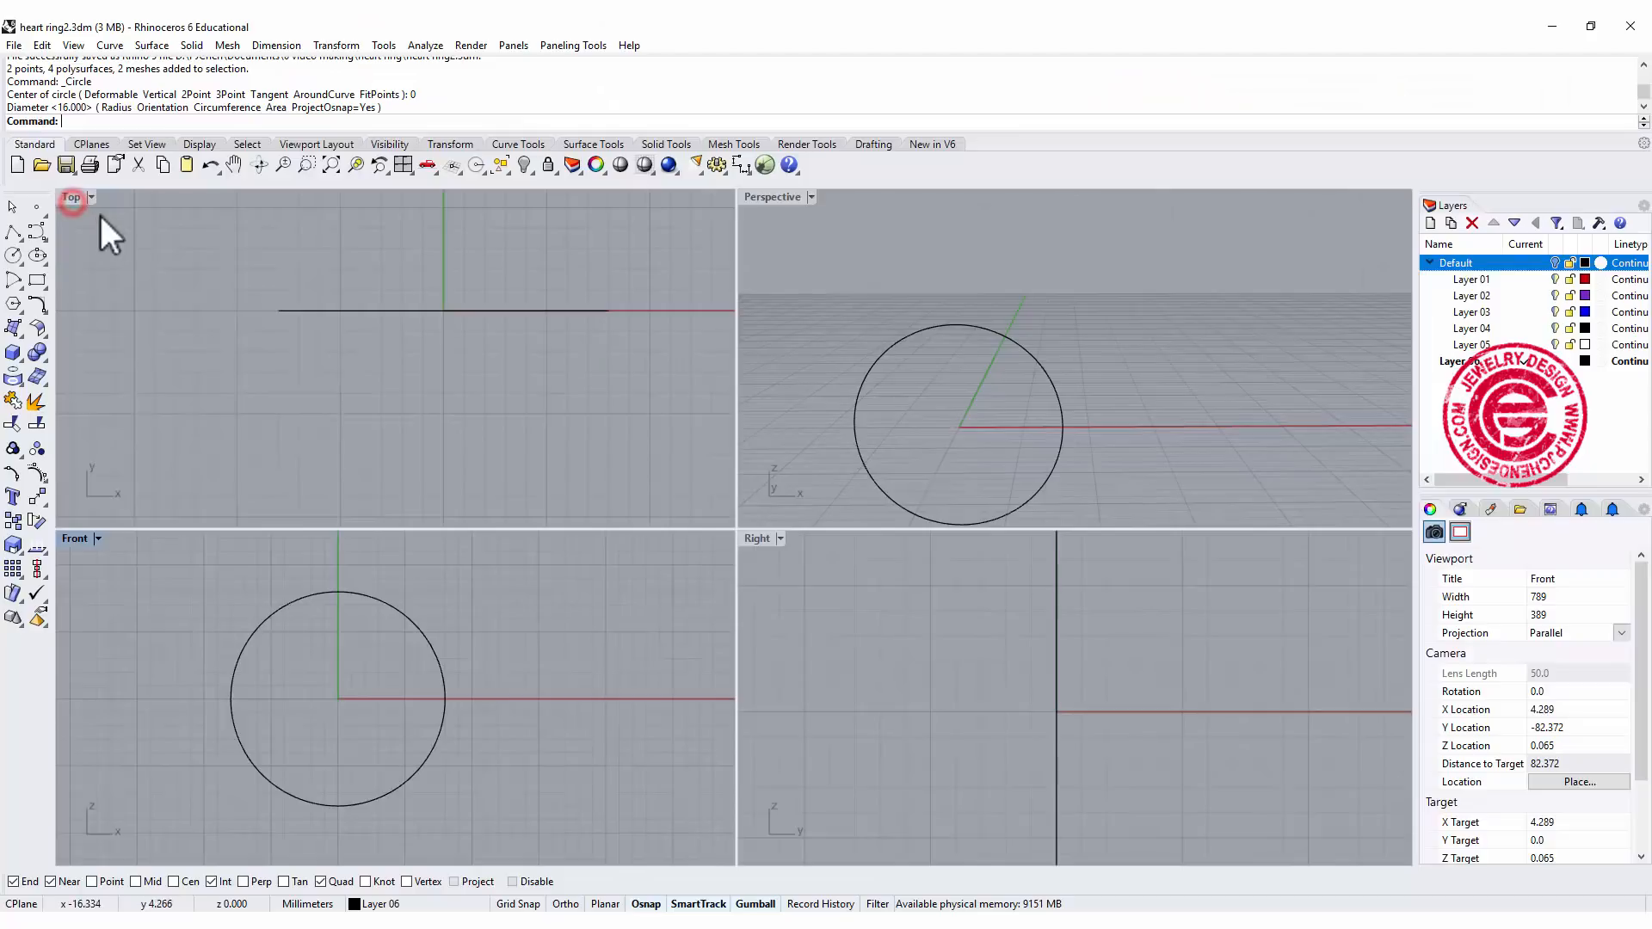
double_click(71, 196)
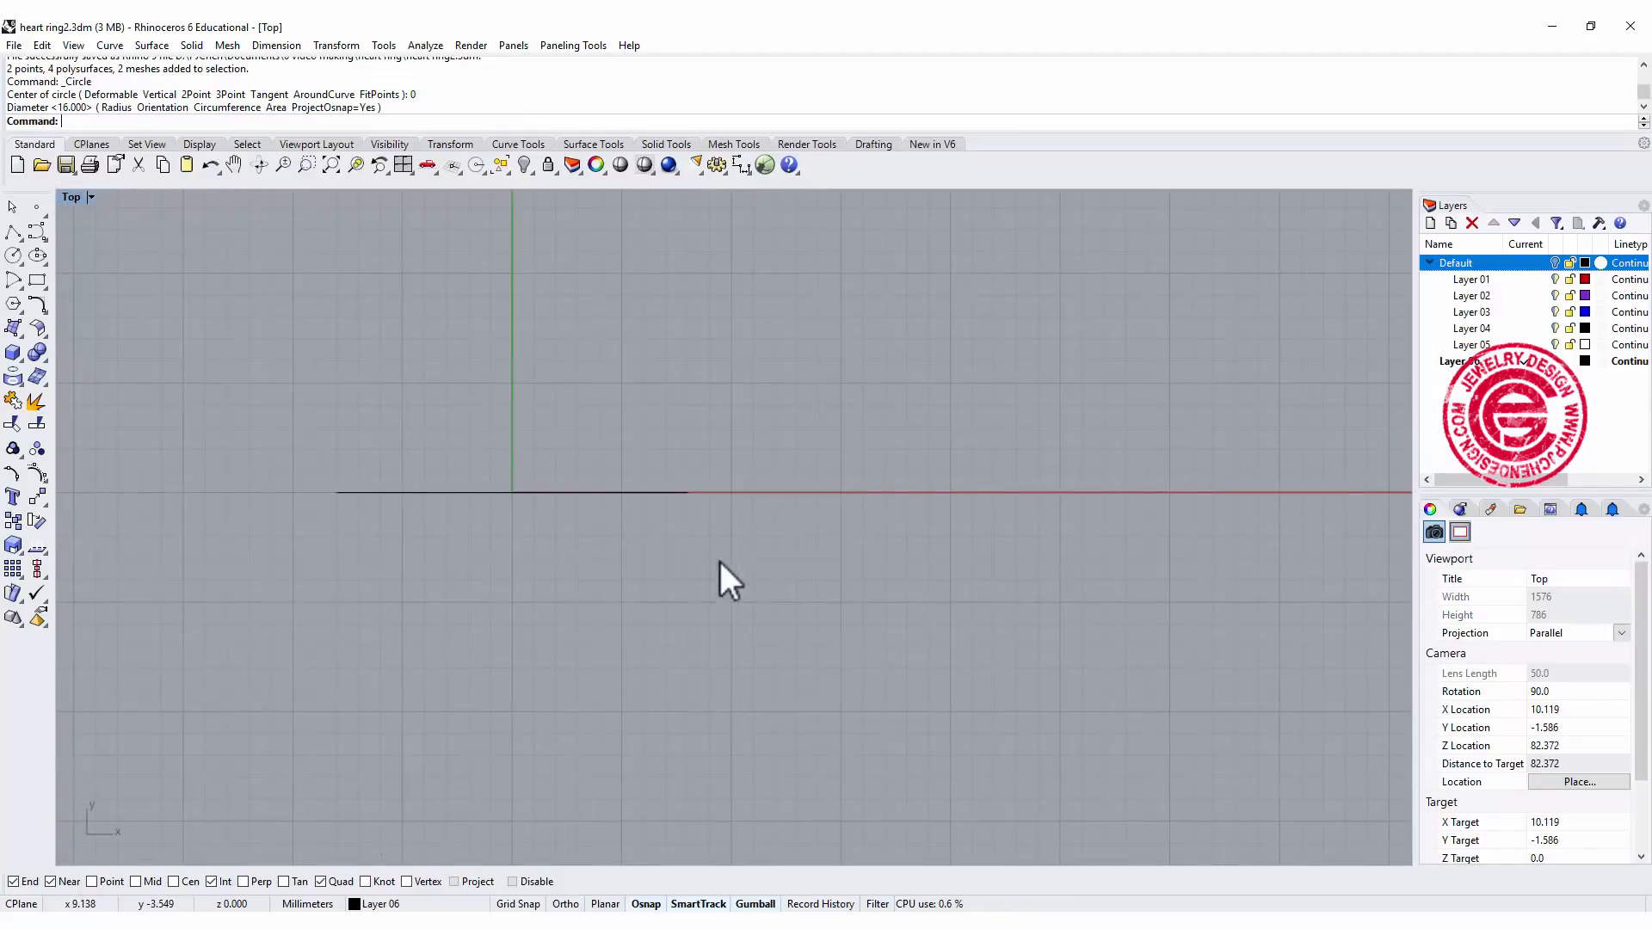
mouse_move(819, 532)
type("Picture")
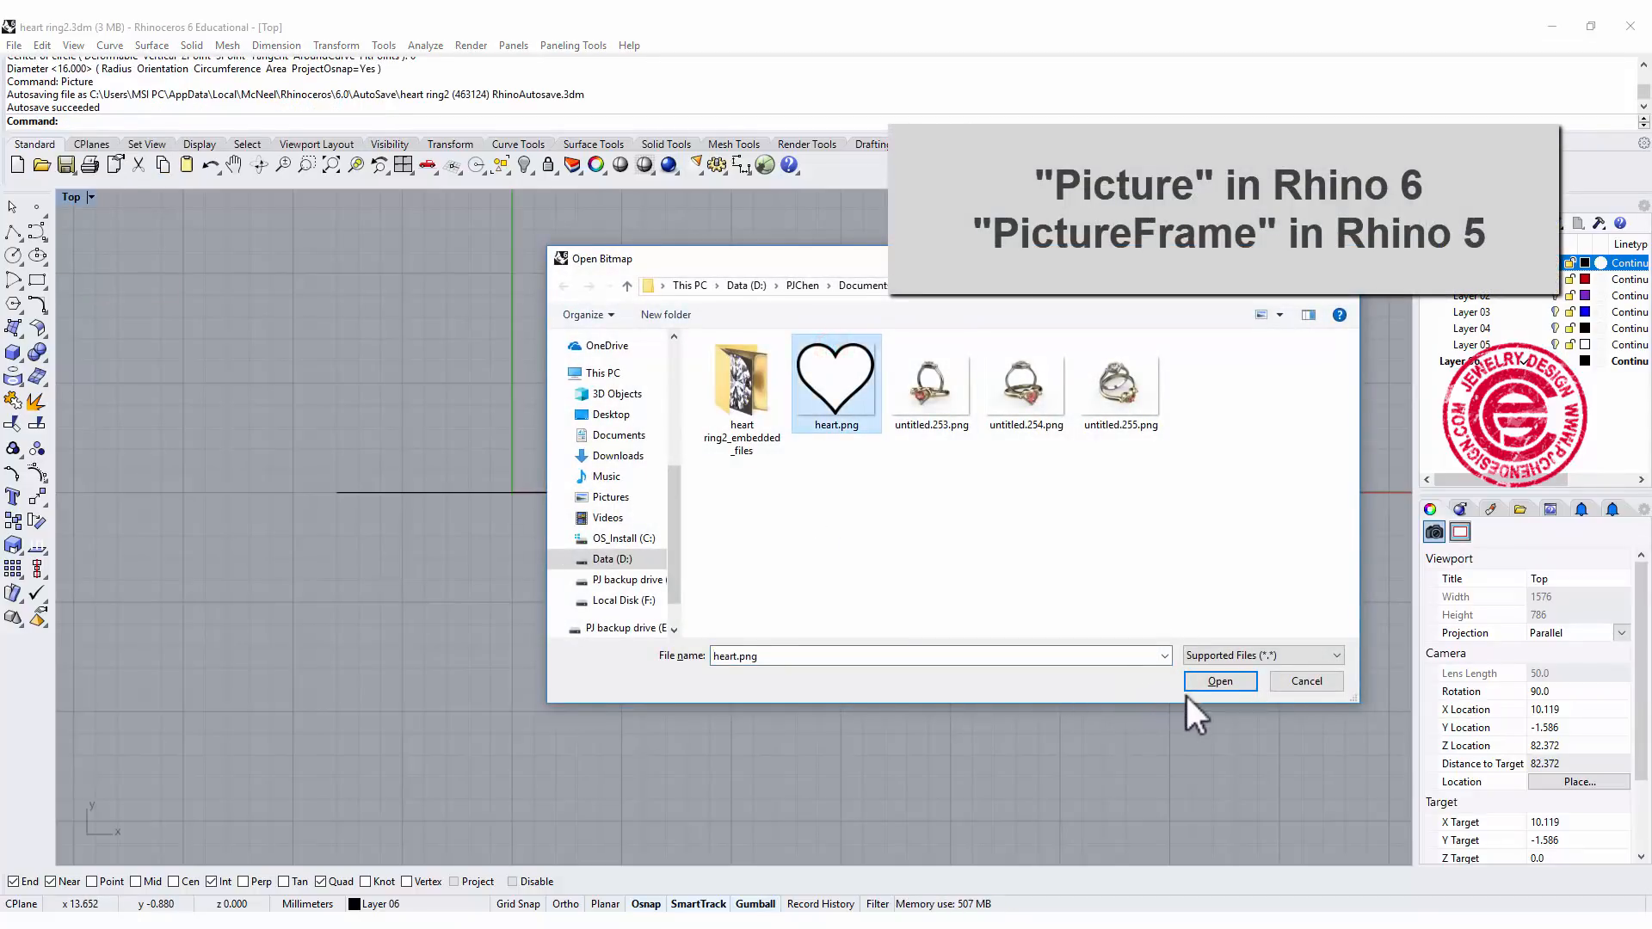
left_click(1218, 682)
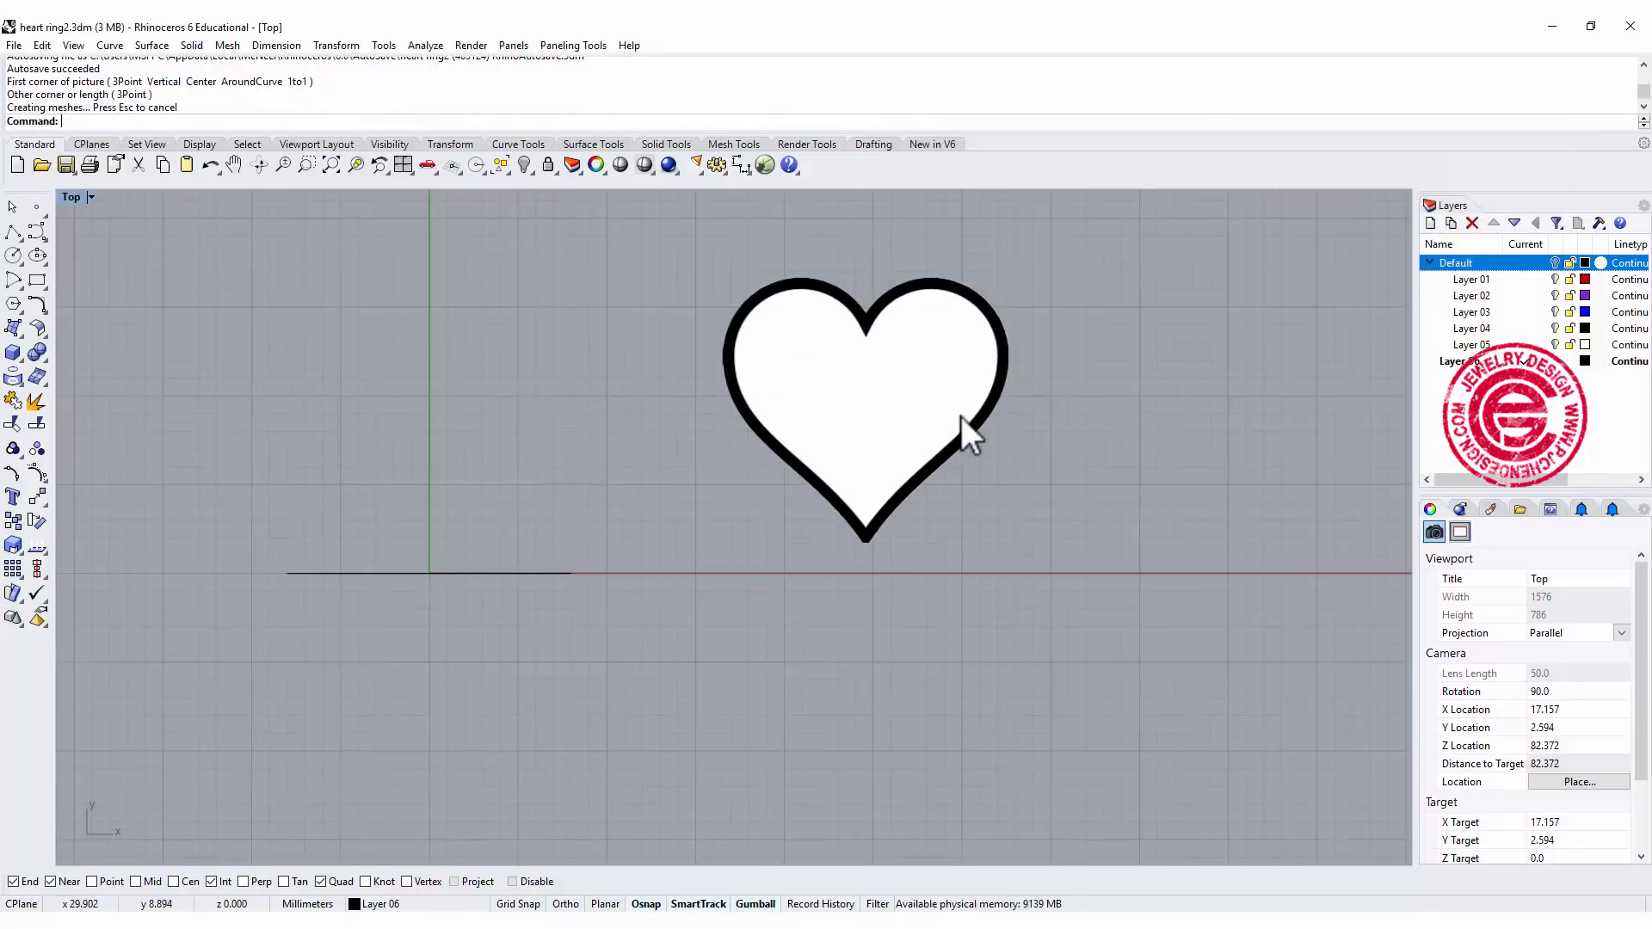
left_click(862, 327)
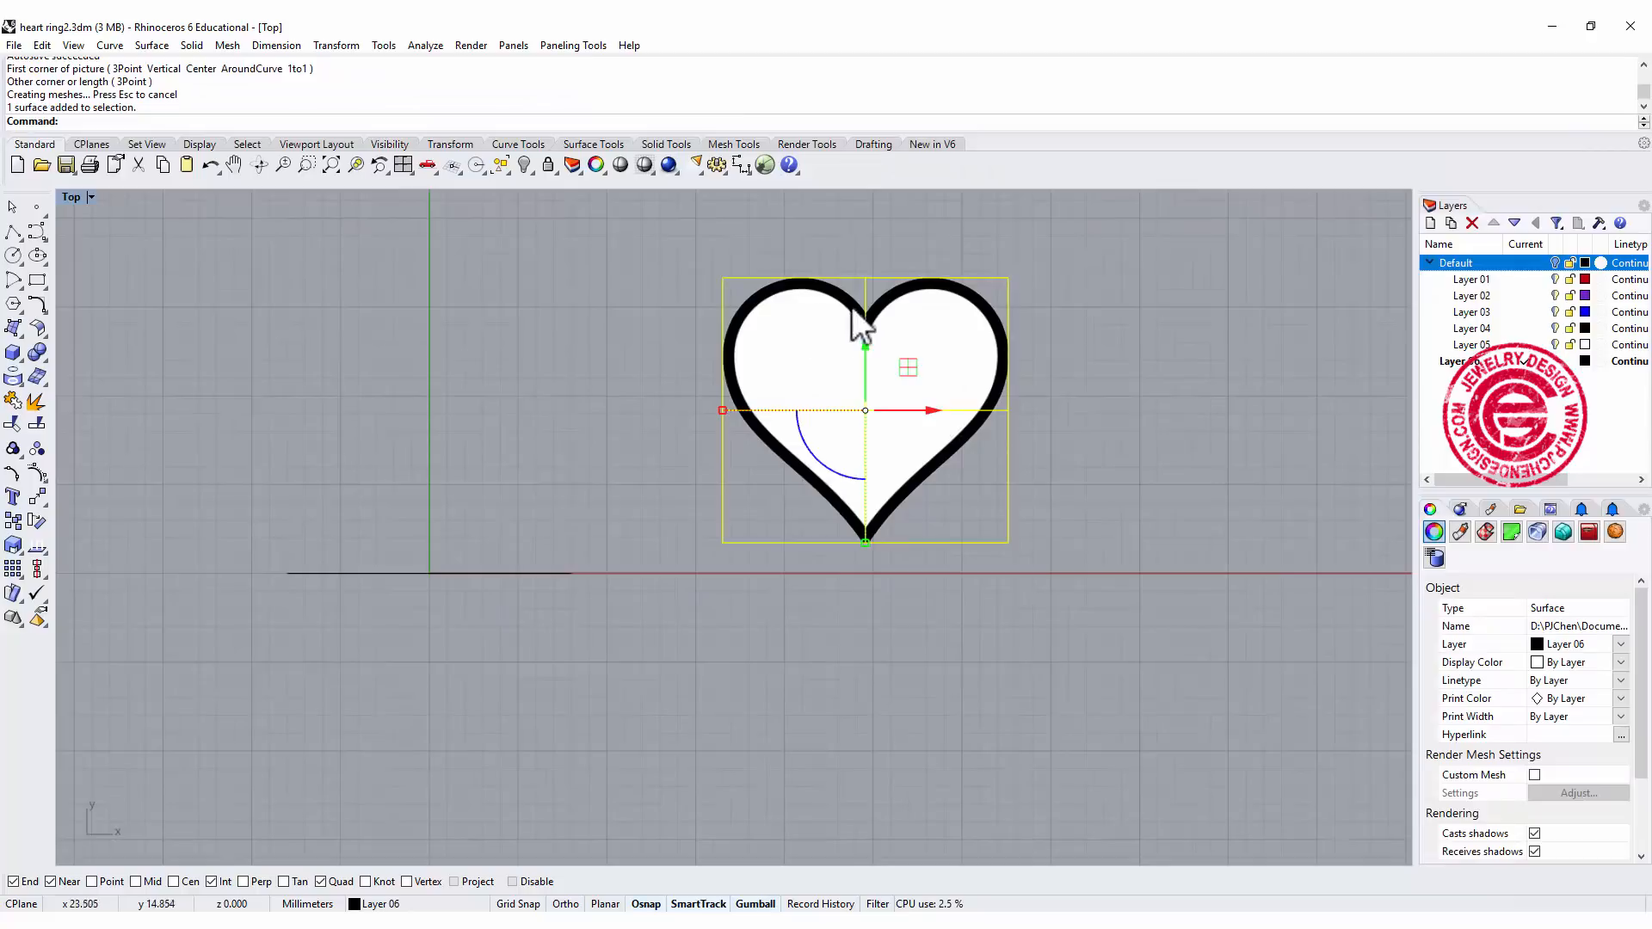
mouse_move(1158, 490)
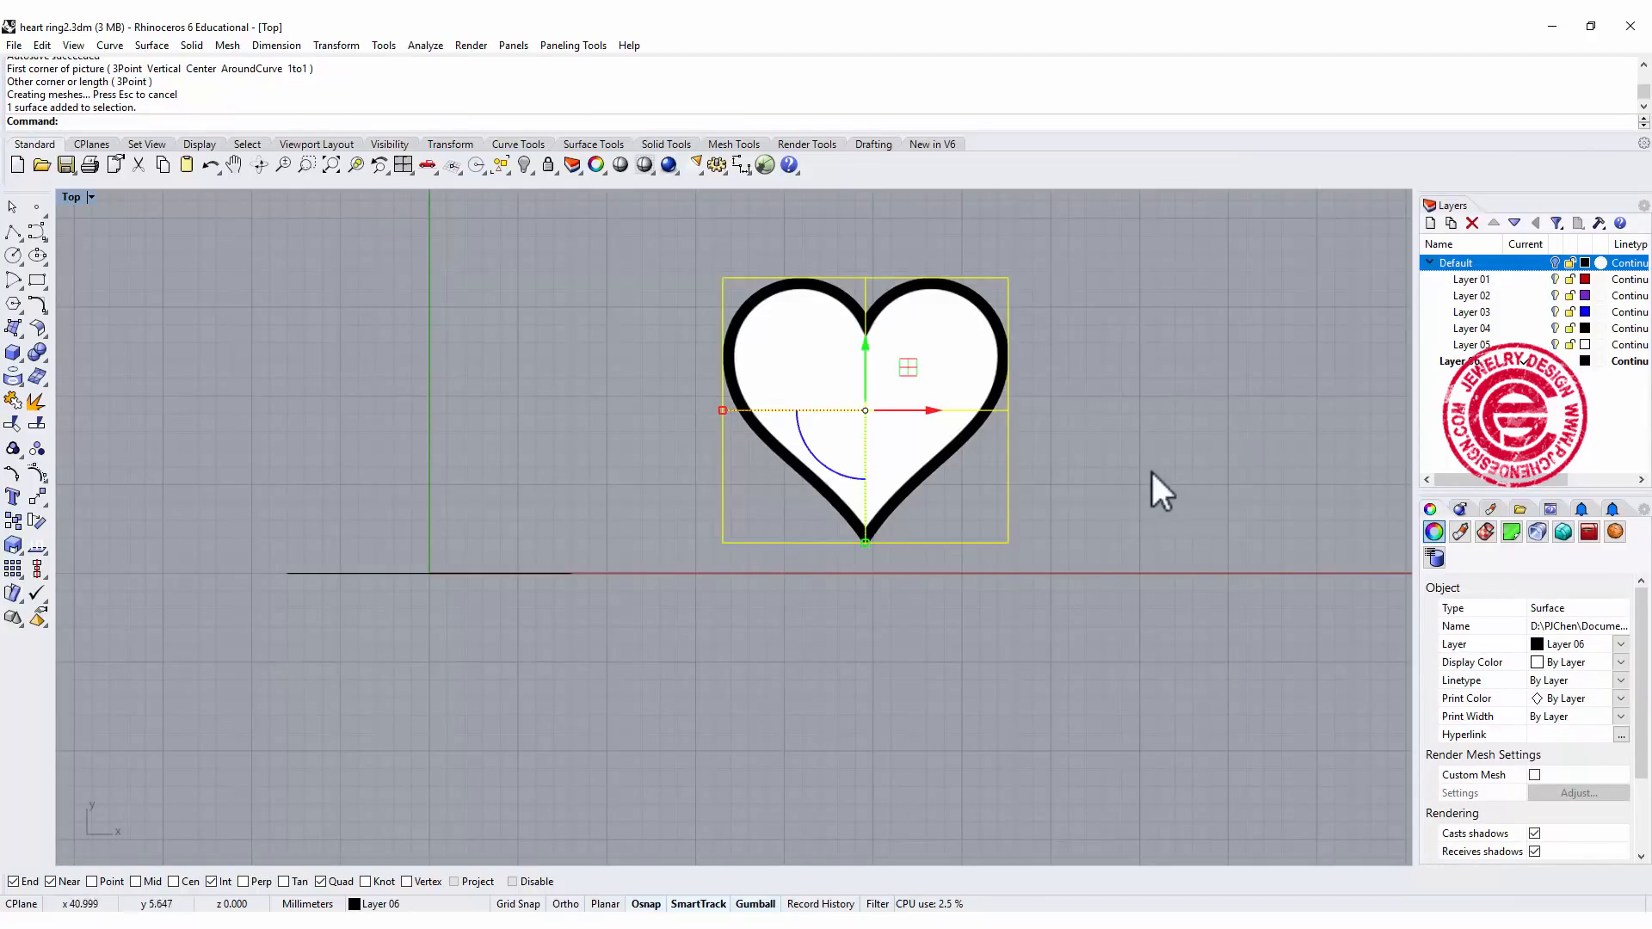
mouse_move(1023, 442)
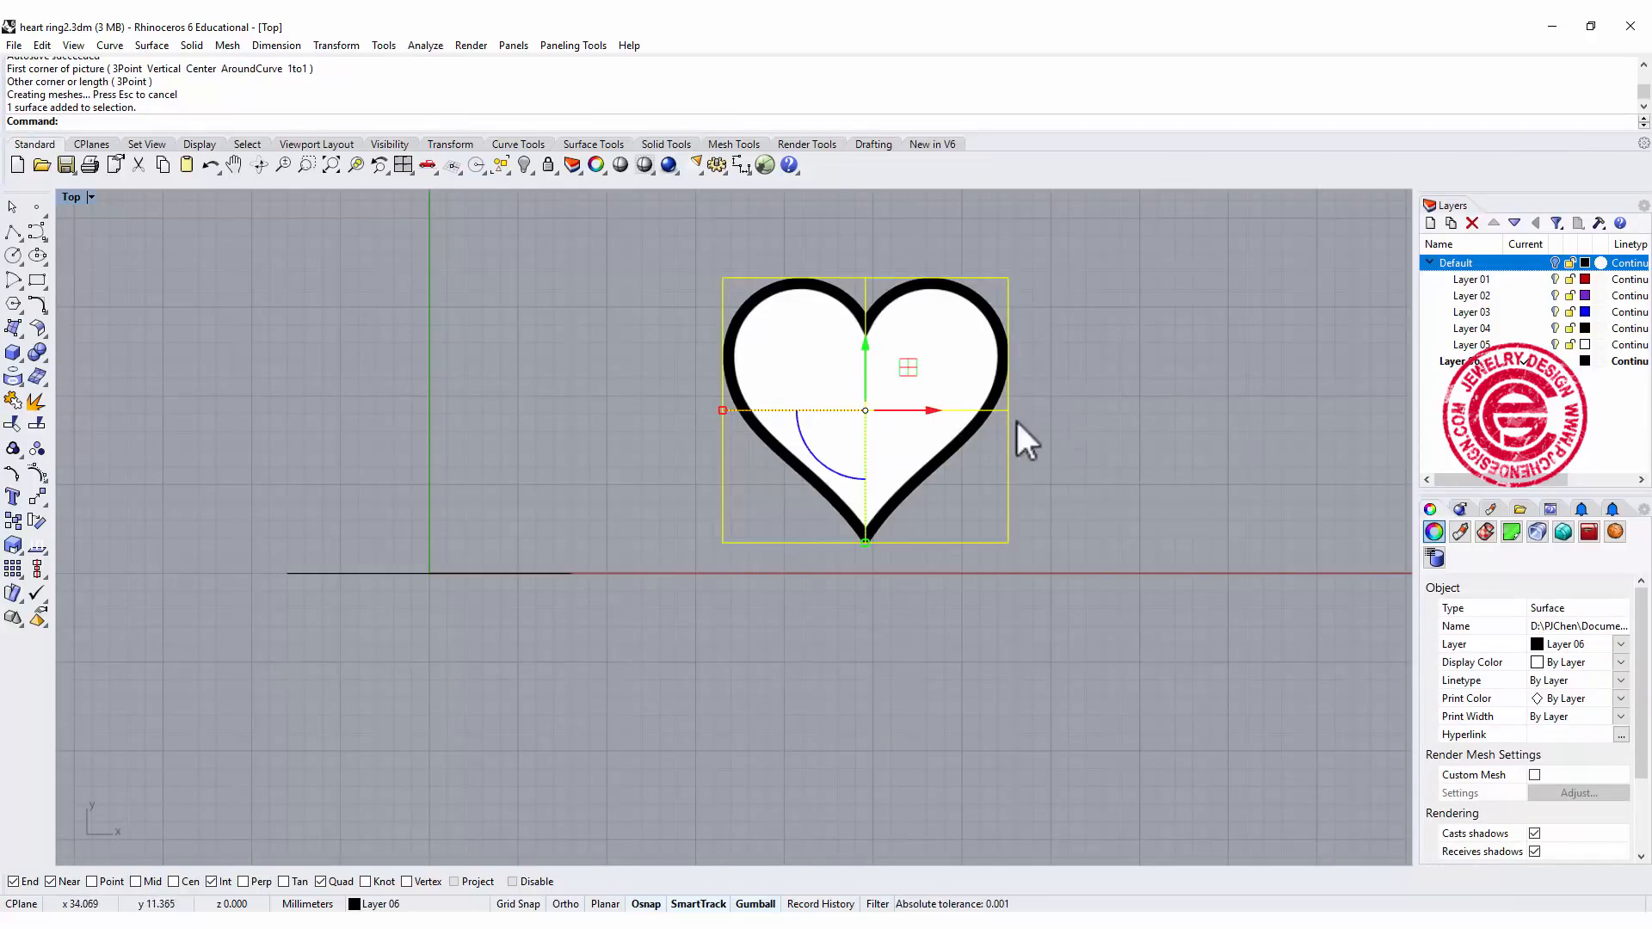
mouse_move(1106, 373)
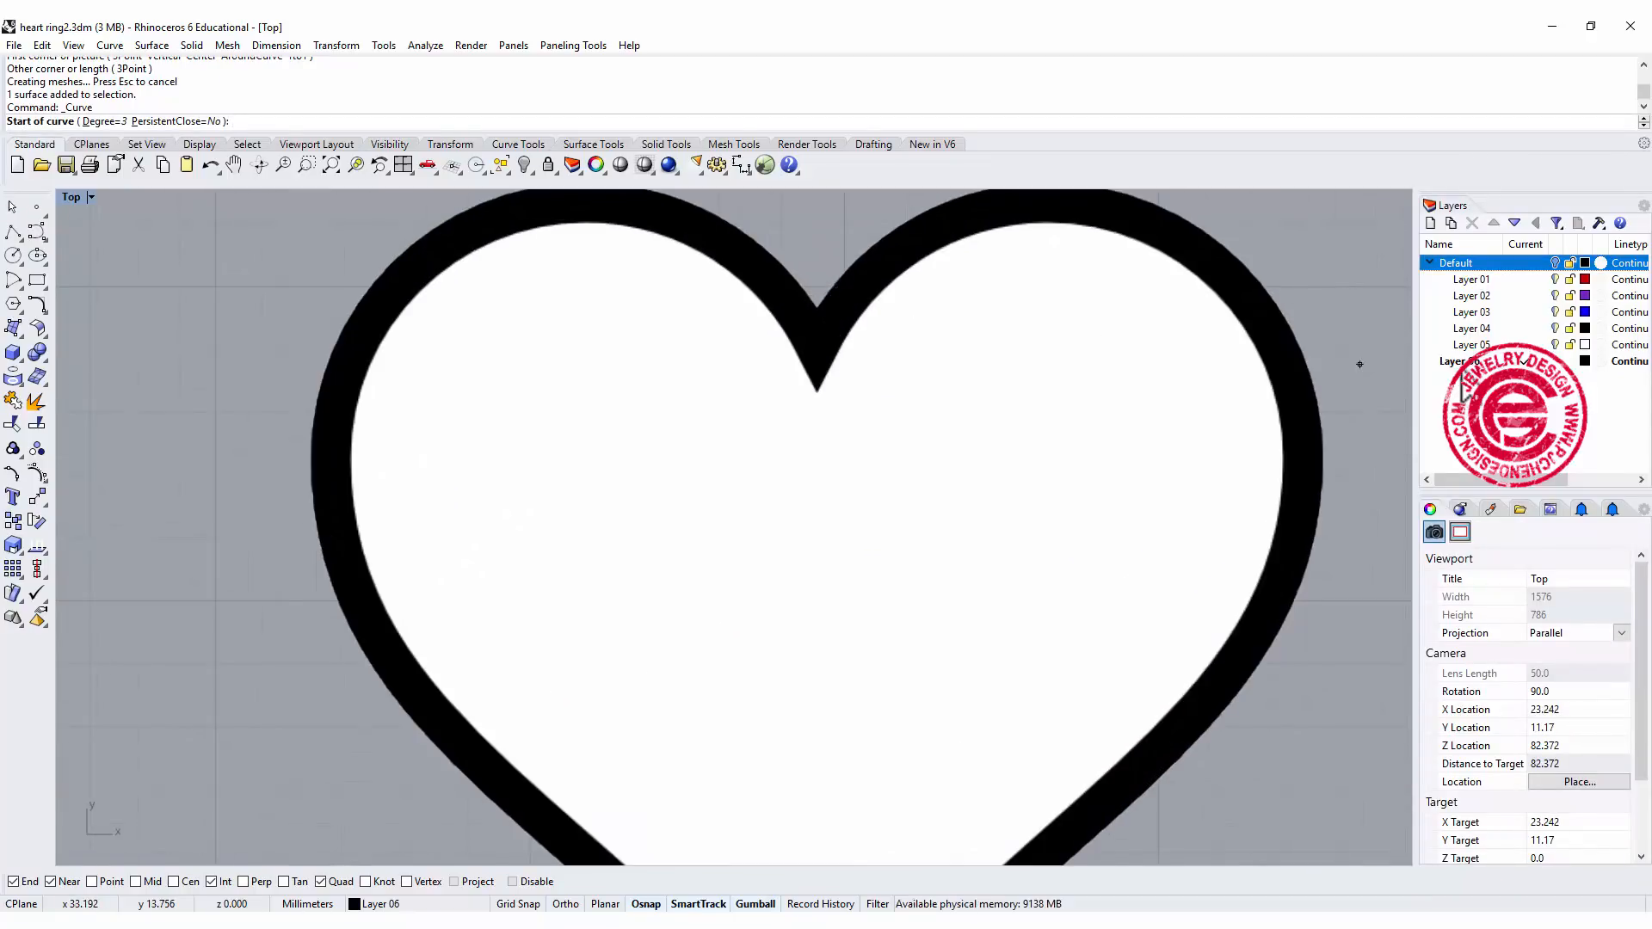
Create a new Layer 07 coloured red and make it current.
left_click(1430, 261)
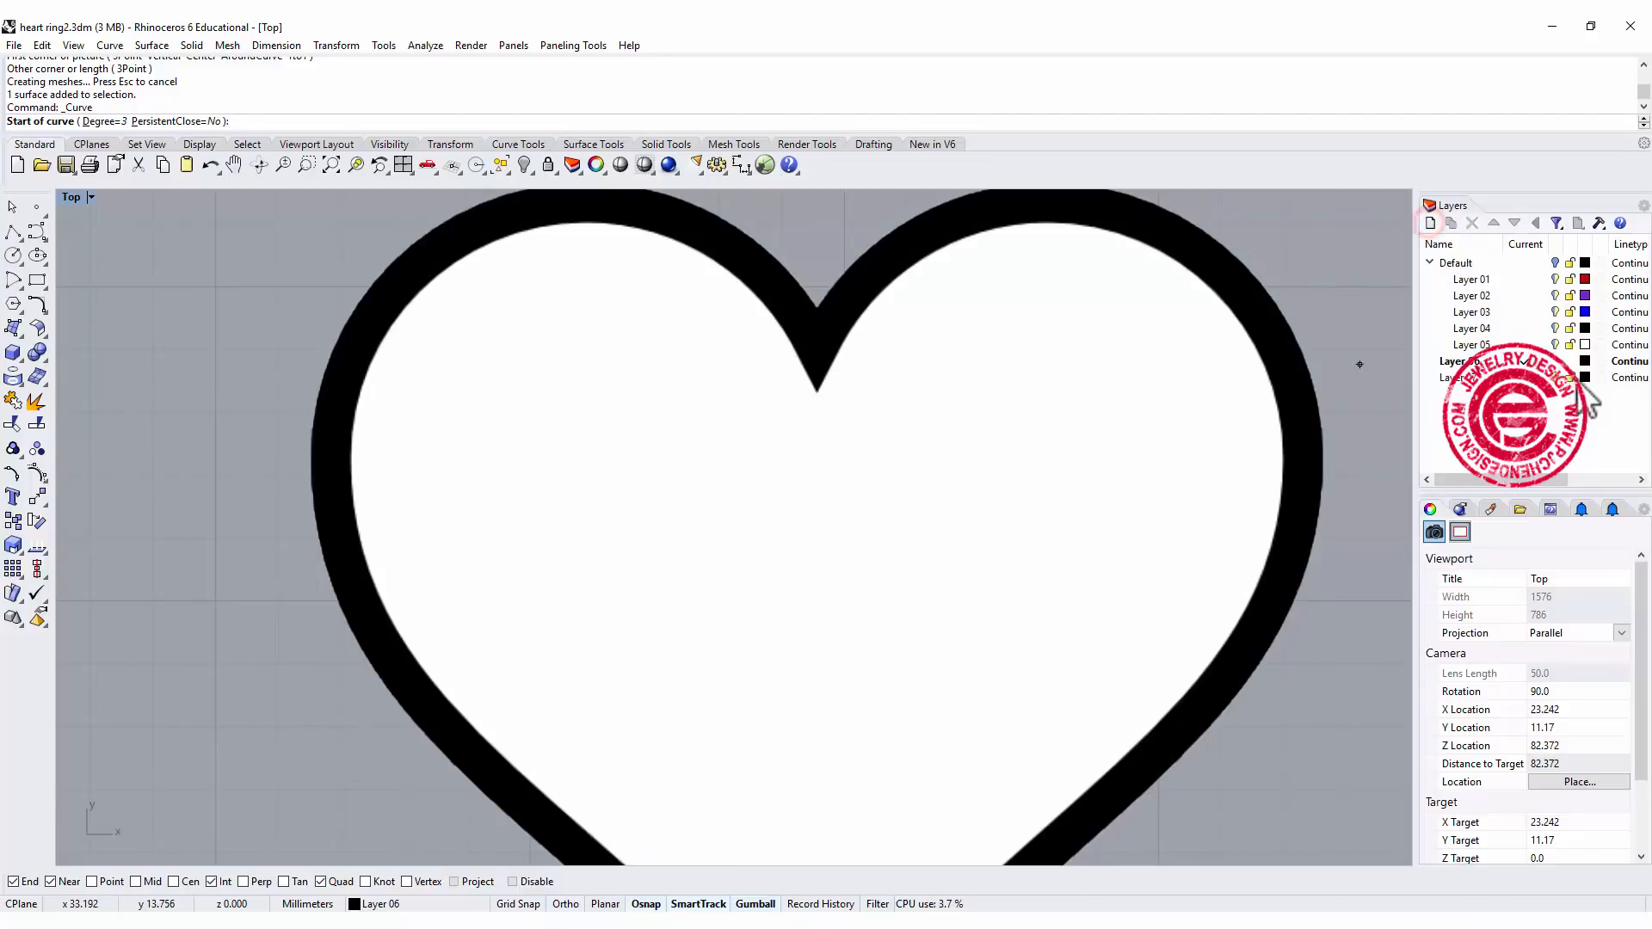
left_click(1586, 377)
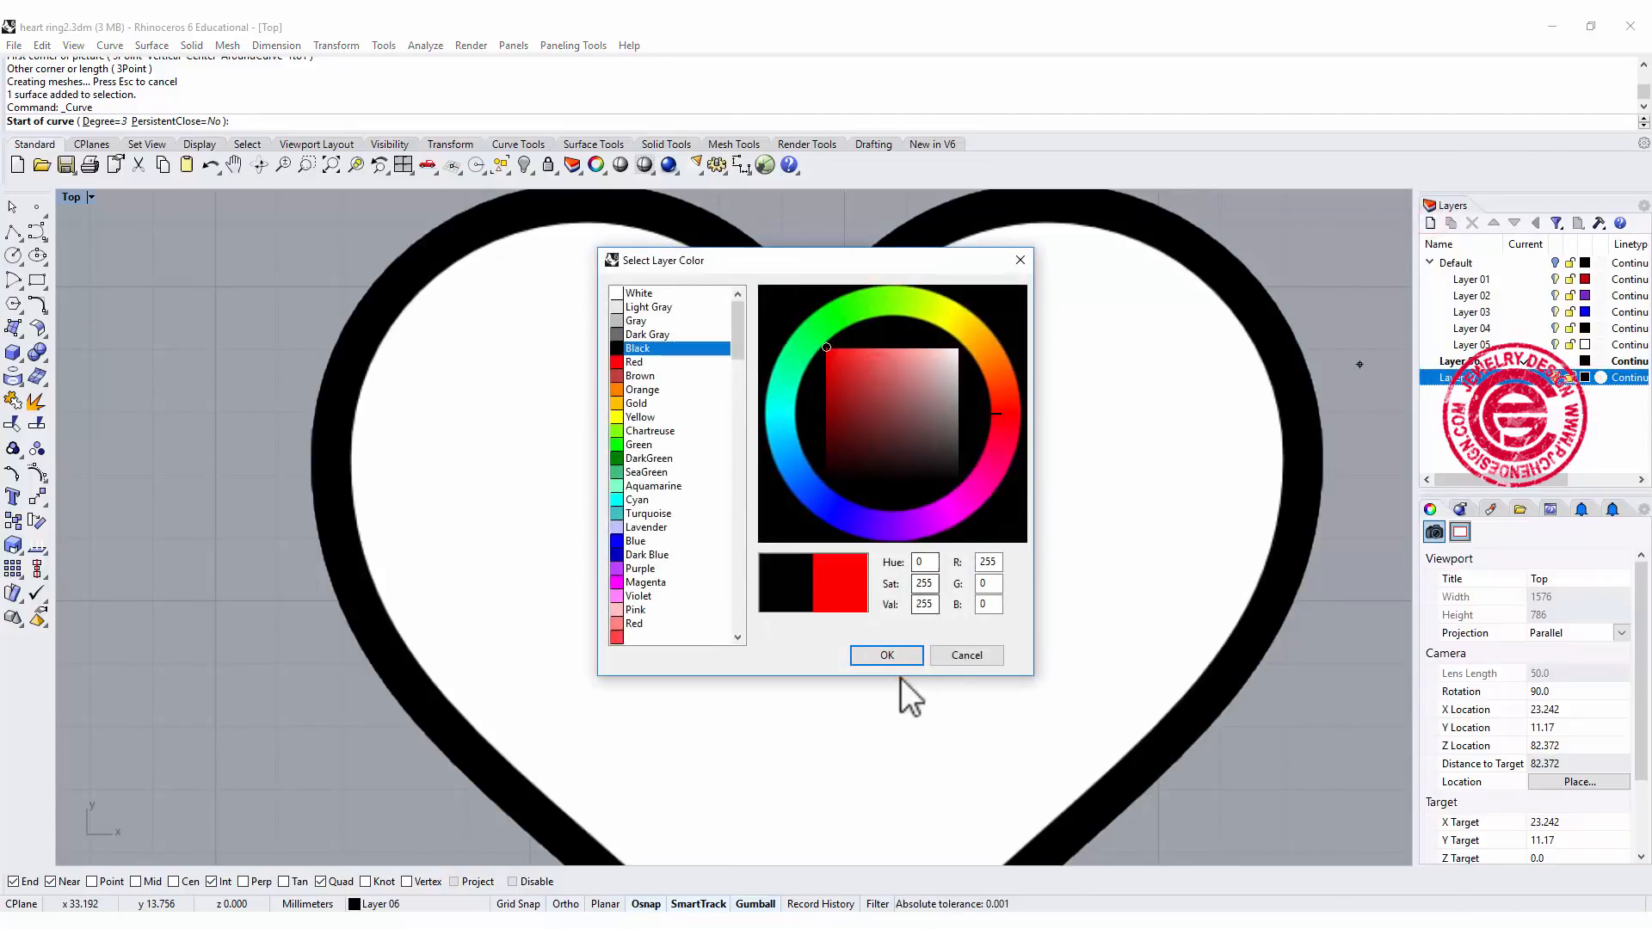
left_click(885, 654)
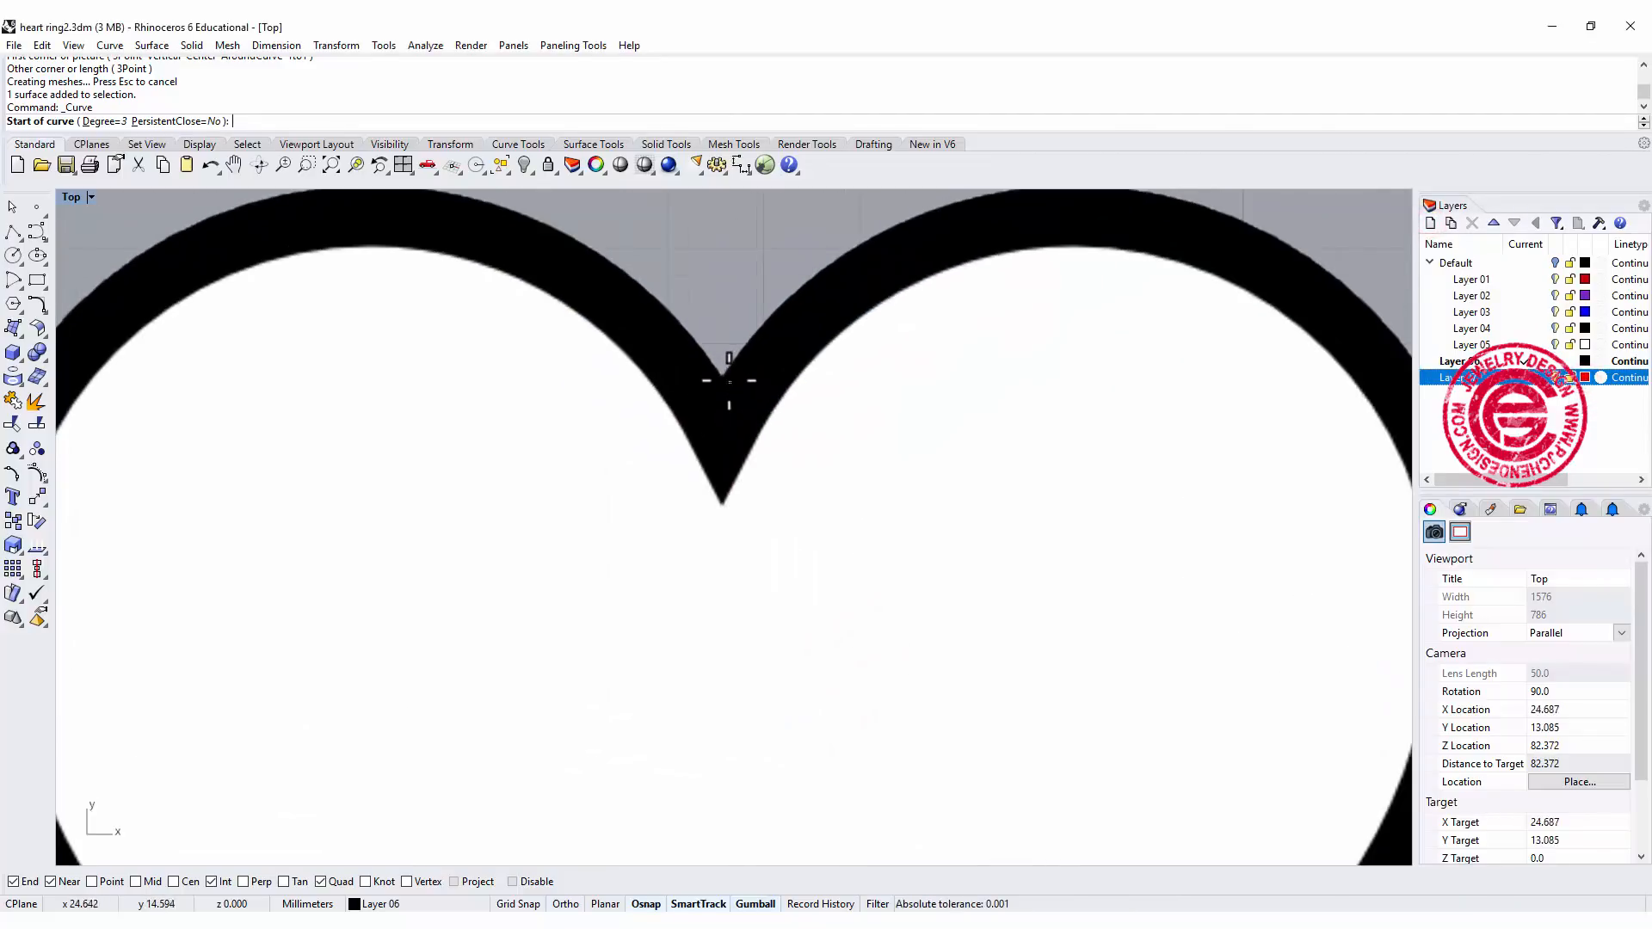
Trace the heart's right outer edge with a curve from the top notch around the lobe.
left_click(725, 374)
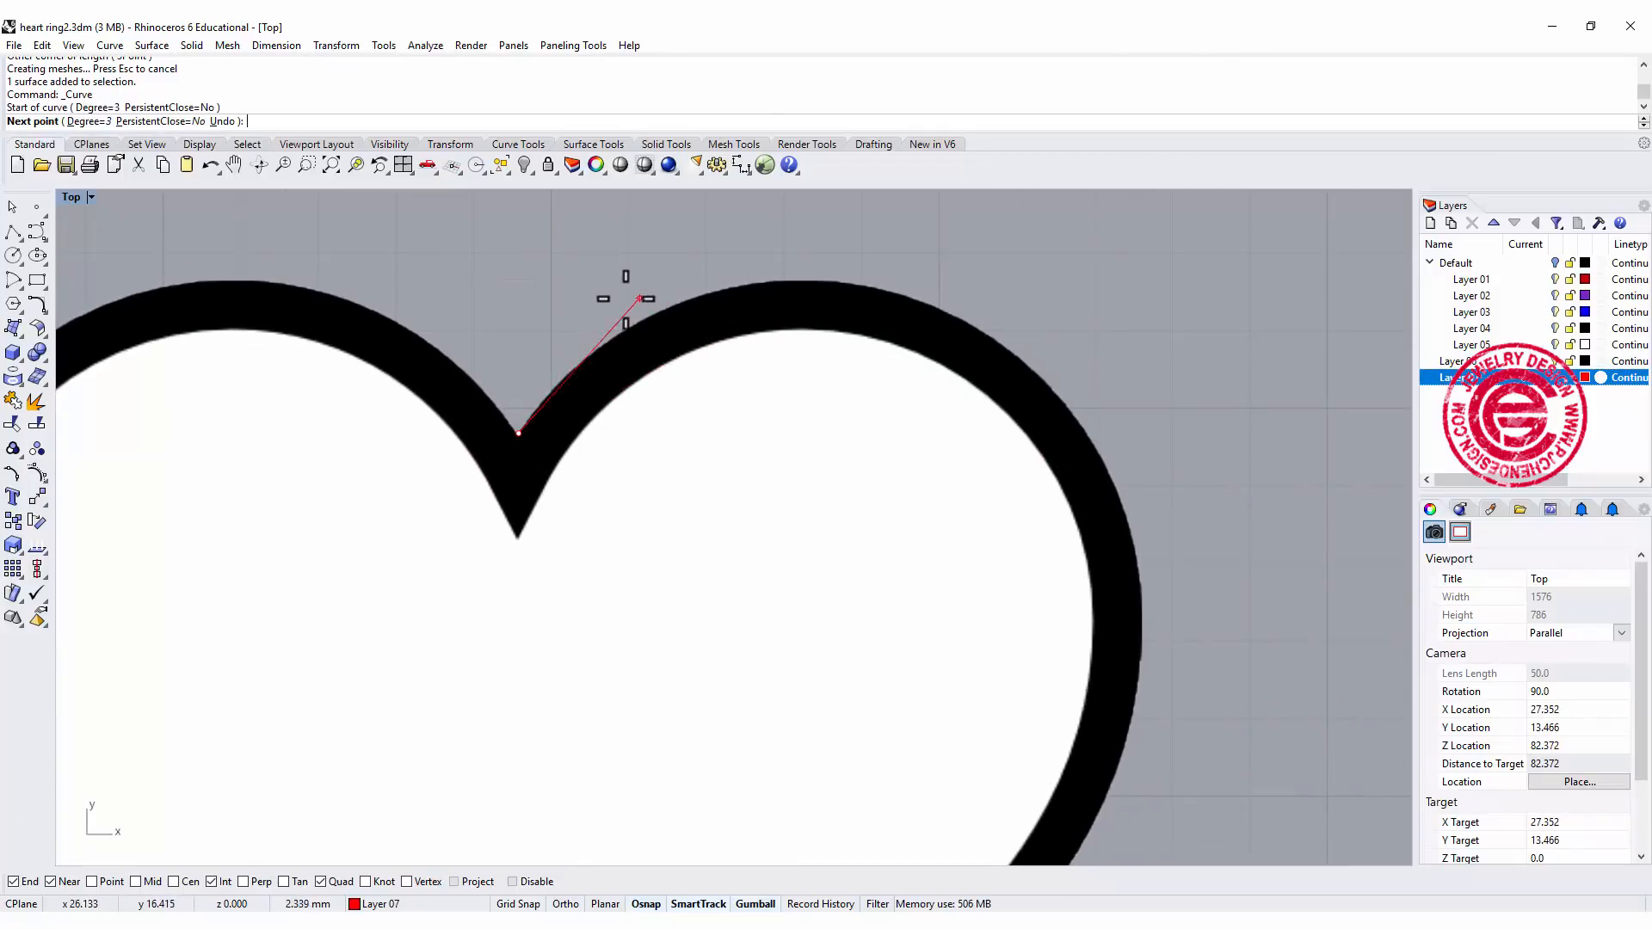
left_click(1010, 313)
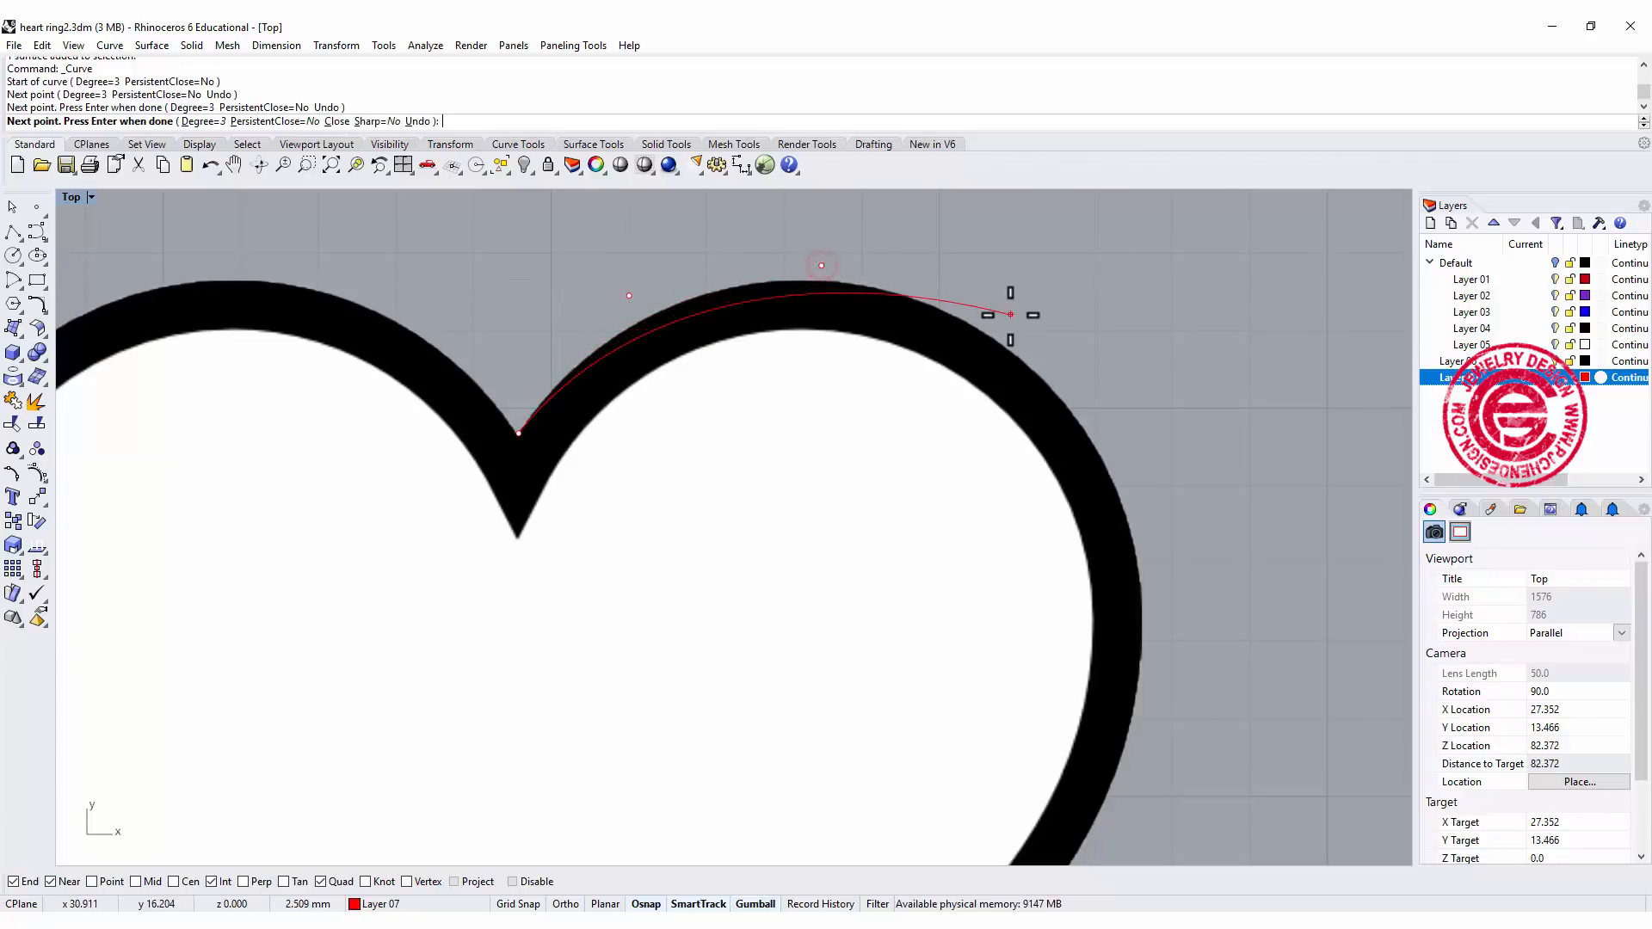
left_click(1163, 626)
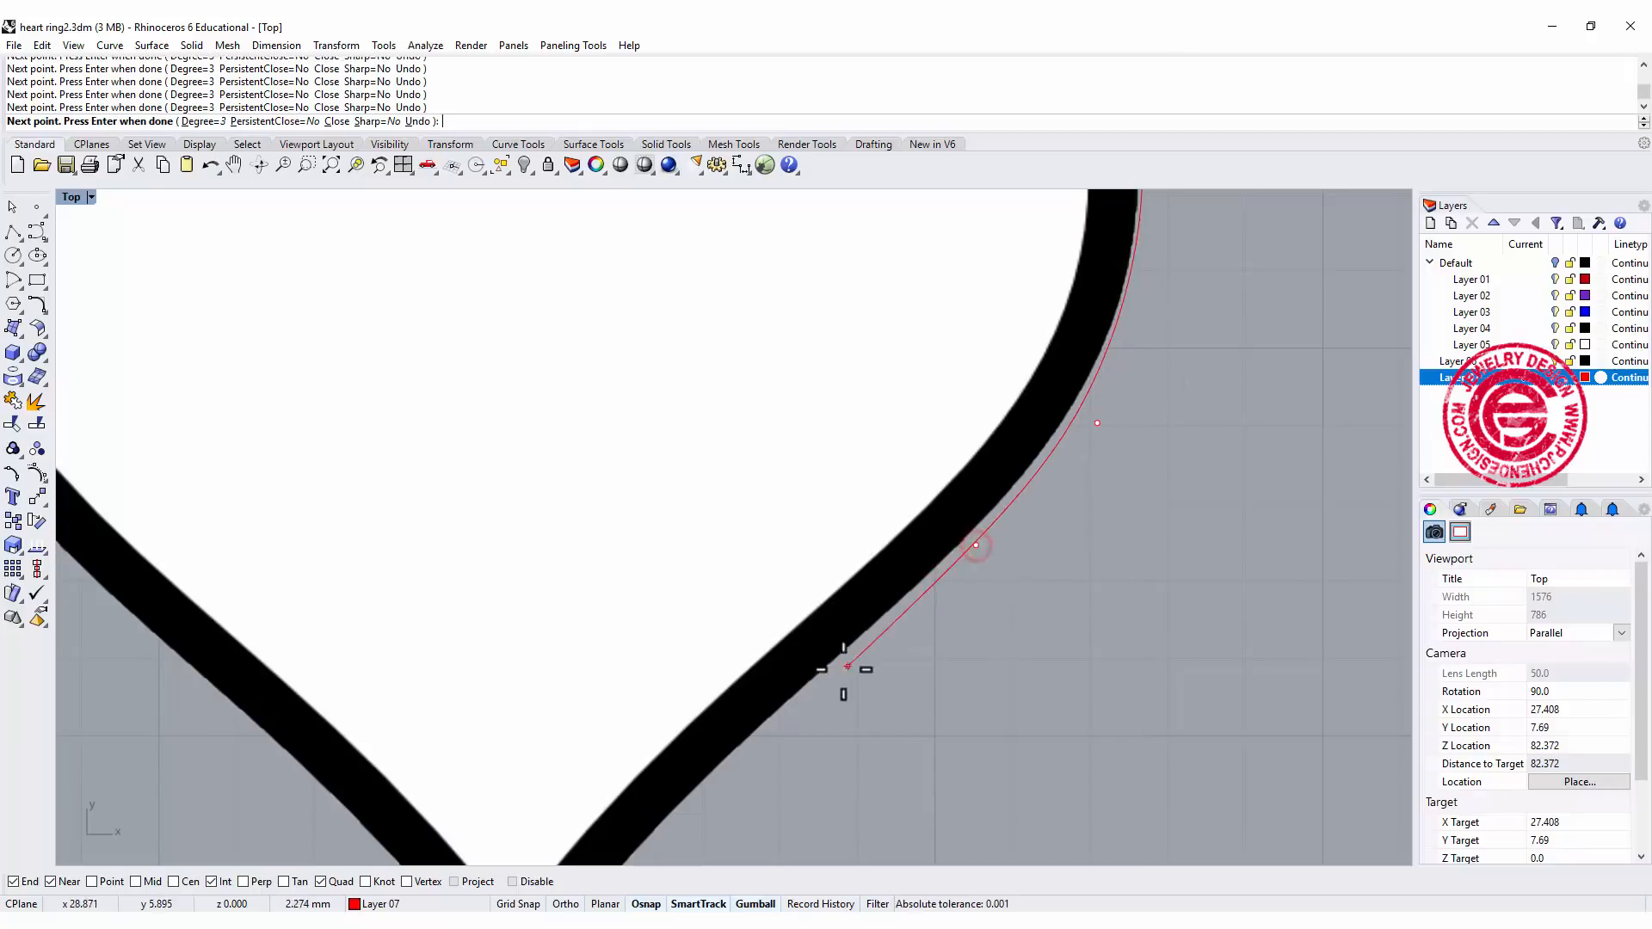
scroll("down", 3)
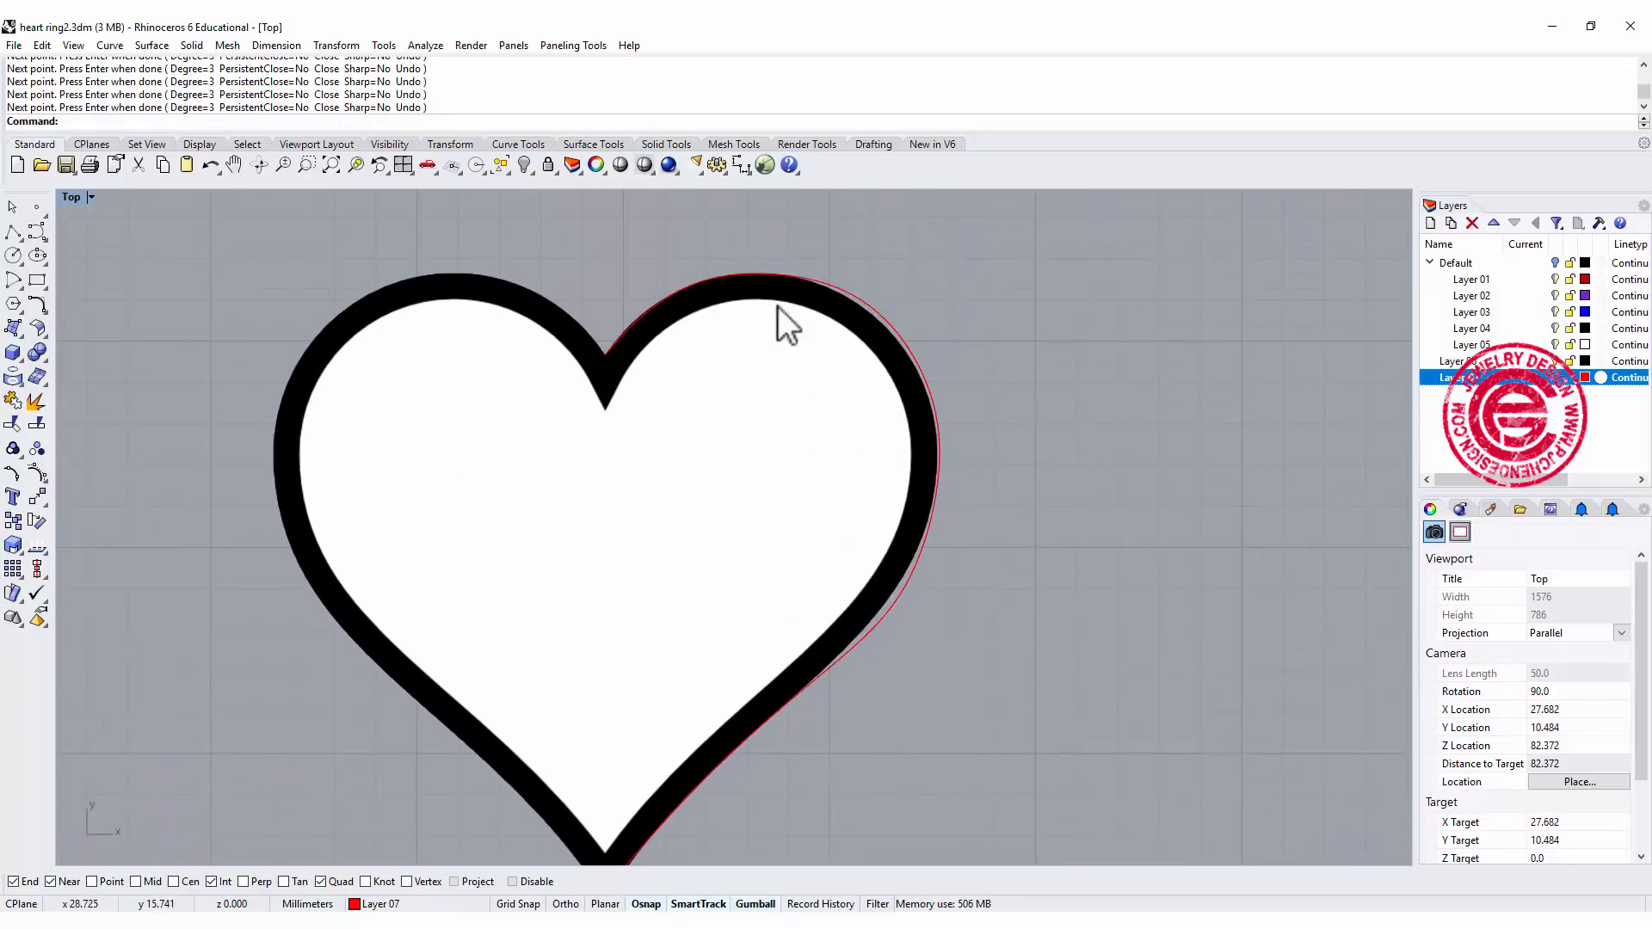
Drag the right-half curve's control points with the Gumball onto the heart stencil's outer edge.
left_click(919, 317)
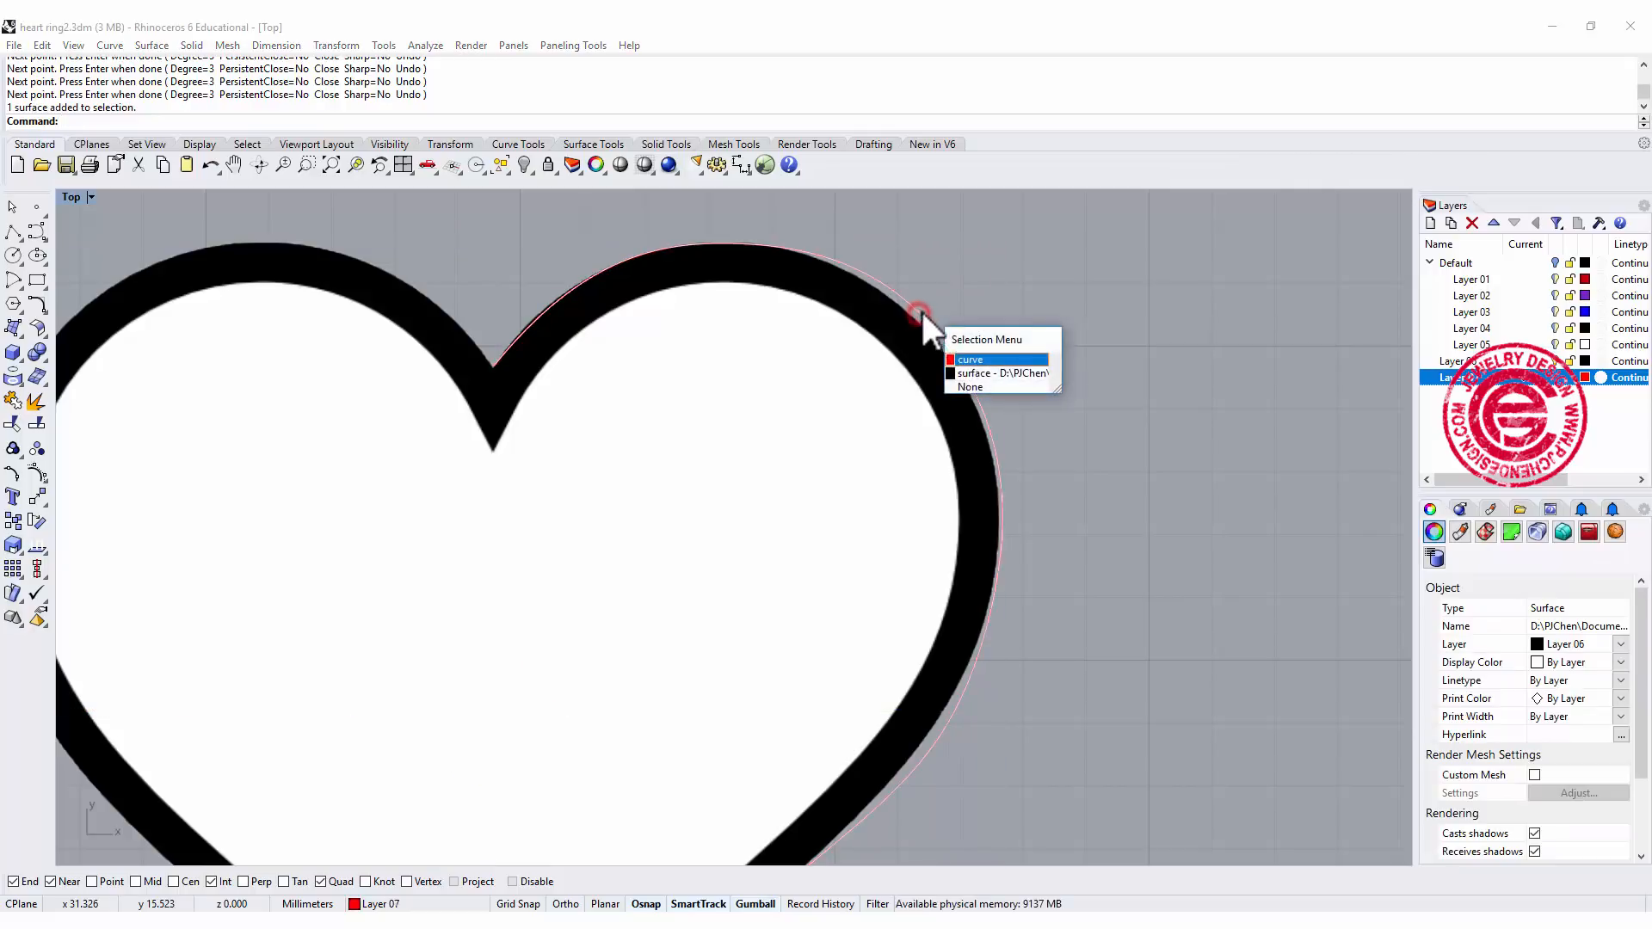
left_click(969, 360)
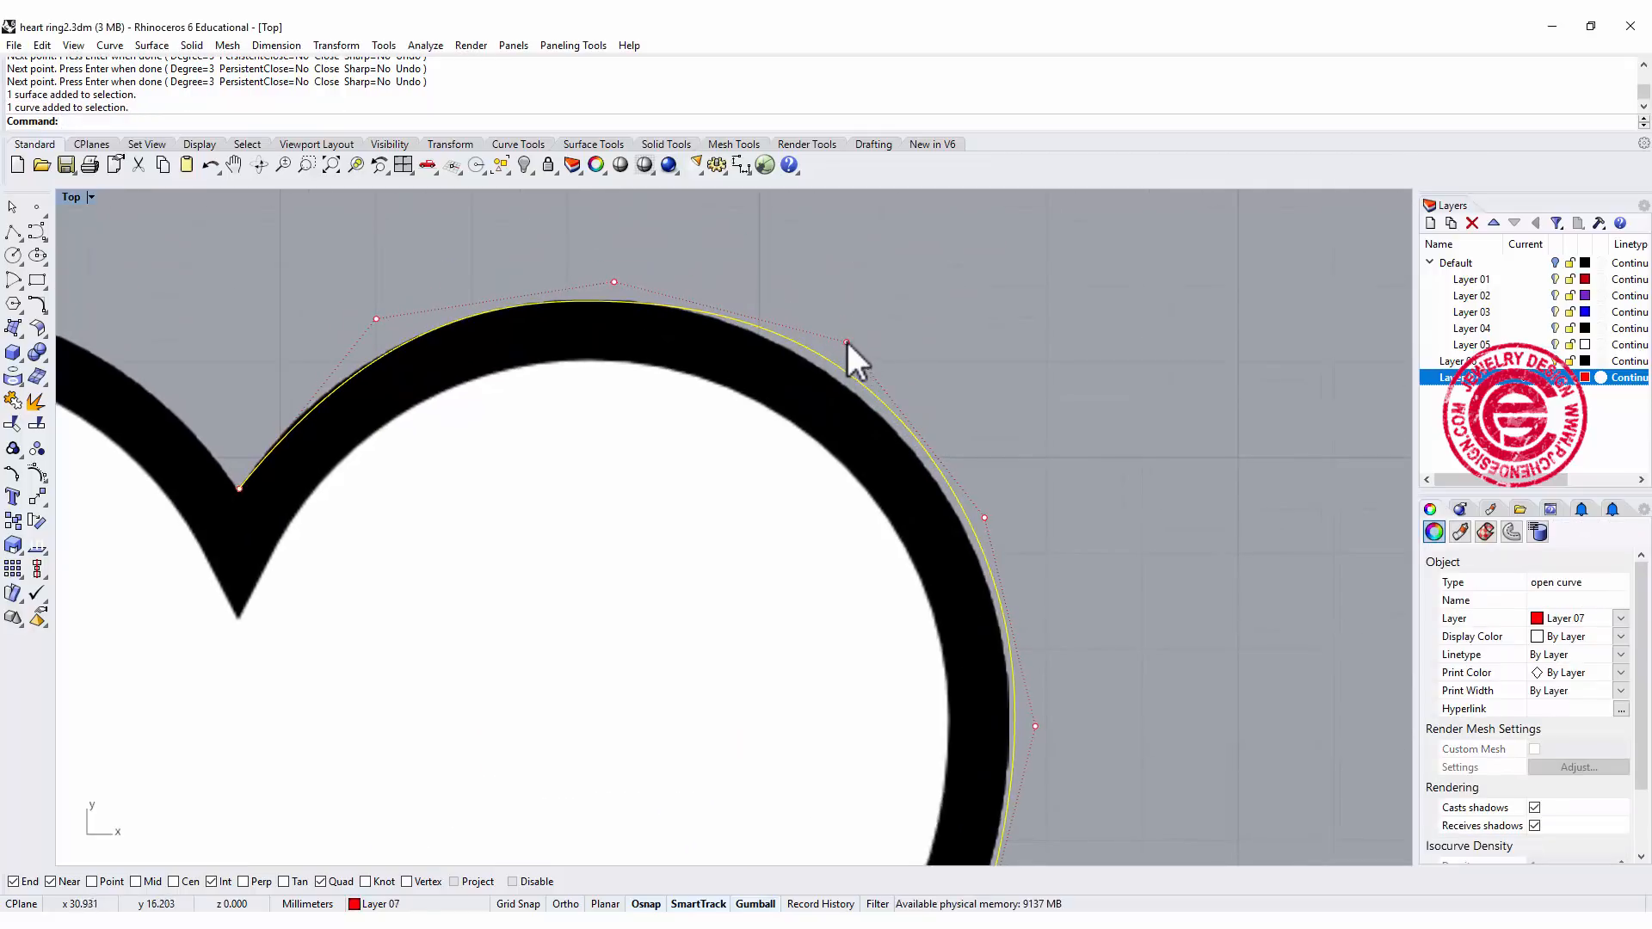
left_click(847, 343)
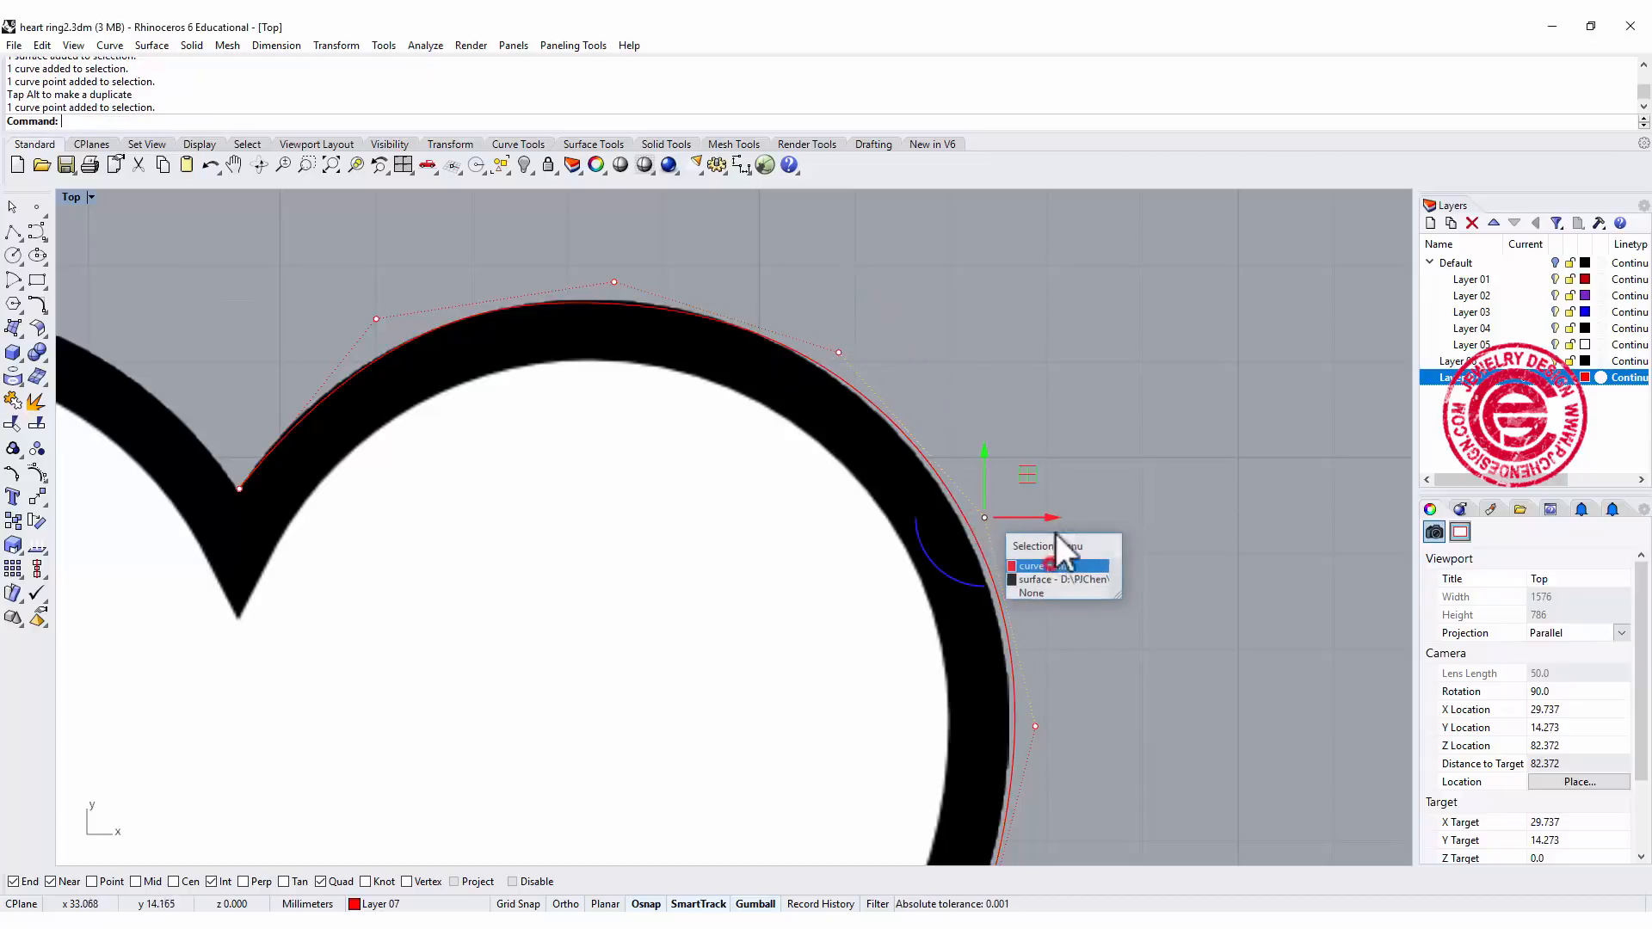
left_click(1033, 566)
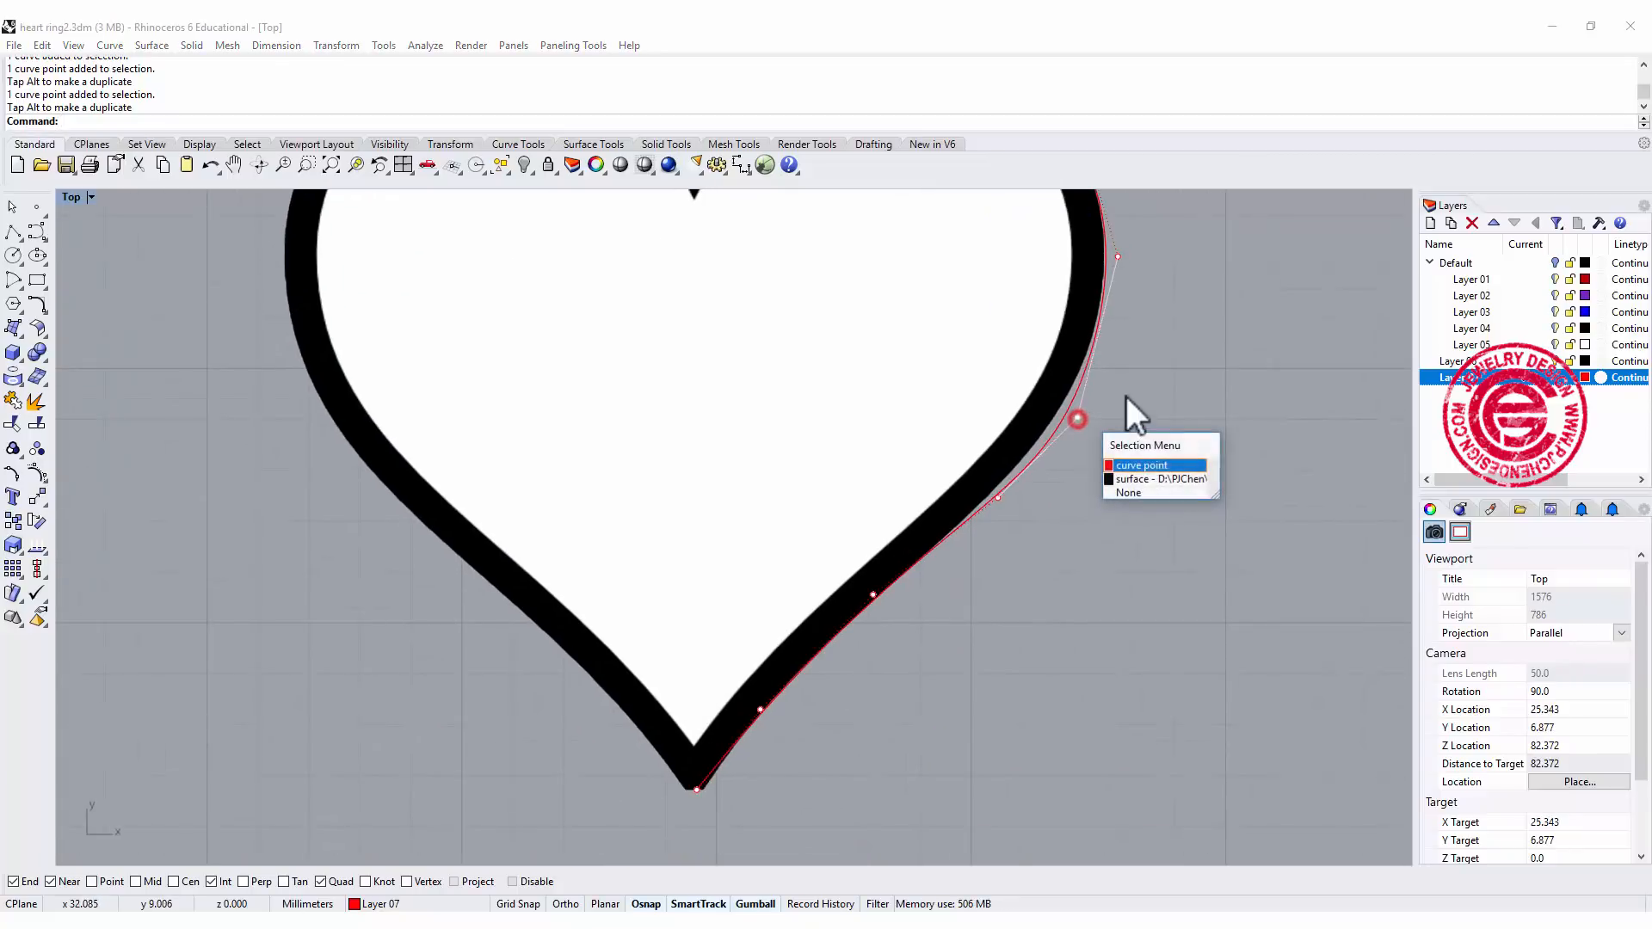
left_click(1142, 465)
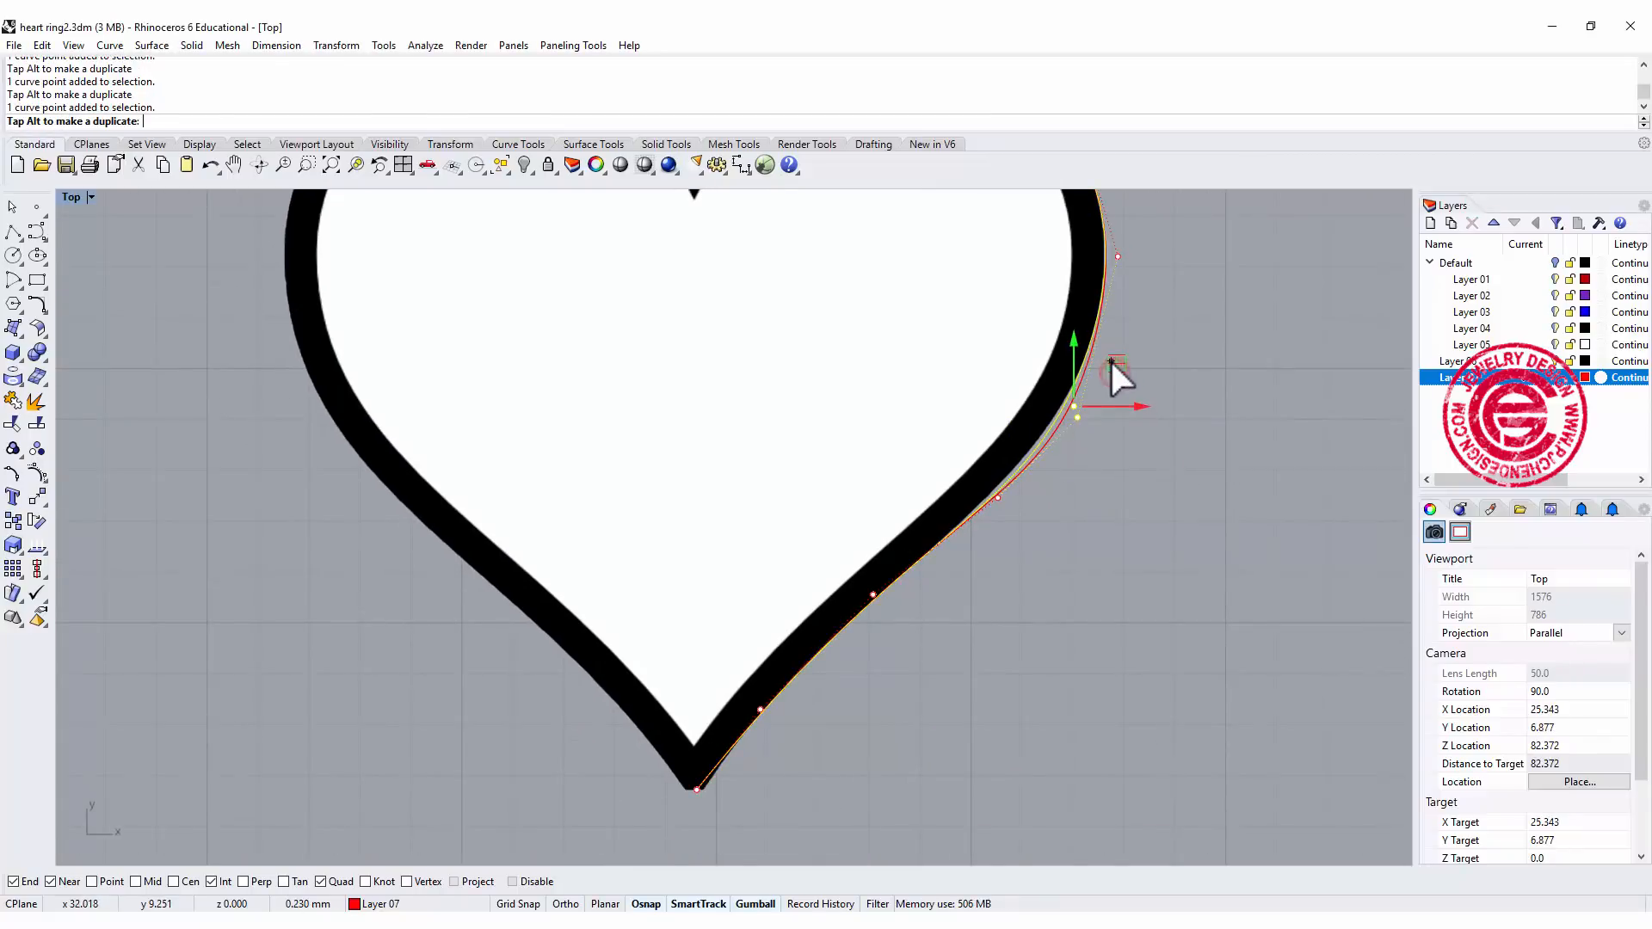
right_click(996, 500)
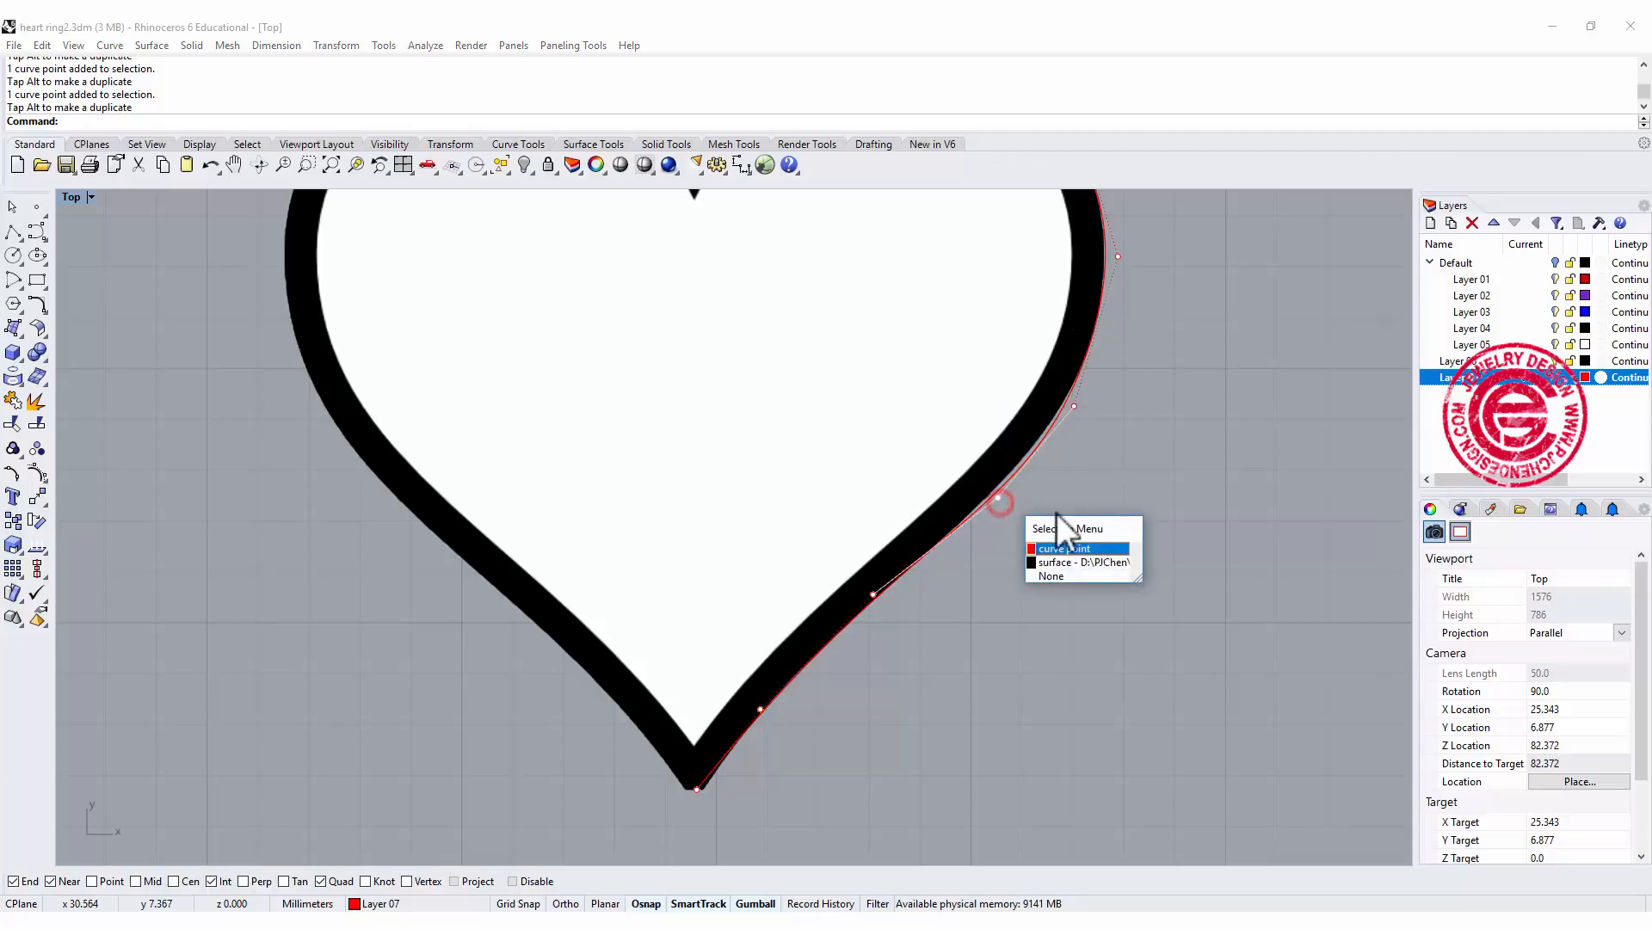
left_click(1066, 548)
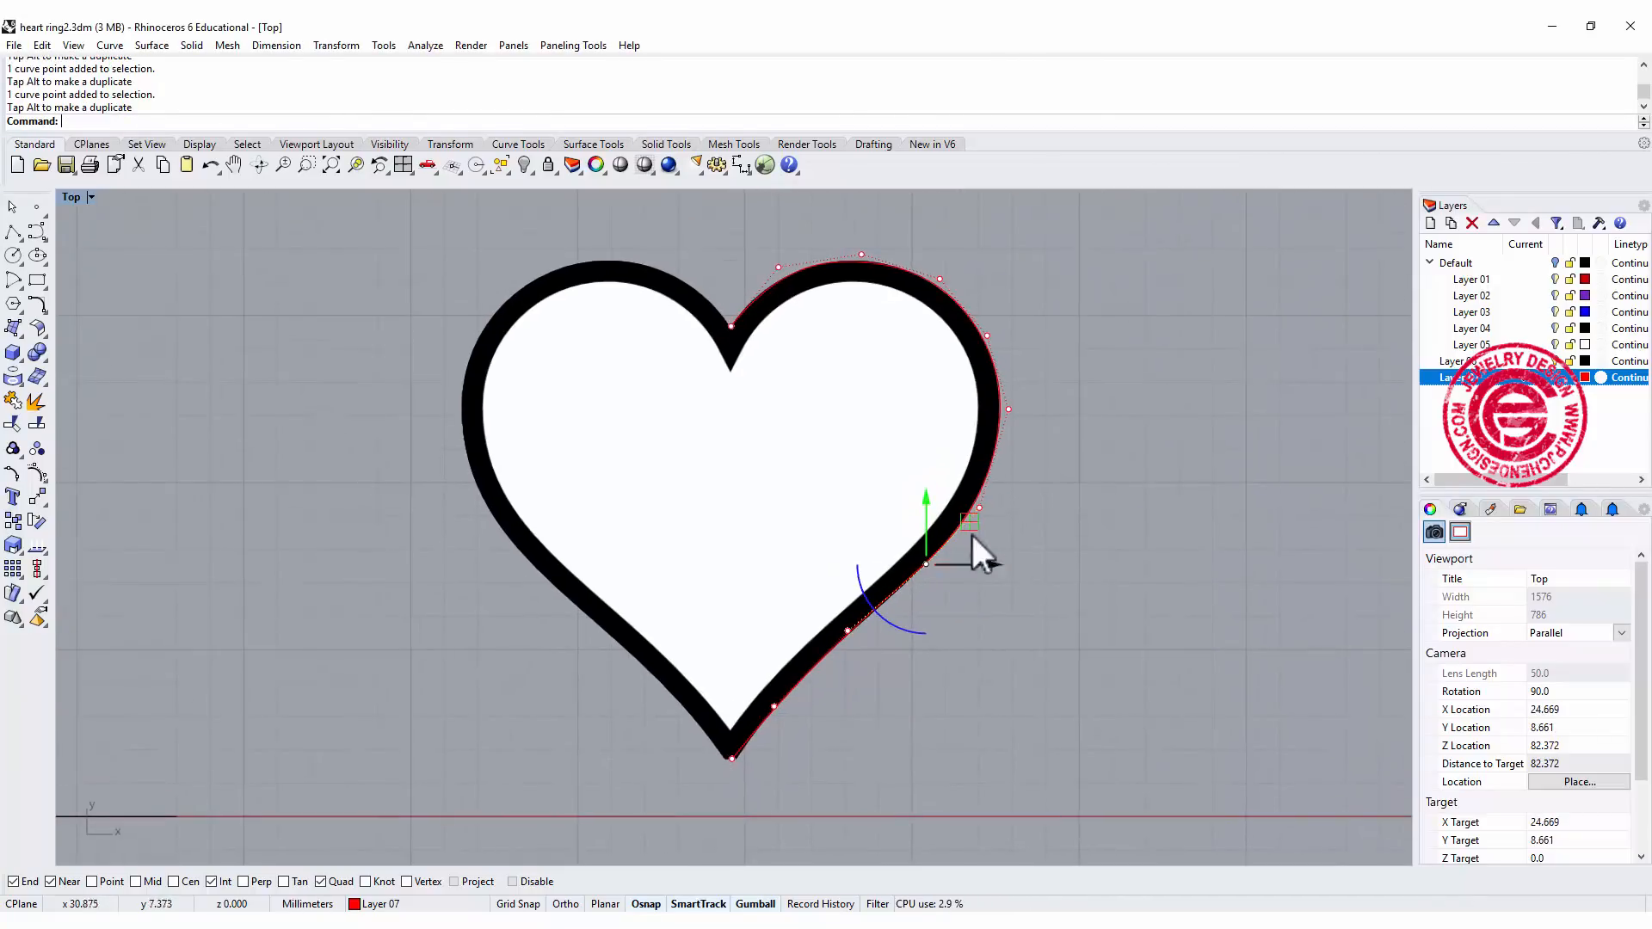
left_click(883, 461)
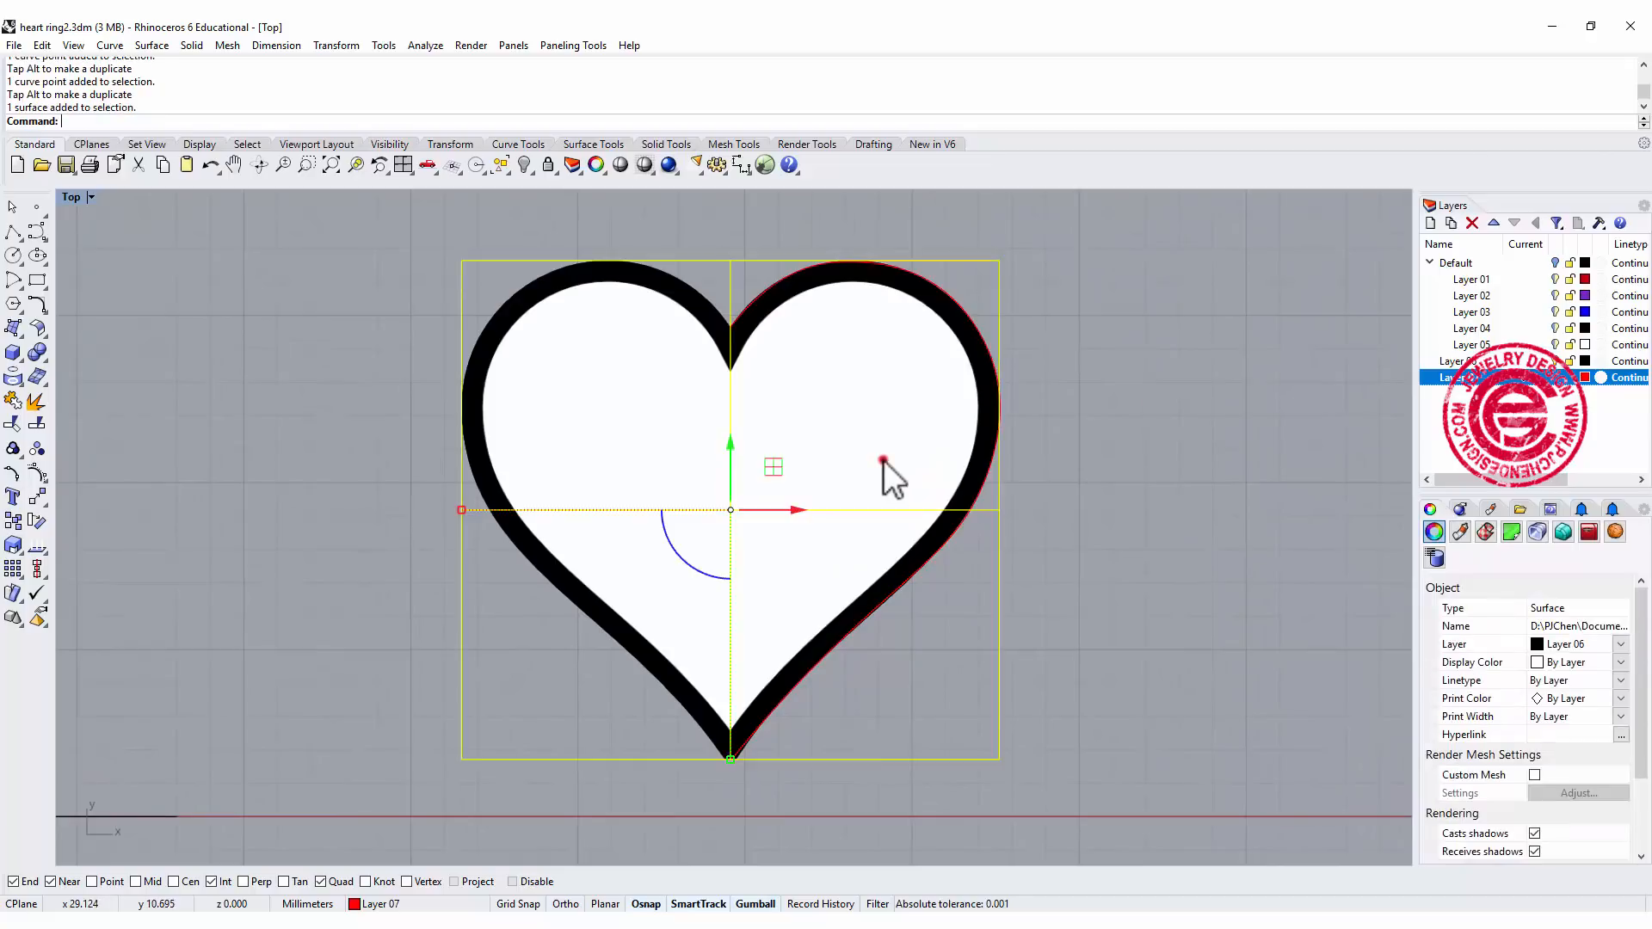
Delete the heart reference picture, leaving only the traced half-heart curve.
key("Delete")
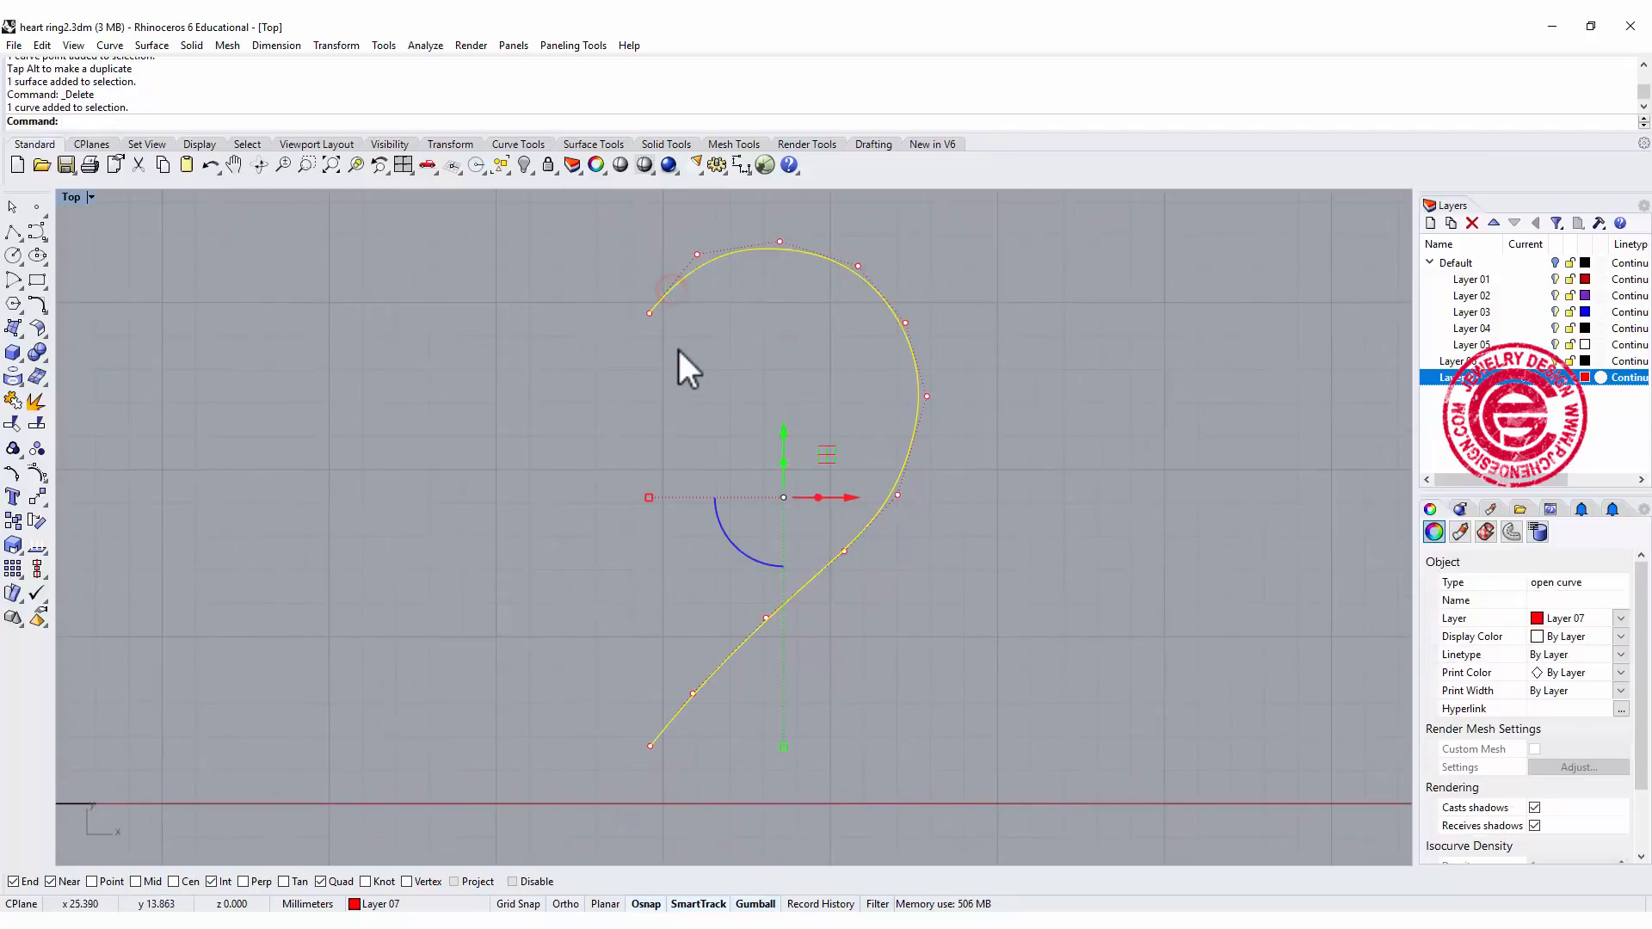
mouse_move(673, 407)
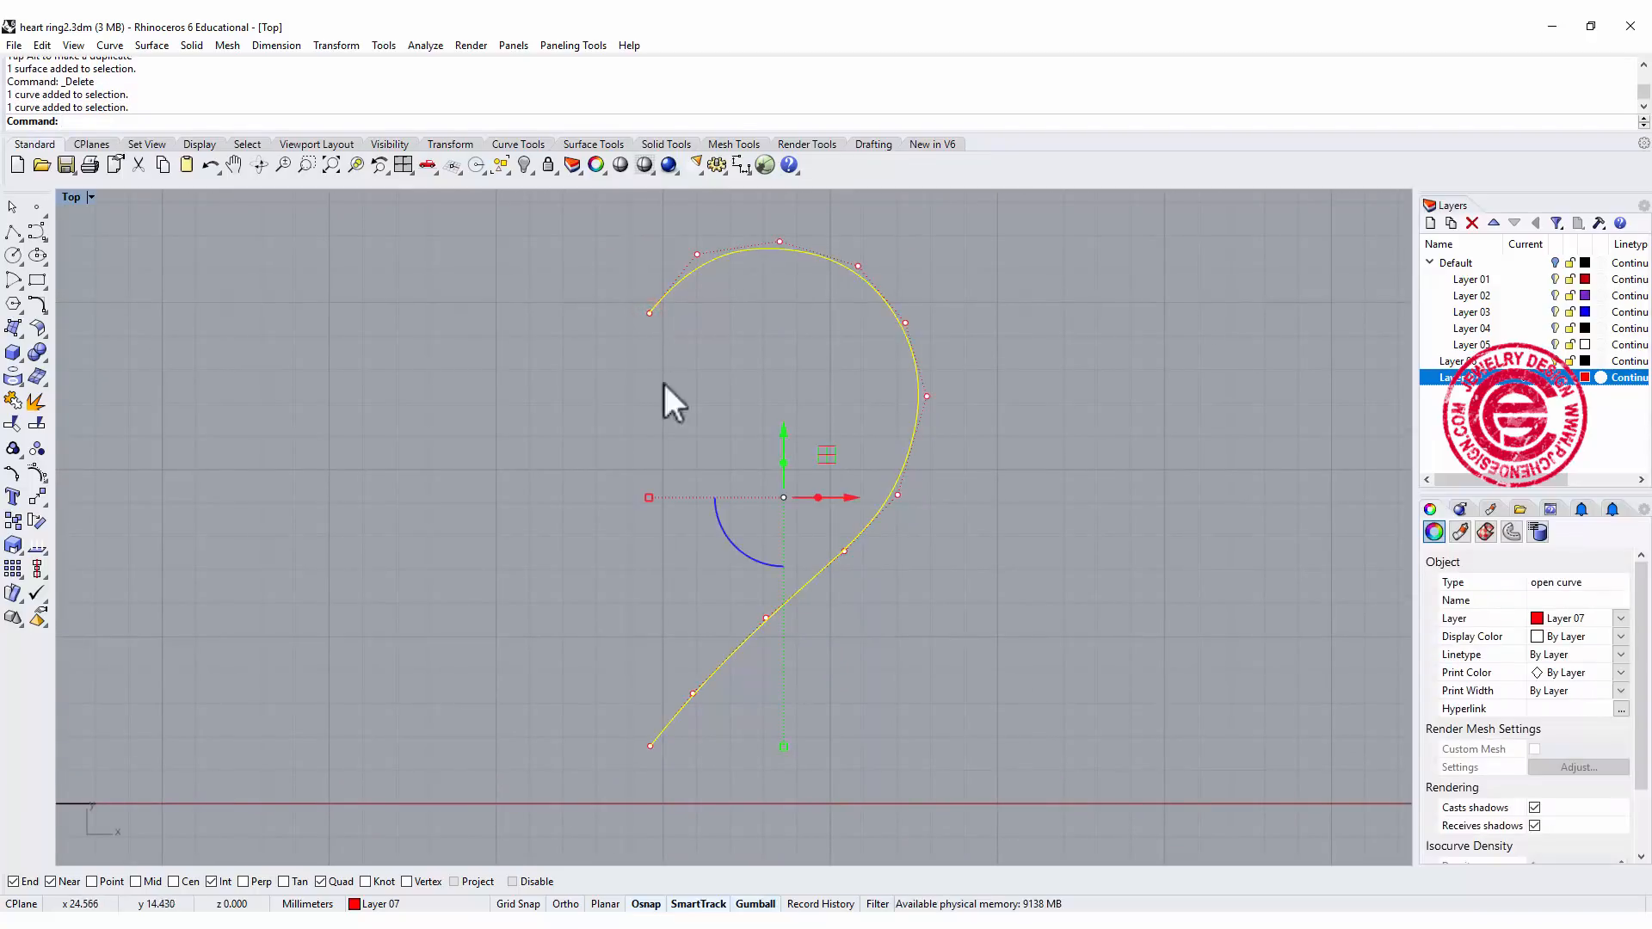
mouse_move(656, 767)
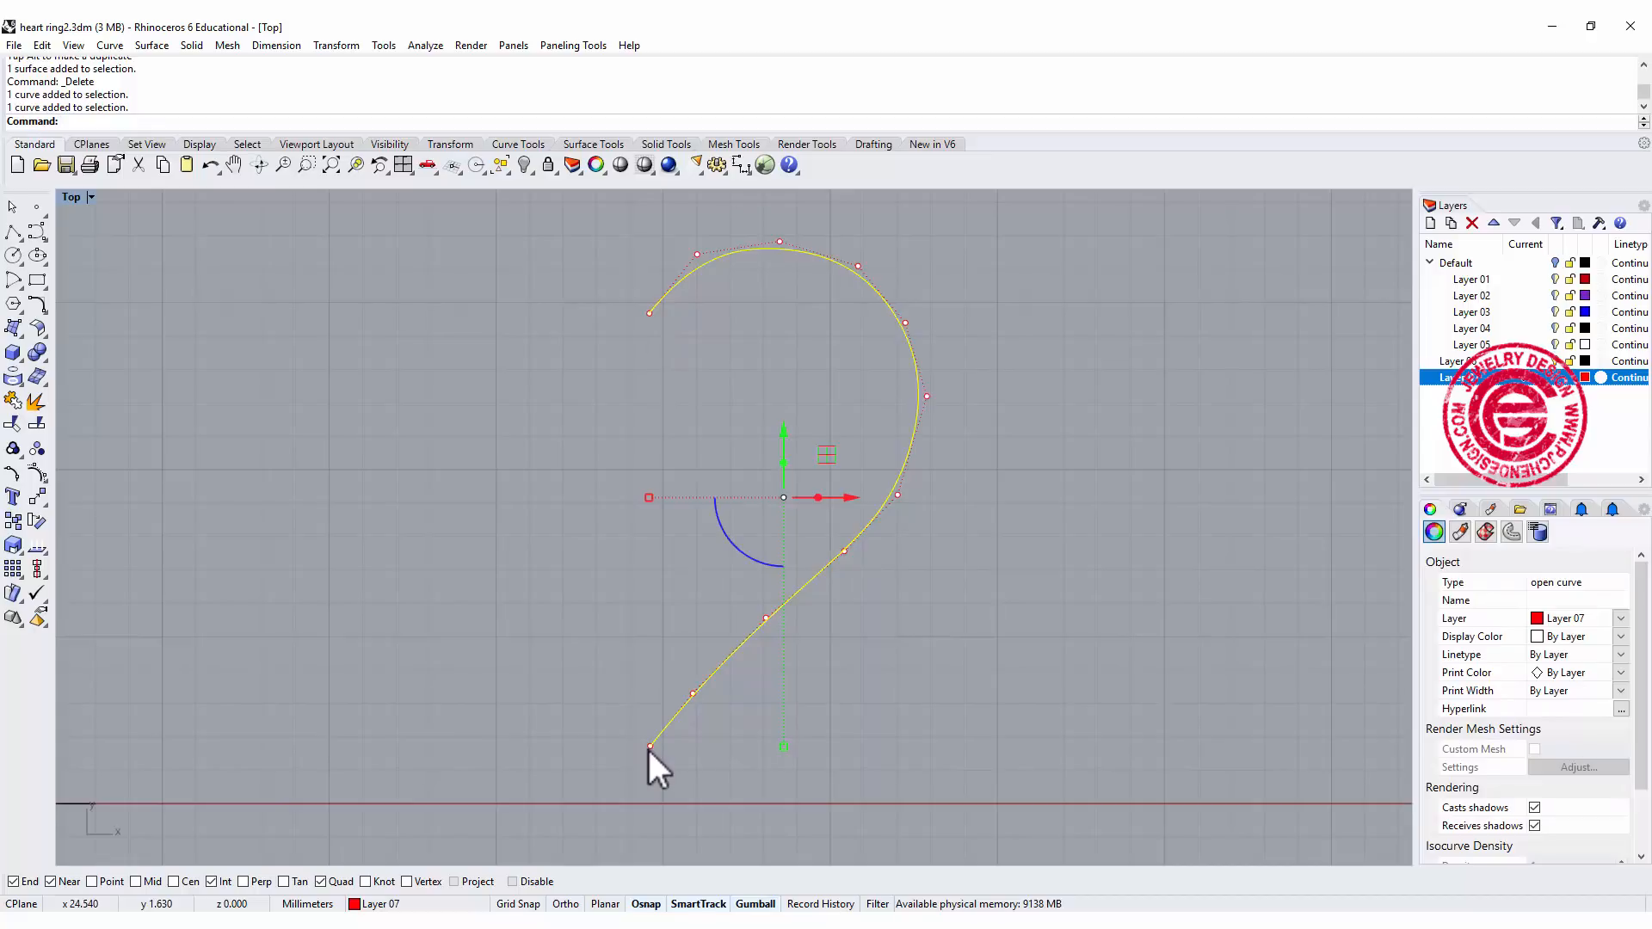
mouse_move(575, 504)
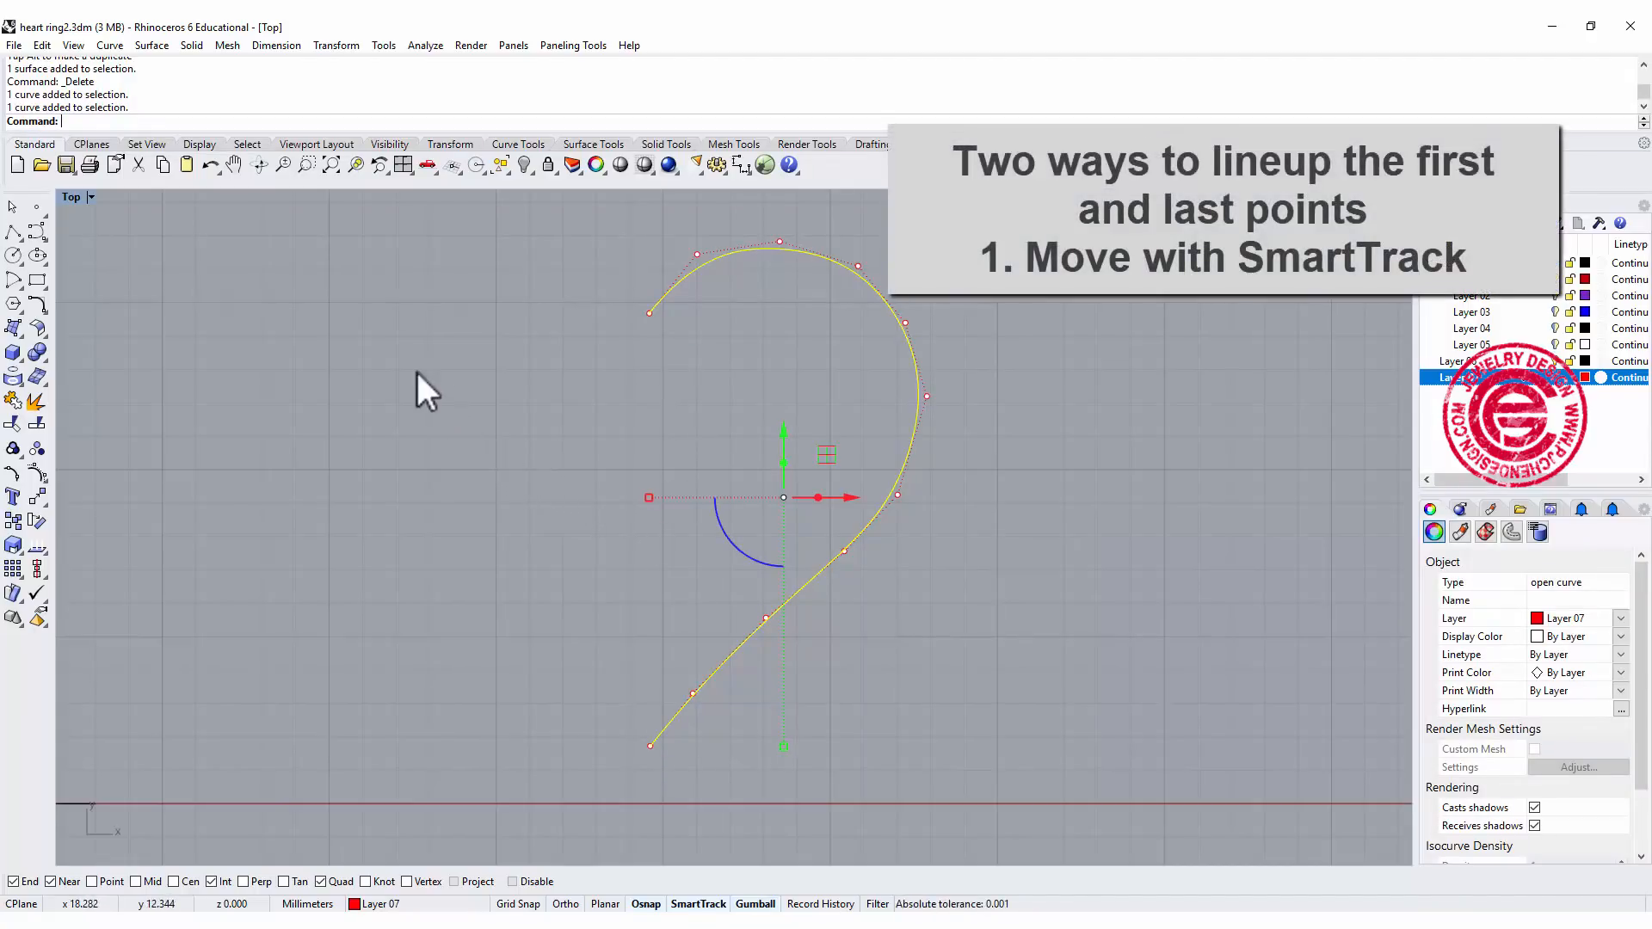
mouse_move(79, 511)
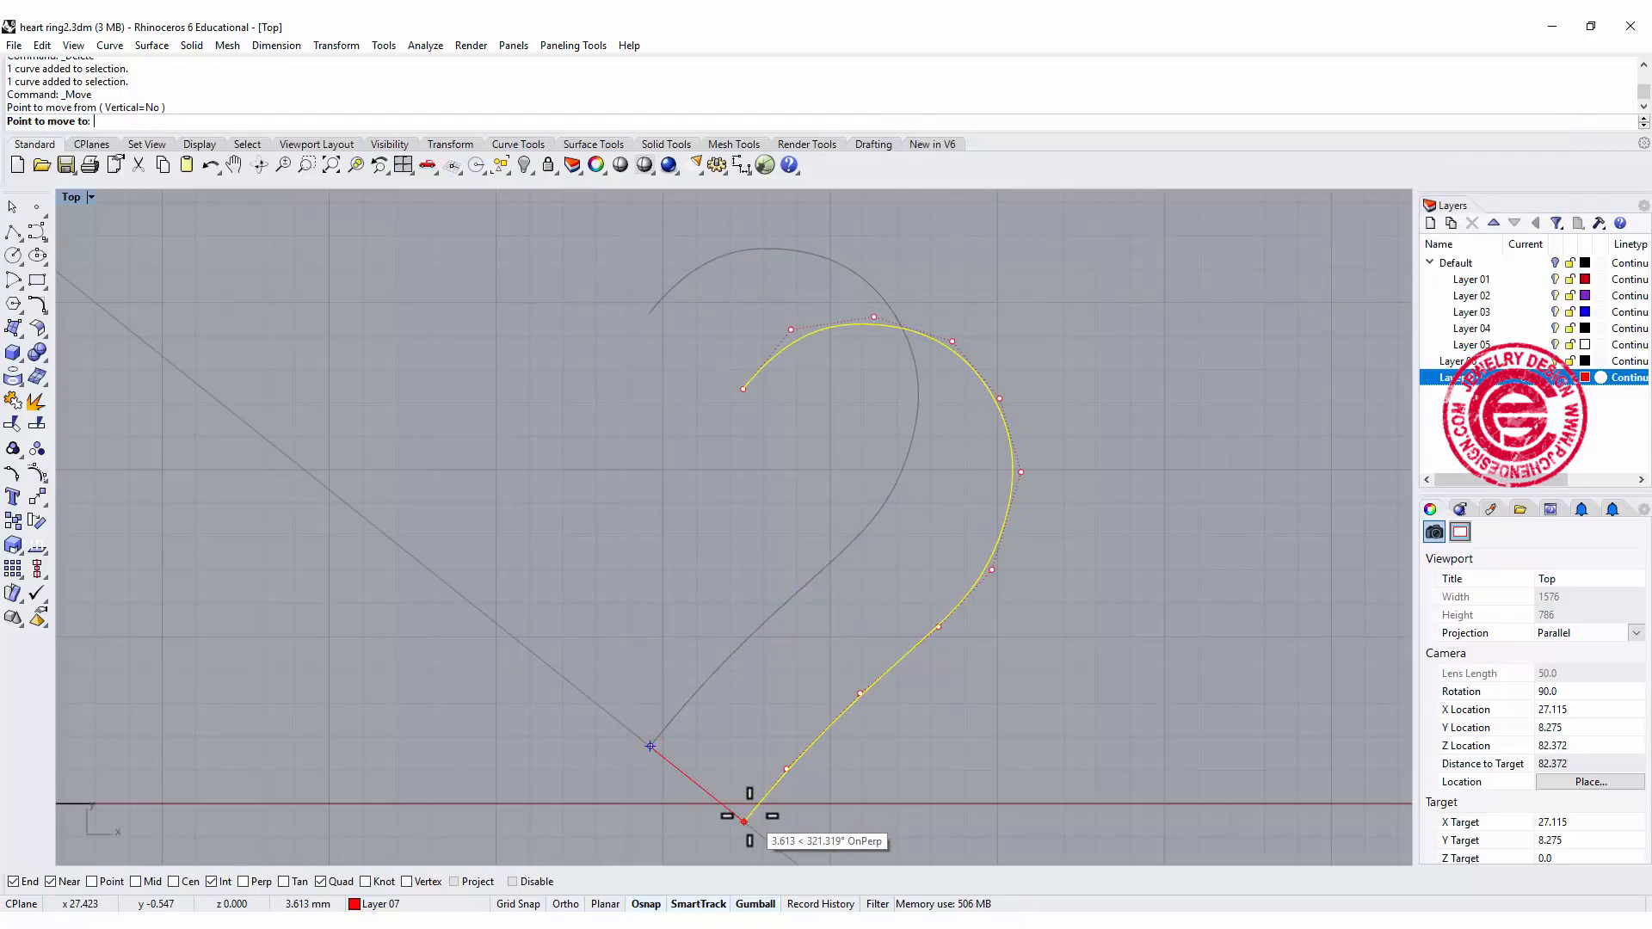
Move the half-heart curve so its tip endpoint sits vertically below its top endpoint.
left_click(650, 749)
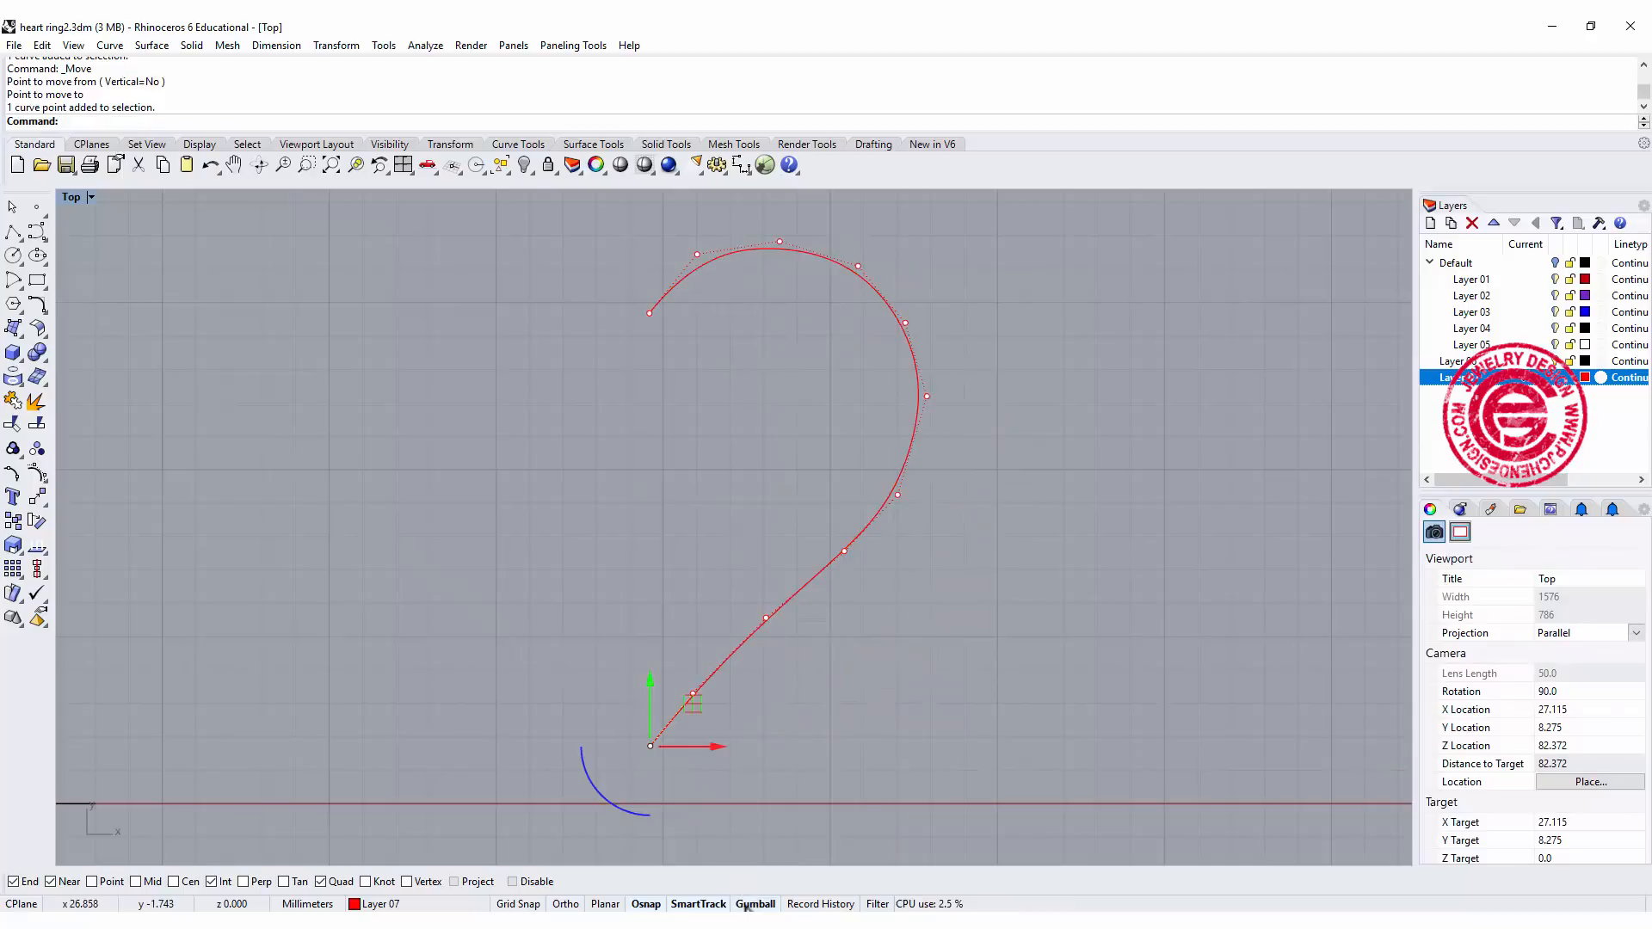
mouse_move(675, 853)
type("SetPt")
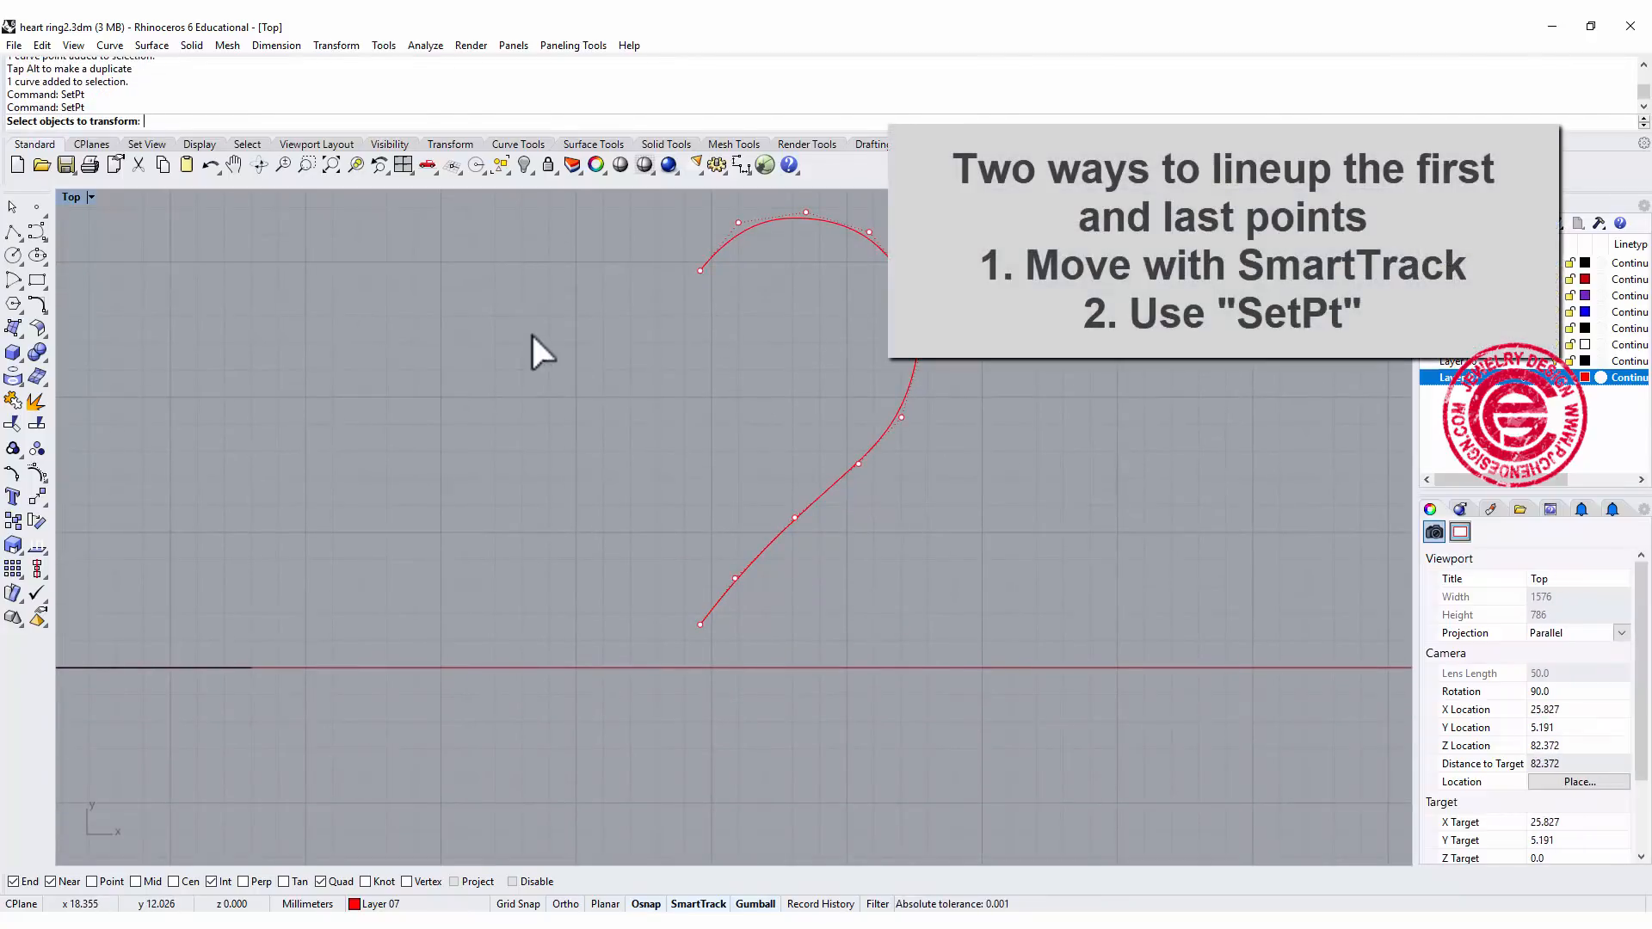
mouse_move(570, 401)
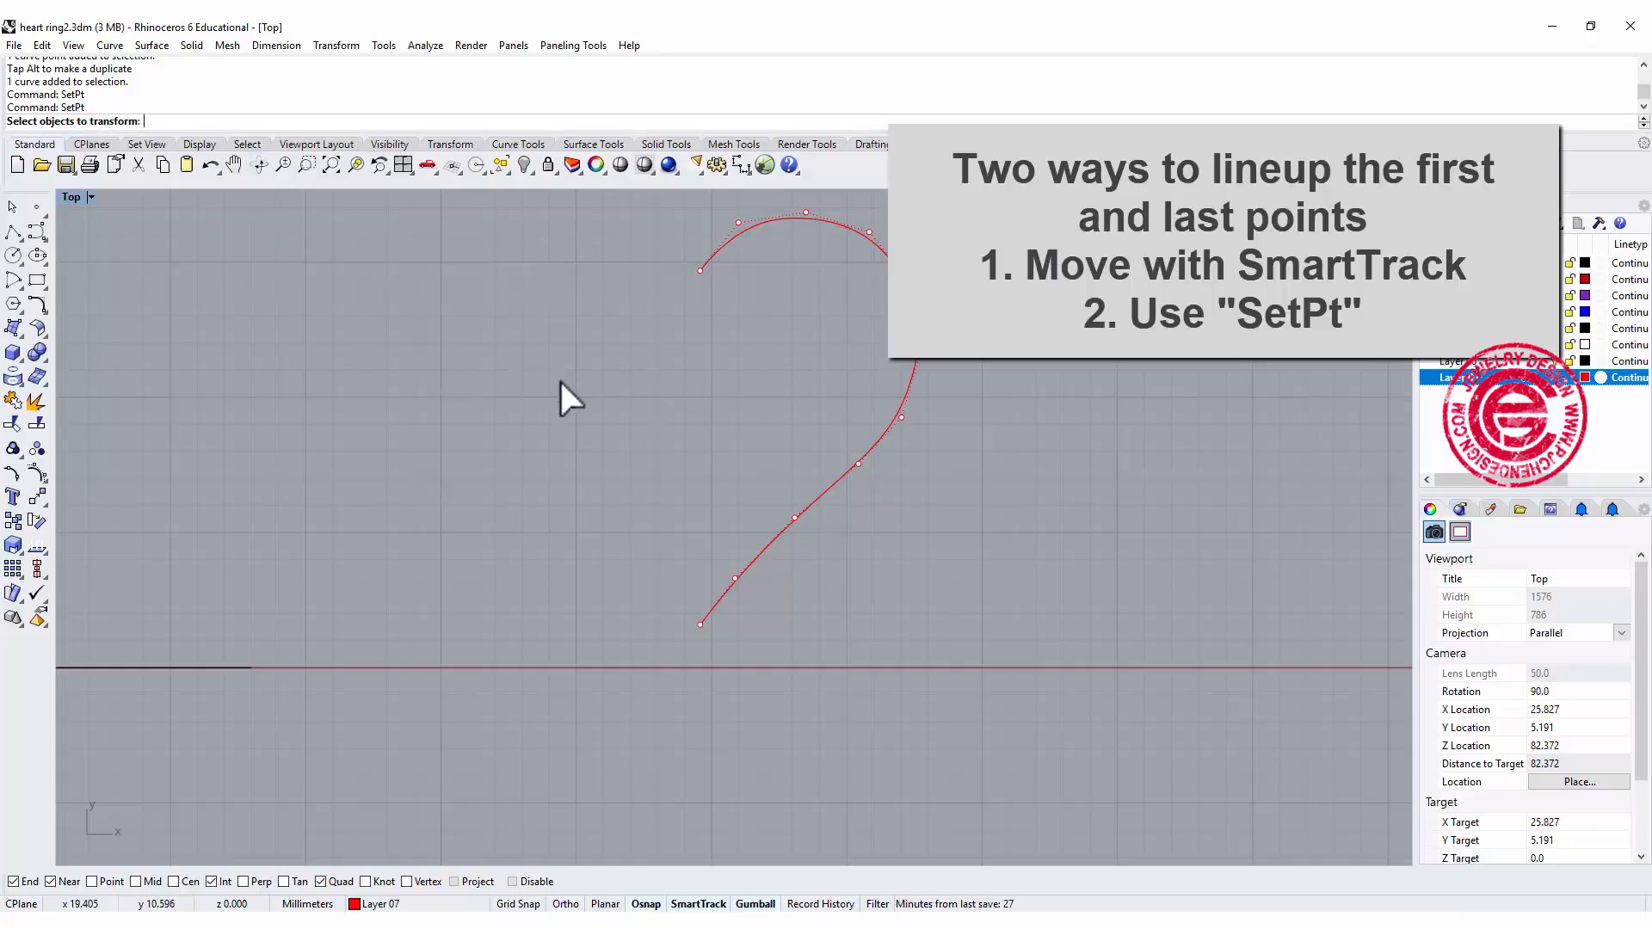
left_click(701, 270)
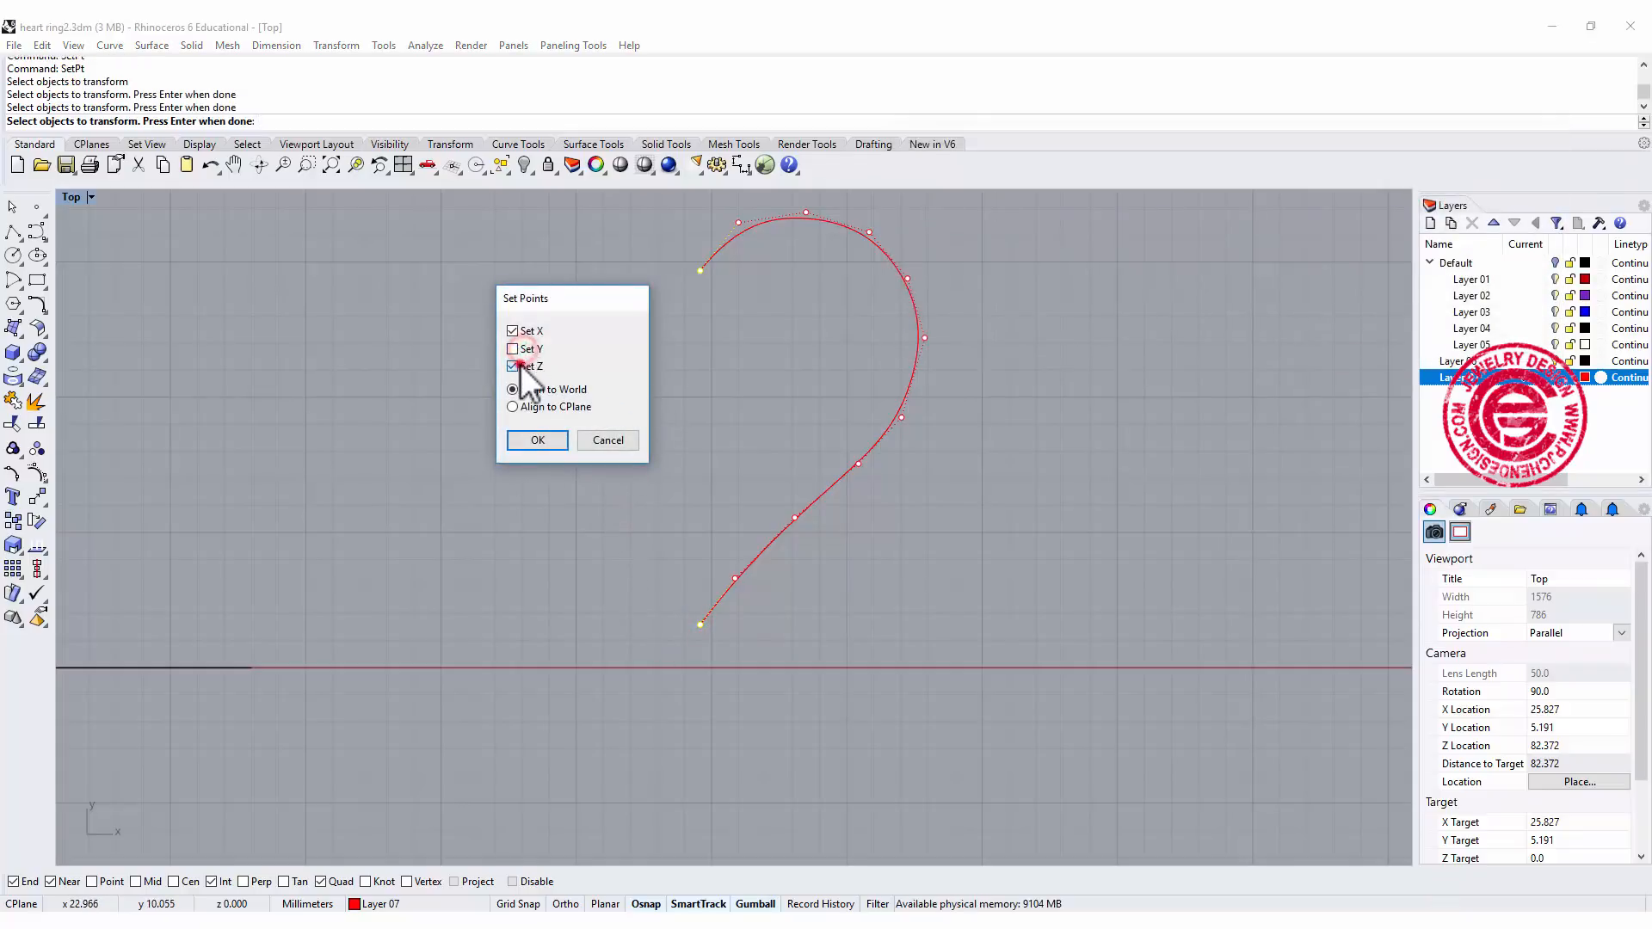
left_click(513, 365)
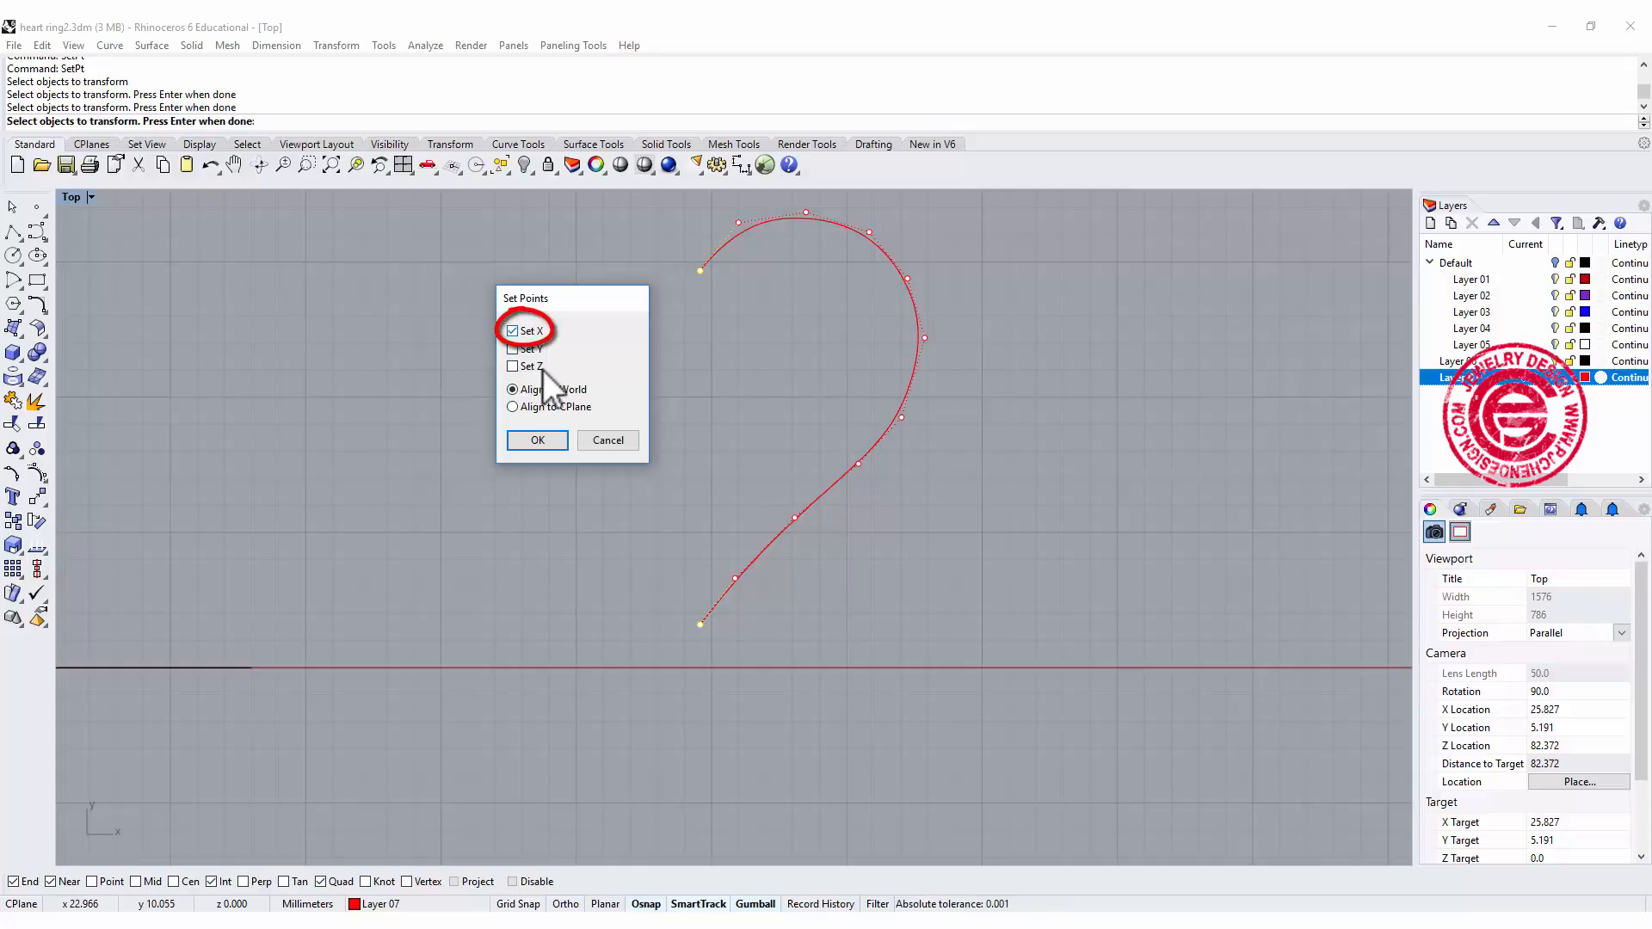
left_click(537, 441)
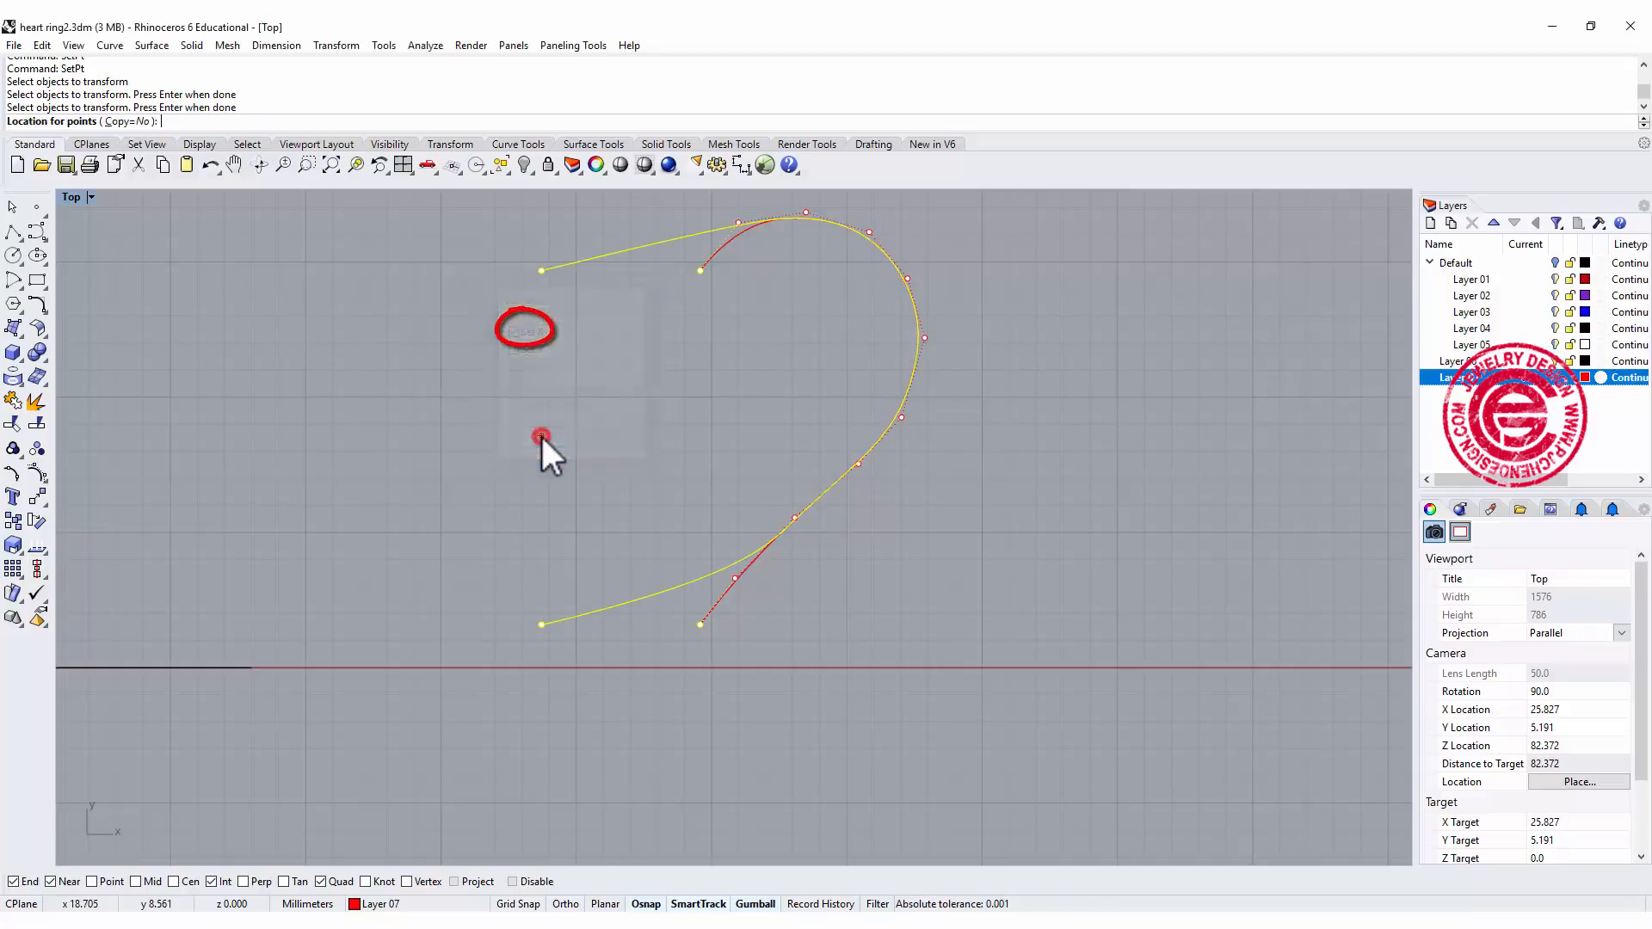
left_click(540, 436)
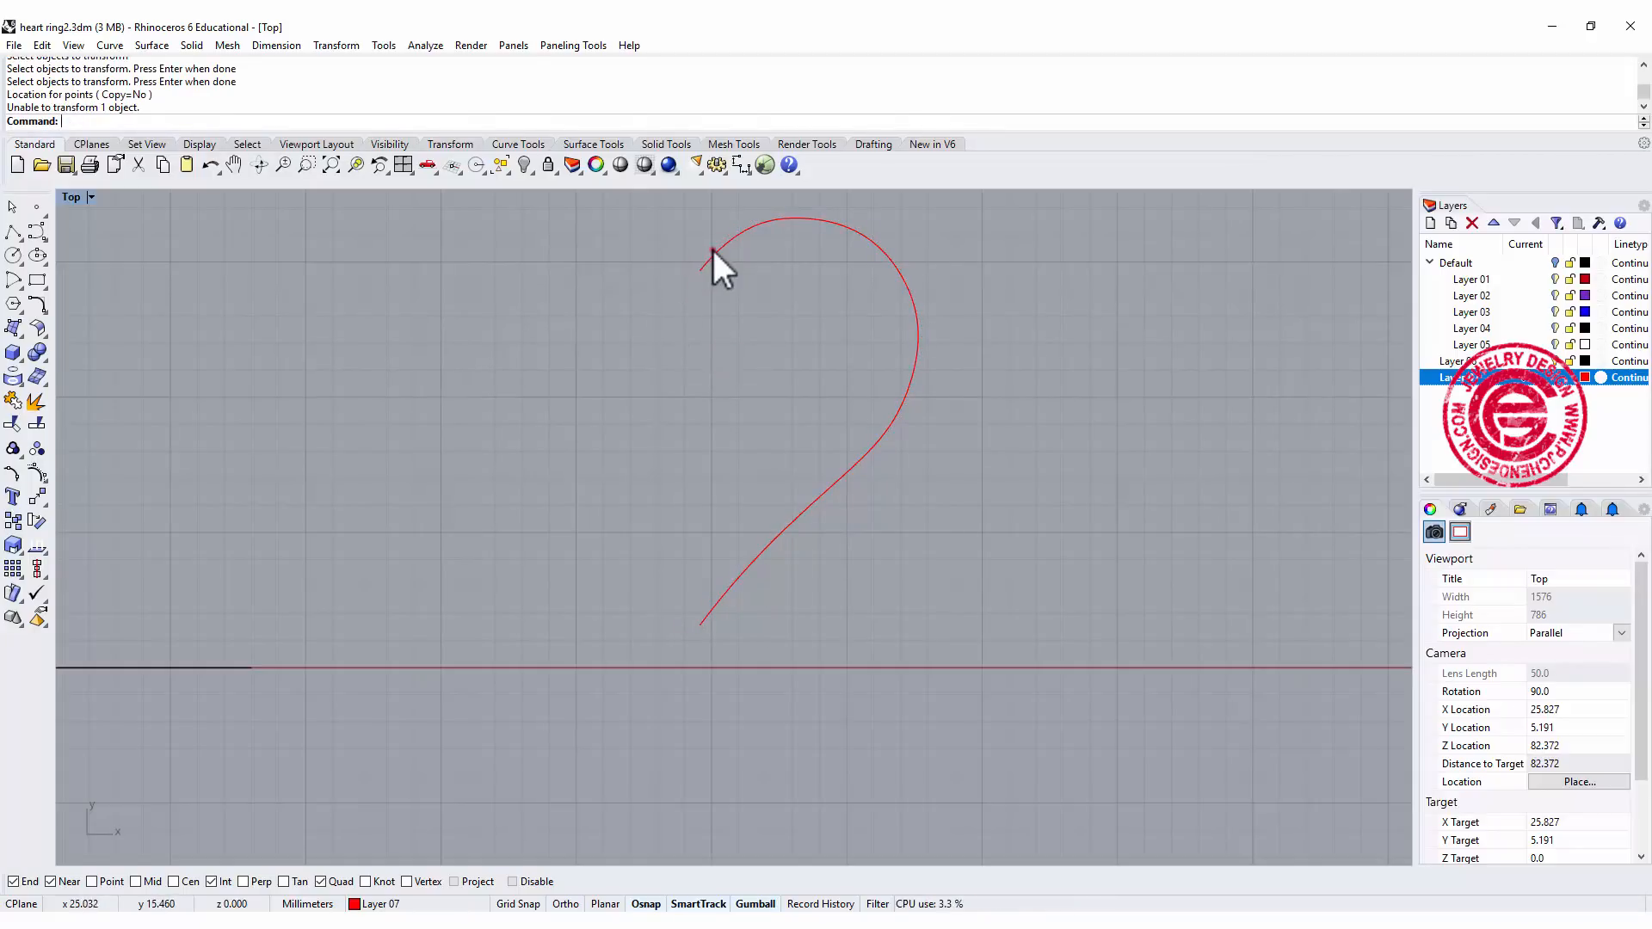
Mirror the half-heart curve across the vertical axis through its endpoints and select both halves.
left_click(716, 262)
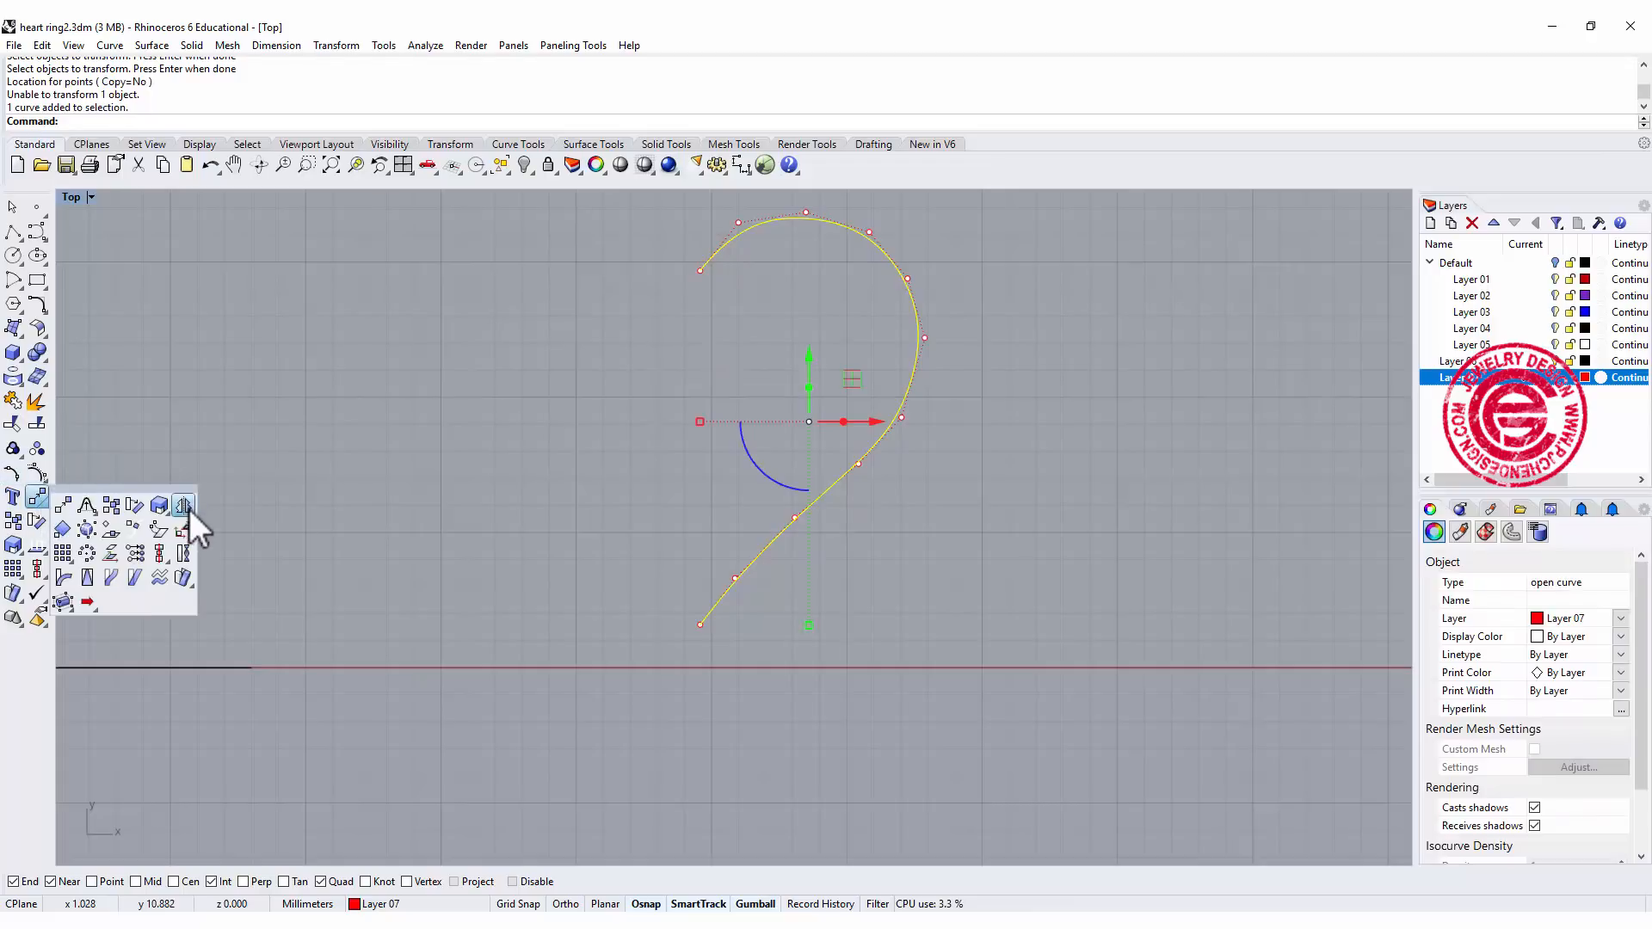
left_click(182, 506)
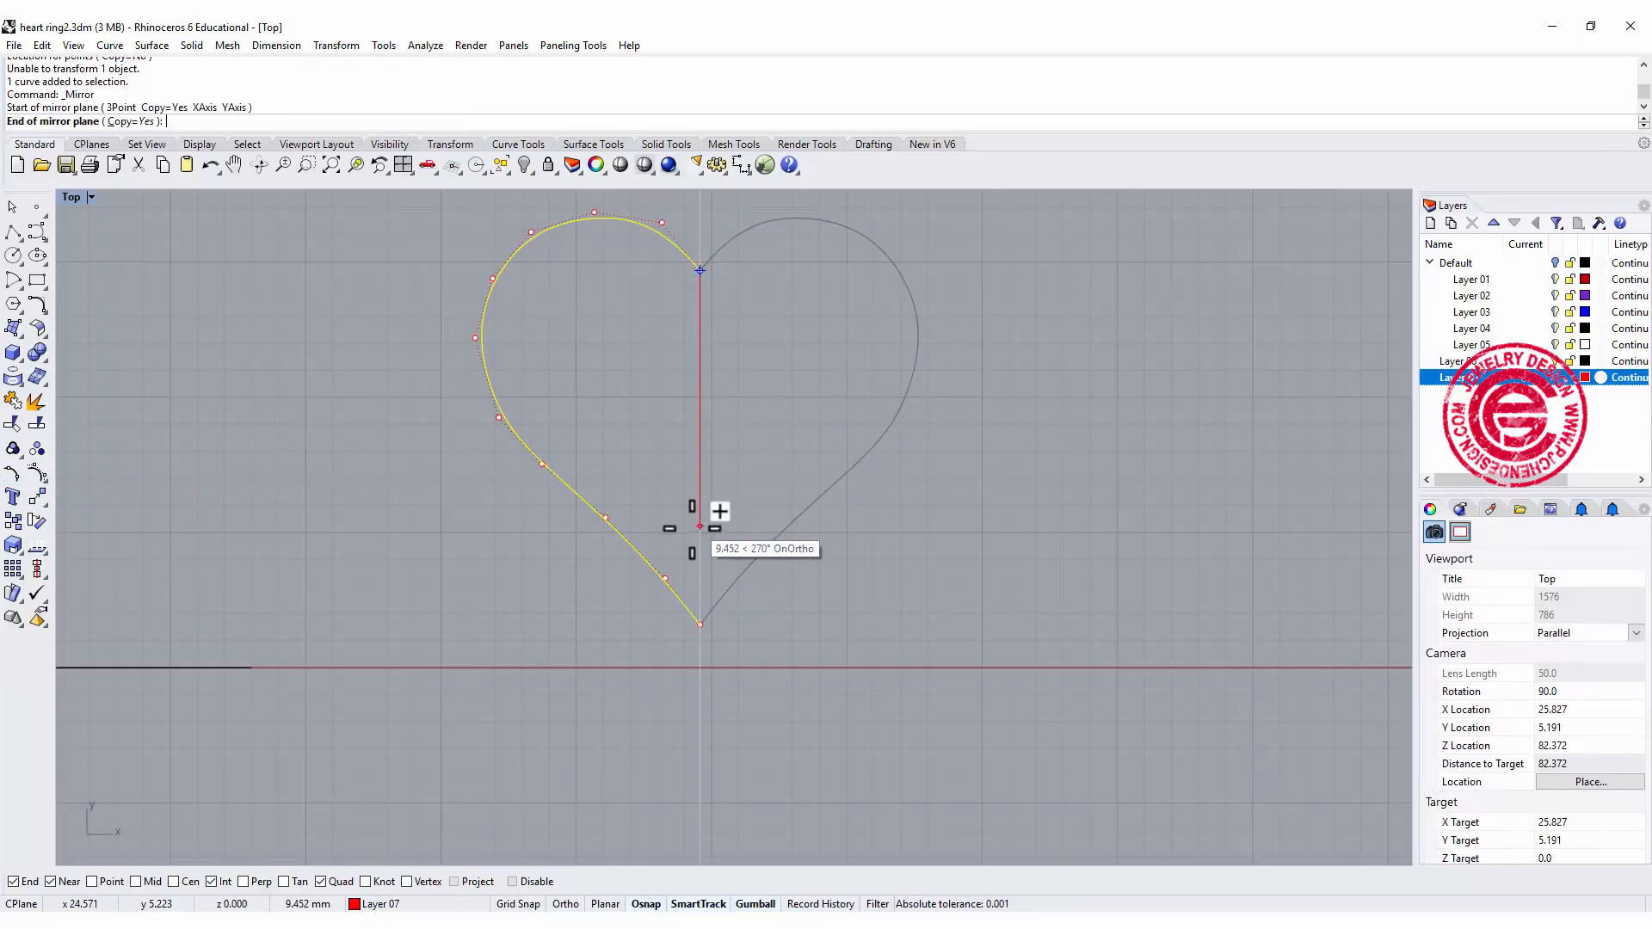
left_click(699, 294)
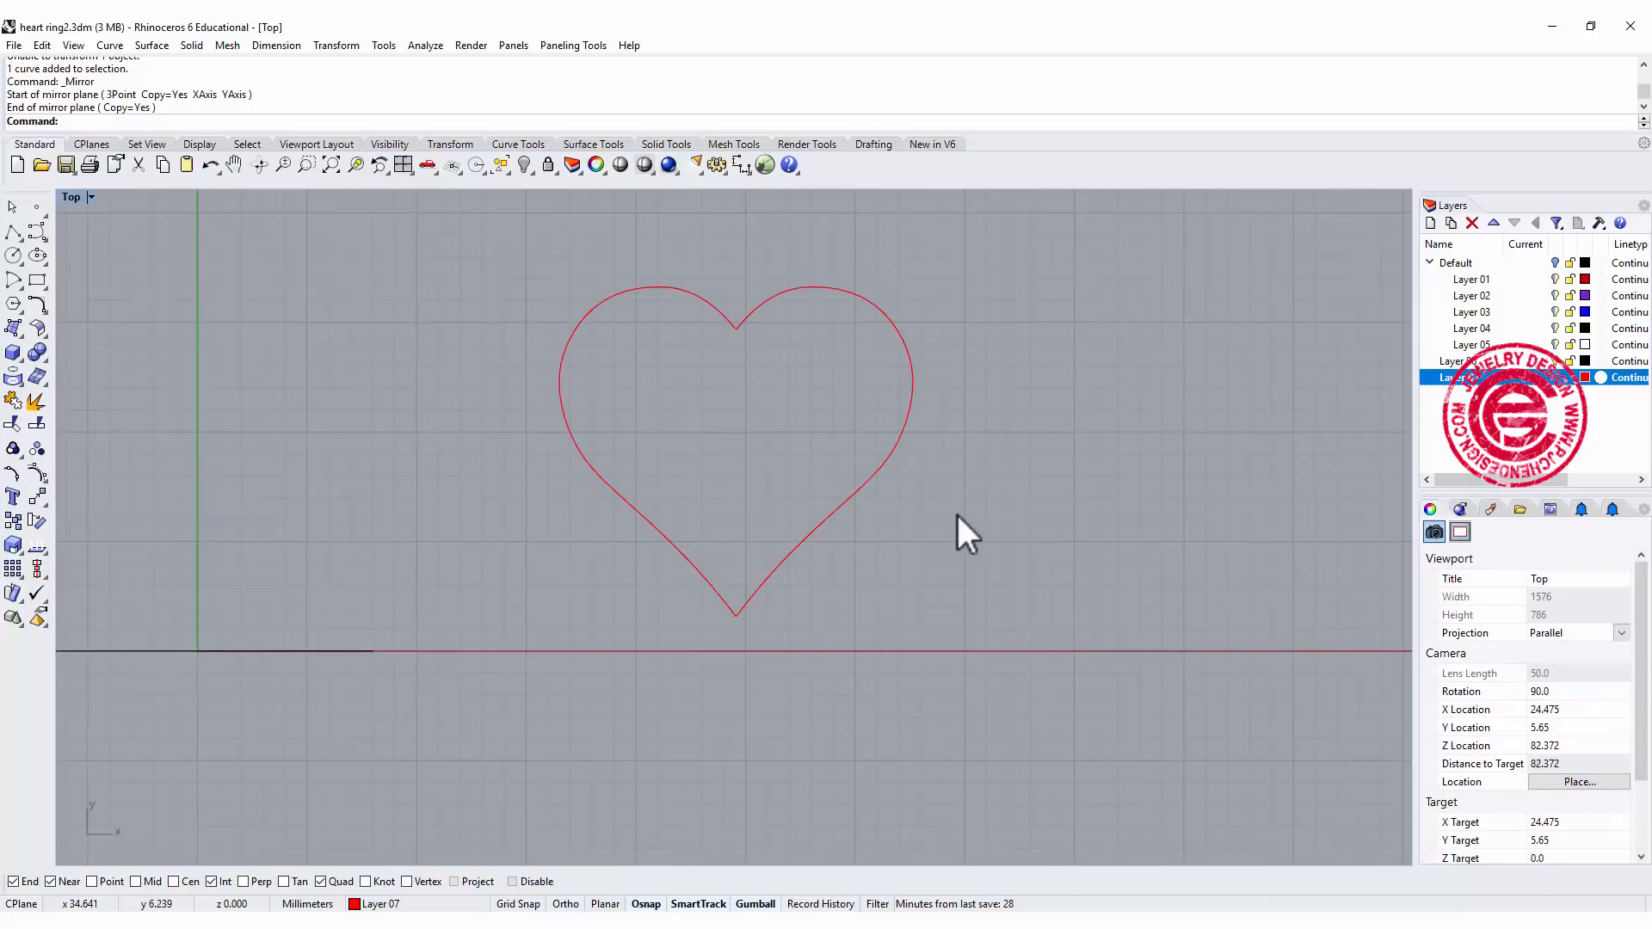
left_click(685, 379)
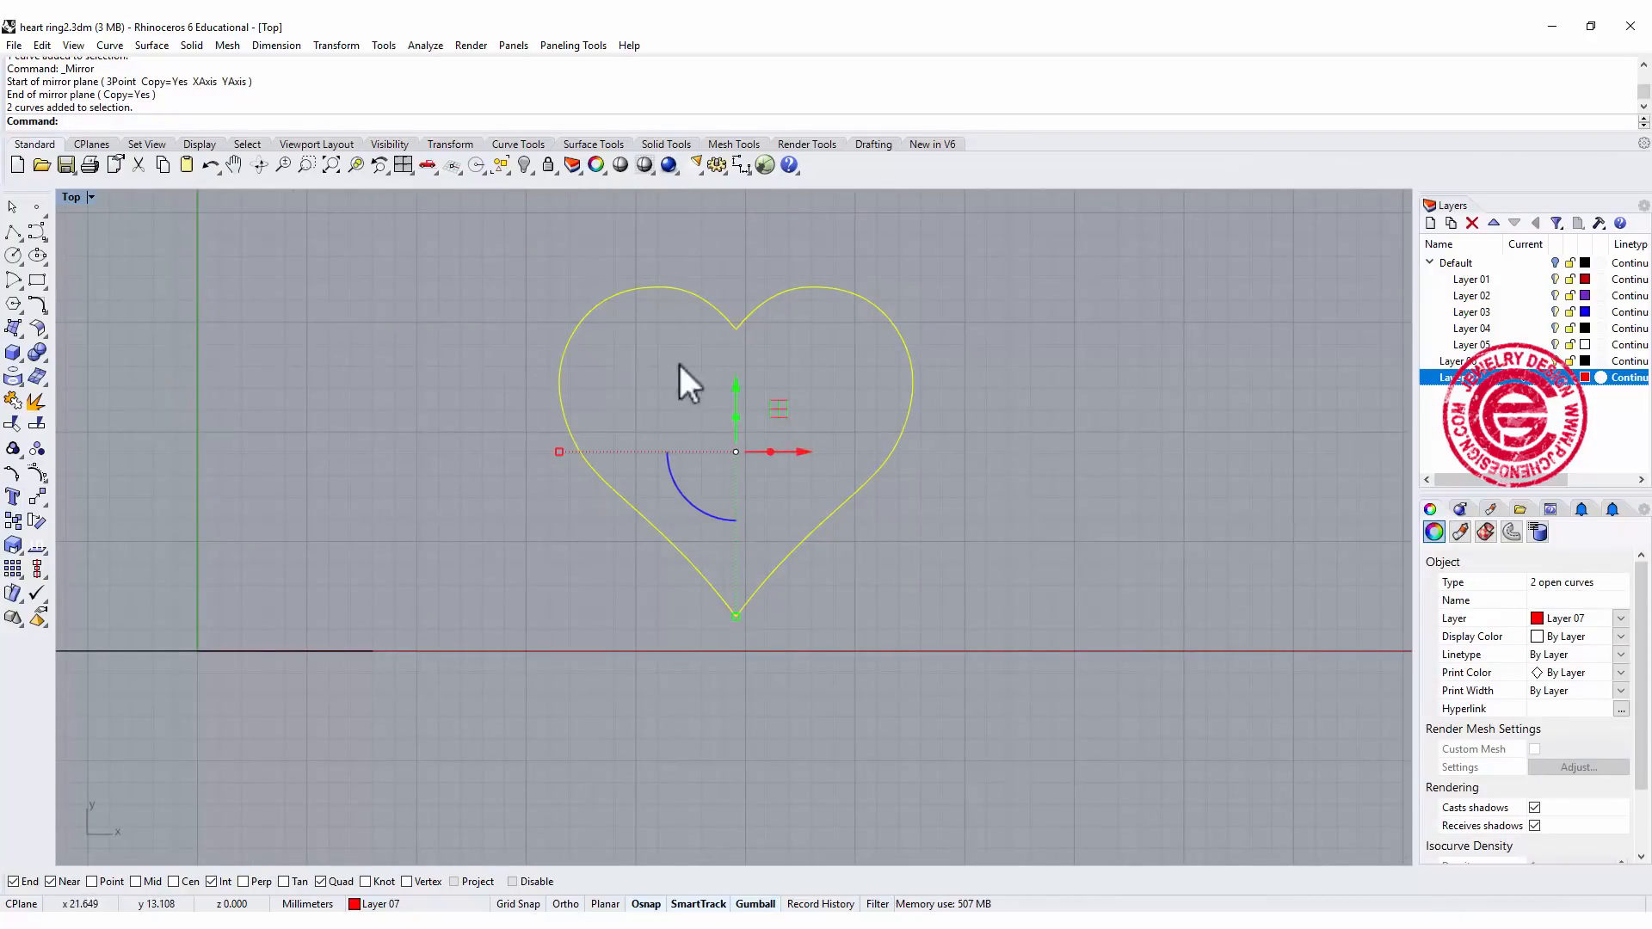
mouse_move(537, 358)
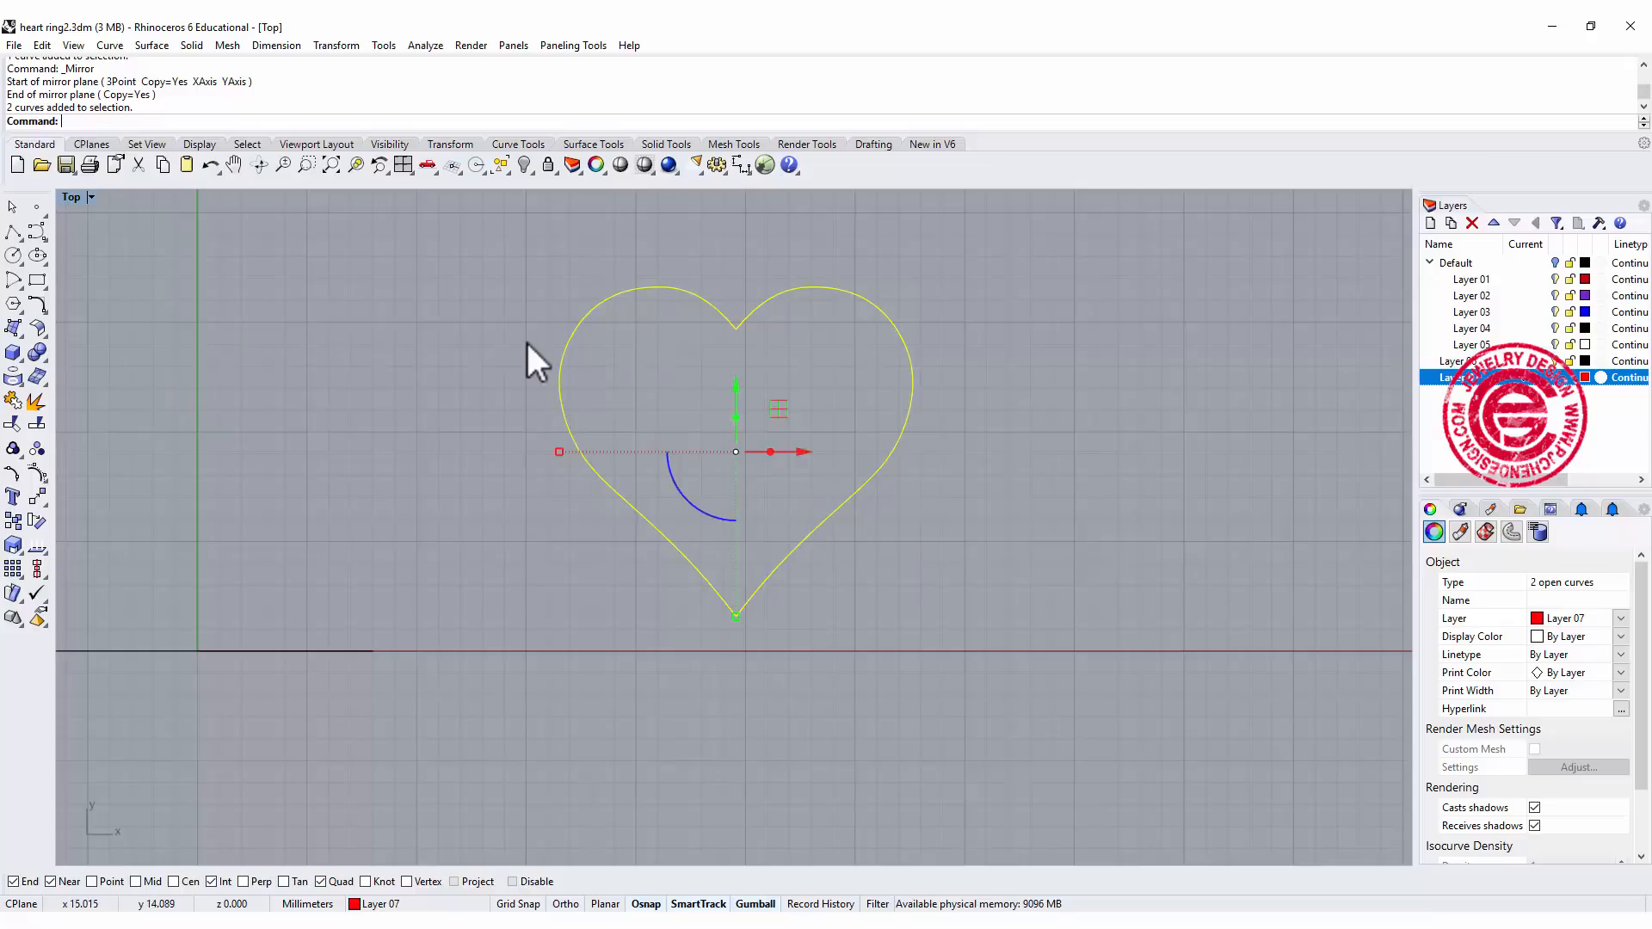
mouse_move(87, 468)
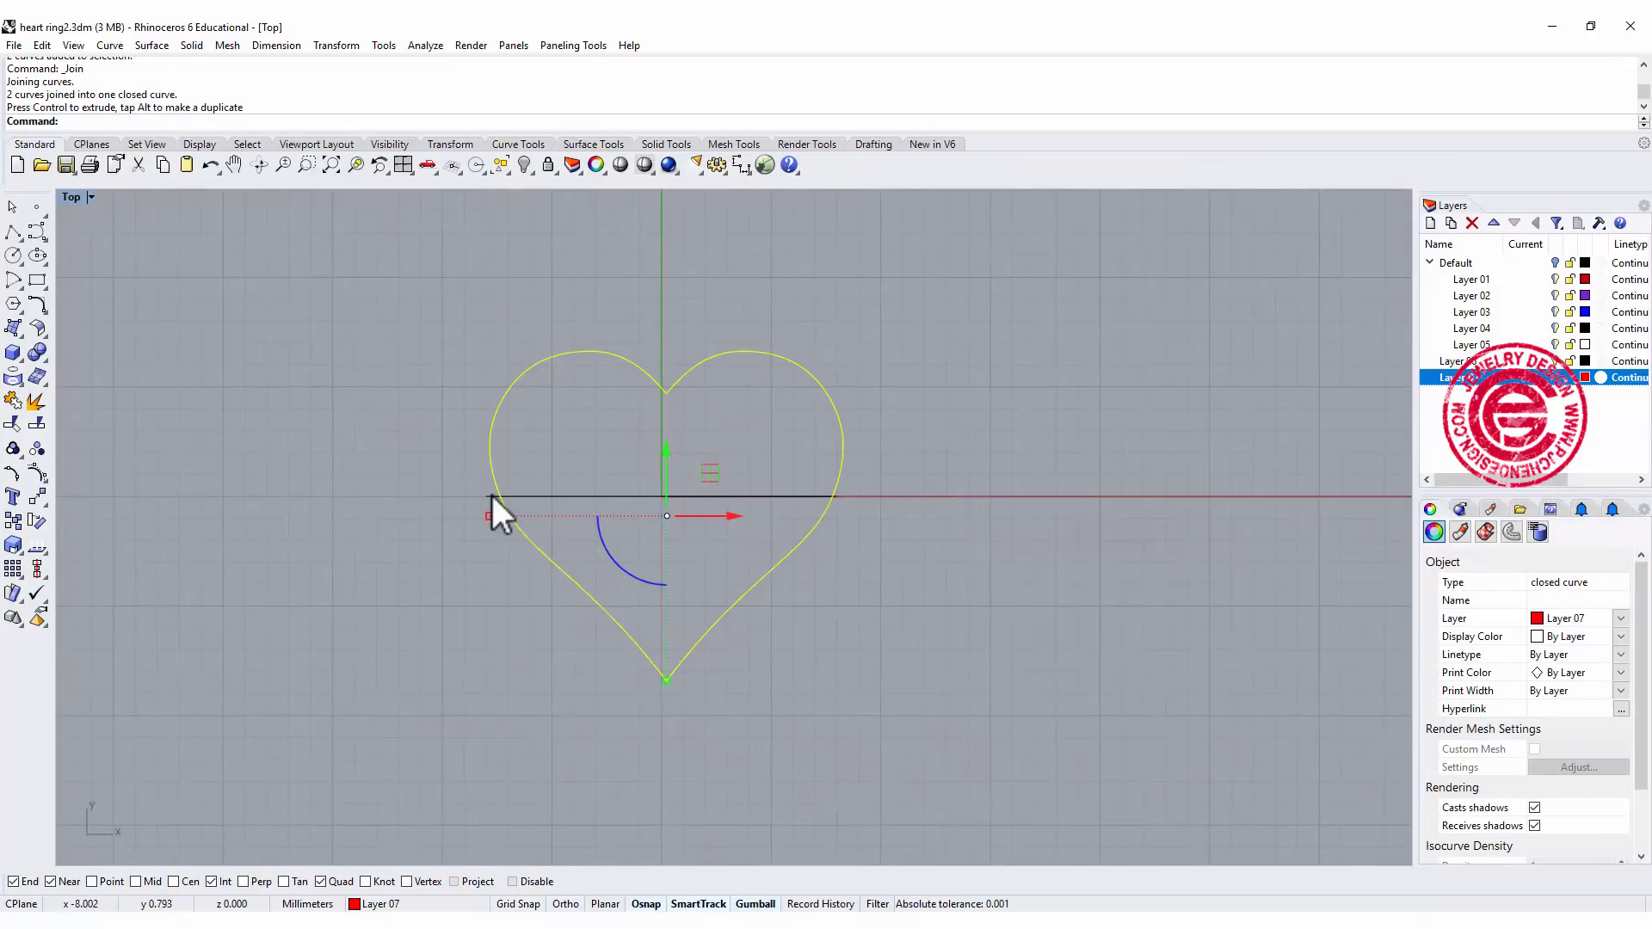
Undo the accidental Gumball scale on the joined heart curve.
key("ctrl+z")
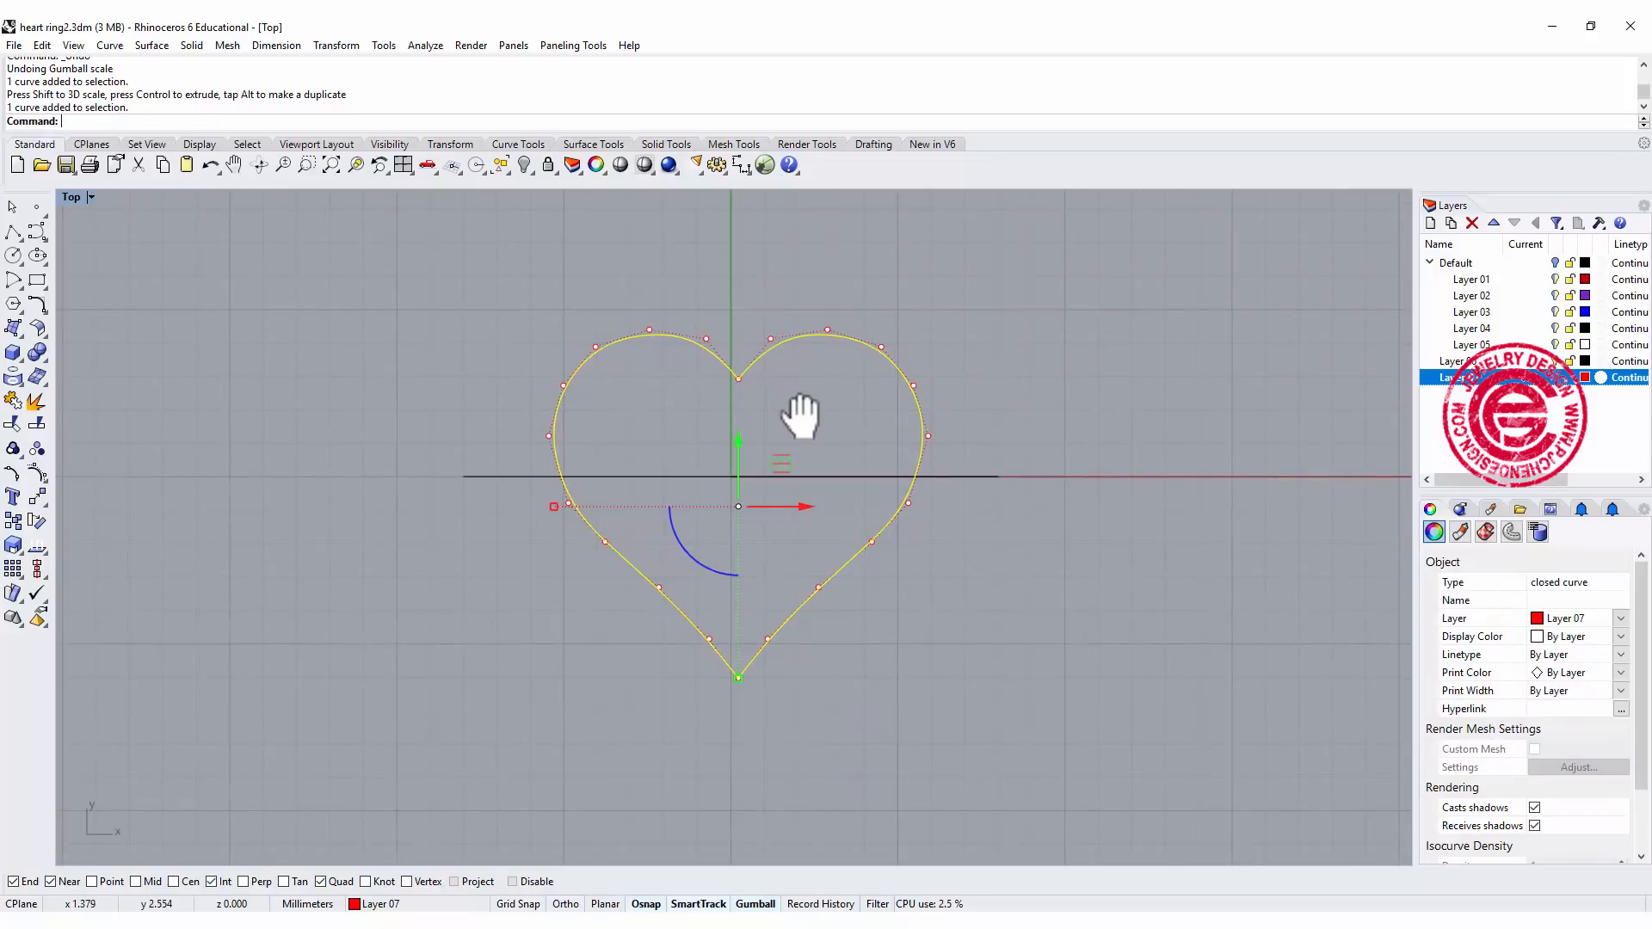
mouse_move(48, 523)
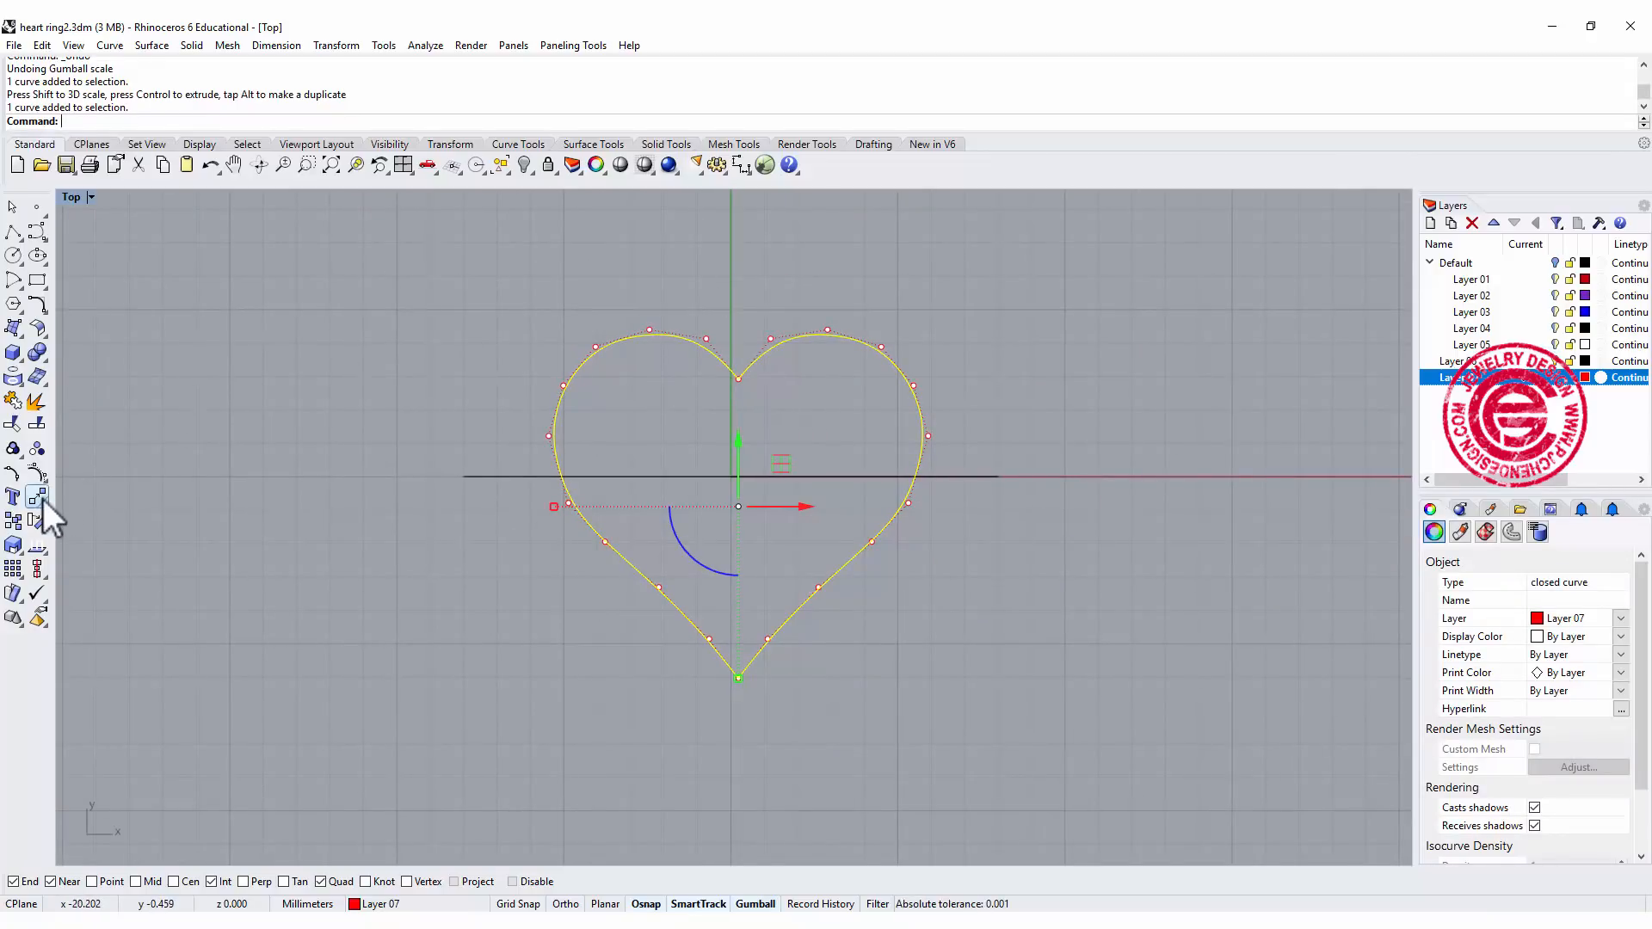
mouse_move(36, 570)
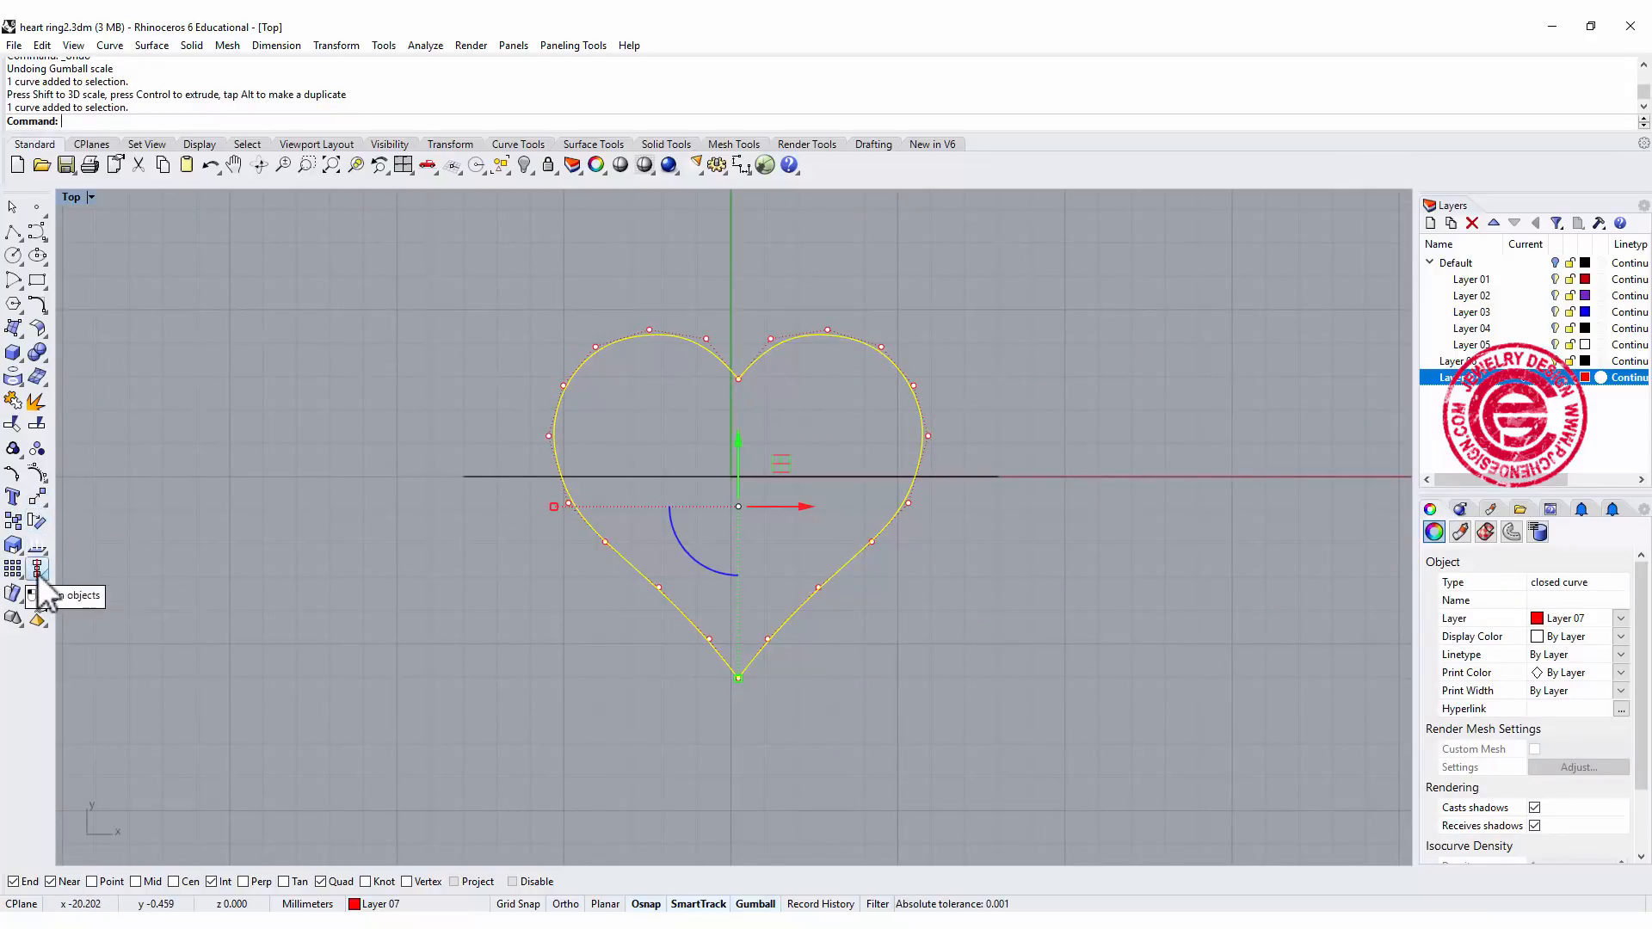
Align the closed heart curve concentrically on the origin circle.
left_click(36, 567)
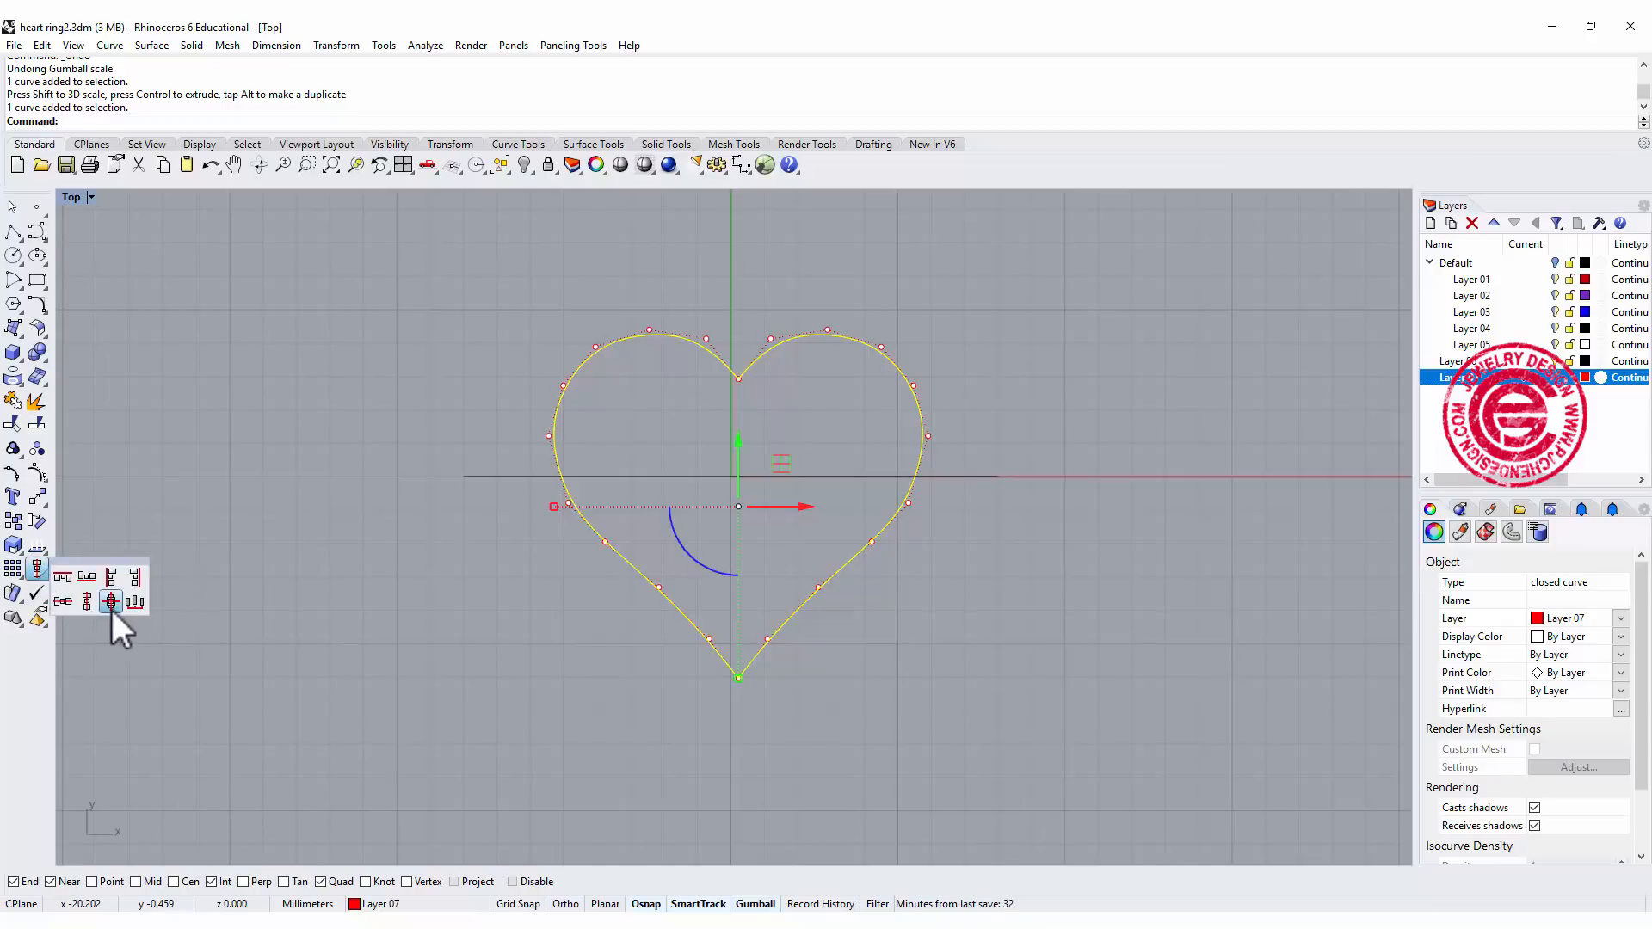
left_click(110, 601)
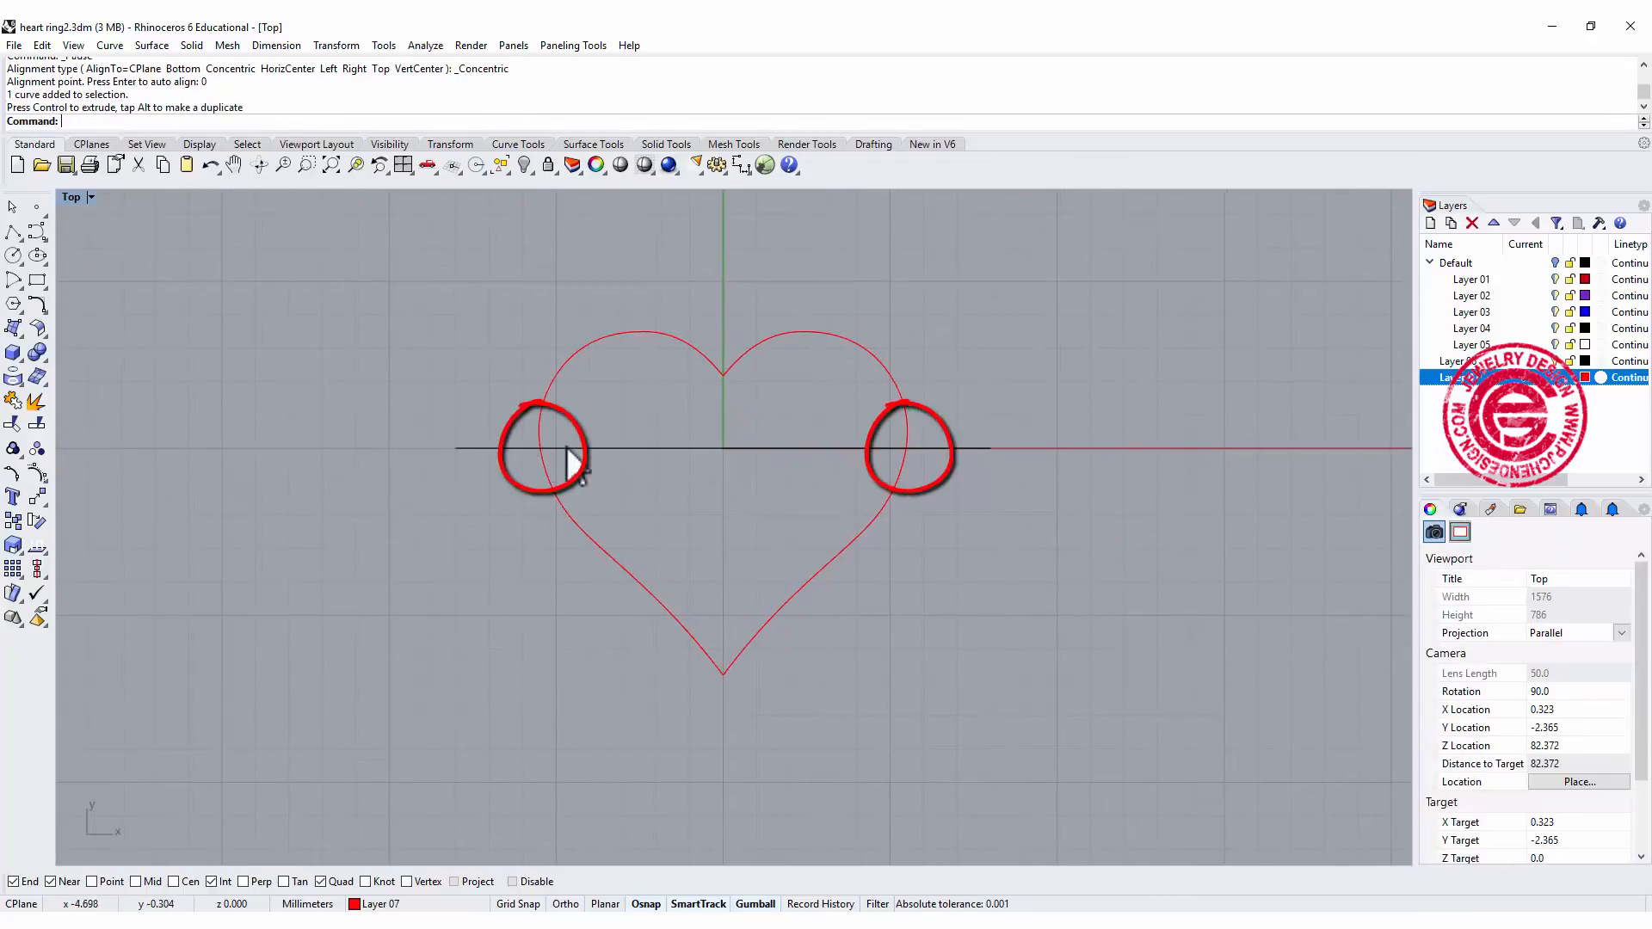
mouse_move(933, 453)
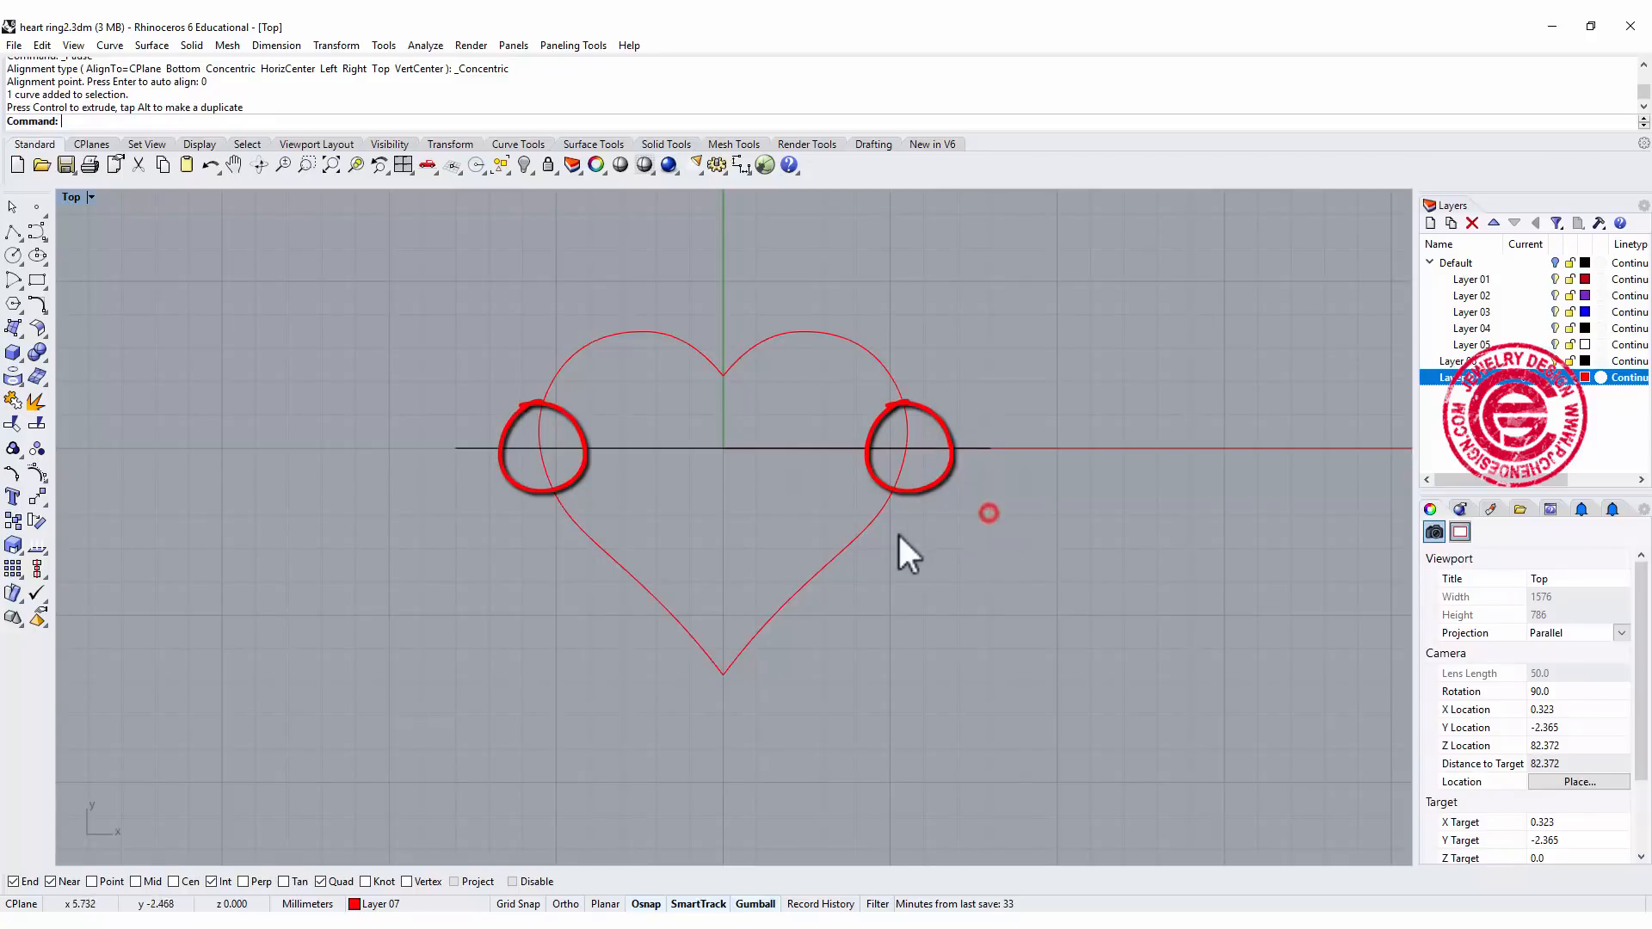
left_click(863, 518)
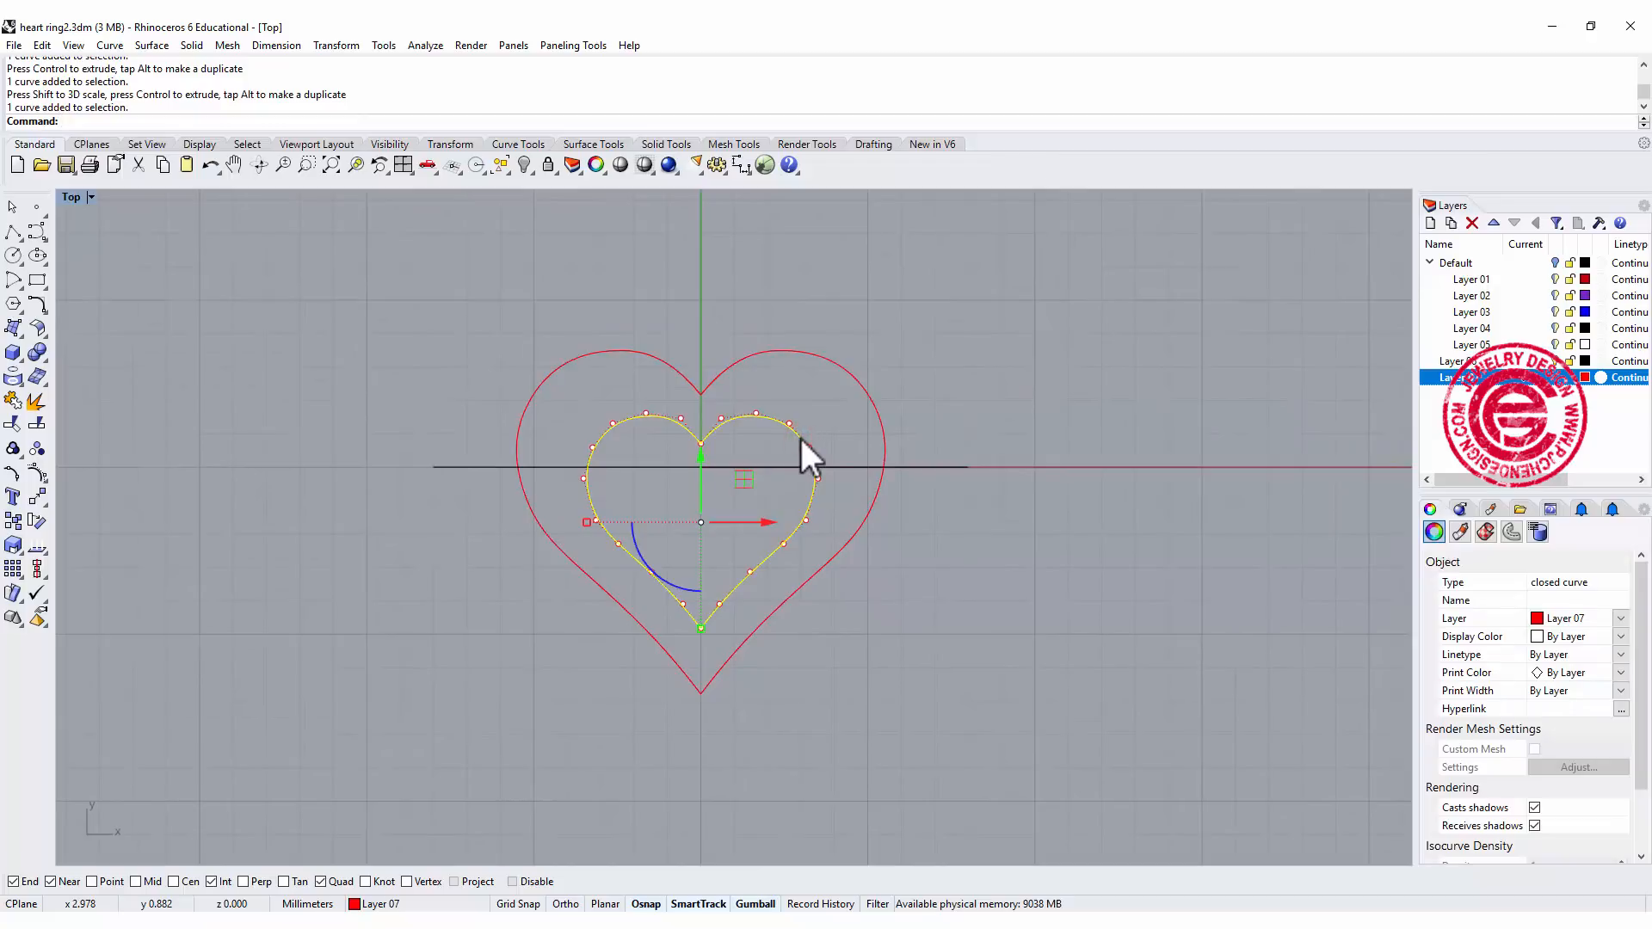
mouse_move(757, 627)
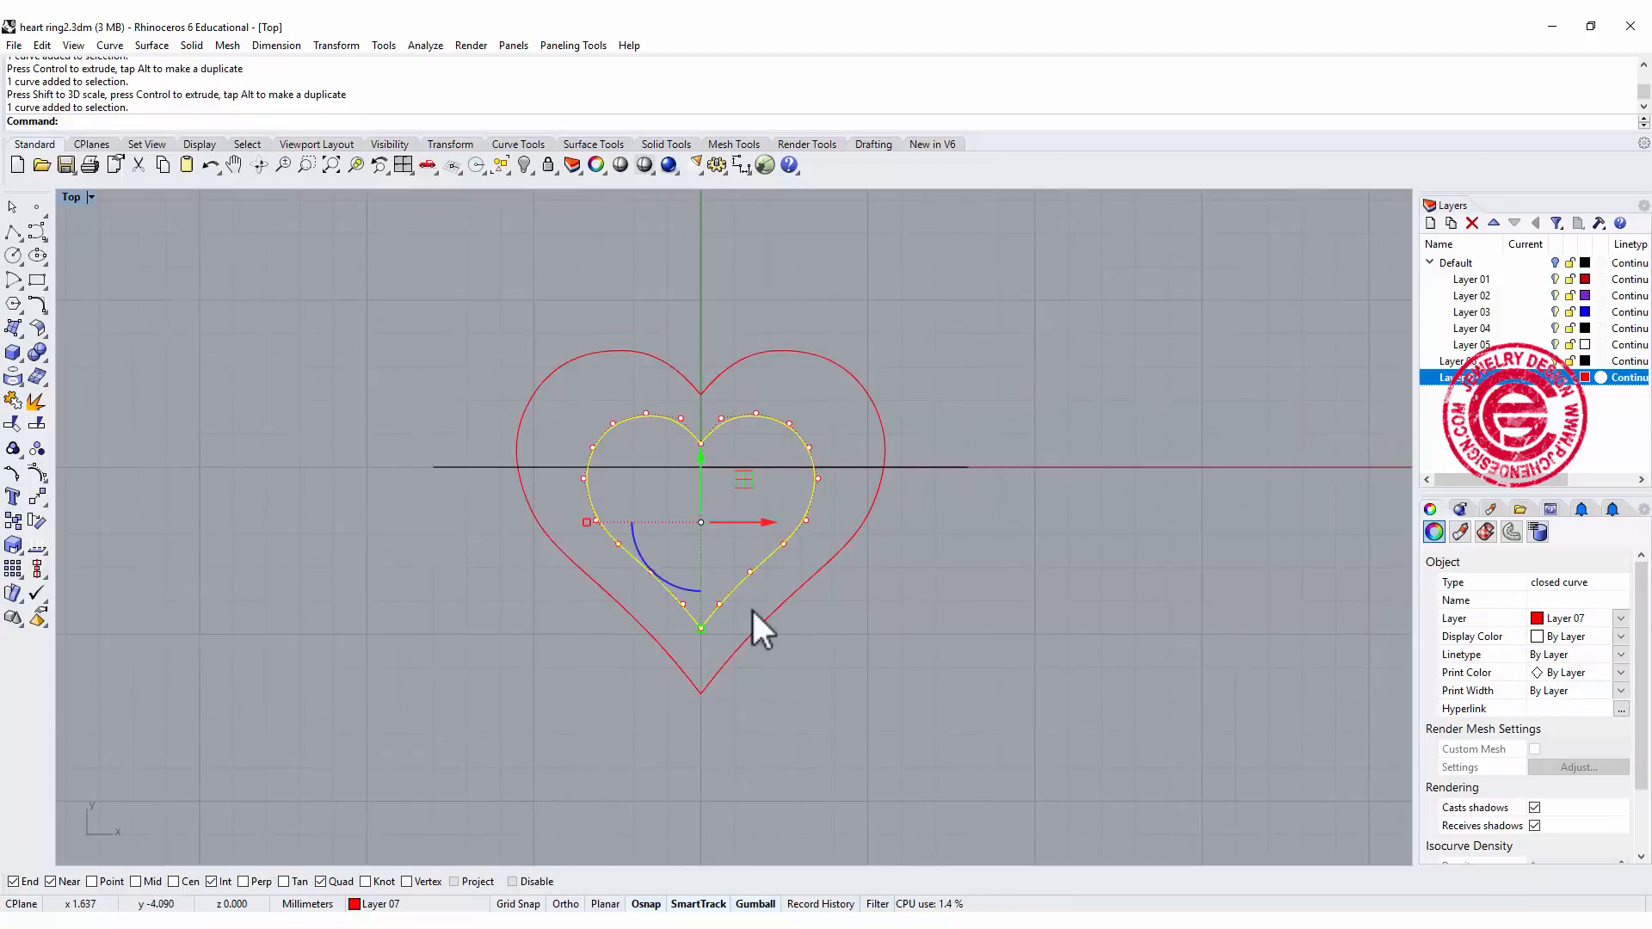
mouse_move(805, 543)
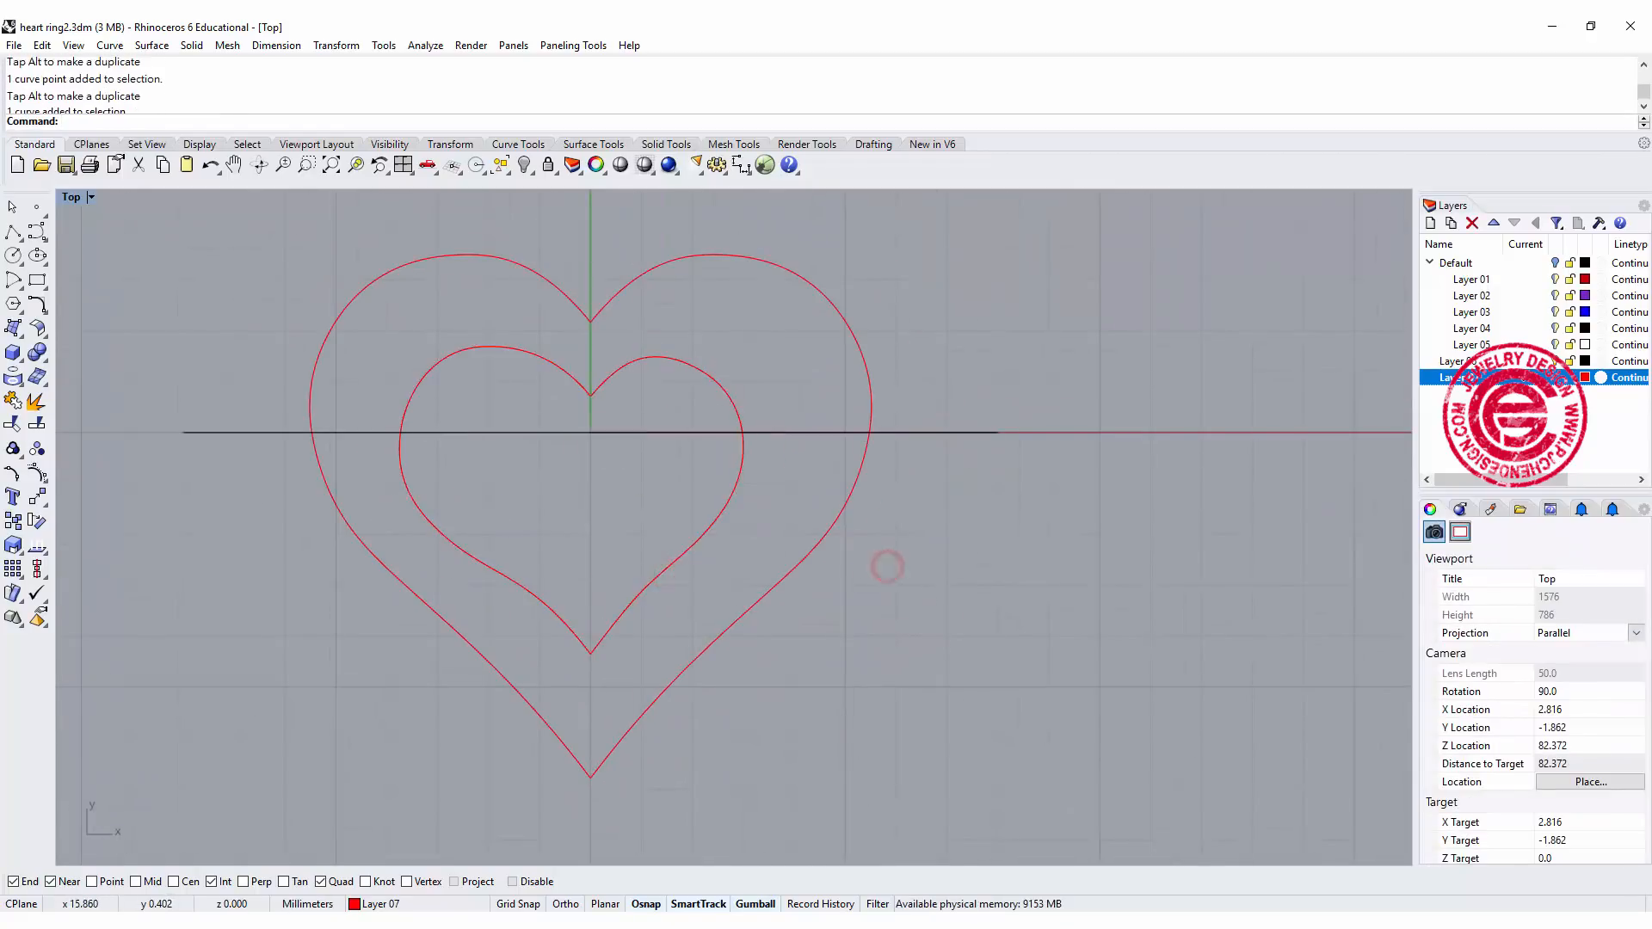
Draw two upright conic-corner rounded rectangle profiles at the heart outline's tip and notch.
key("ctrl+z")
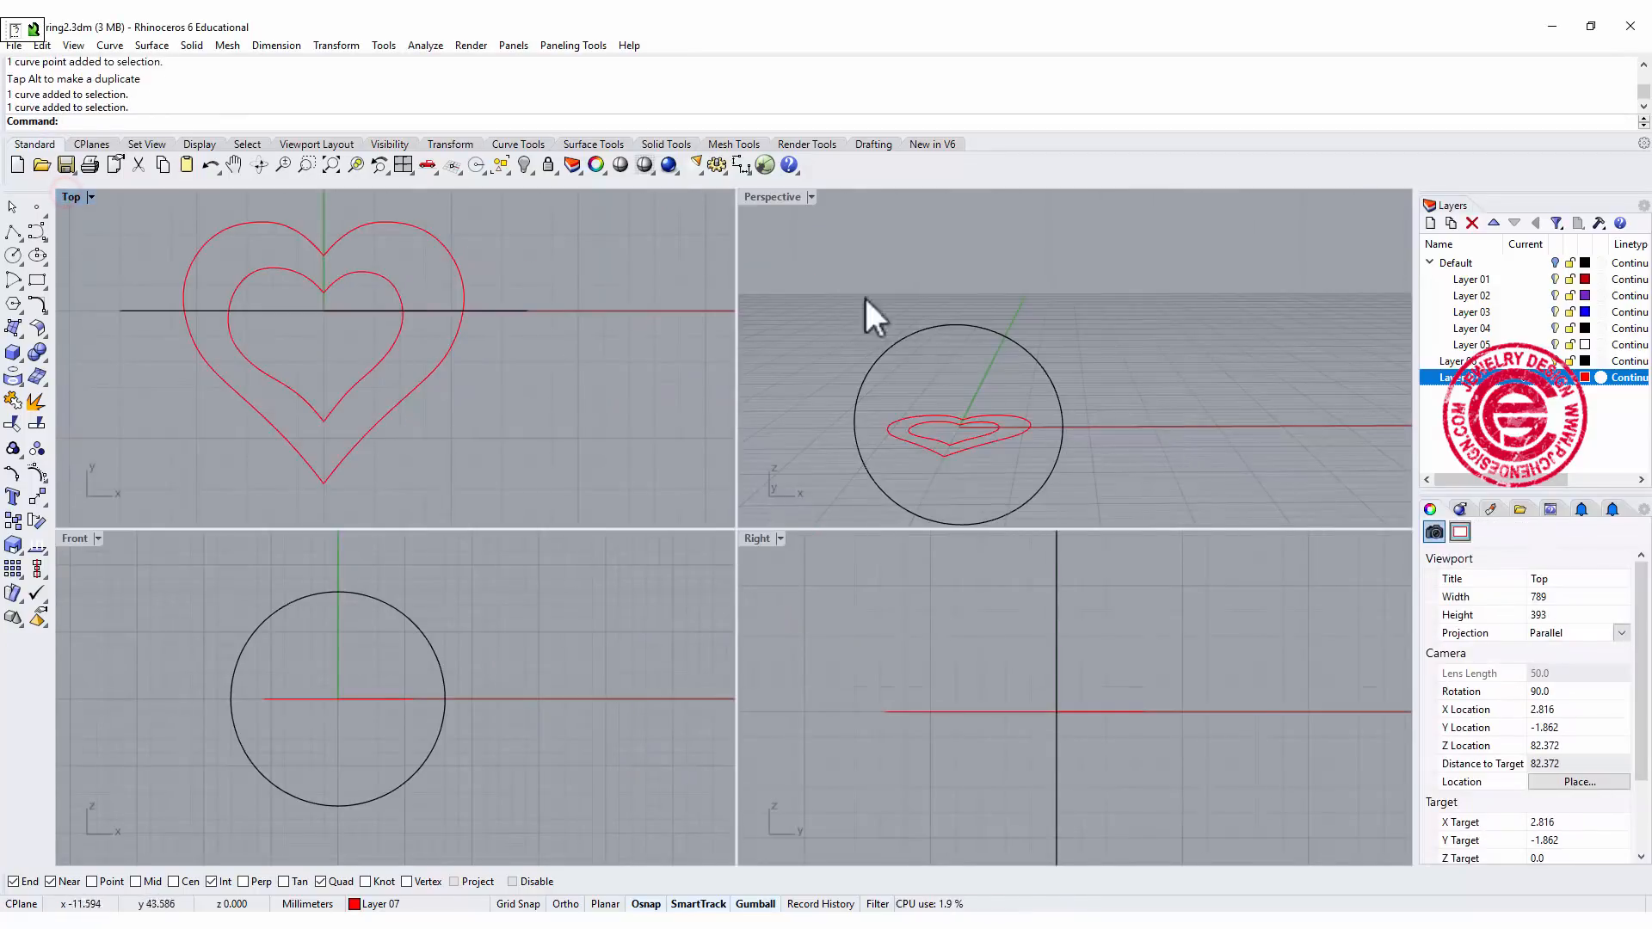
double_click(773, 196)
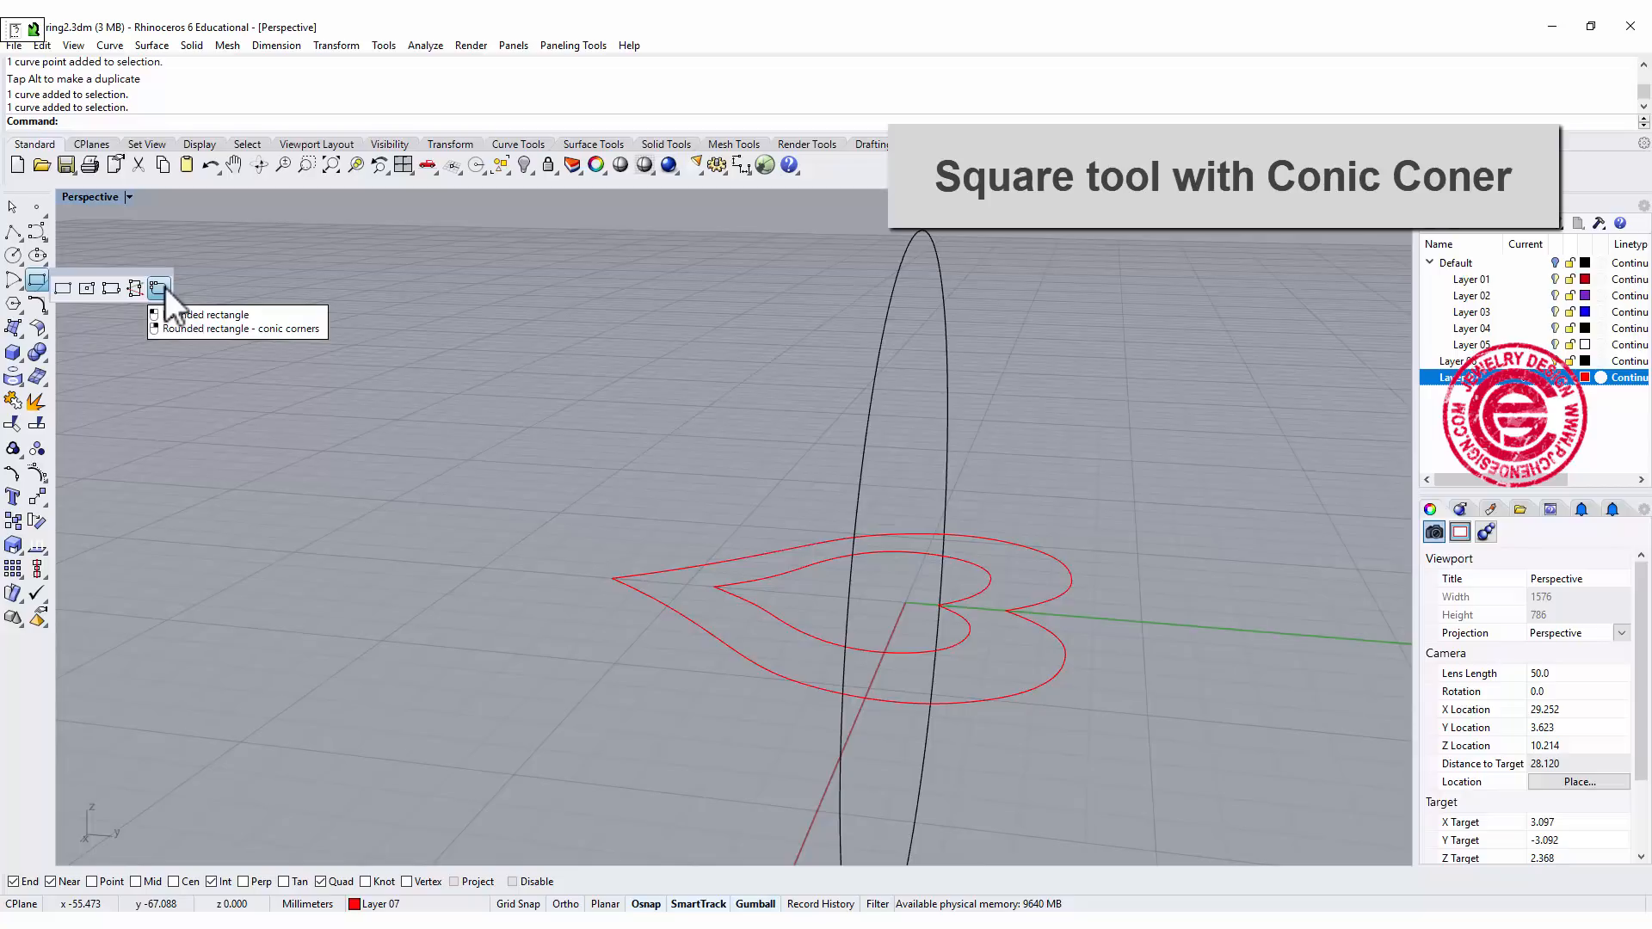
left_click(238, 327)
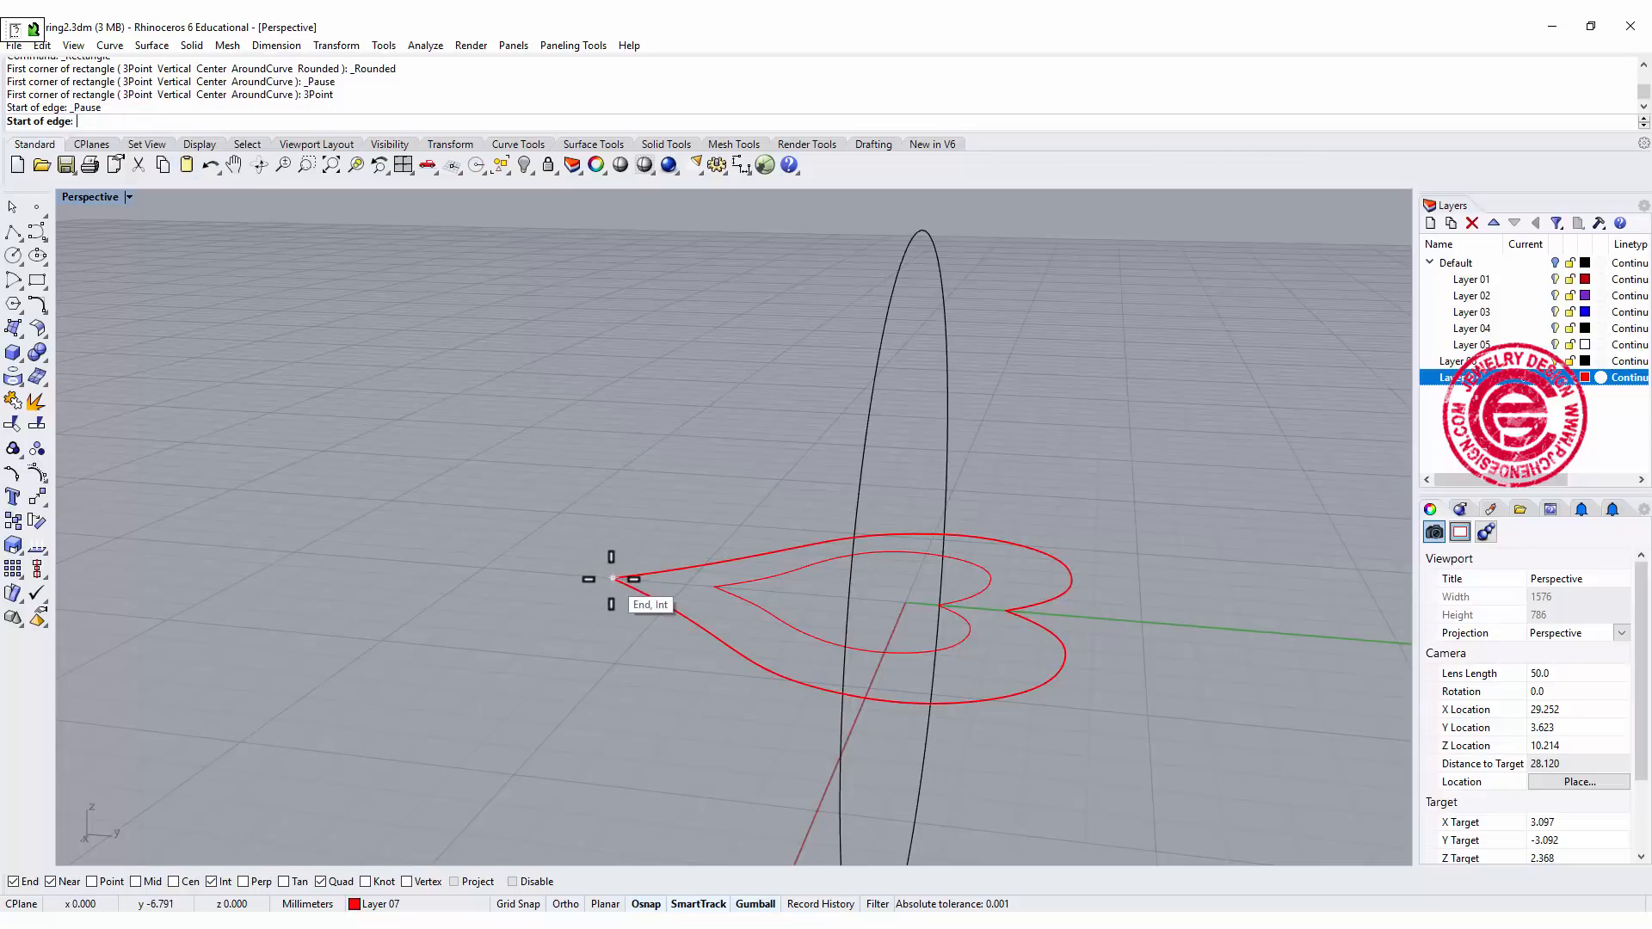
left_click(611, 579)
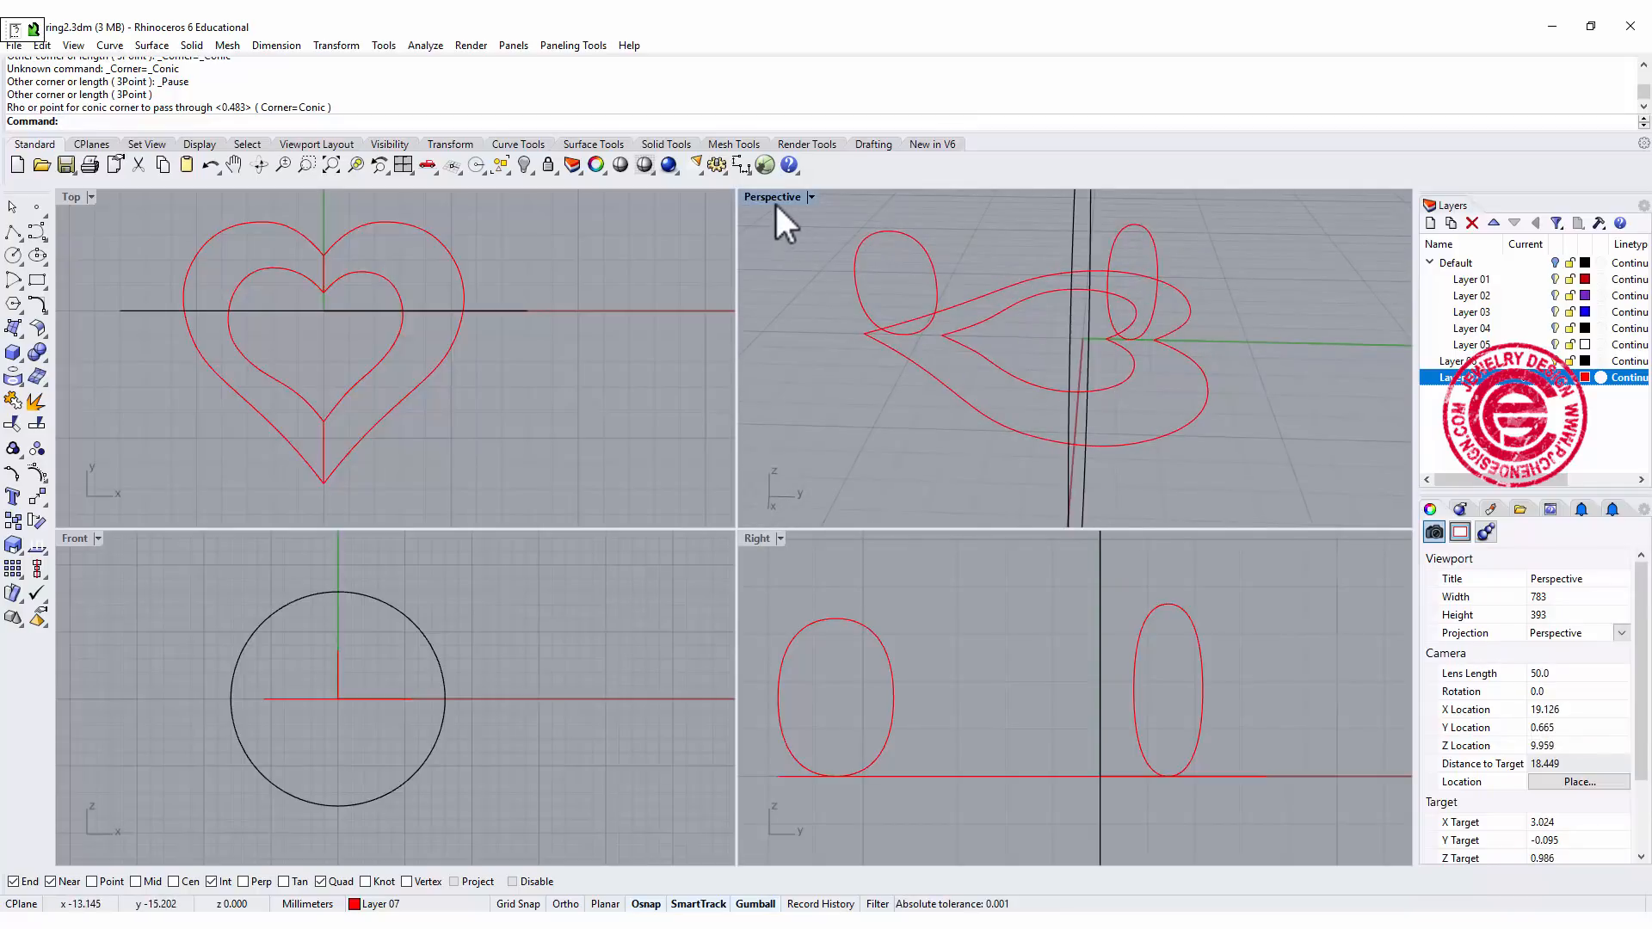
Sweep 2 Rails along both heart curves through the profiles with Closed sweep enabled.
double_click(772, 197)
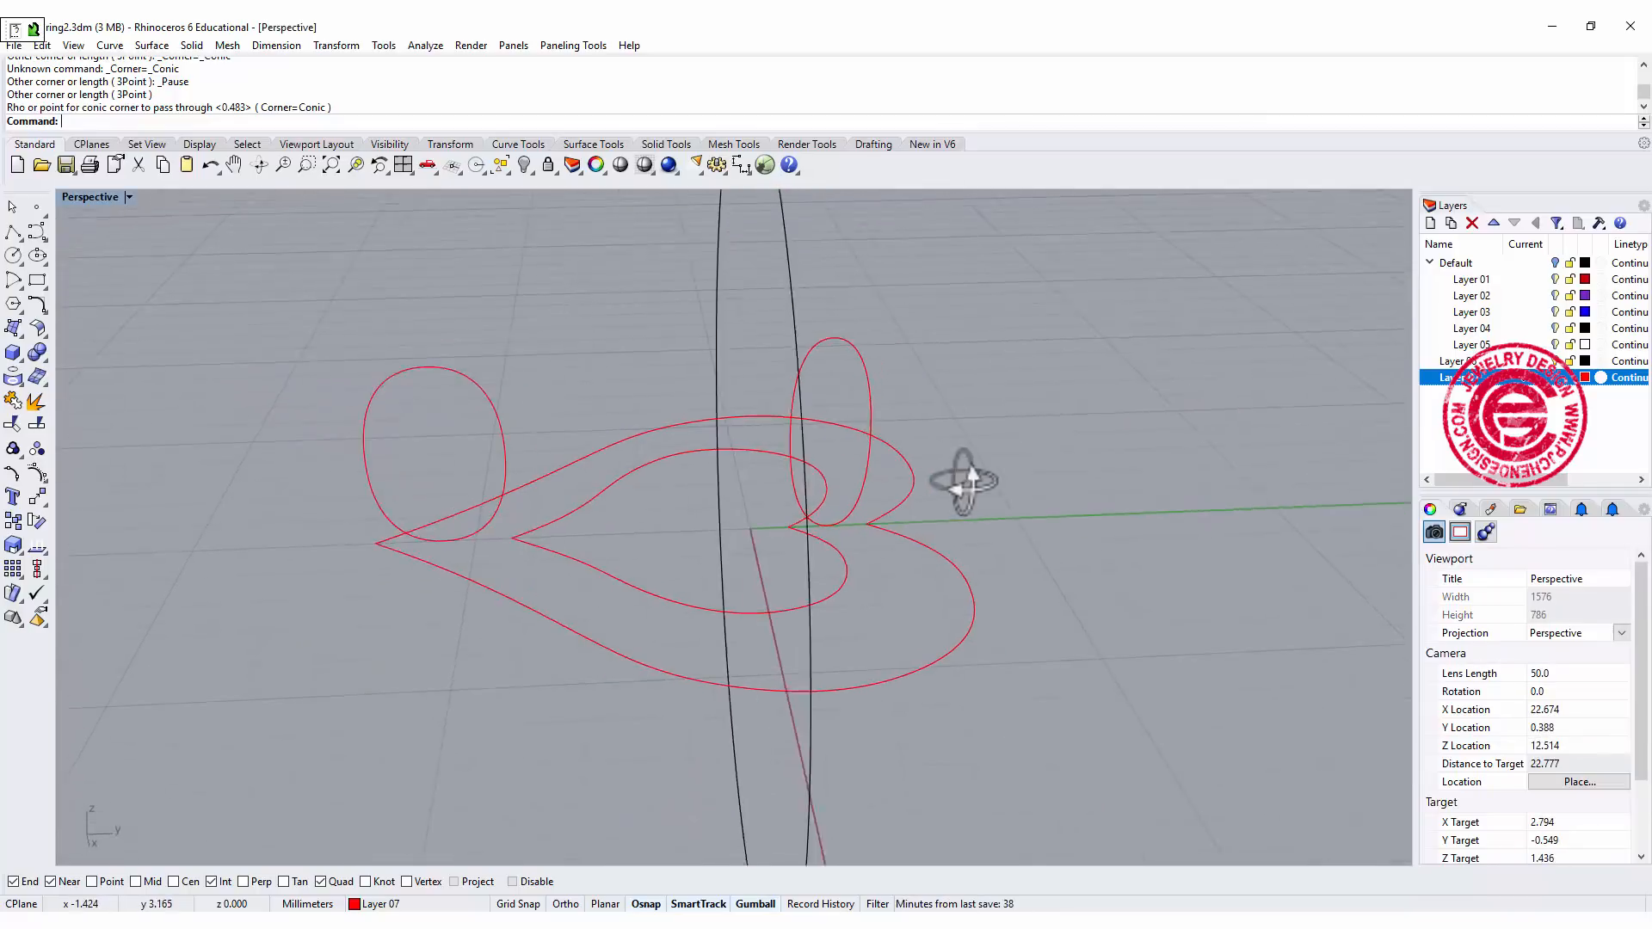
left_click(152, 44)
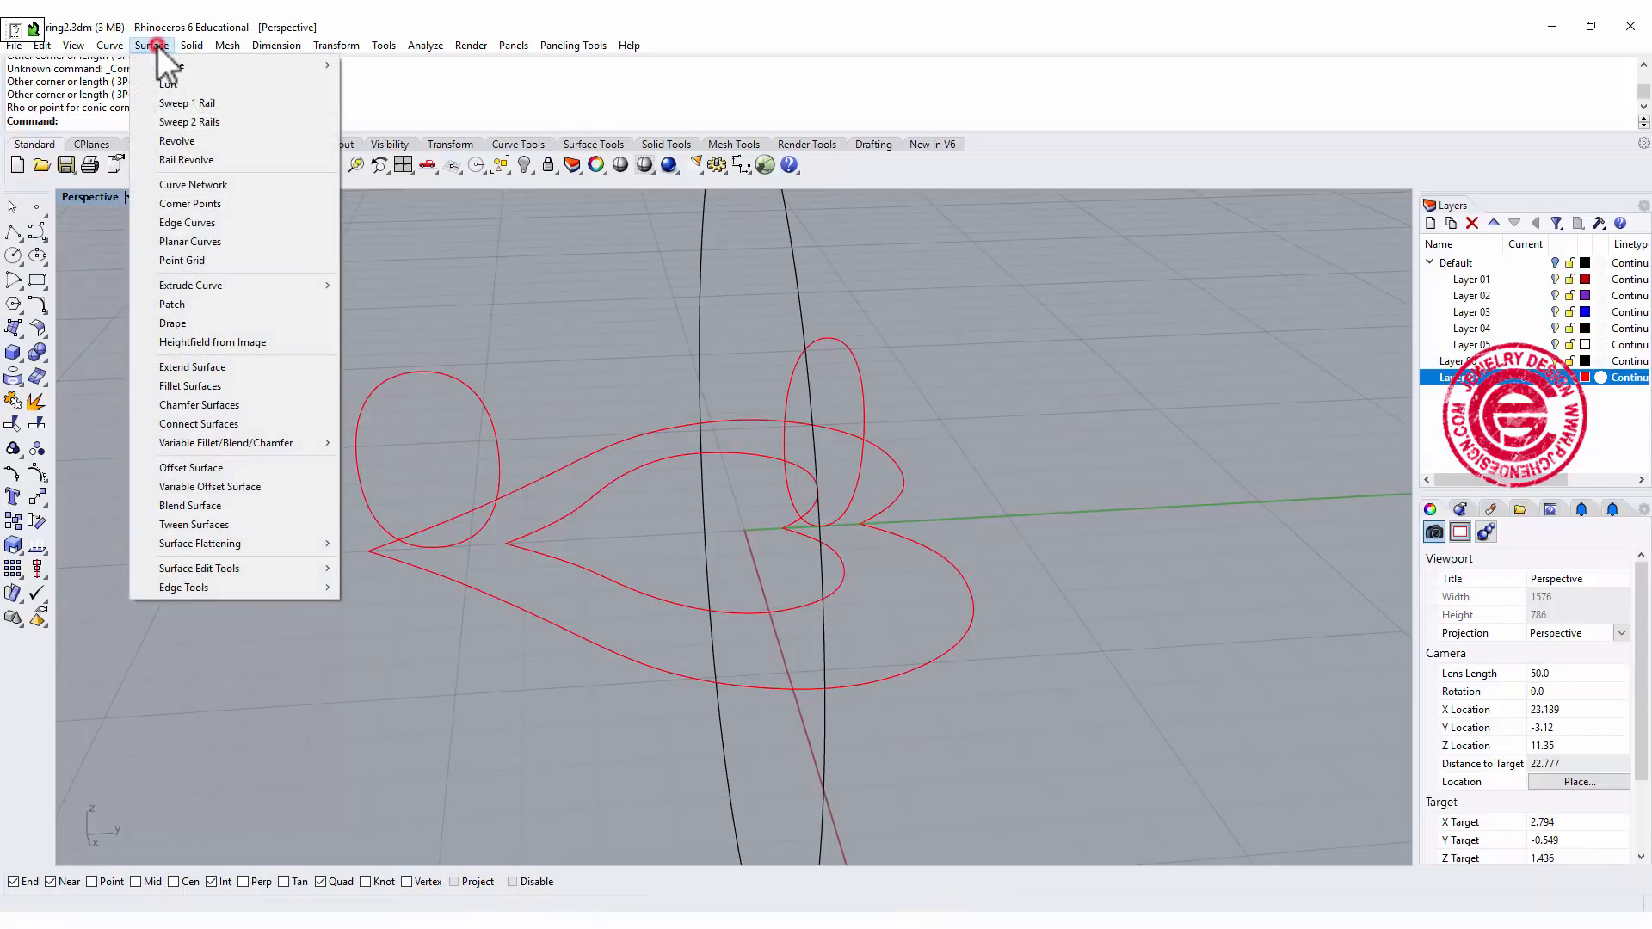
mouse_move(189, 120)
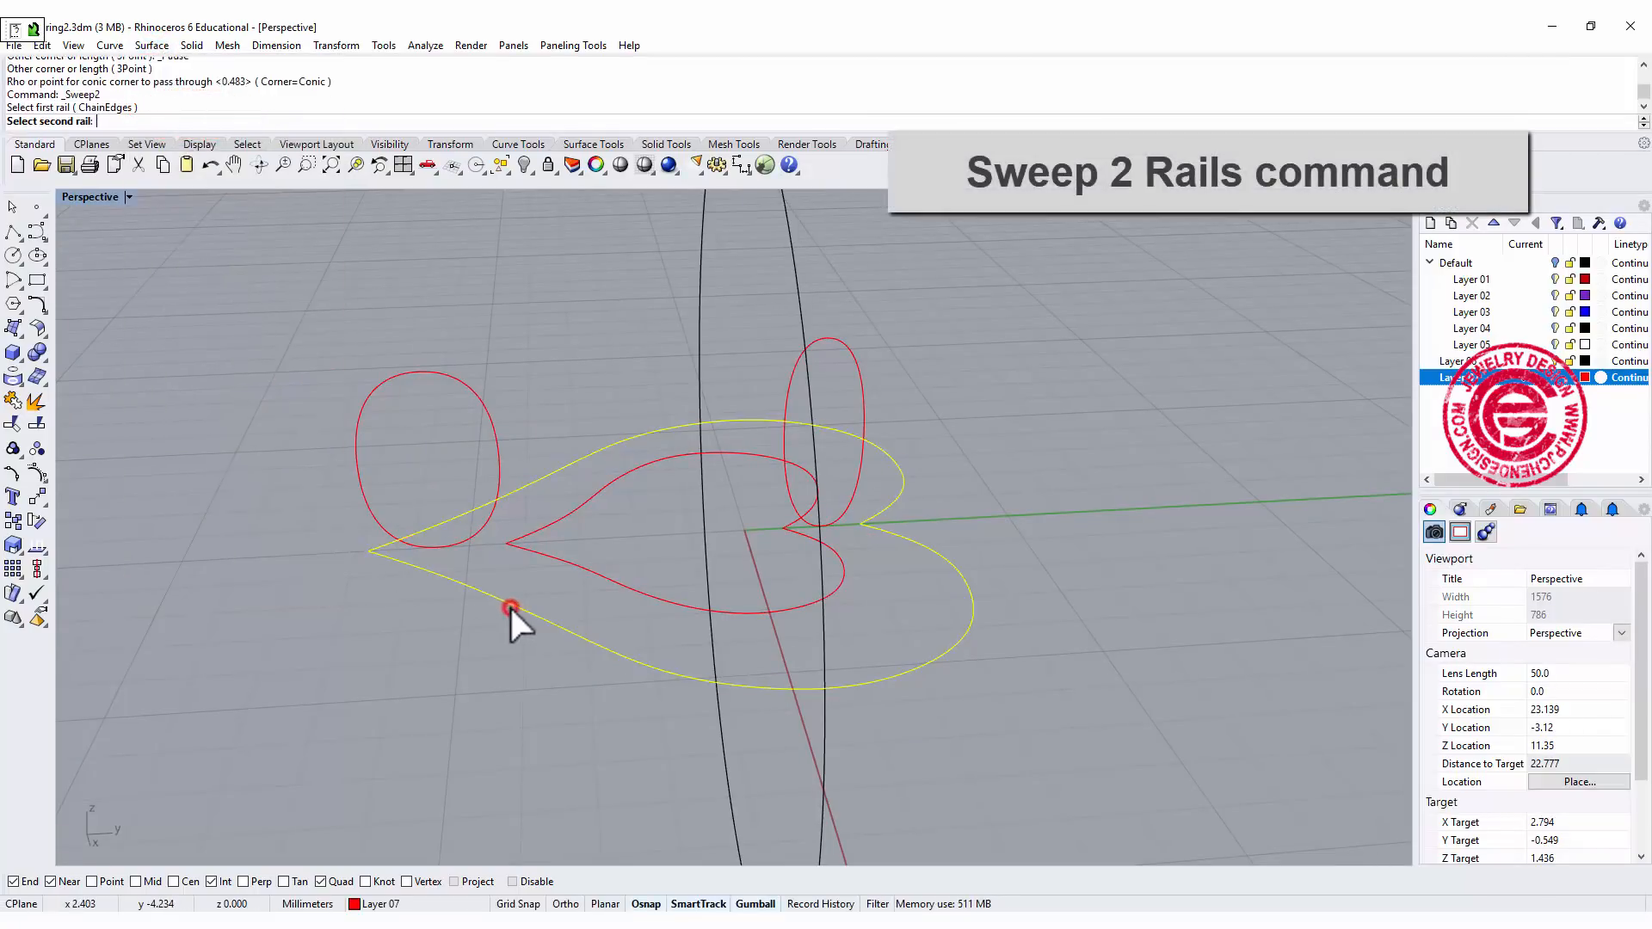
left_click(511, 609)
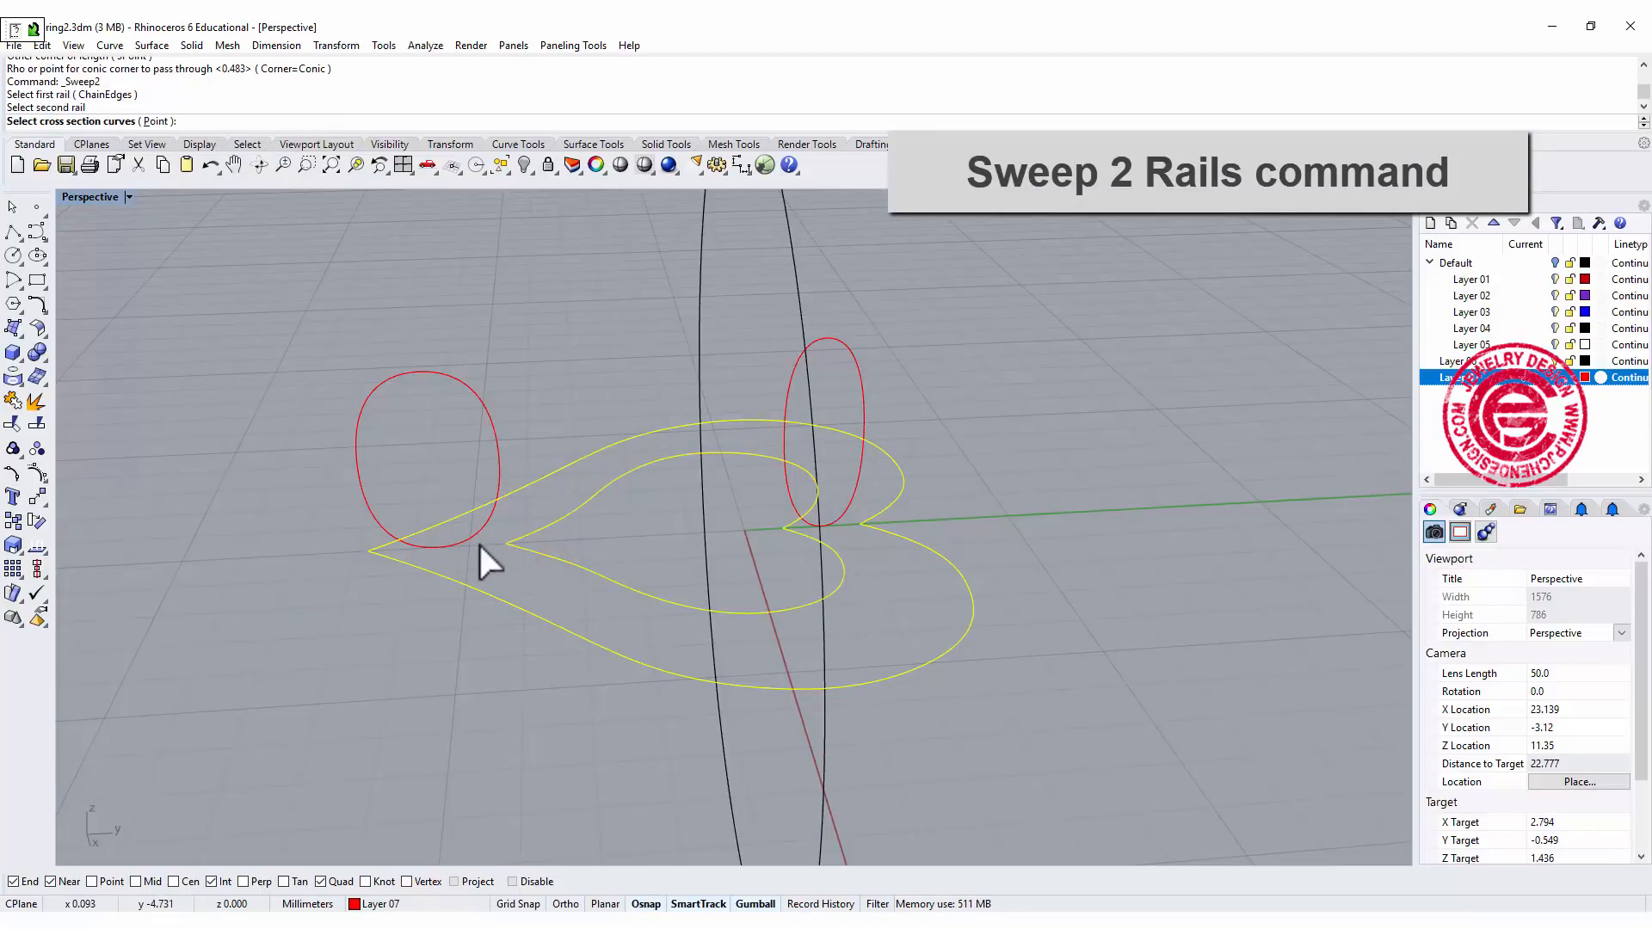
left_click(838, 521)
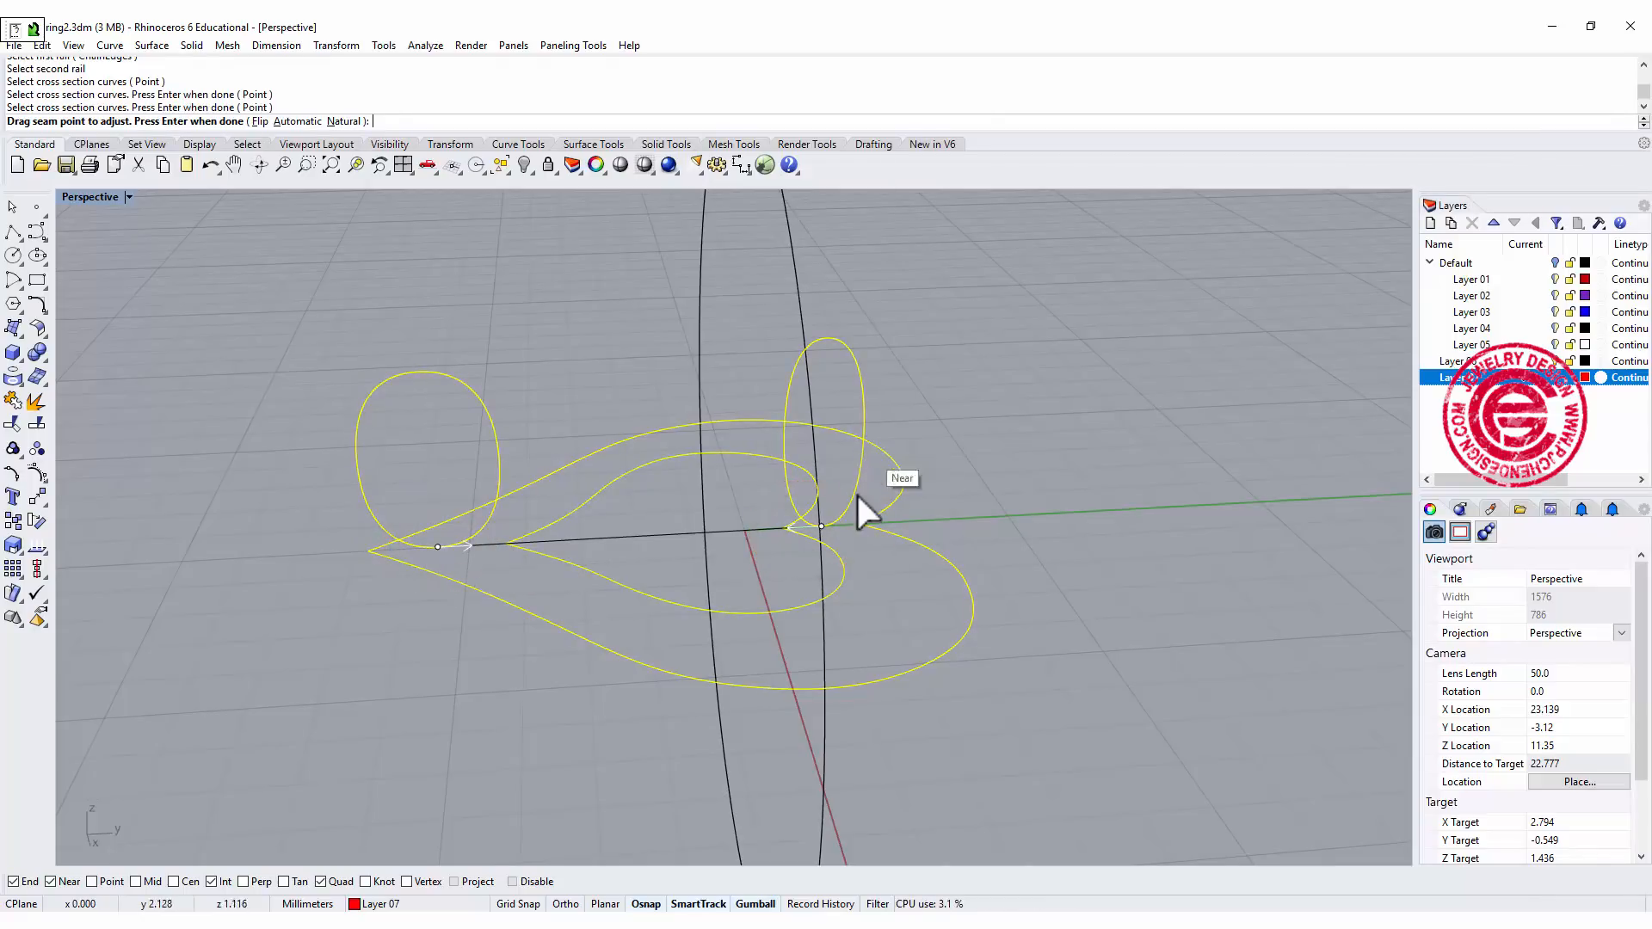
mouse_move(480, 569)
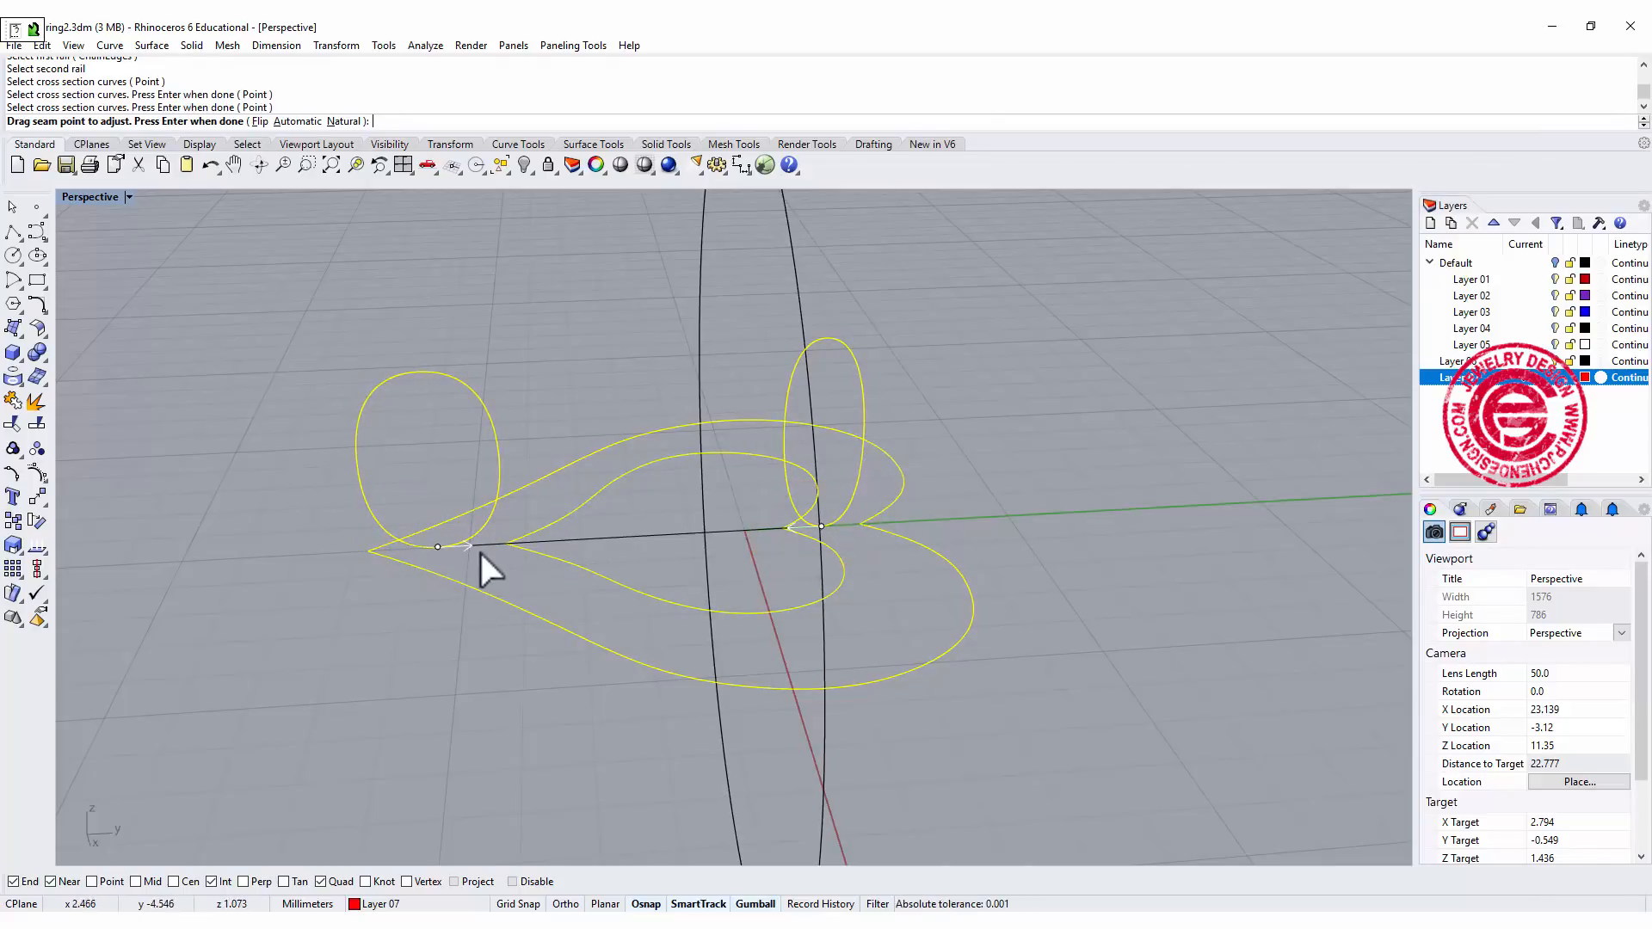
mouse_move(1081, 545)
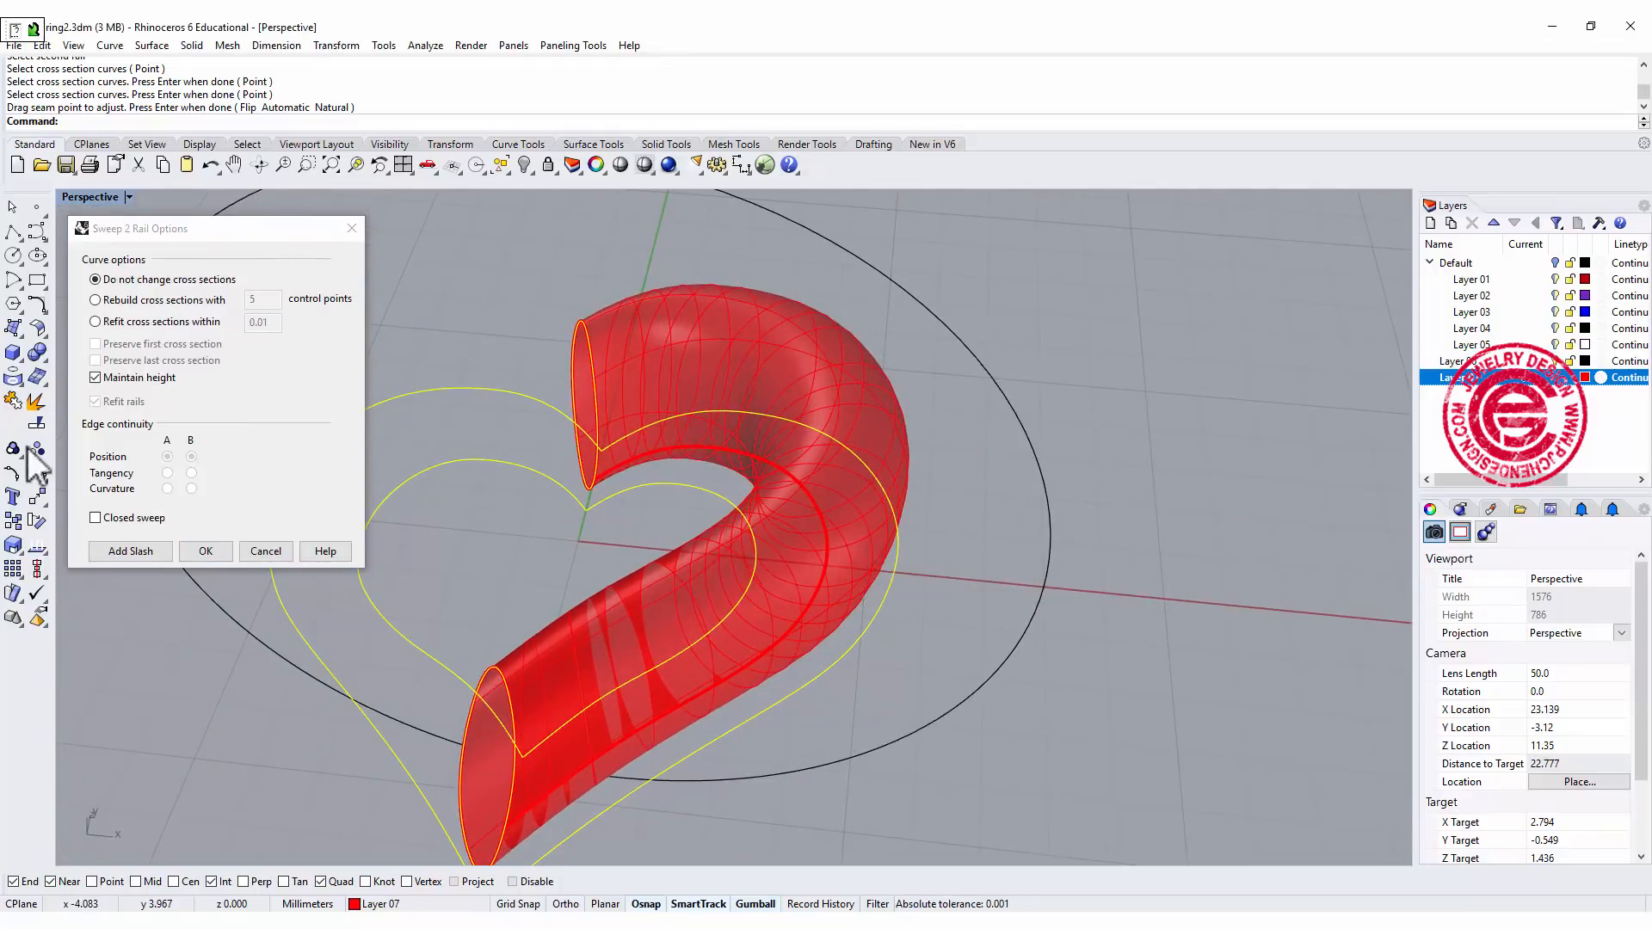
left_click(95, 518)
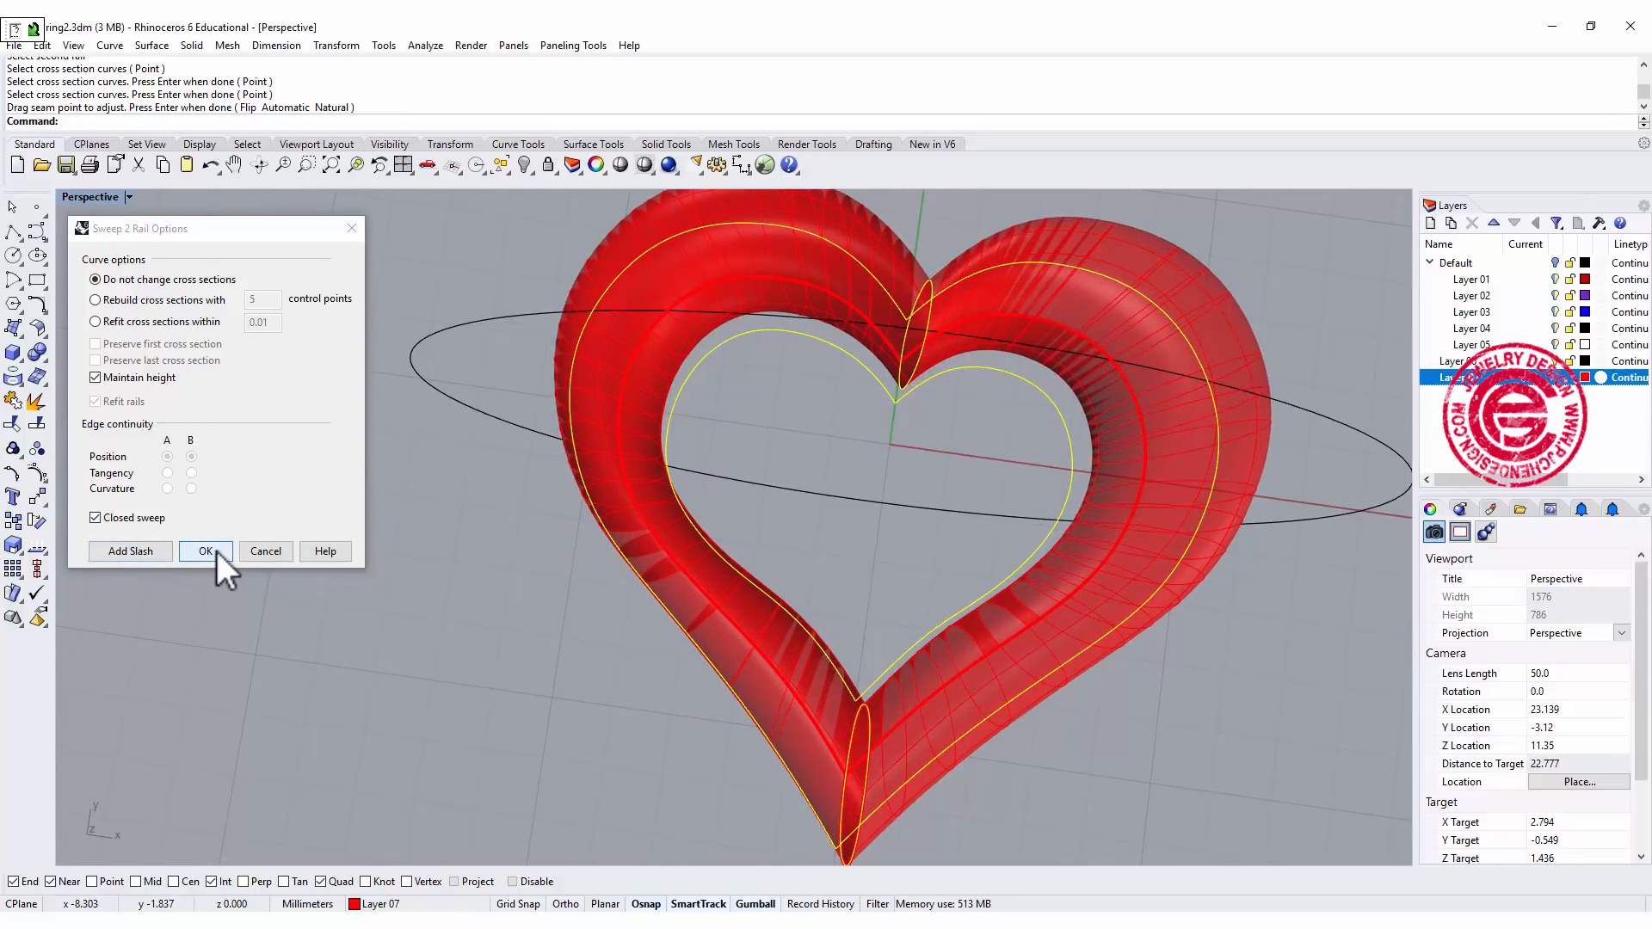
left_click(205, 551)
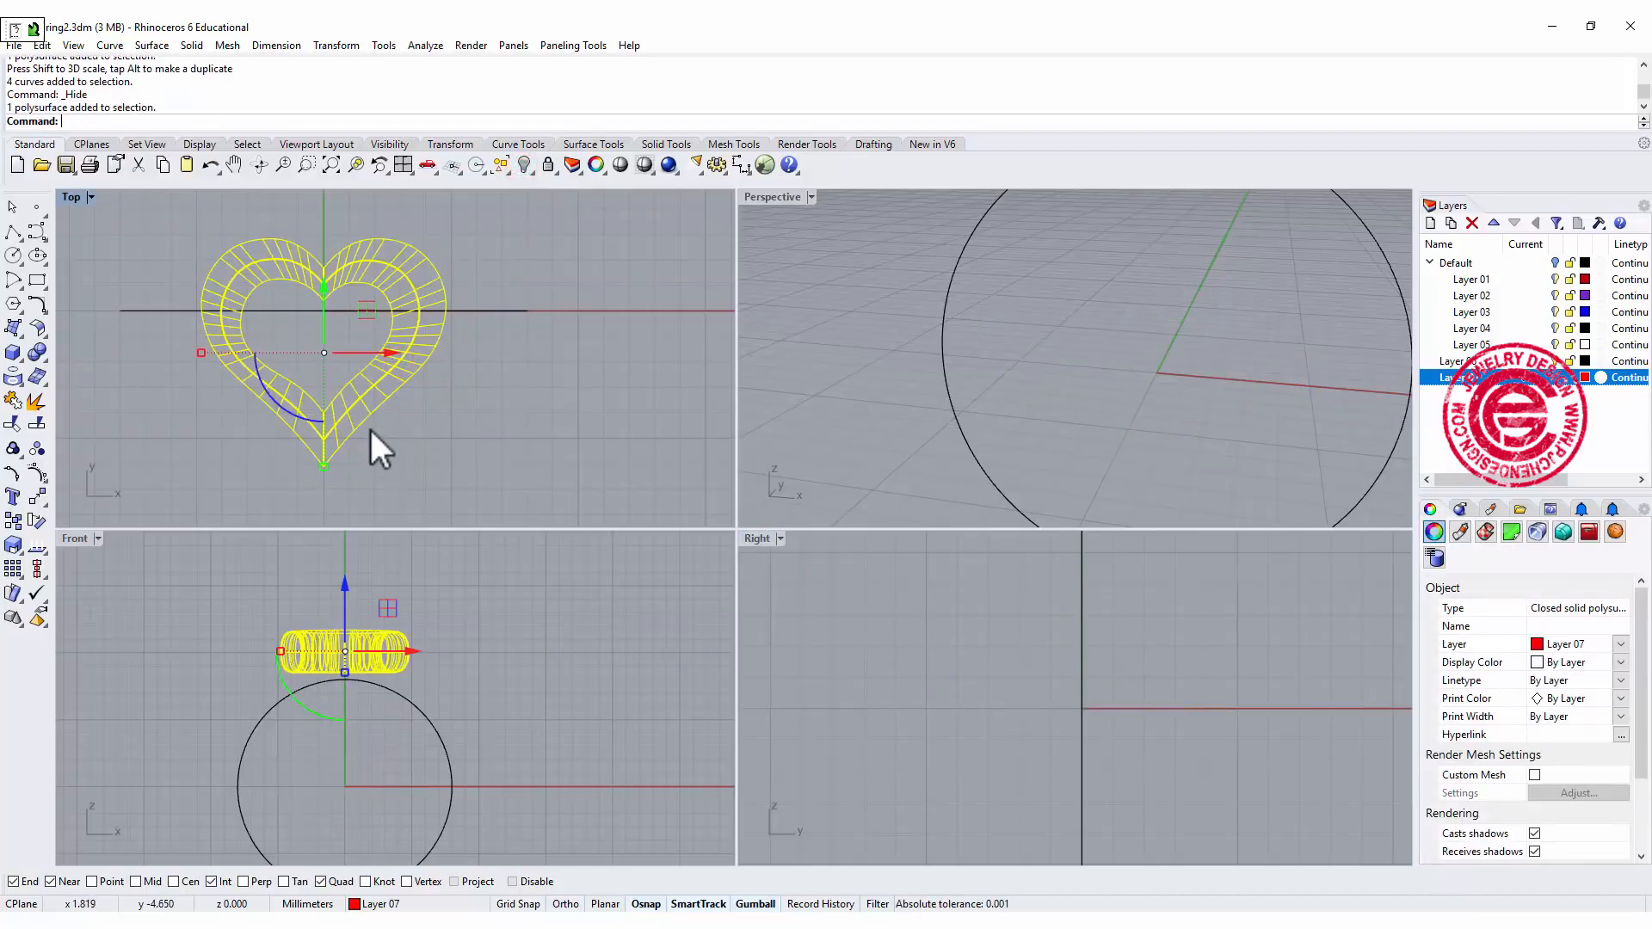
mouse_move(364, 664)
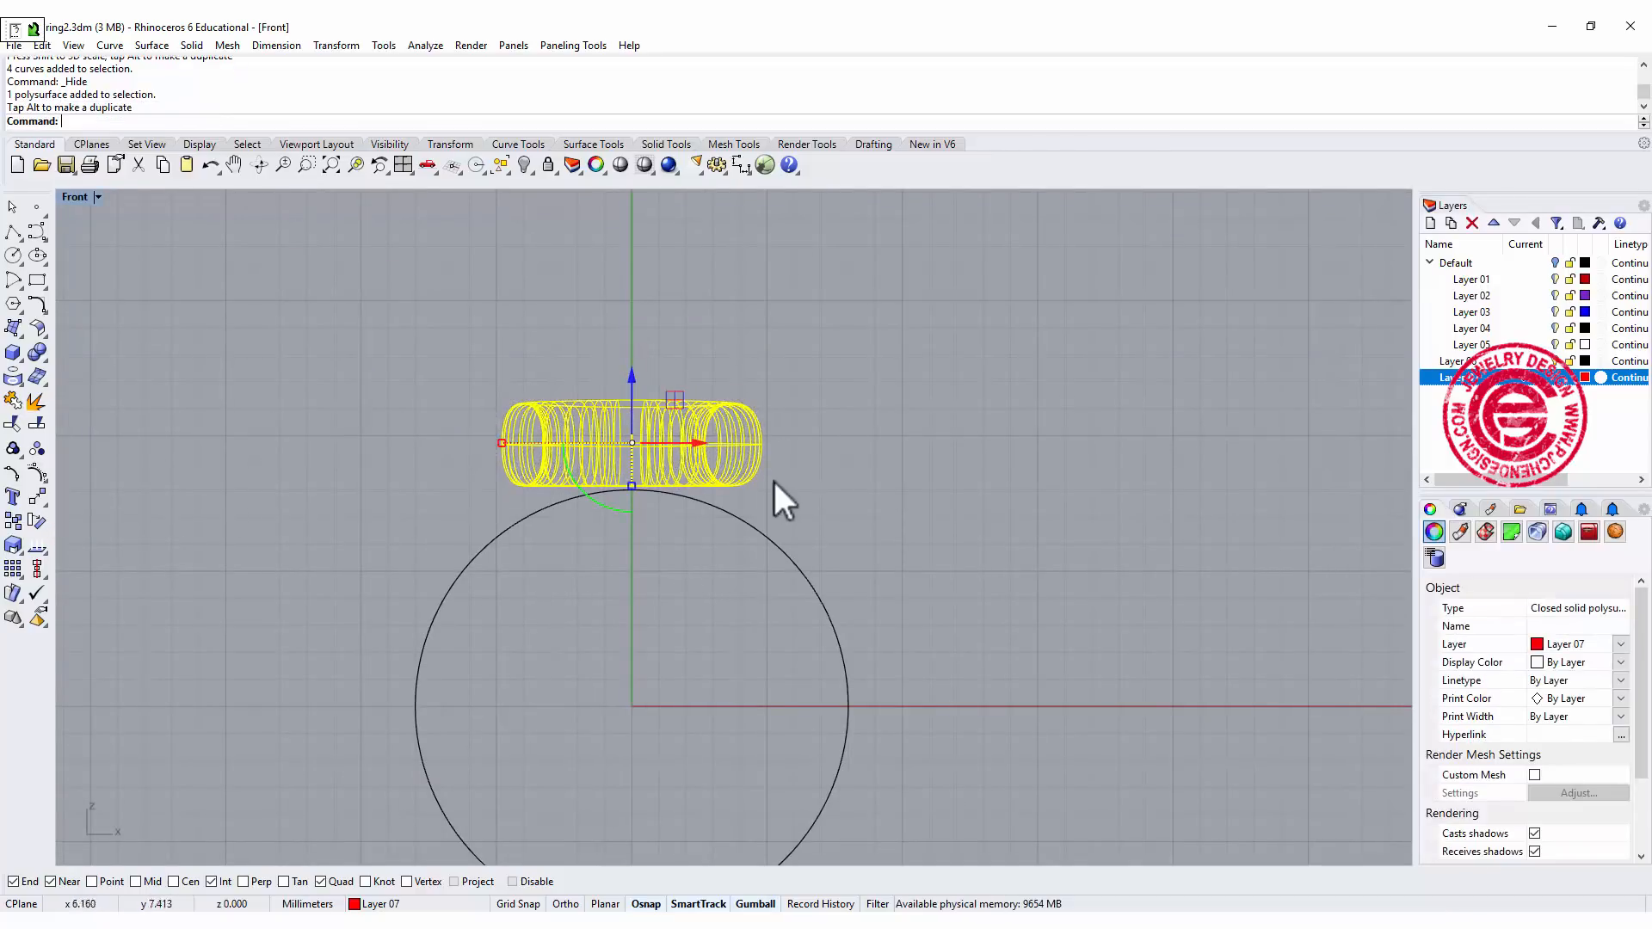
Bend the heart solid from its center spine so it curves down over the ring circle.
left_click(14, 496)
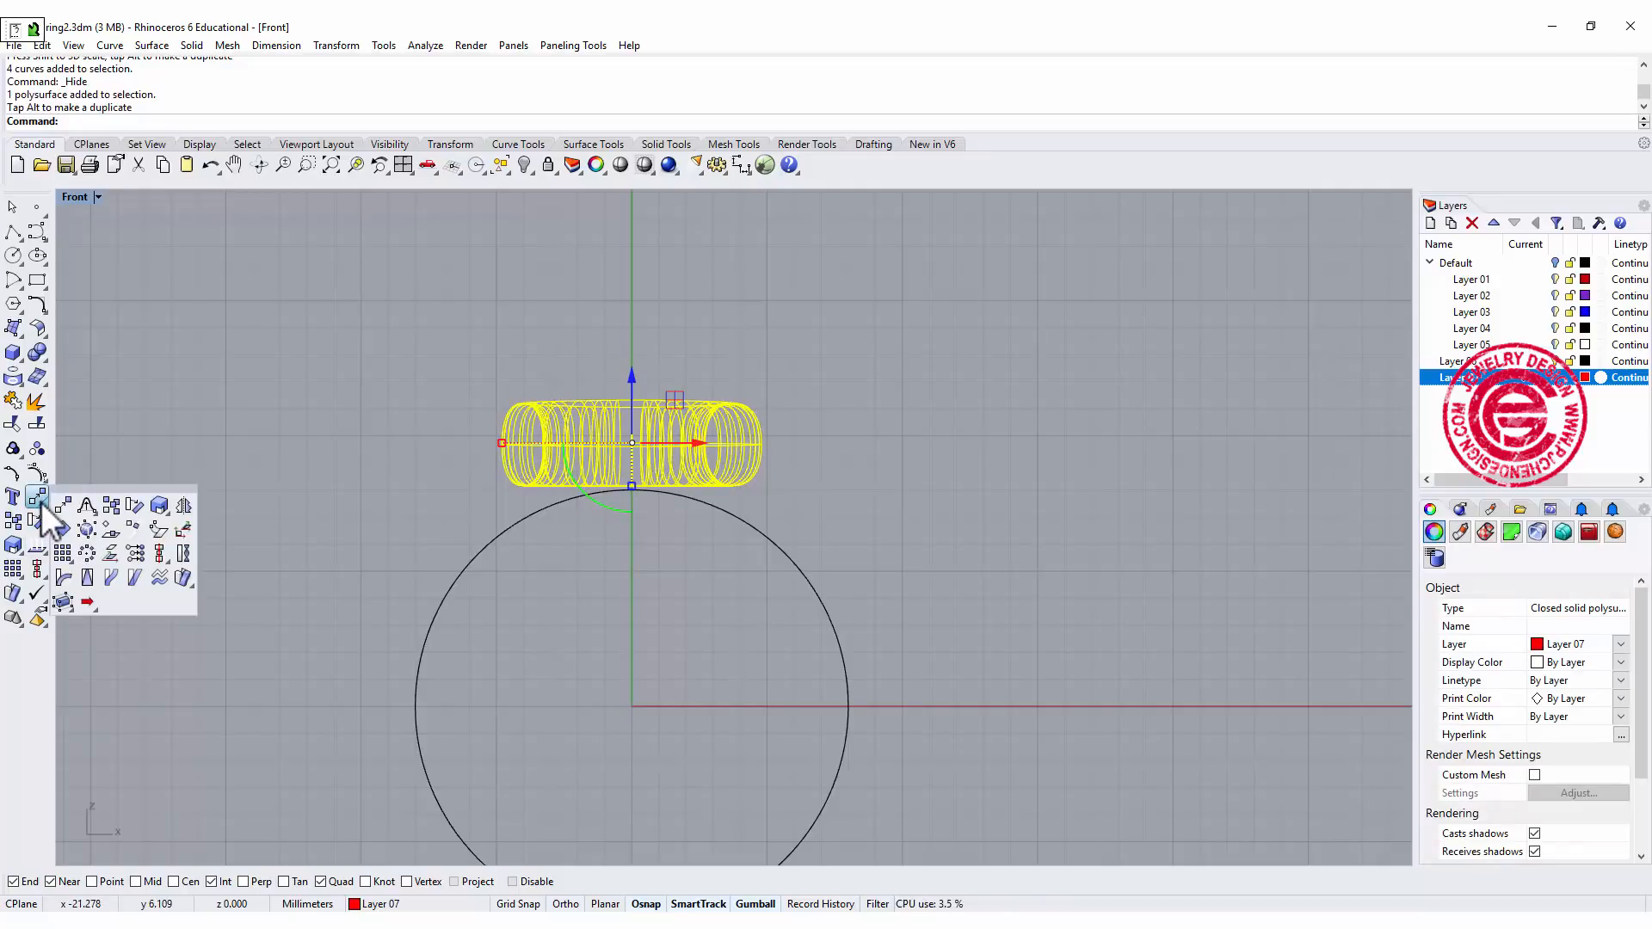
mouse_move(74, 590)
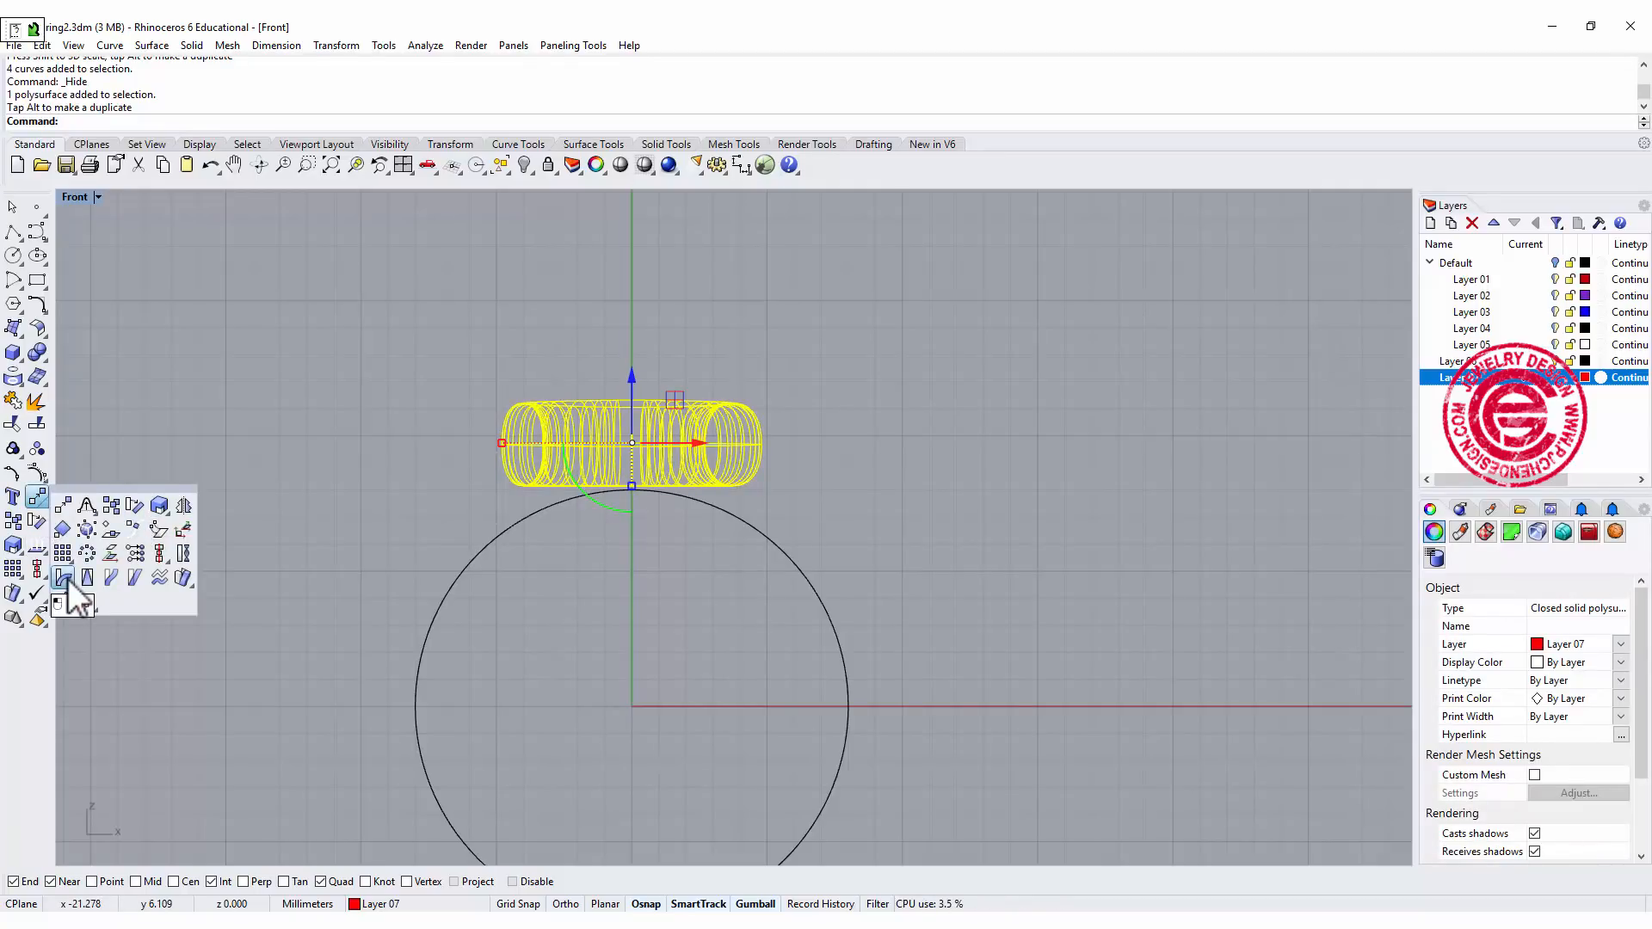
left_click(64, 578)
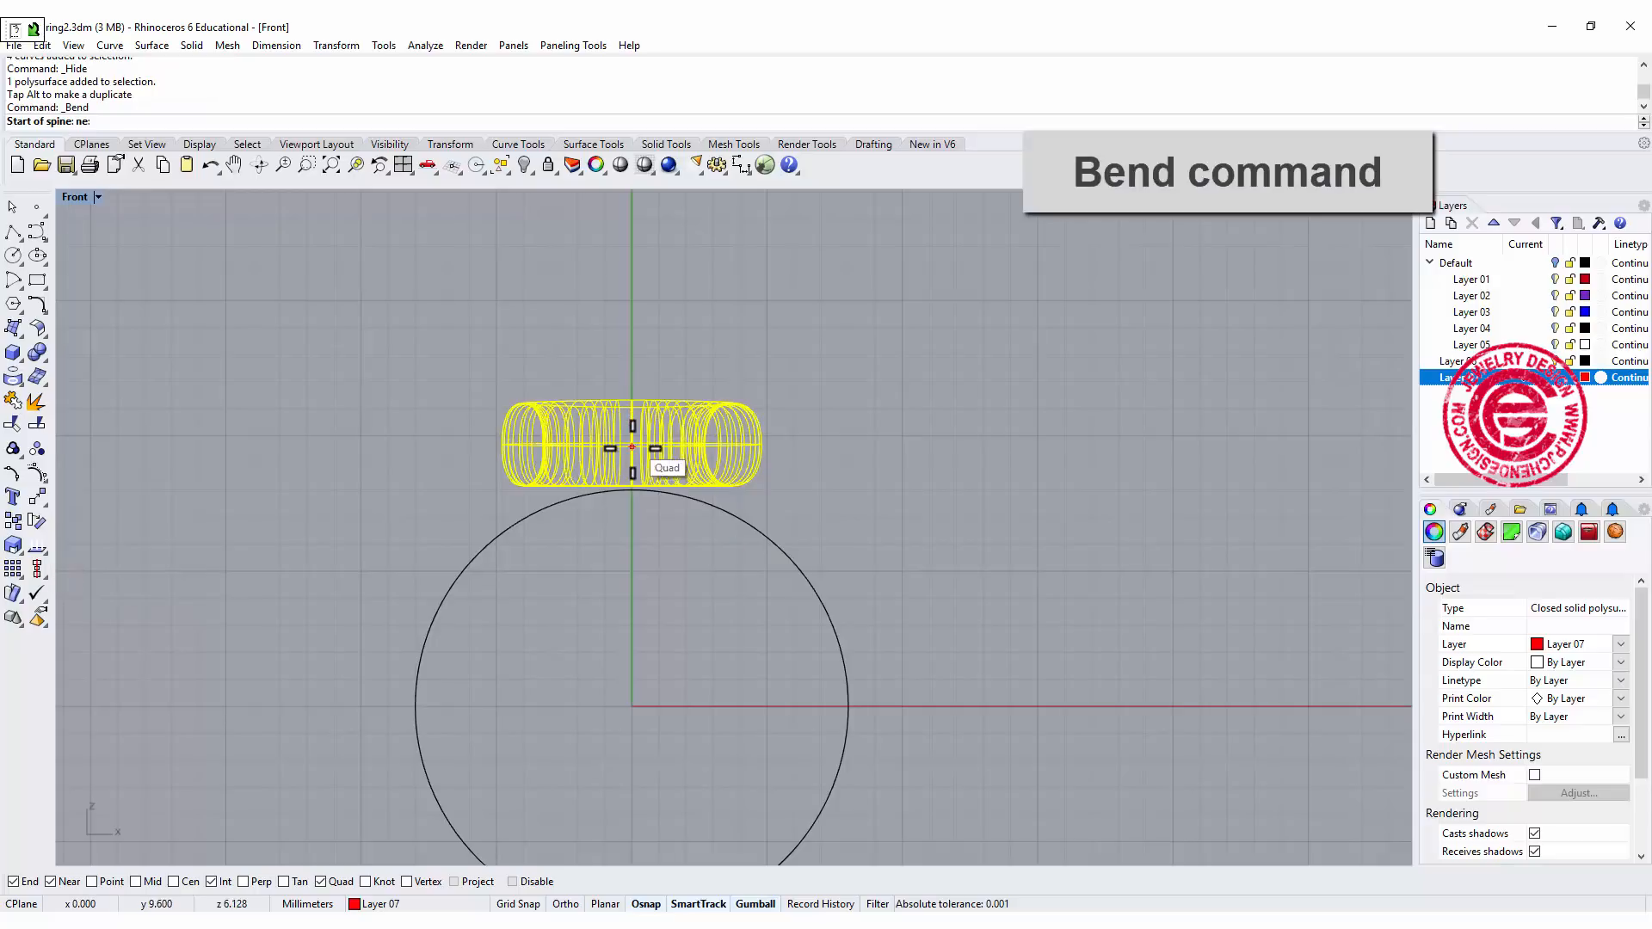
left_click(632, 448)
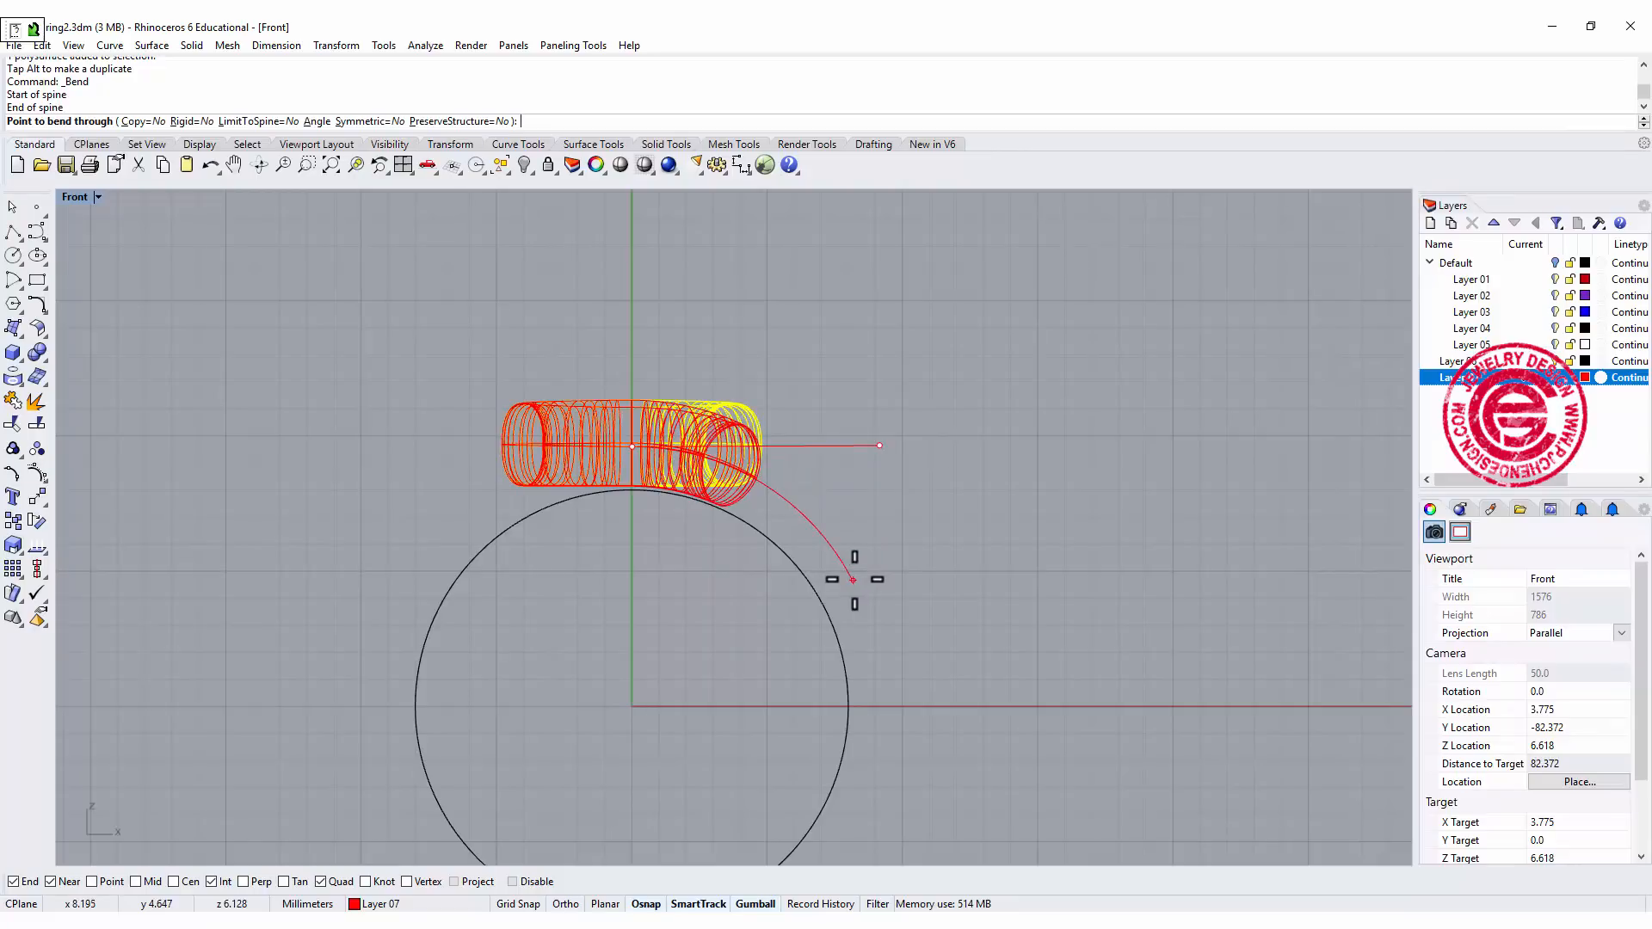
left_click(631, 504)
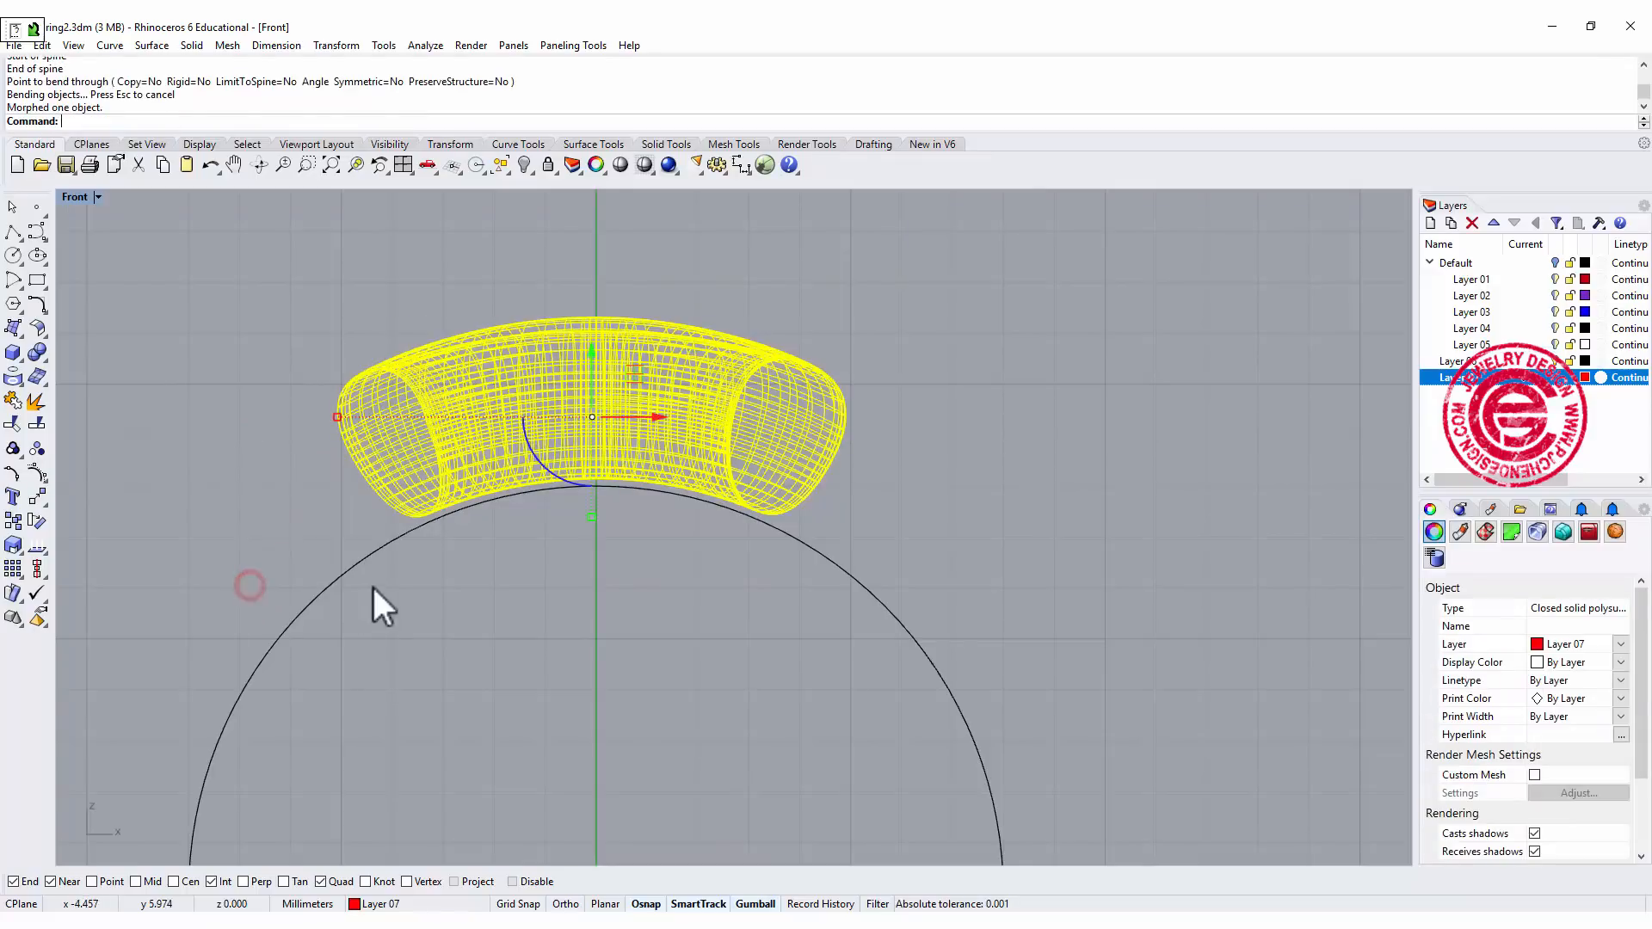
left_click(595, 364)
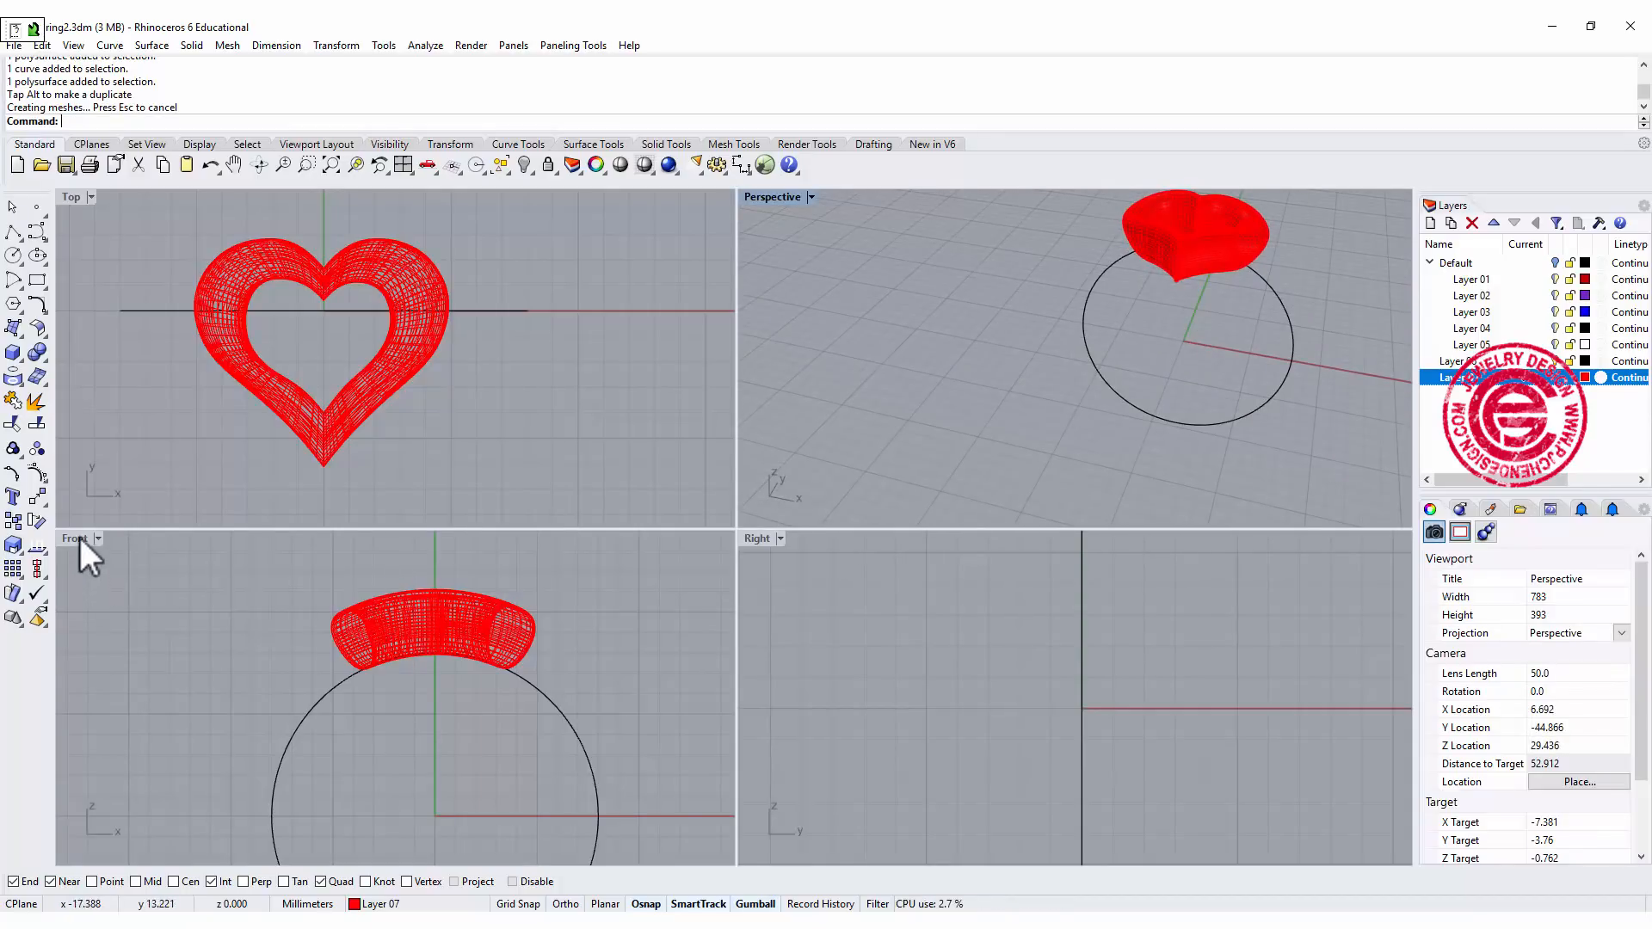
Draw two short vertical polyline tabs, beside the heart's left end and at the circle's left edge.
double_click(74, 538)
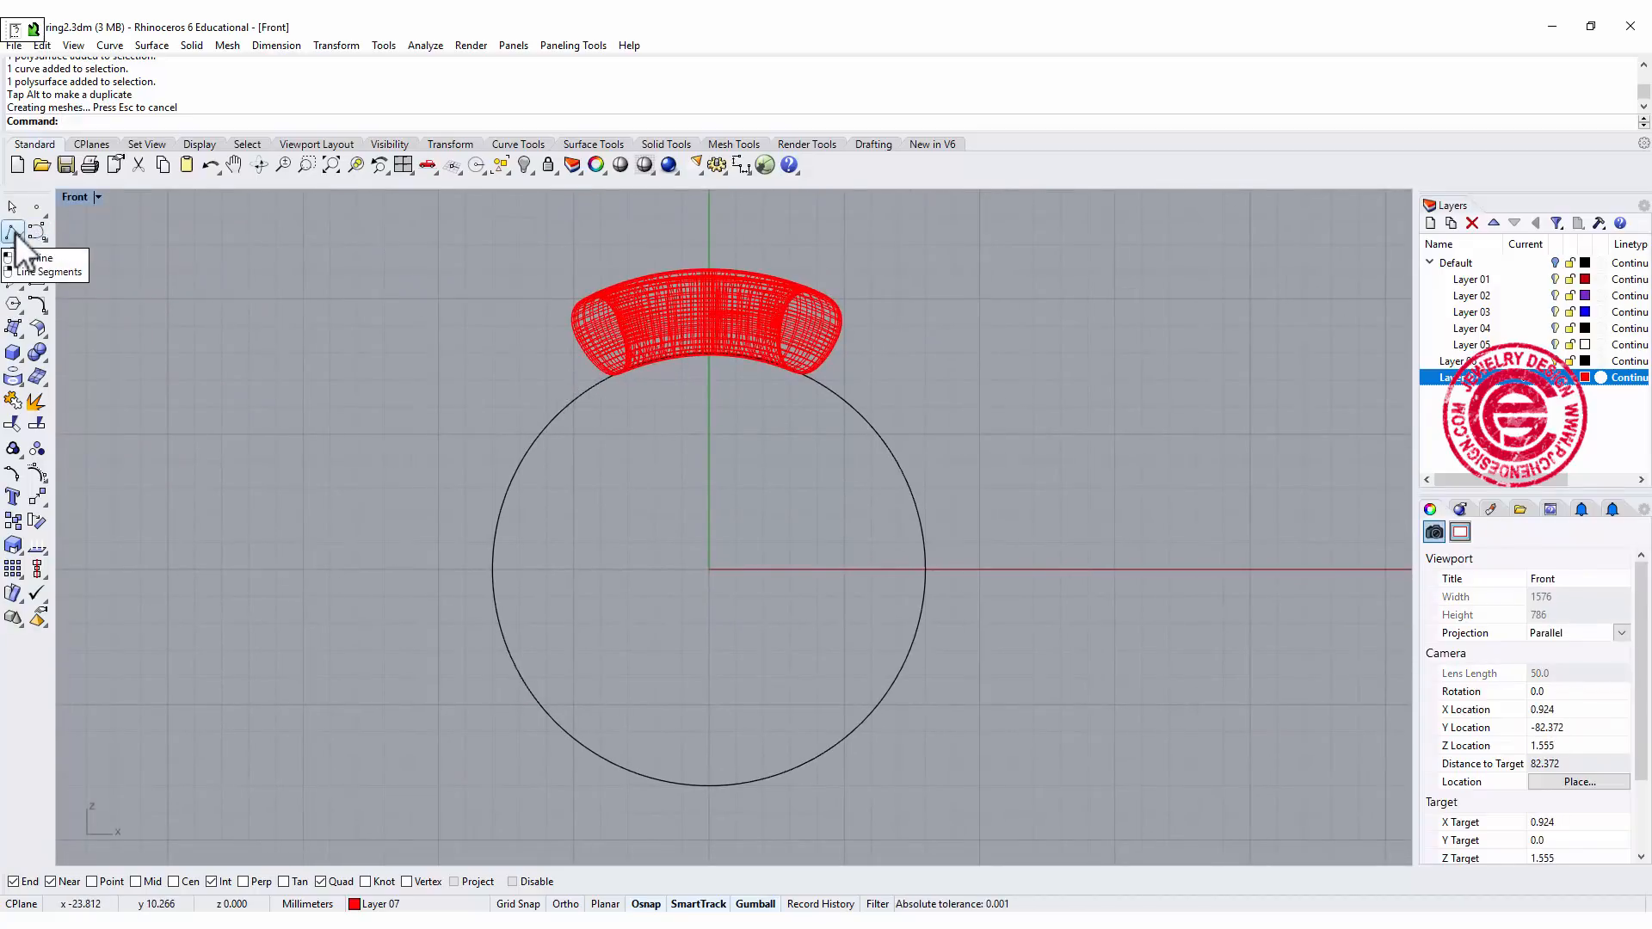
left_click(14, 279)
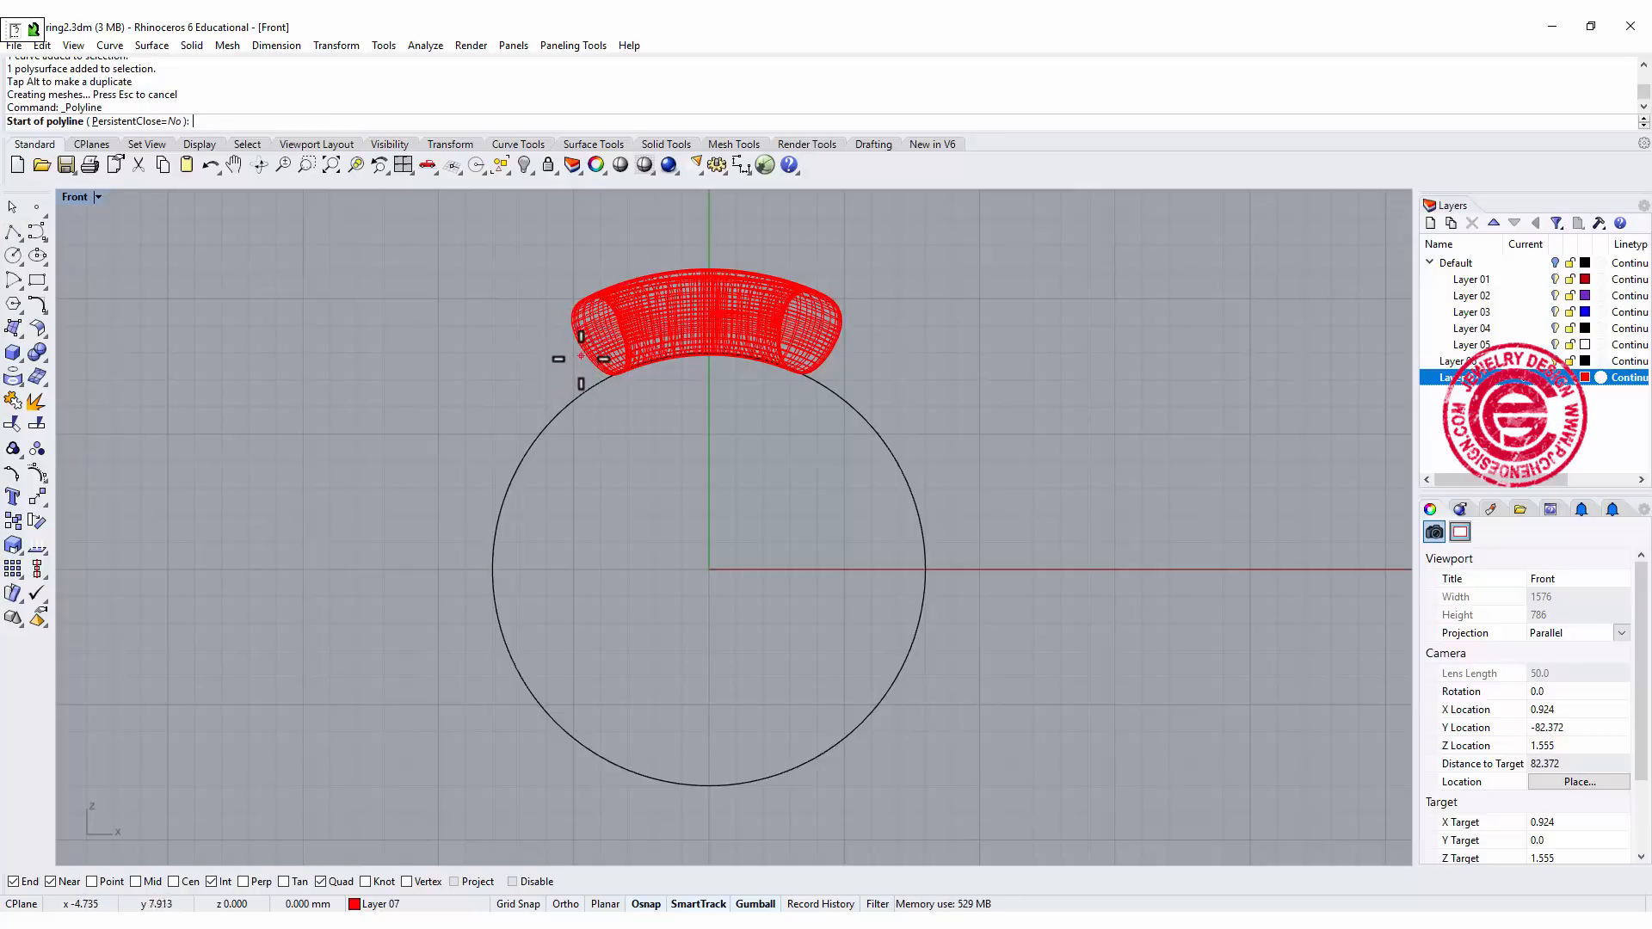
mouse_move(471, 571)
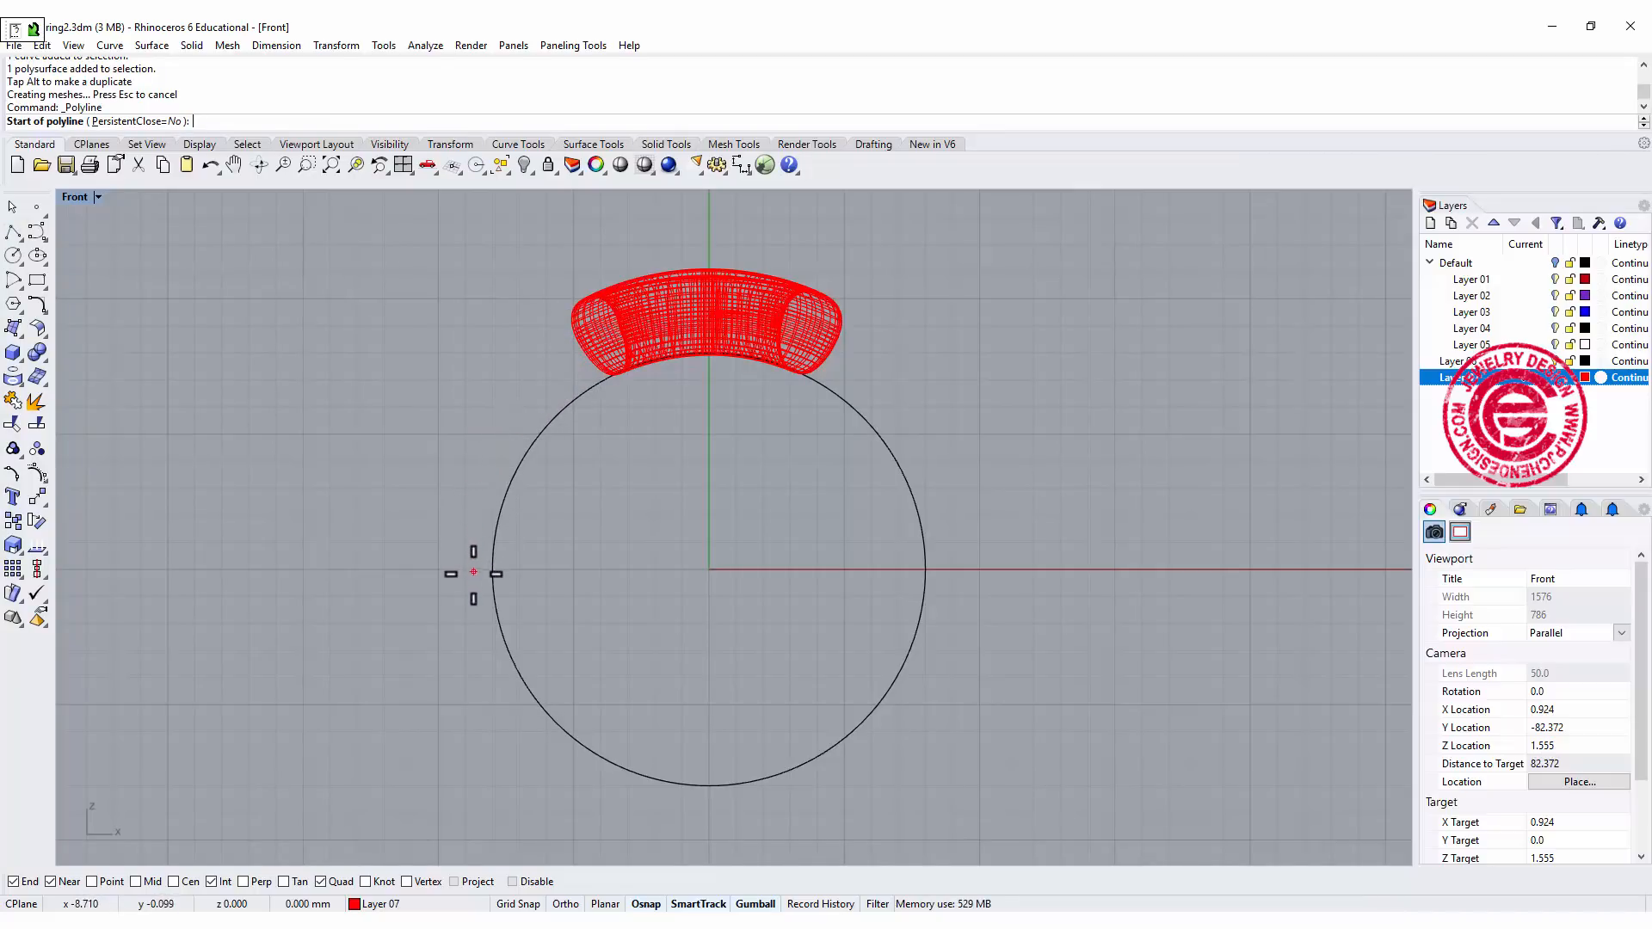
mouse_move(545, 323)
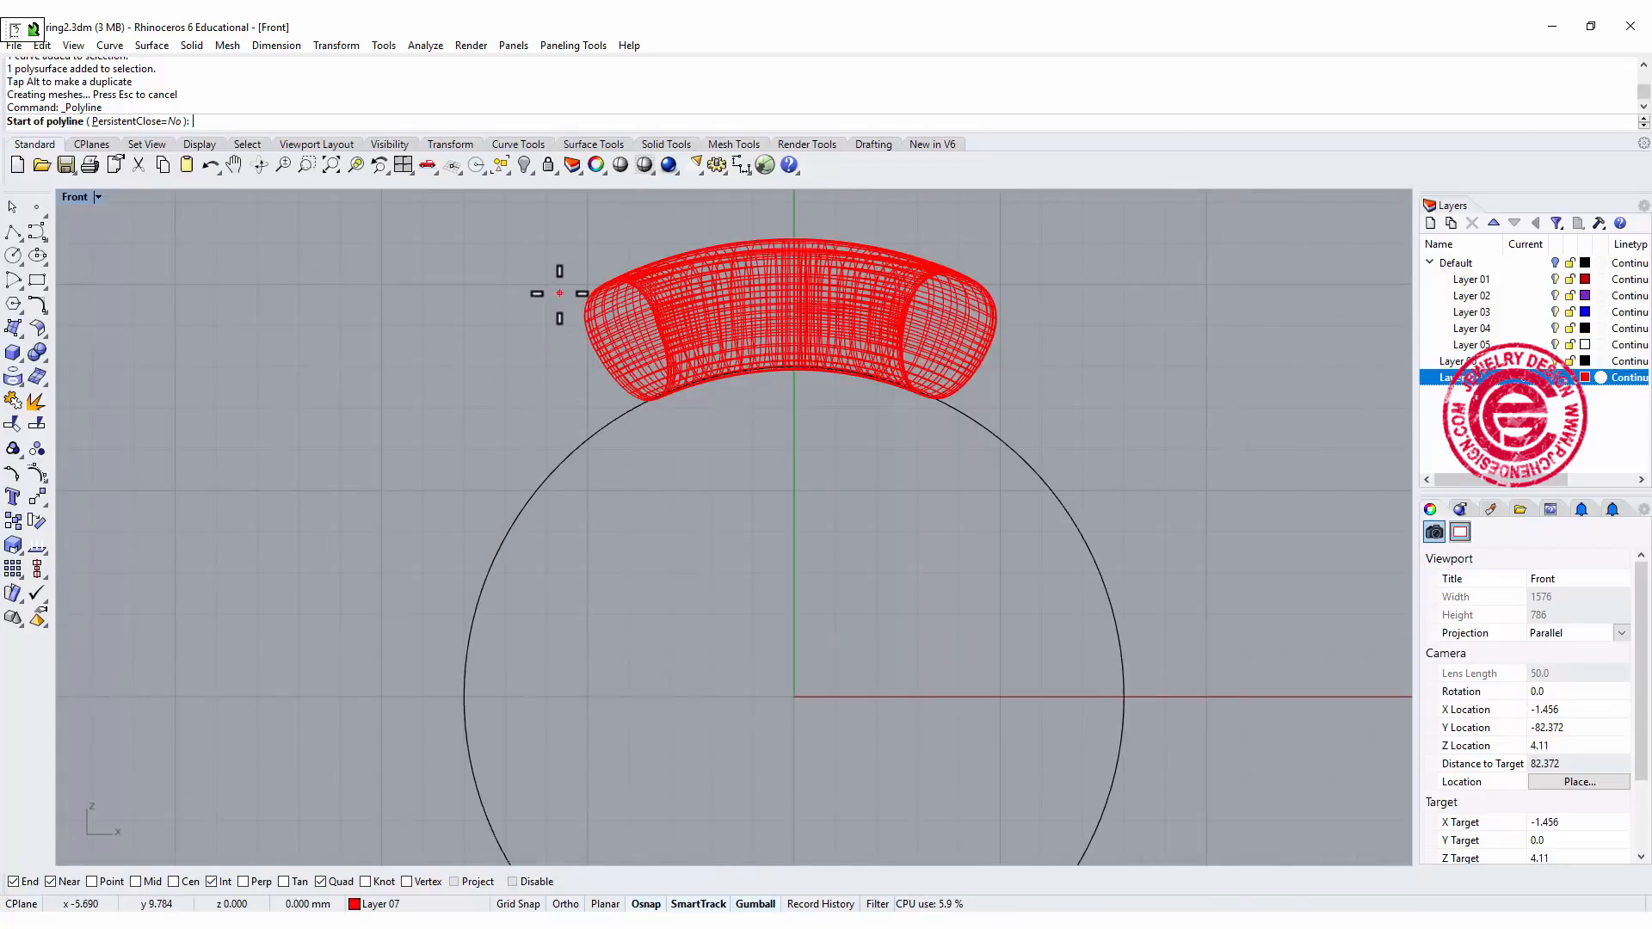
left_click(558, 316)
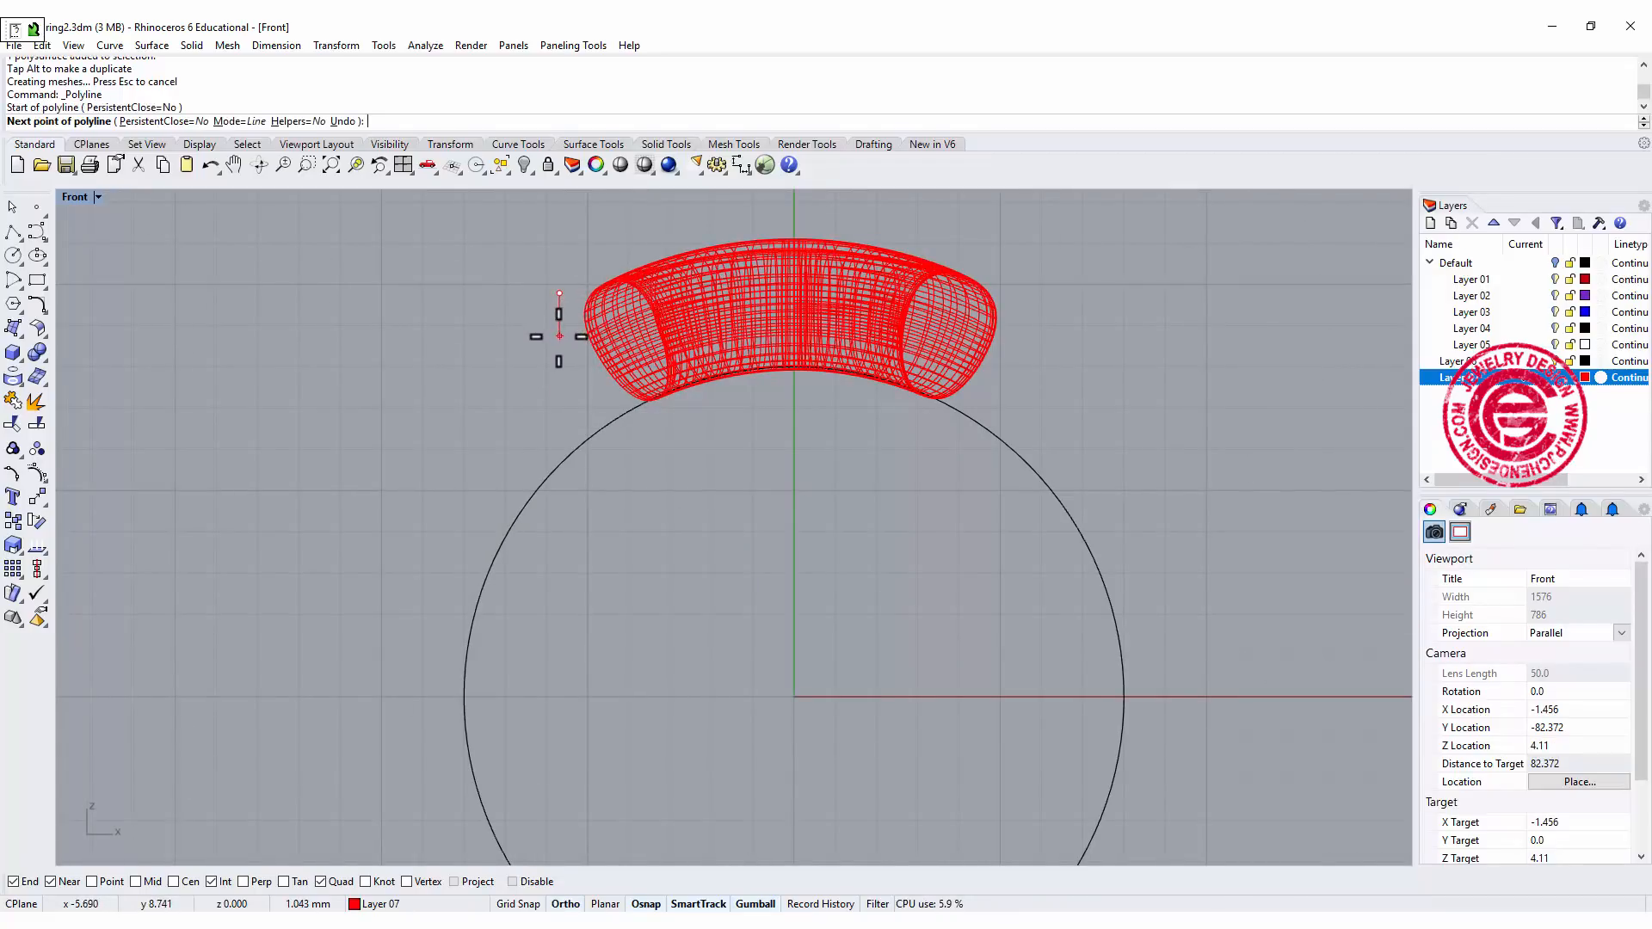
left_click(559, 313)
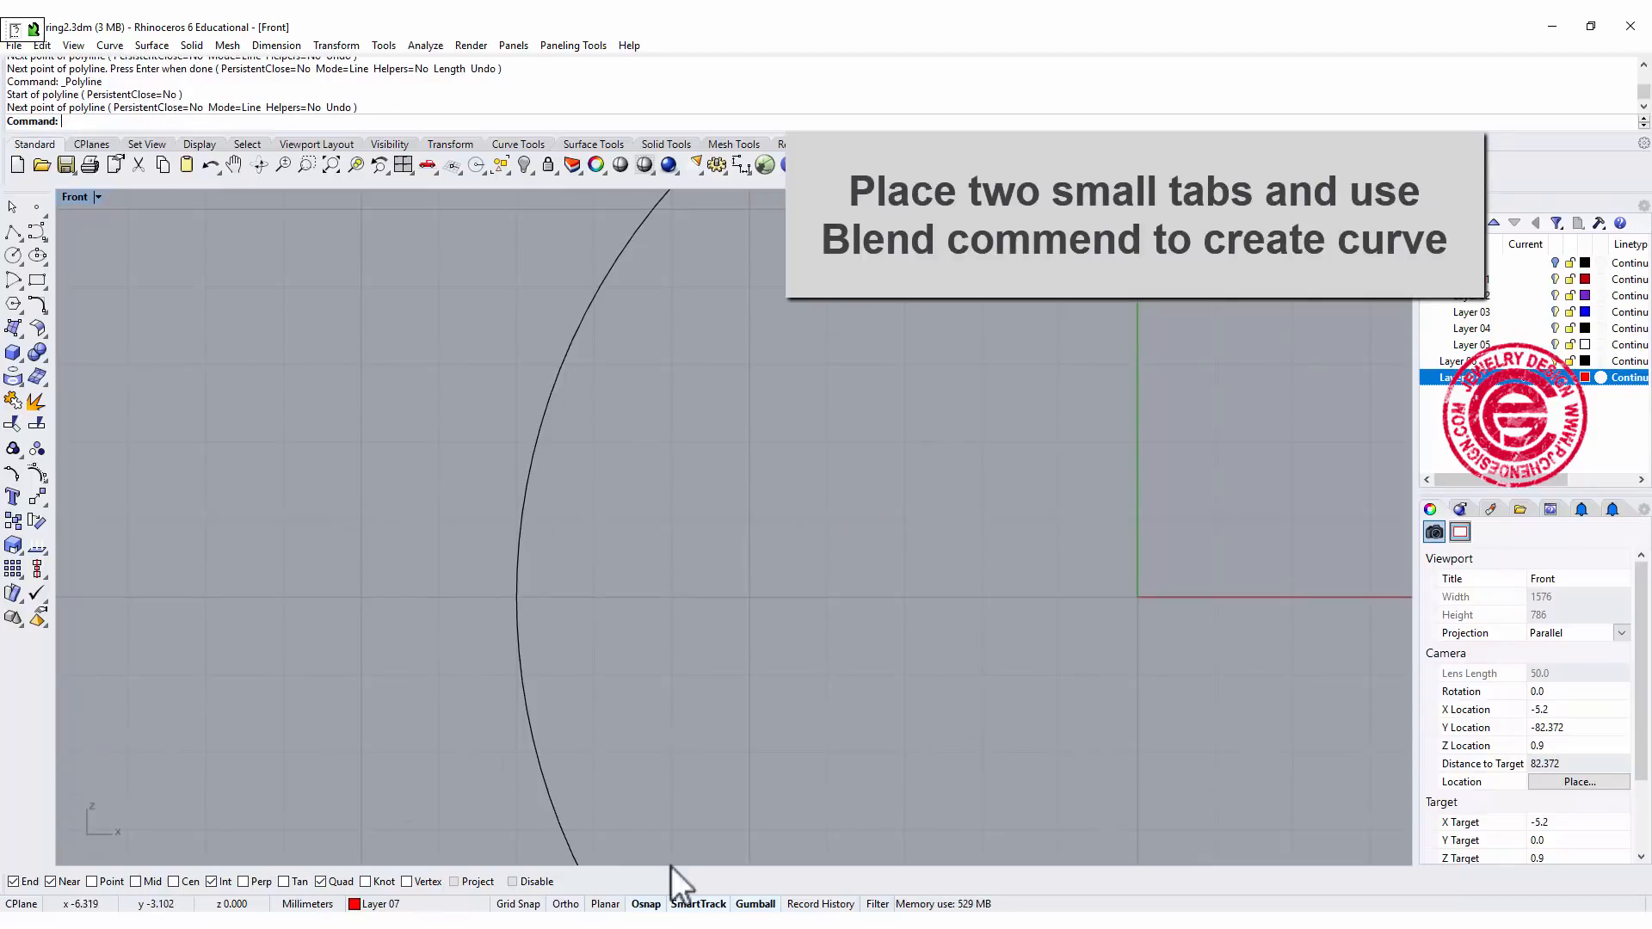
left_click(448, 617)
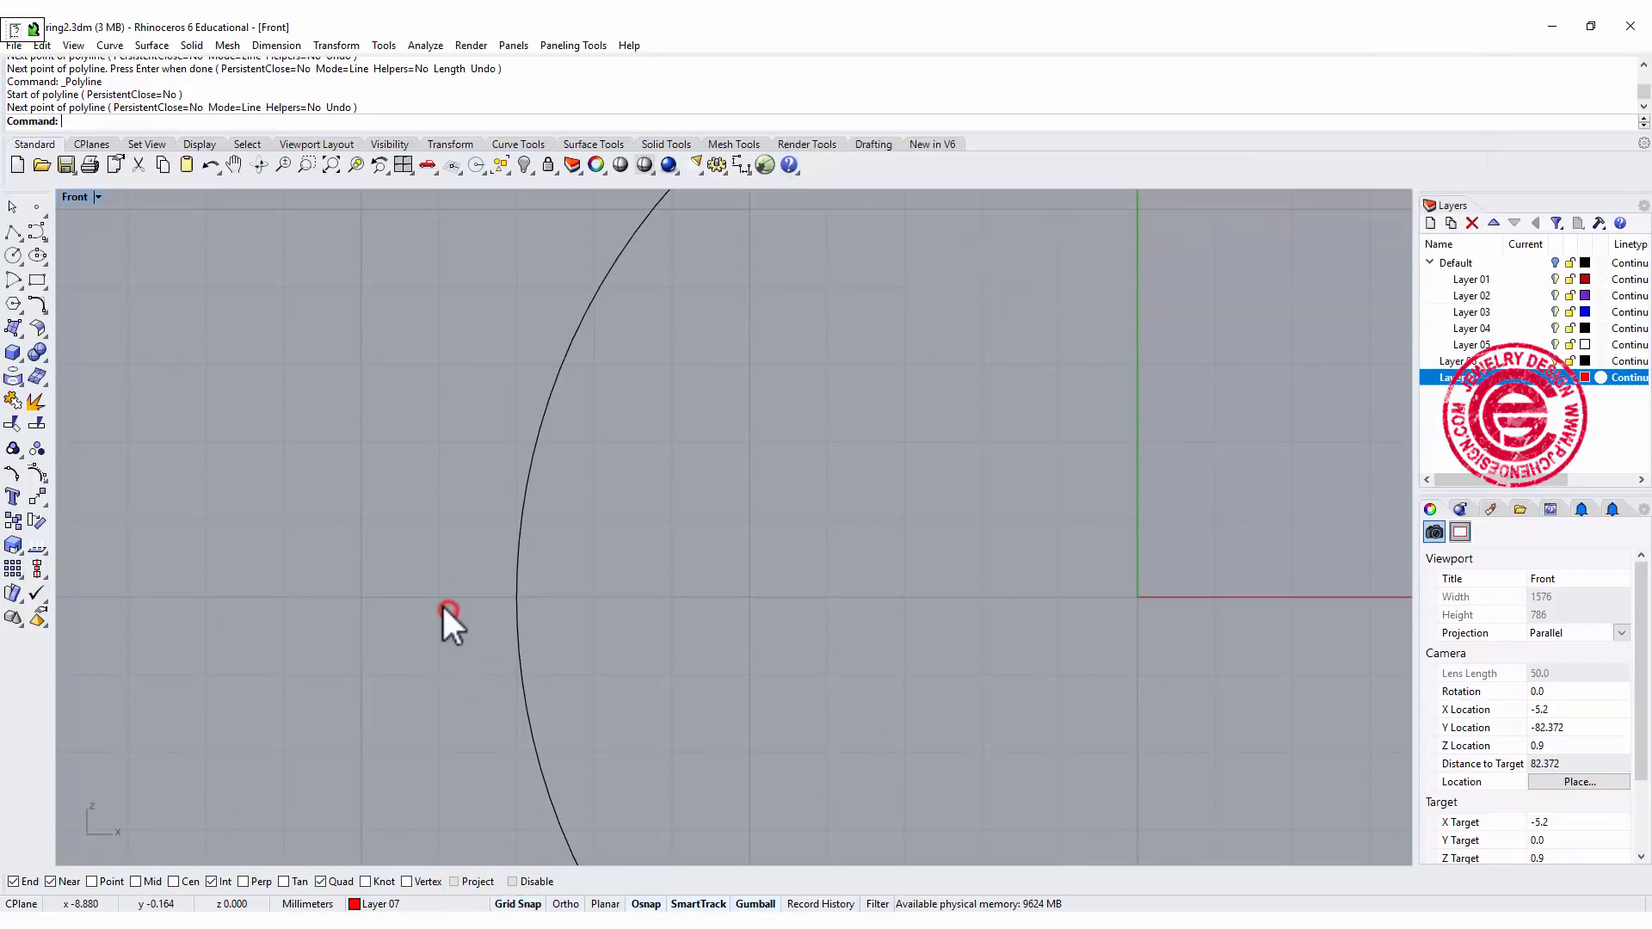
left_click(448, 616)
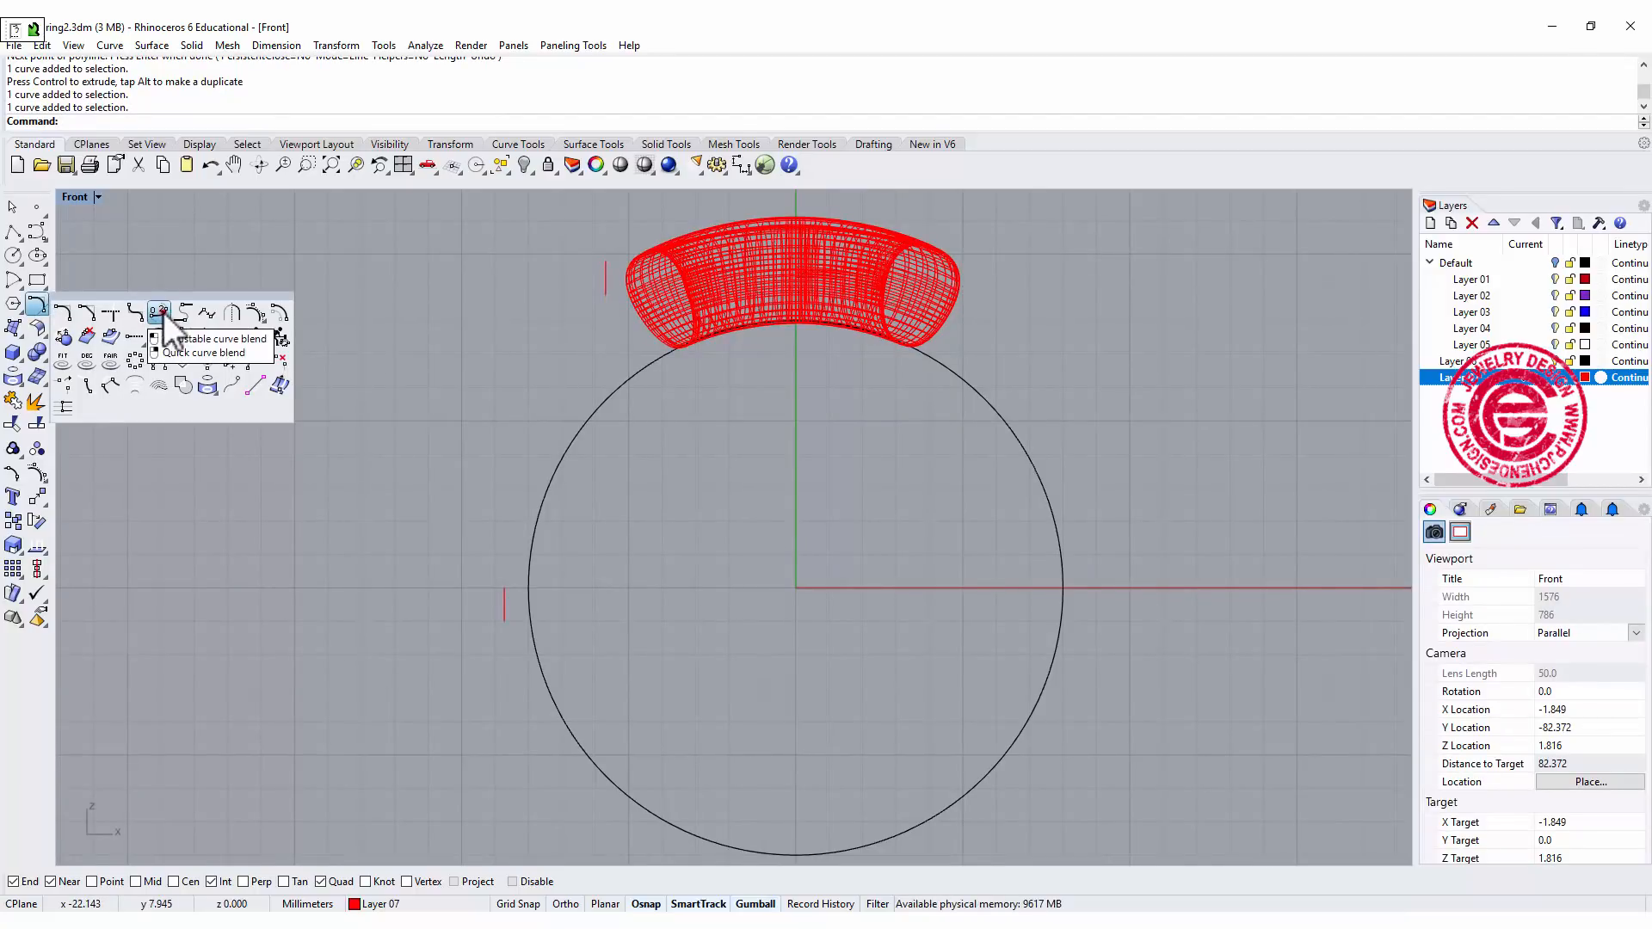
Create a blend curve between the two tabs with Tangency at both ends.
left_click(159, 311)
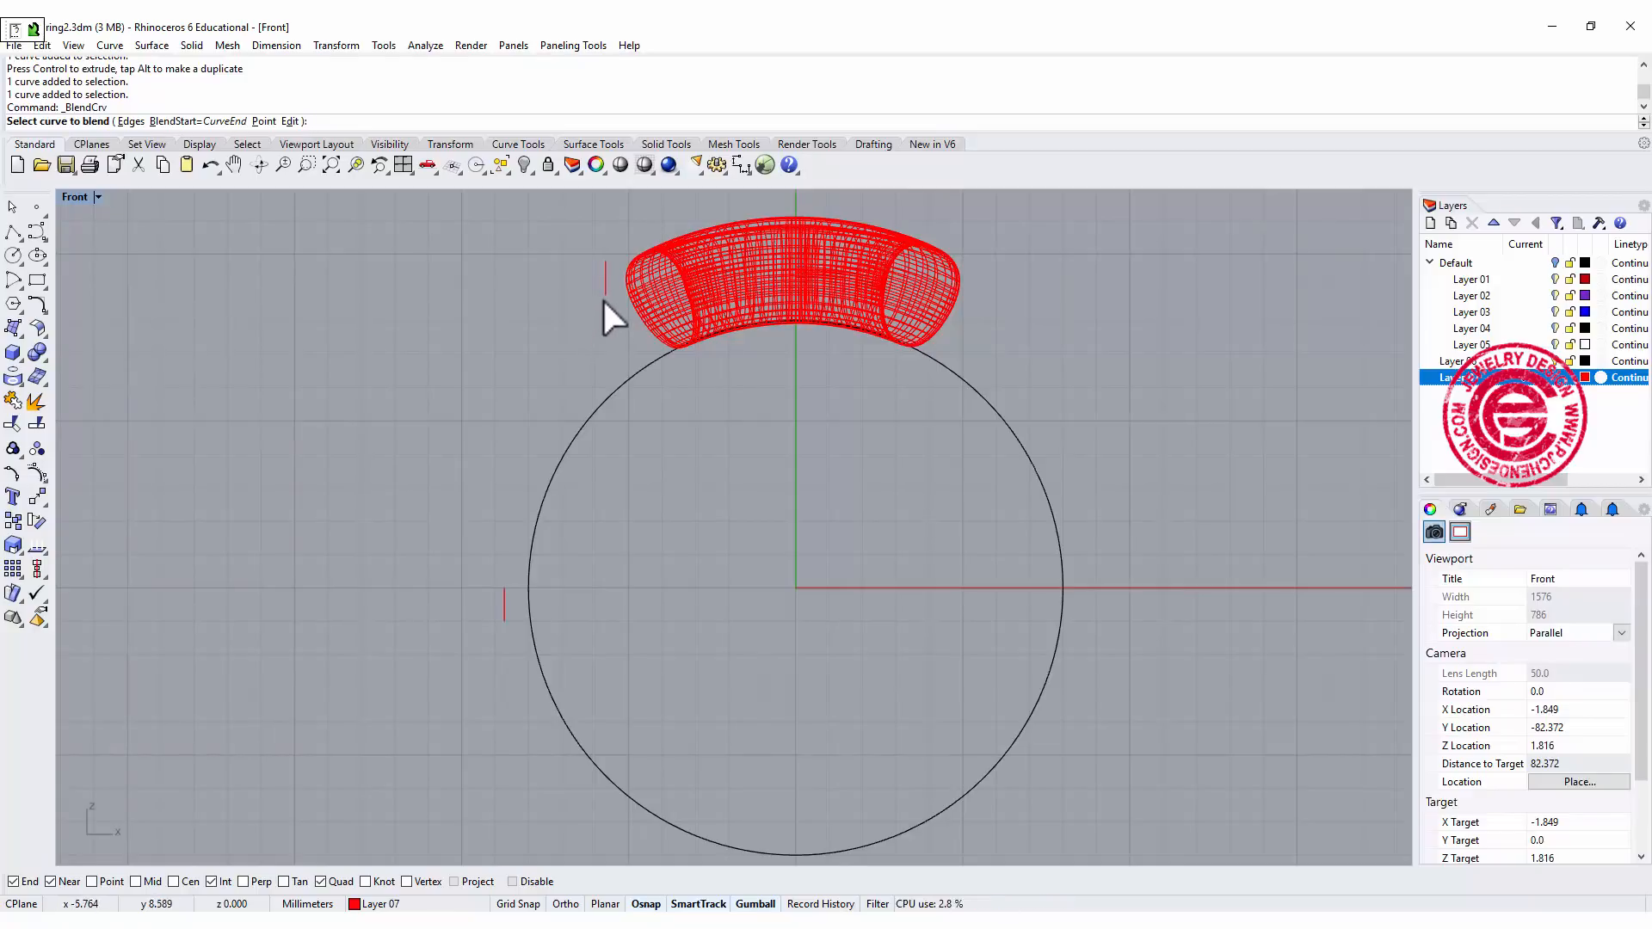
left_click(502, 590)
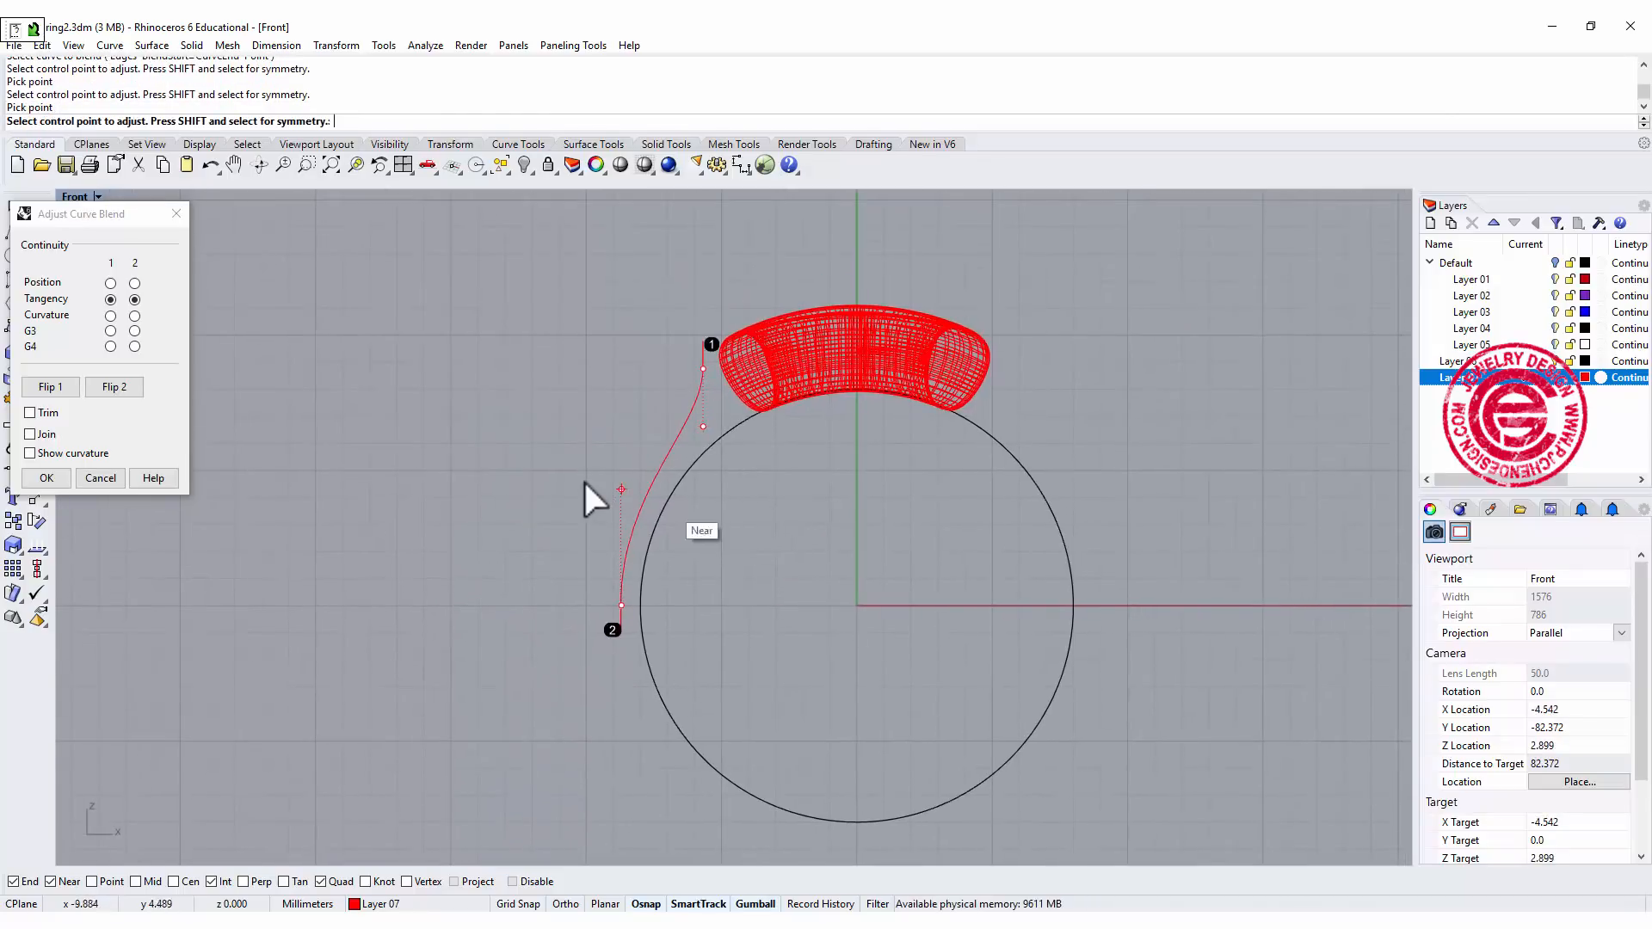
left_click(46, 476)
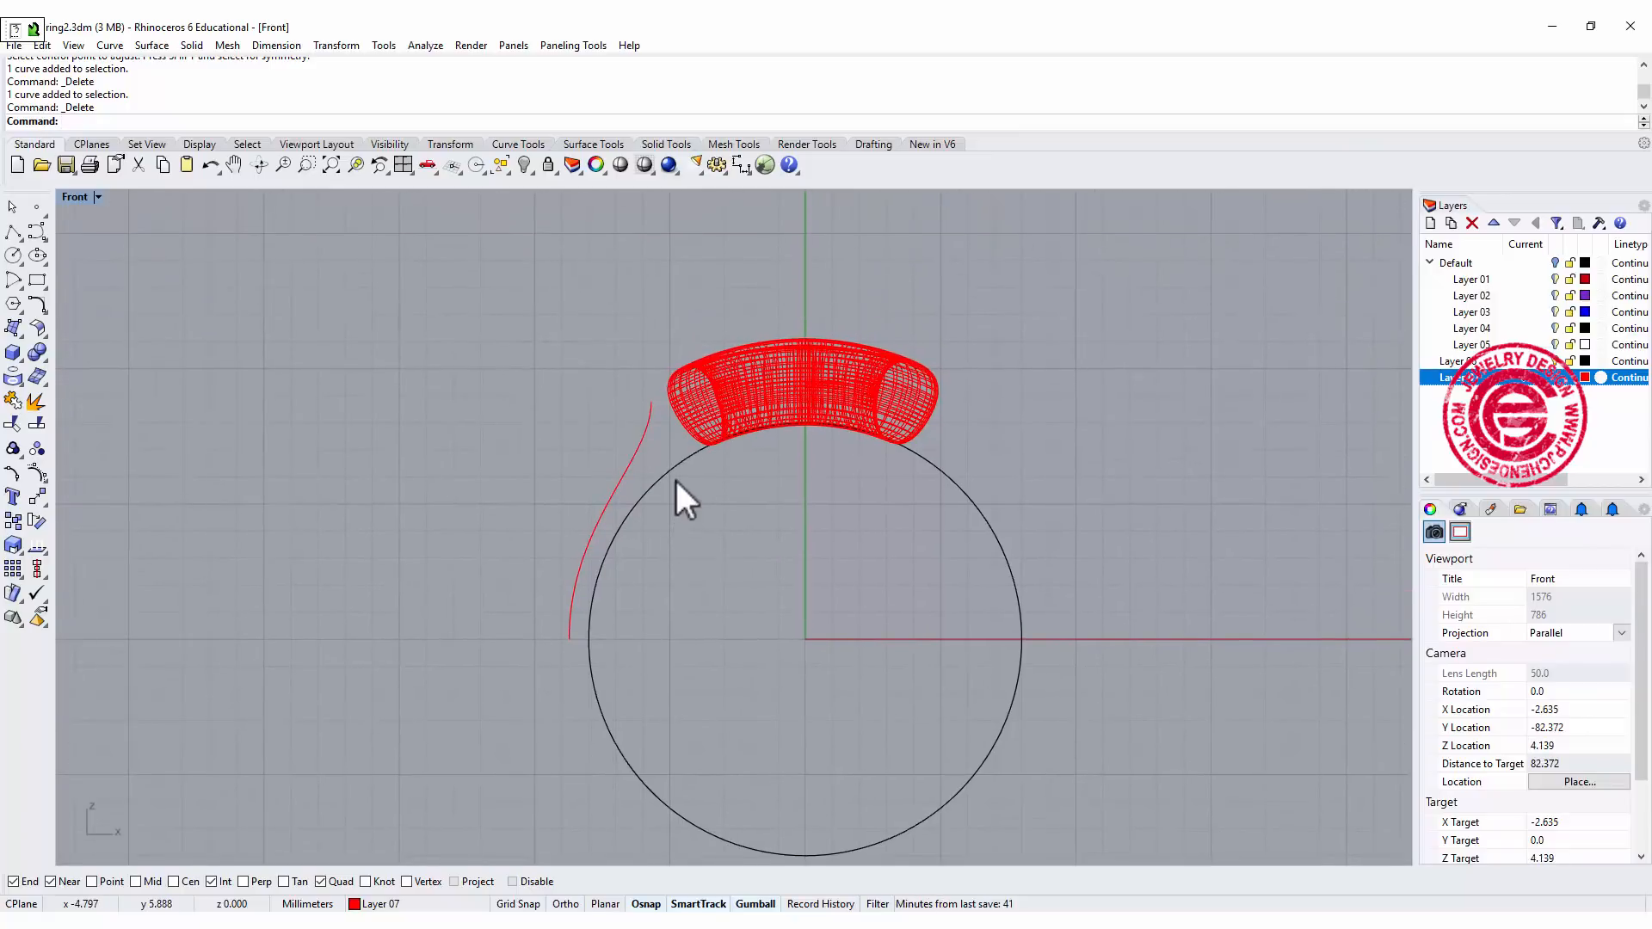
Pipe the blend curve with radii 1.0 and 1.18 as the left shank, undoing the accidental move.
left_click(16, 358)
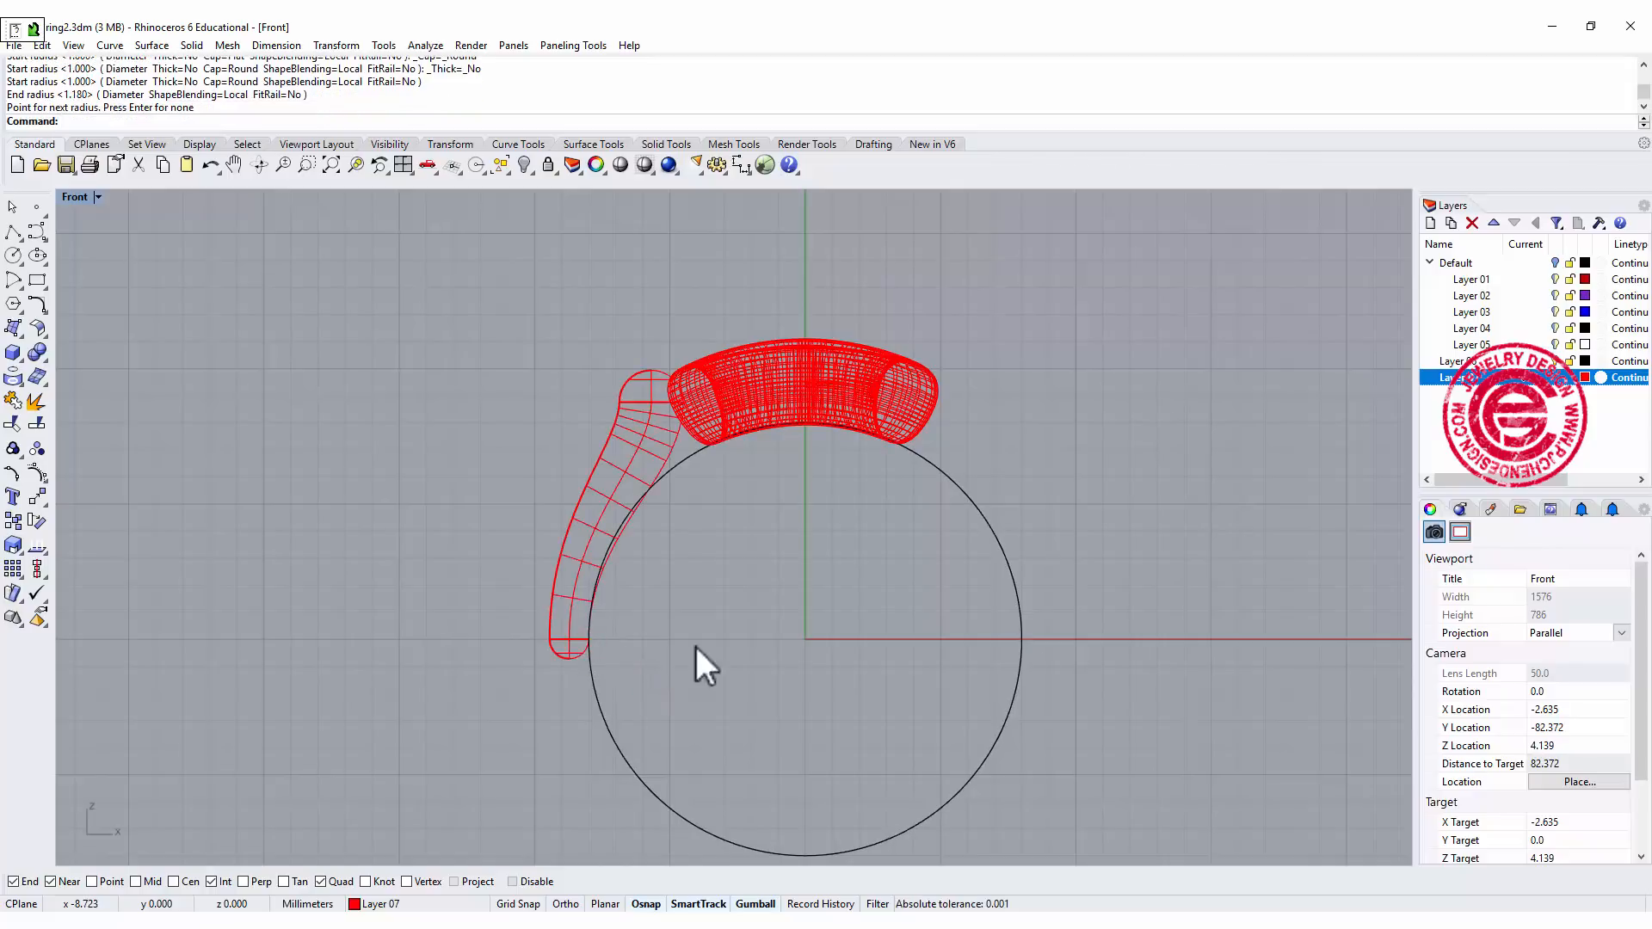
left_click(632, 475)
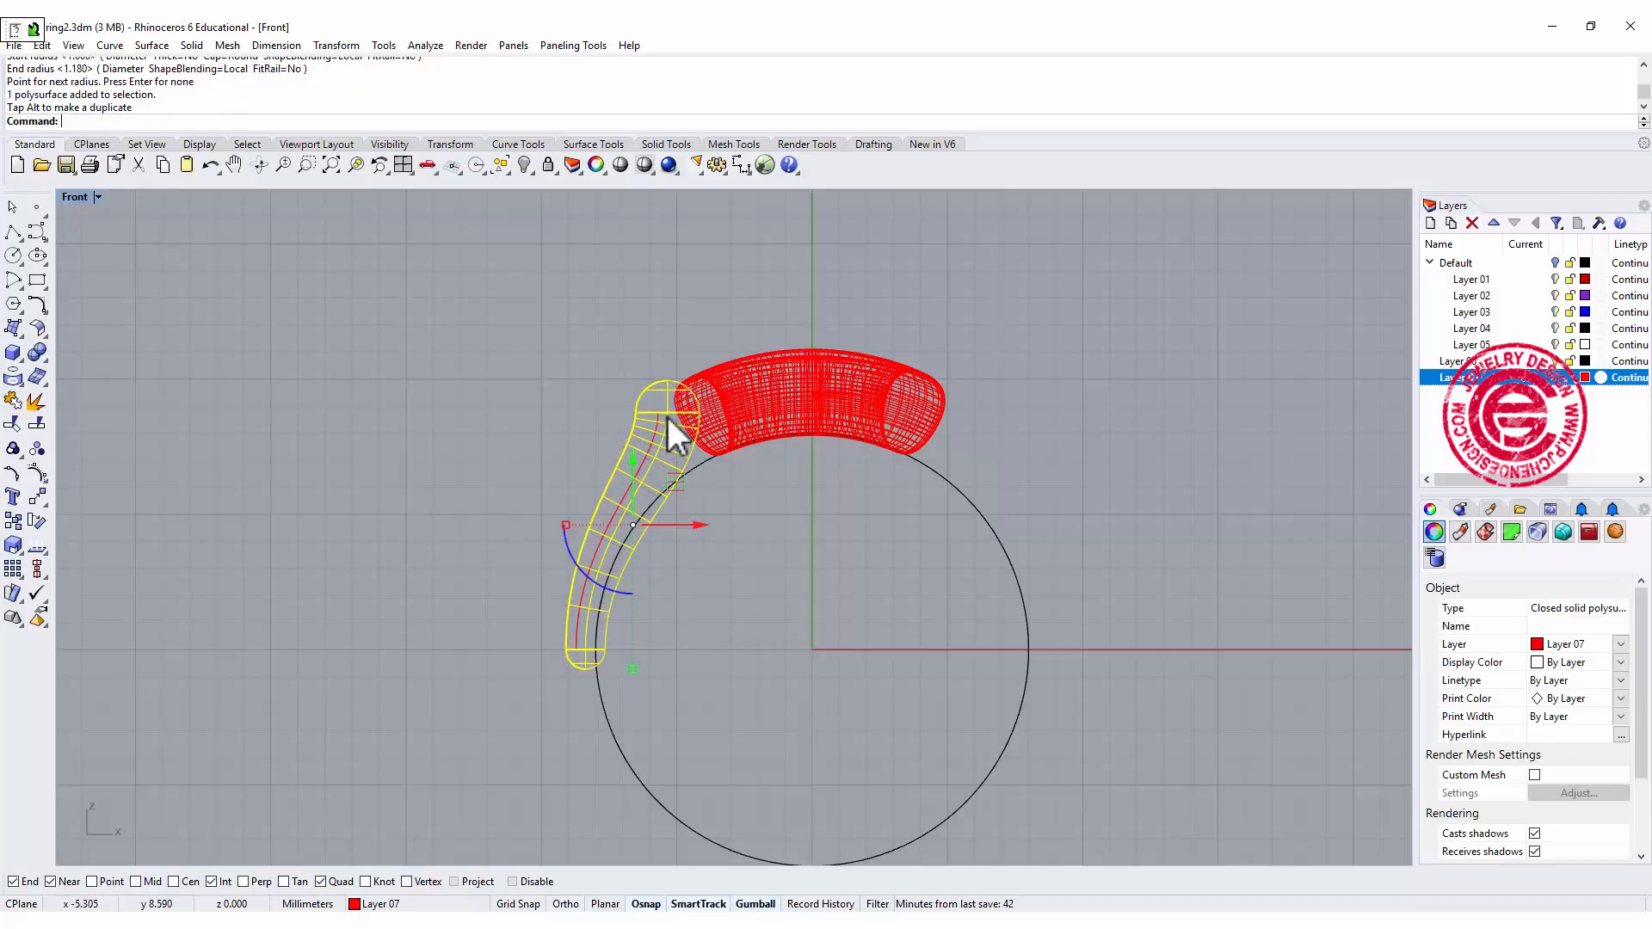
mouse_move(674, 504)
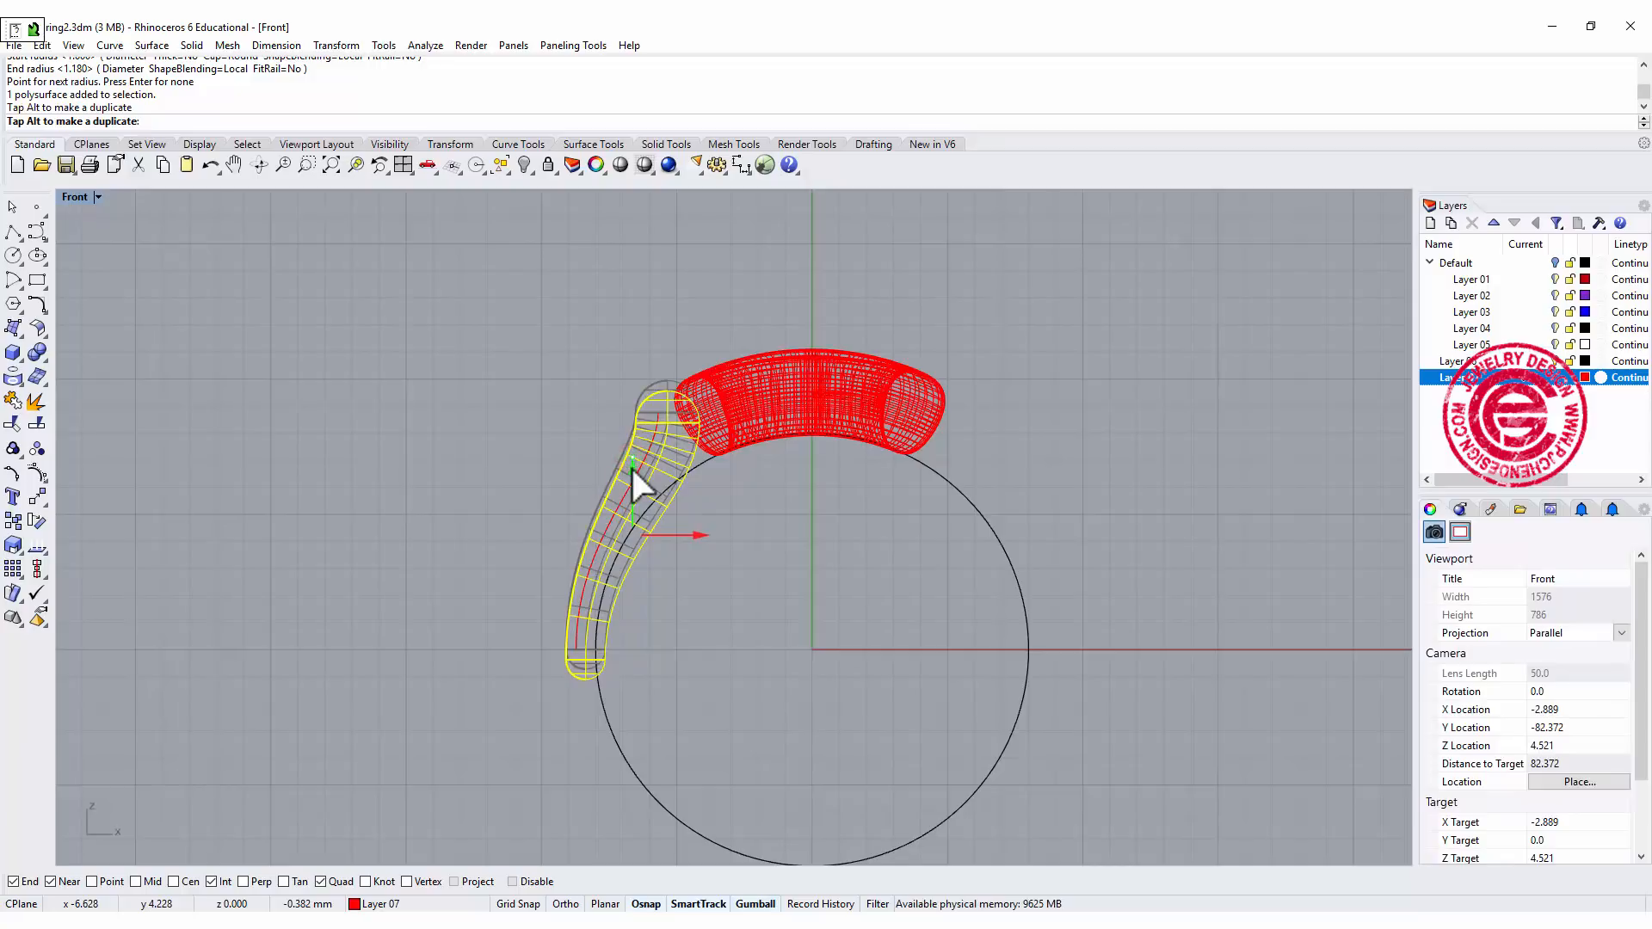
key("ctrl+z")
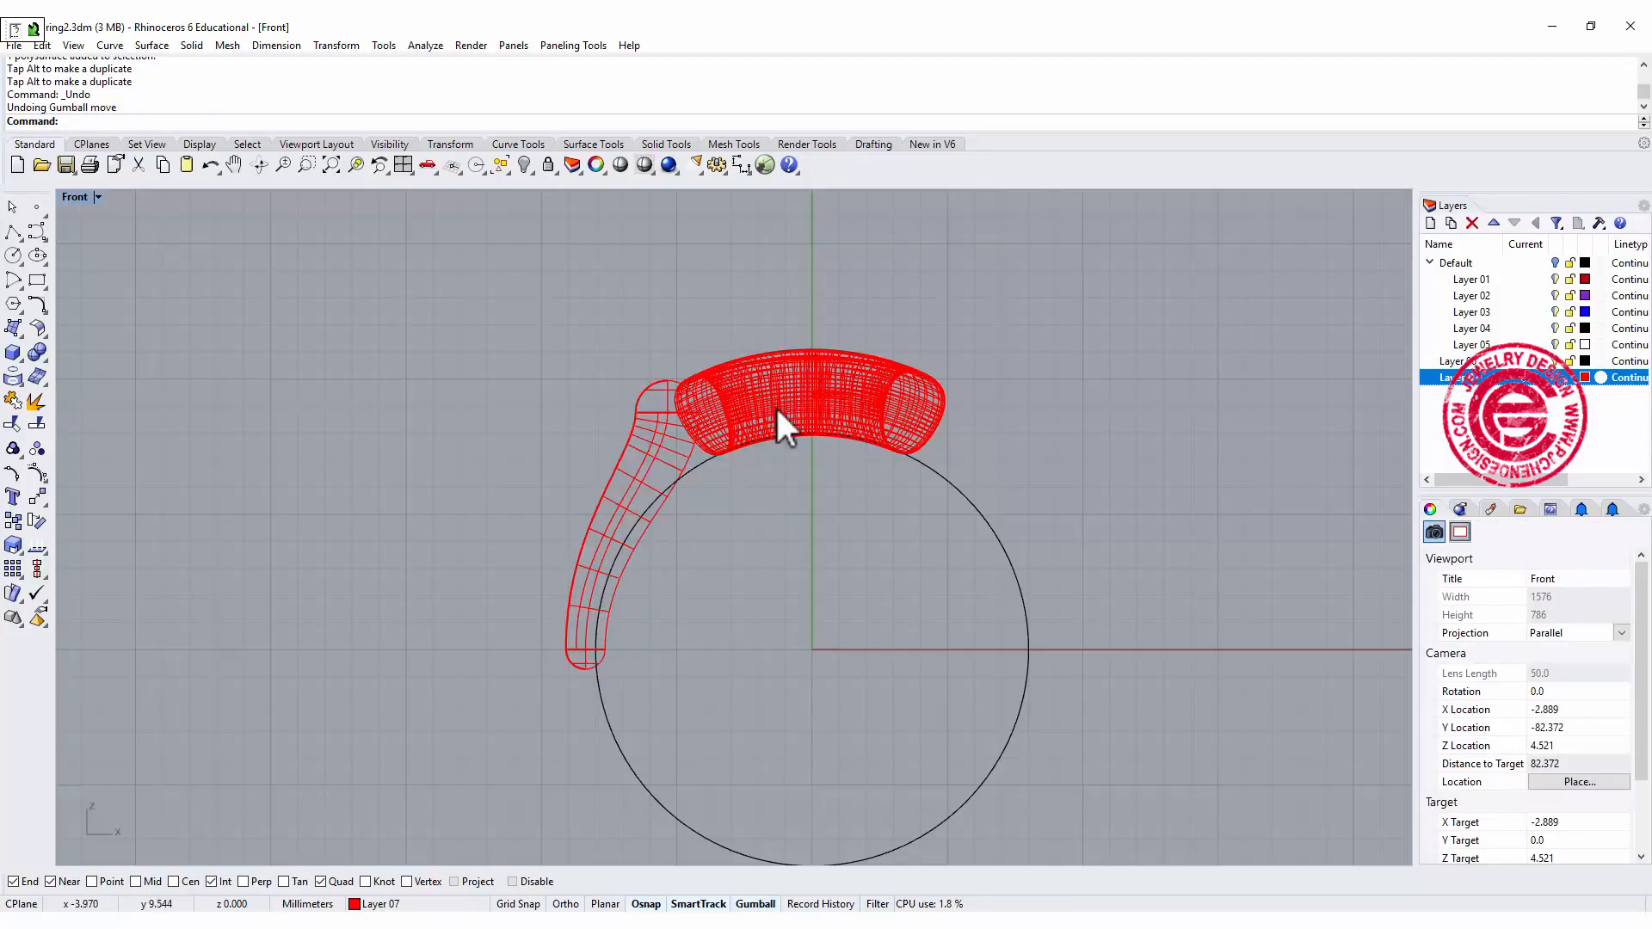
mouse_move(115, 210)
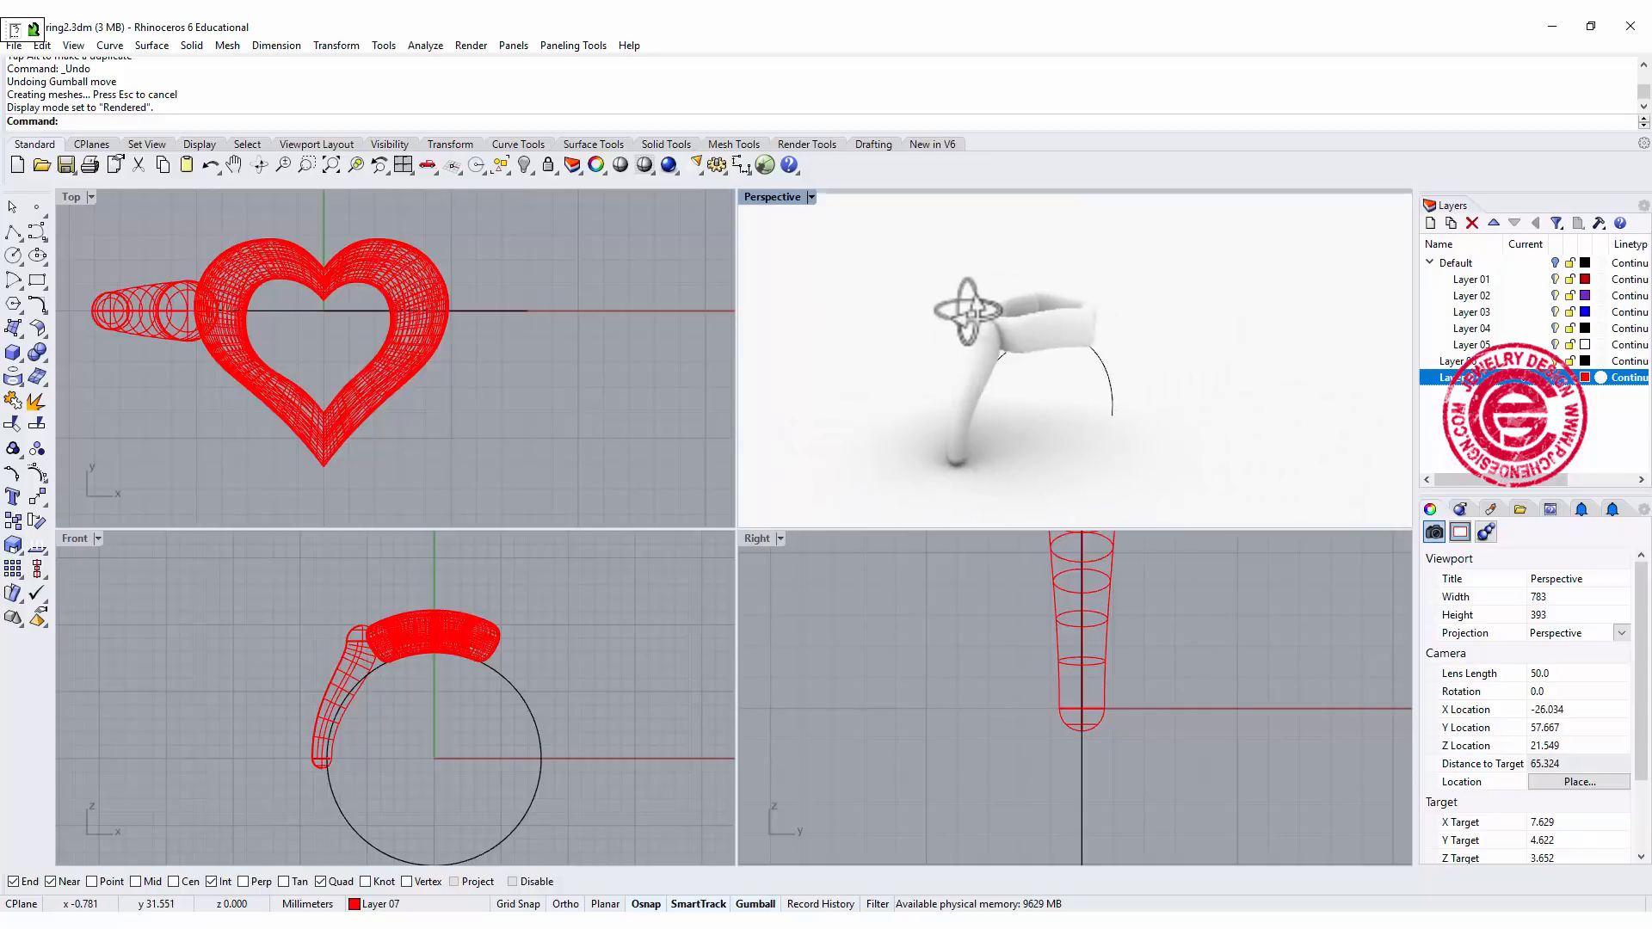
Show the maximized Perspective view in Ghosted display mode.
double_click(772, 196)
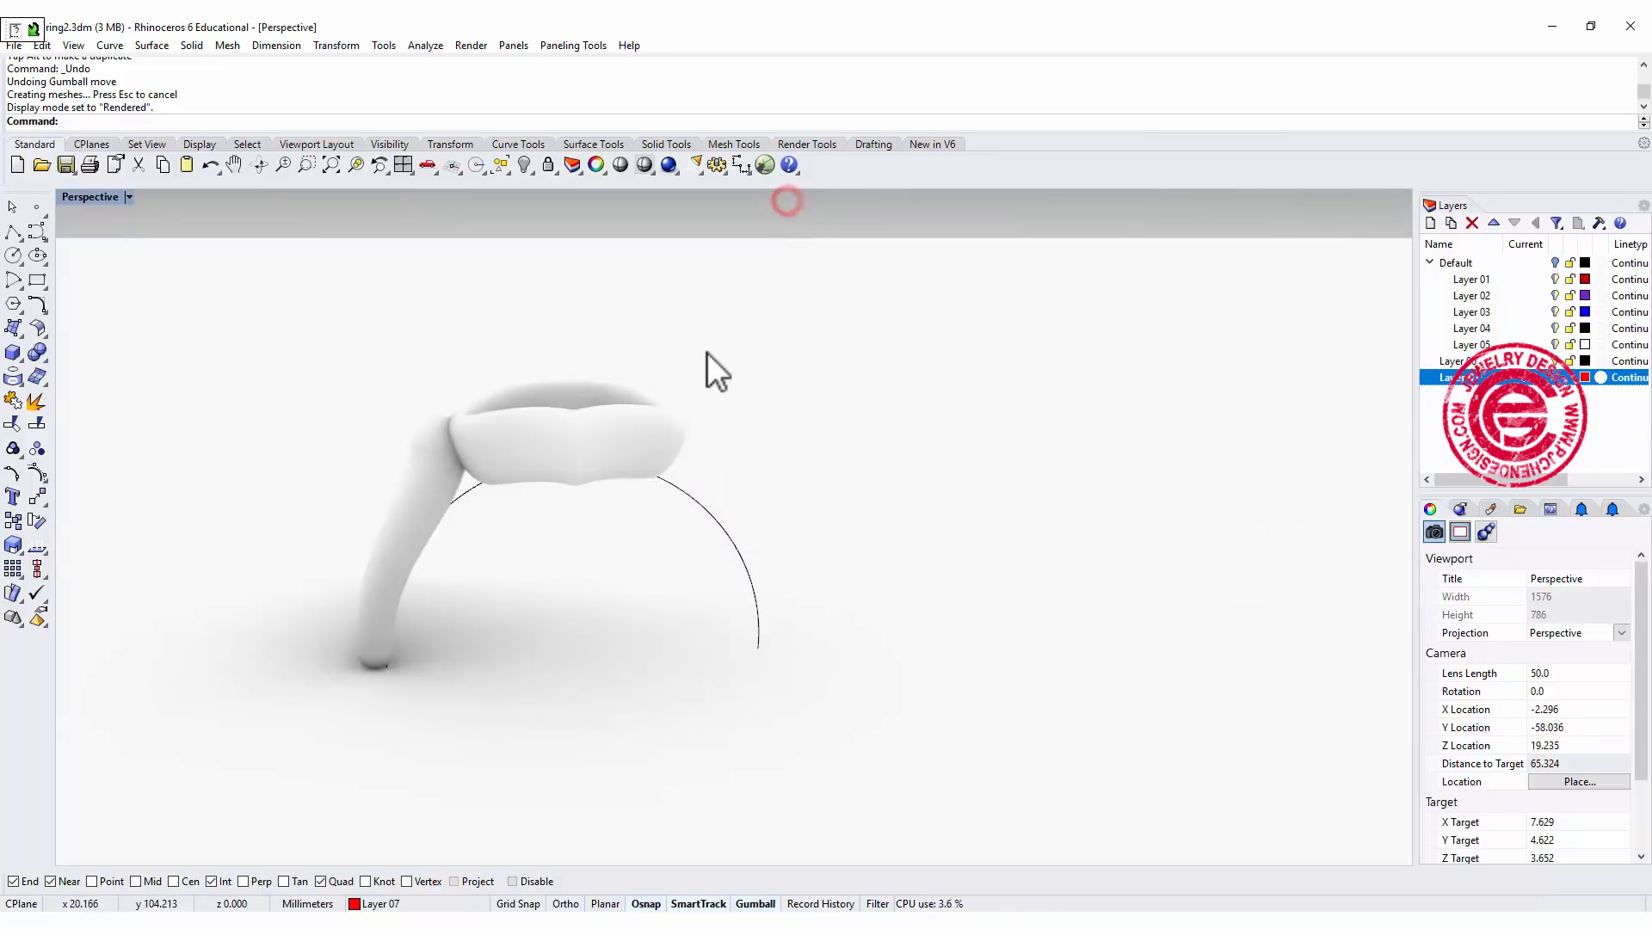
left_click(129, 196)
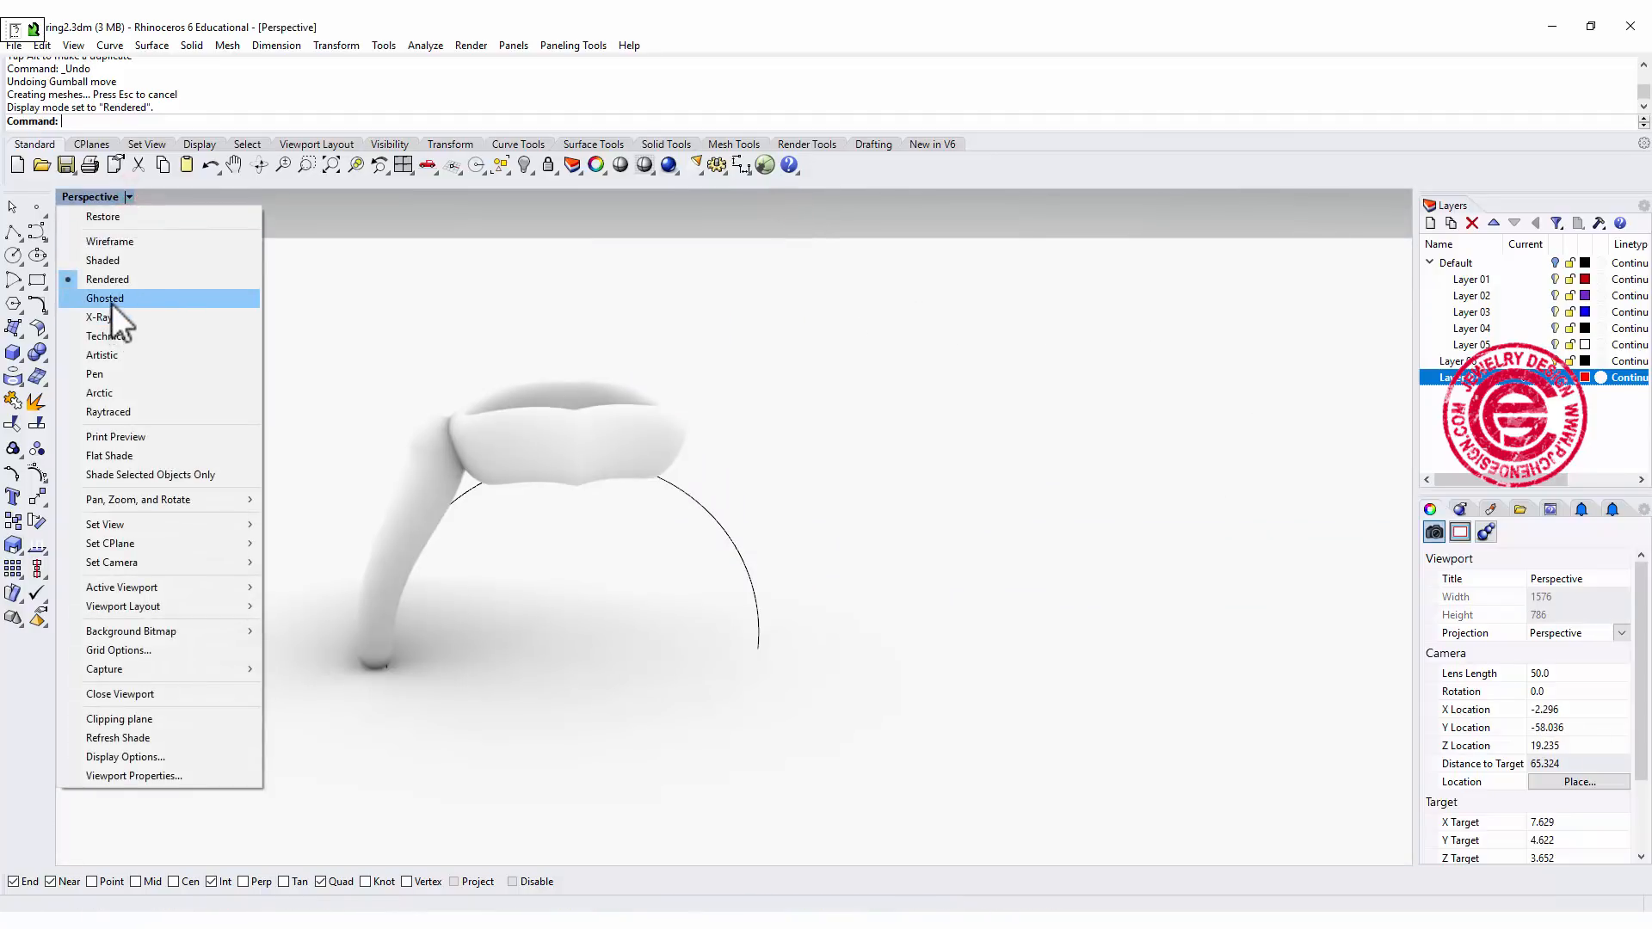
left_click(105, 297)
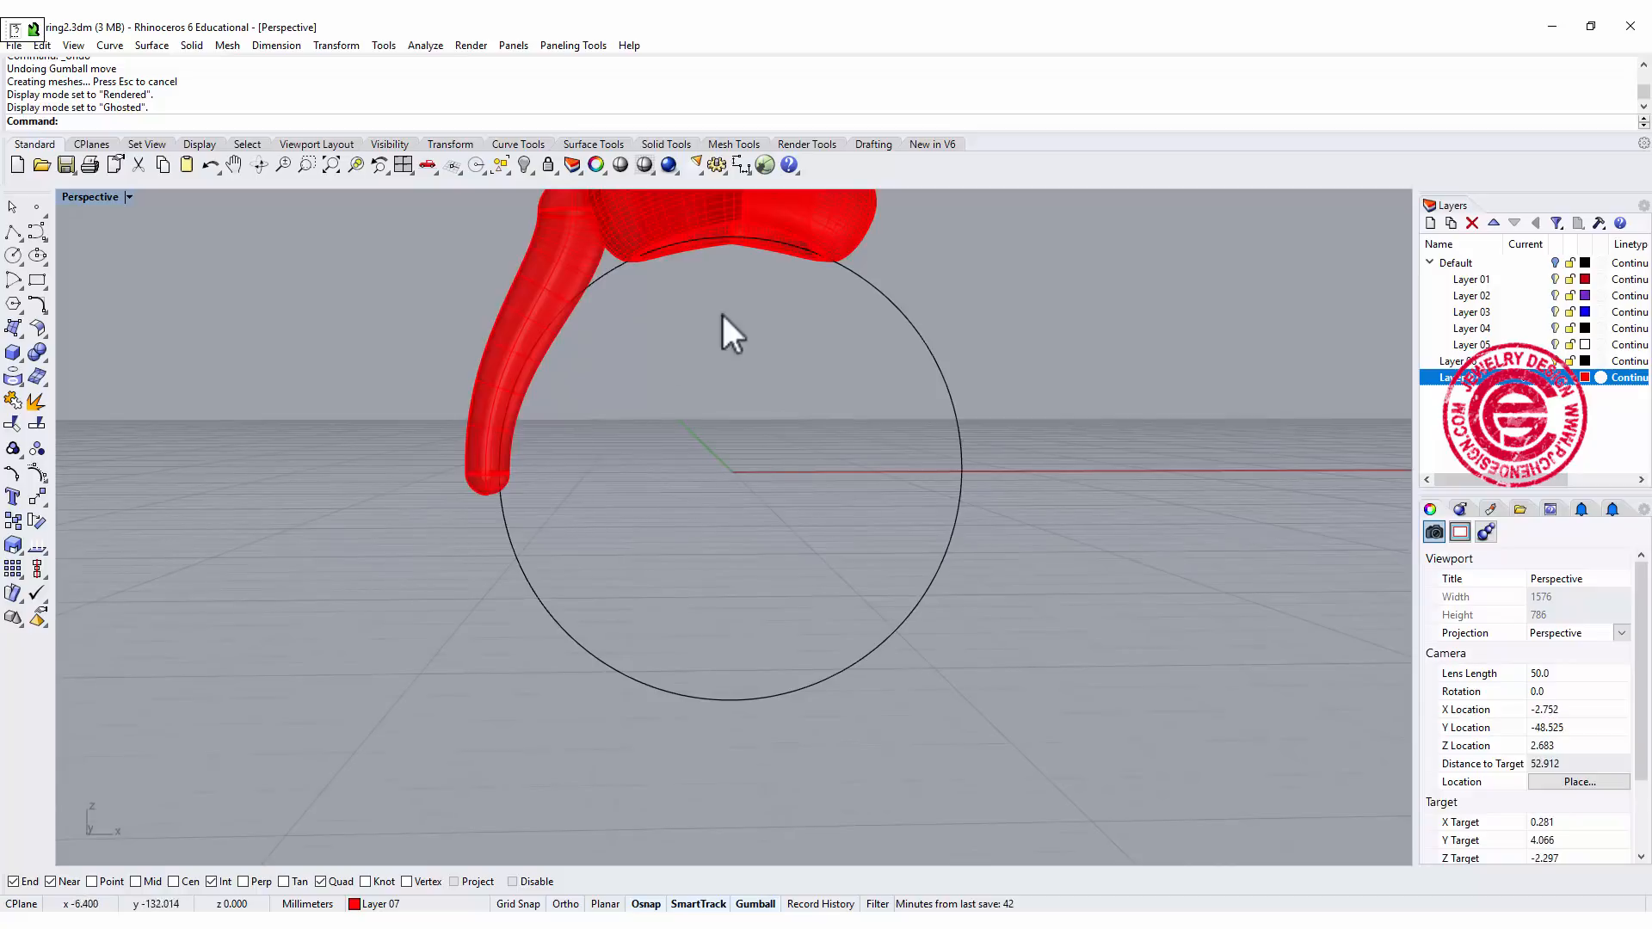
mouse_move(174, 377)
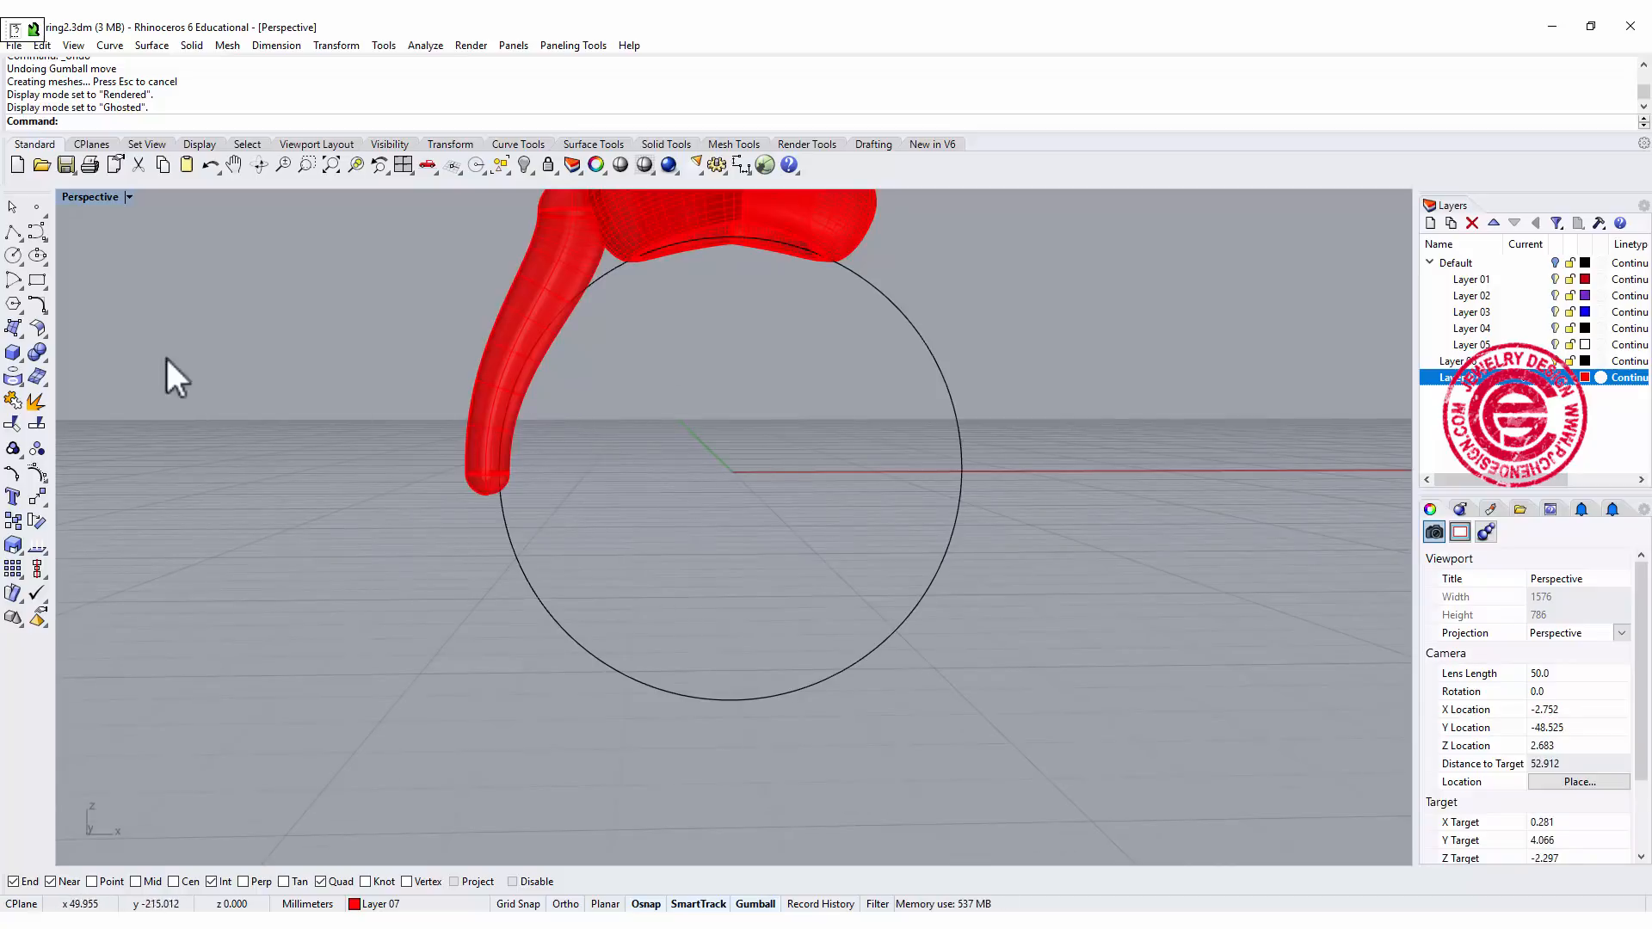
left_click(13, 353)
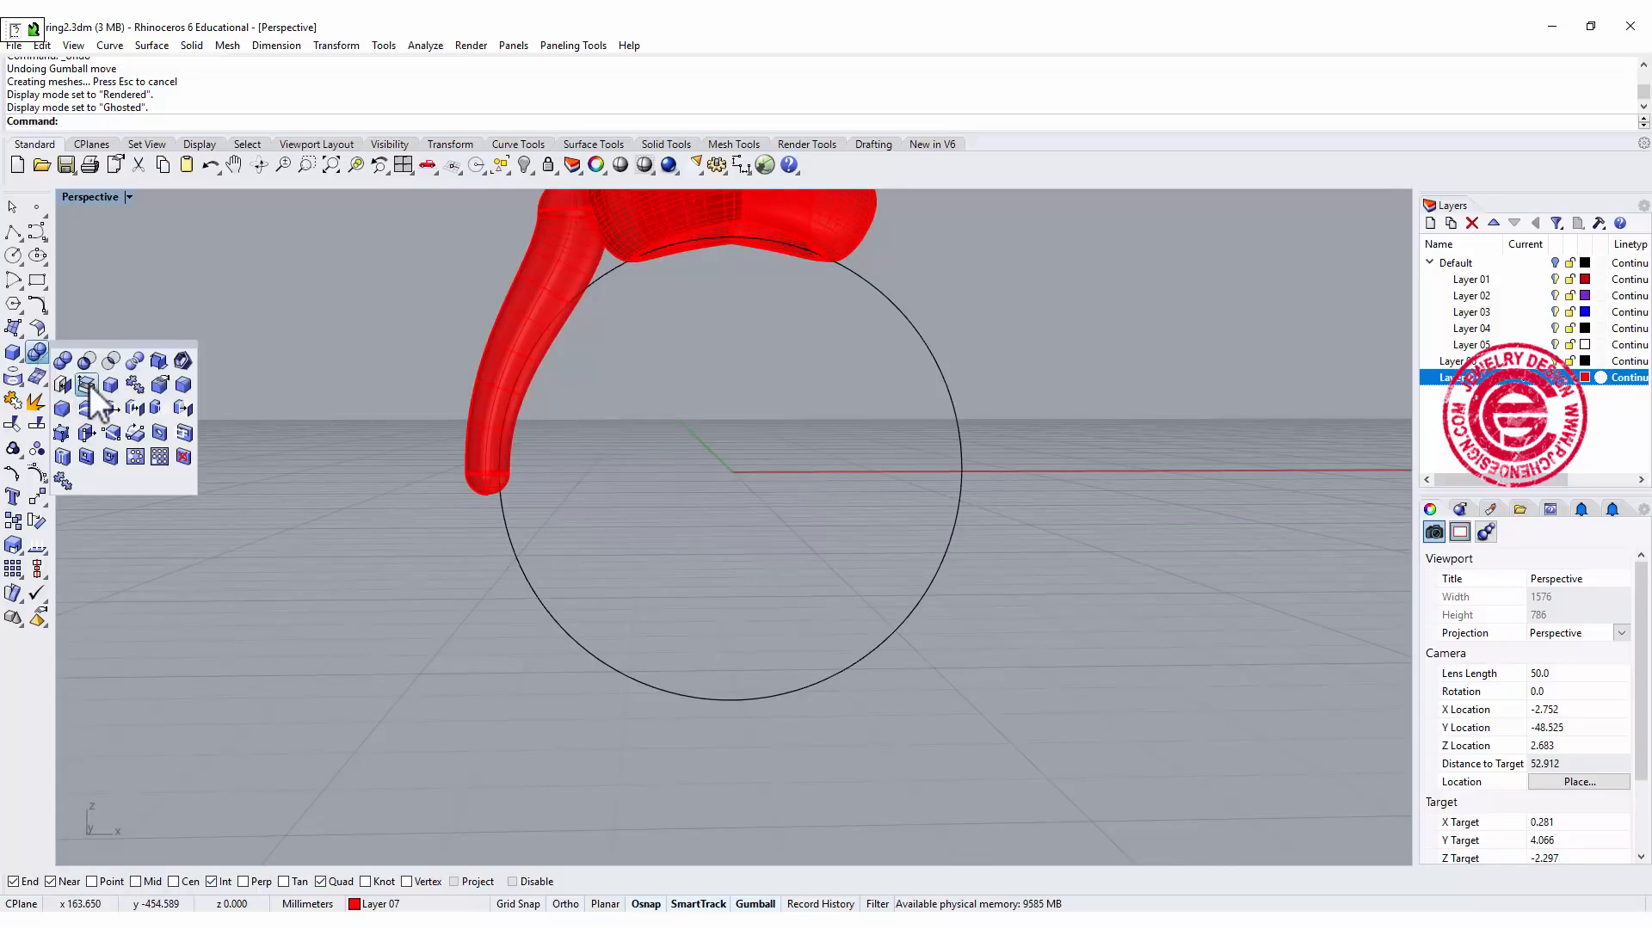
Extract and delete the shank's bottom end cap to open it.
left_click(86, 383)
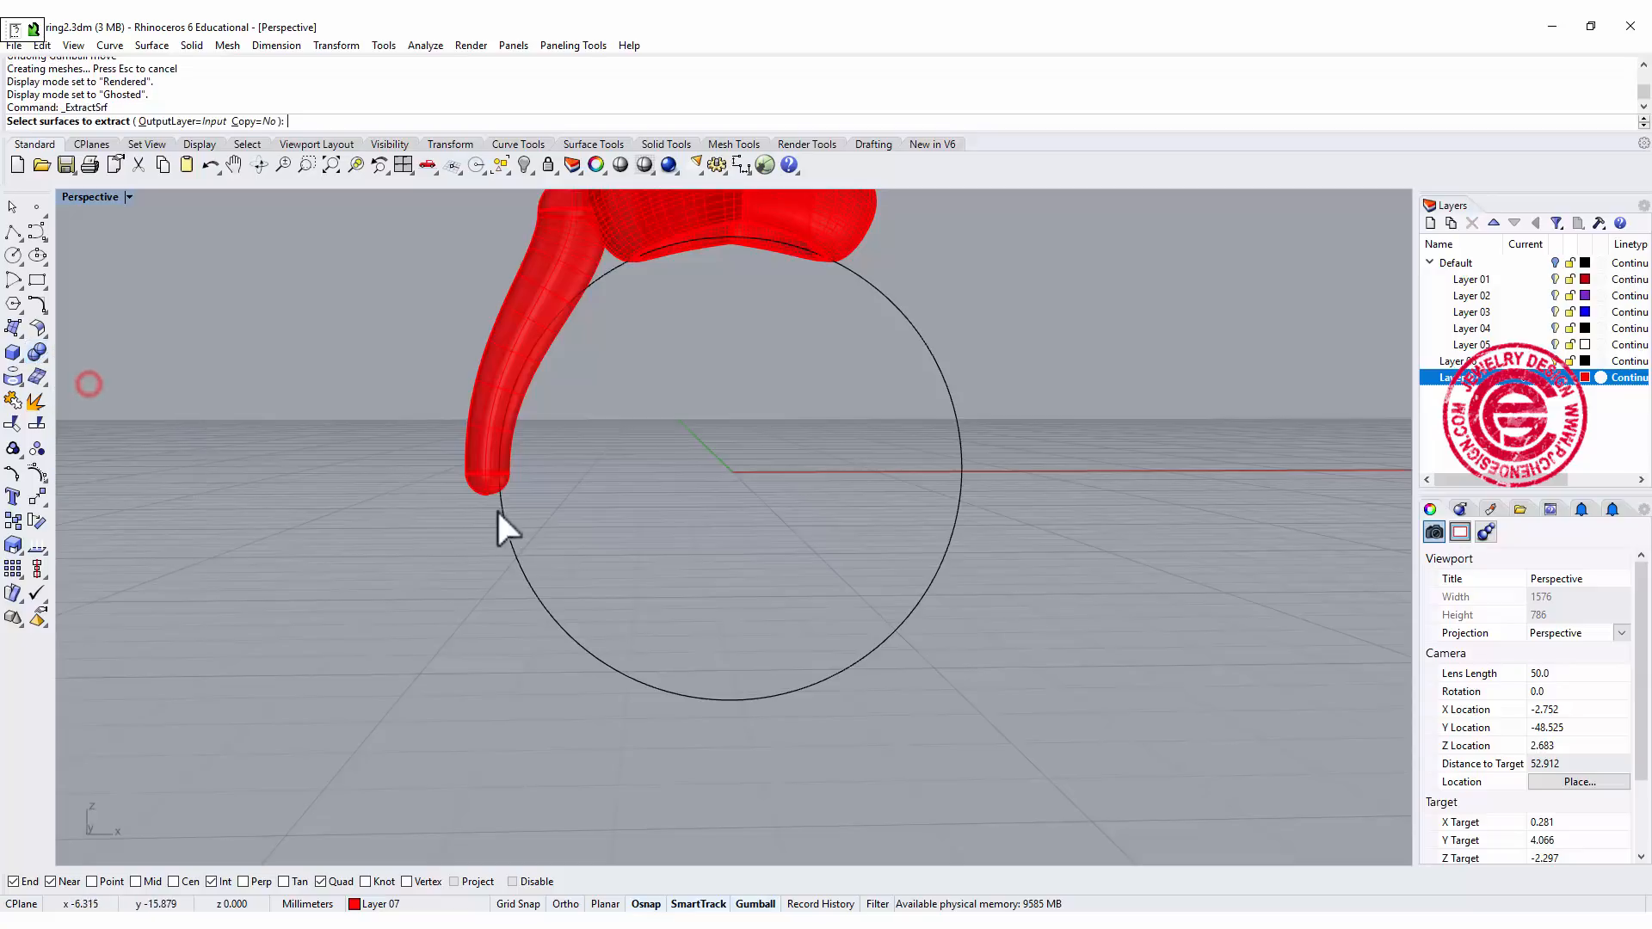
left_click(491, 485)
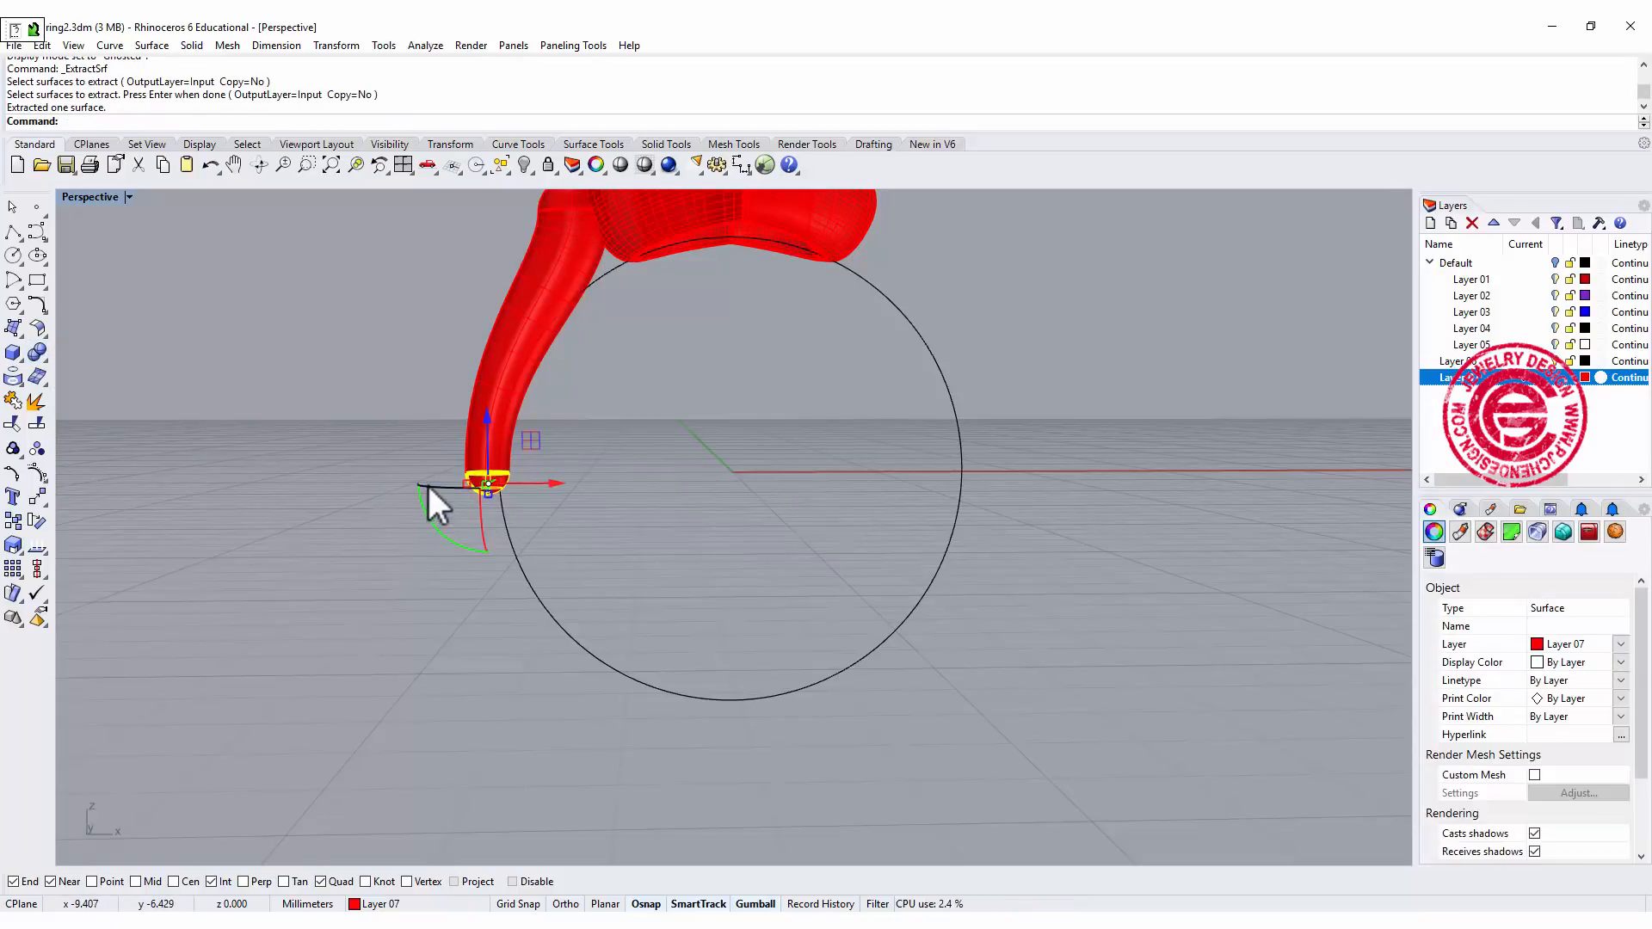
key("Delete")
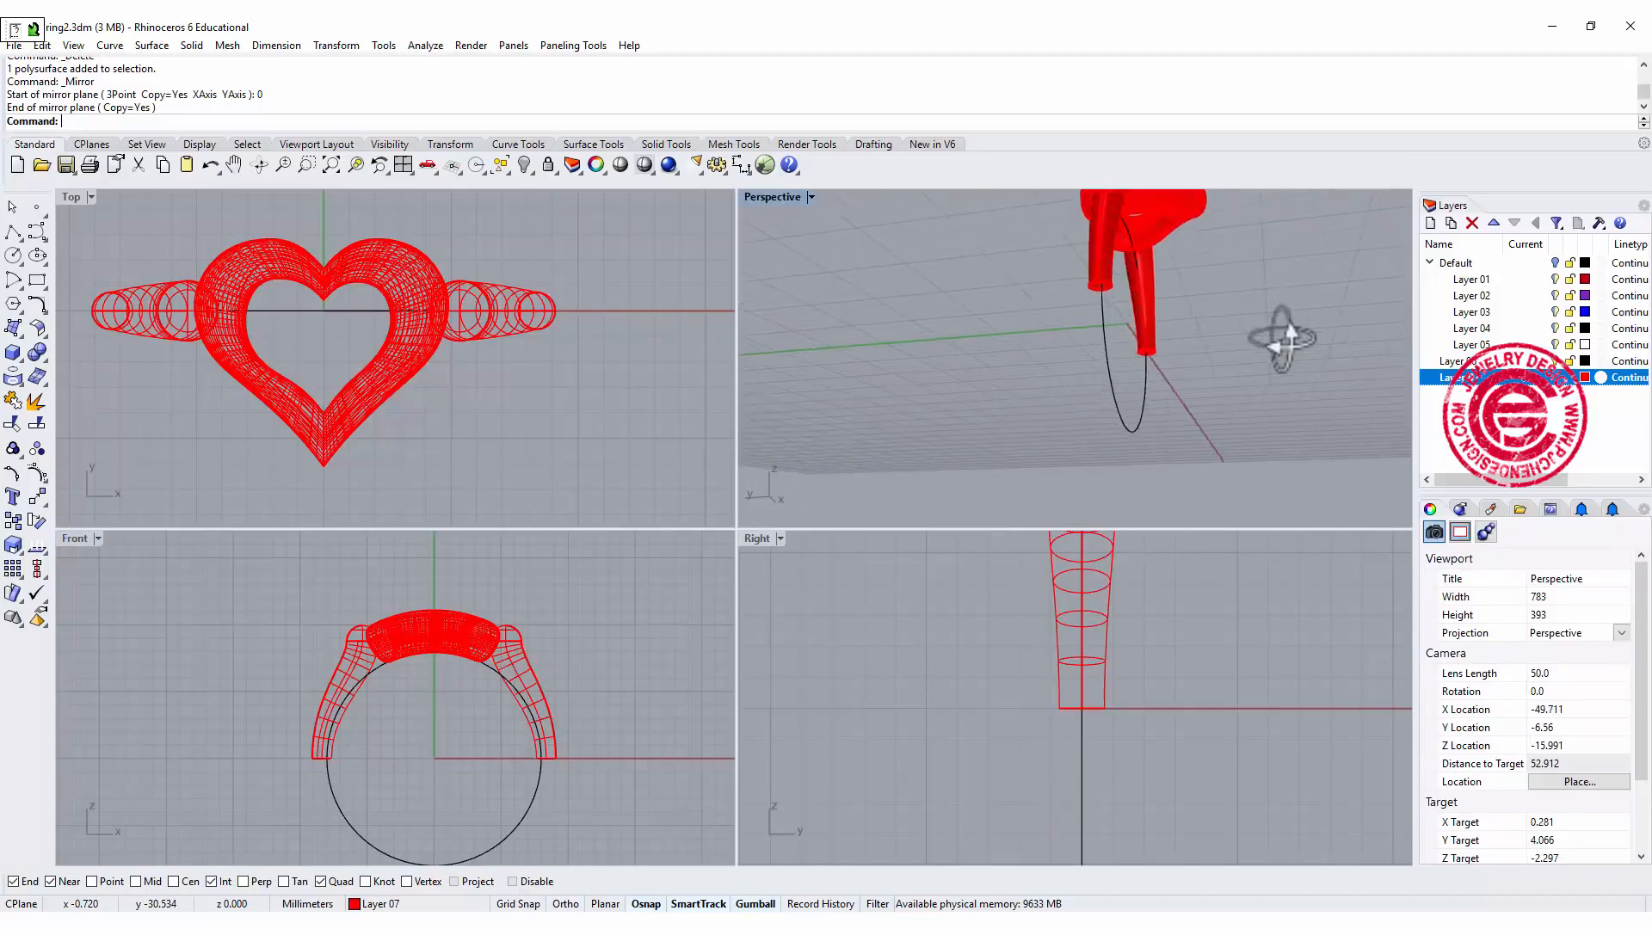
Sweep 1 Rail along the ring circle between both shank end edges to form the lower band.
left_click(152, 45)
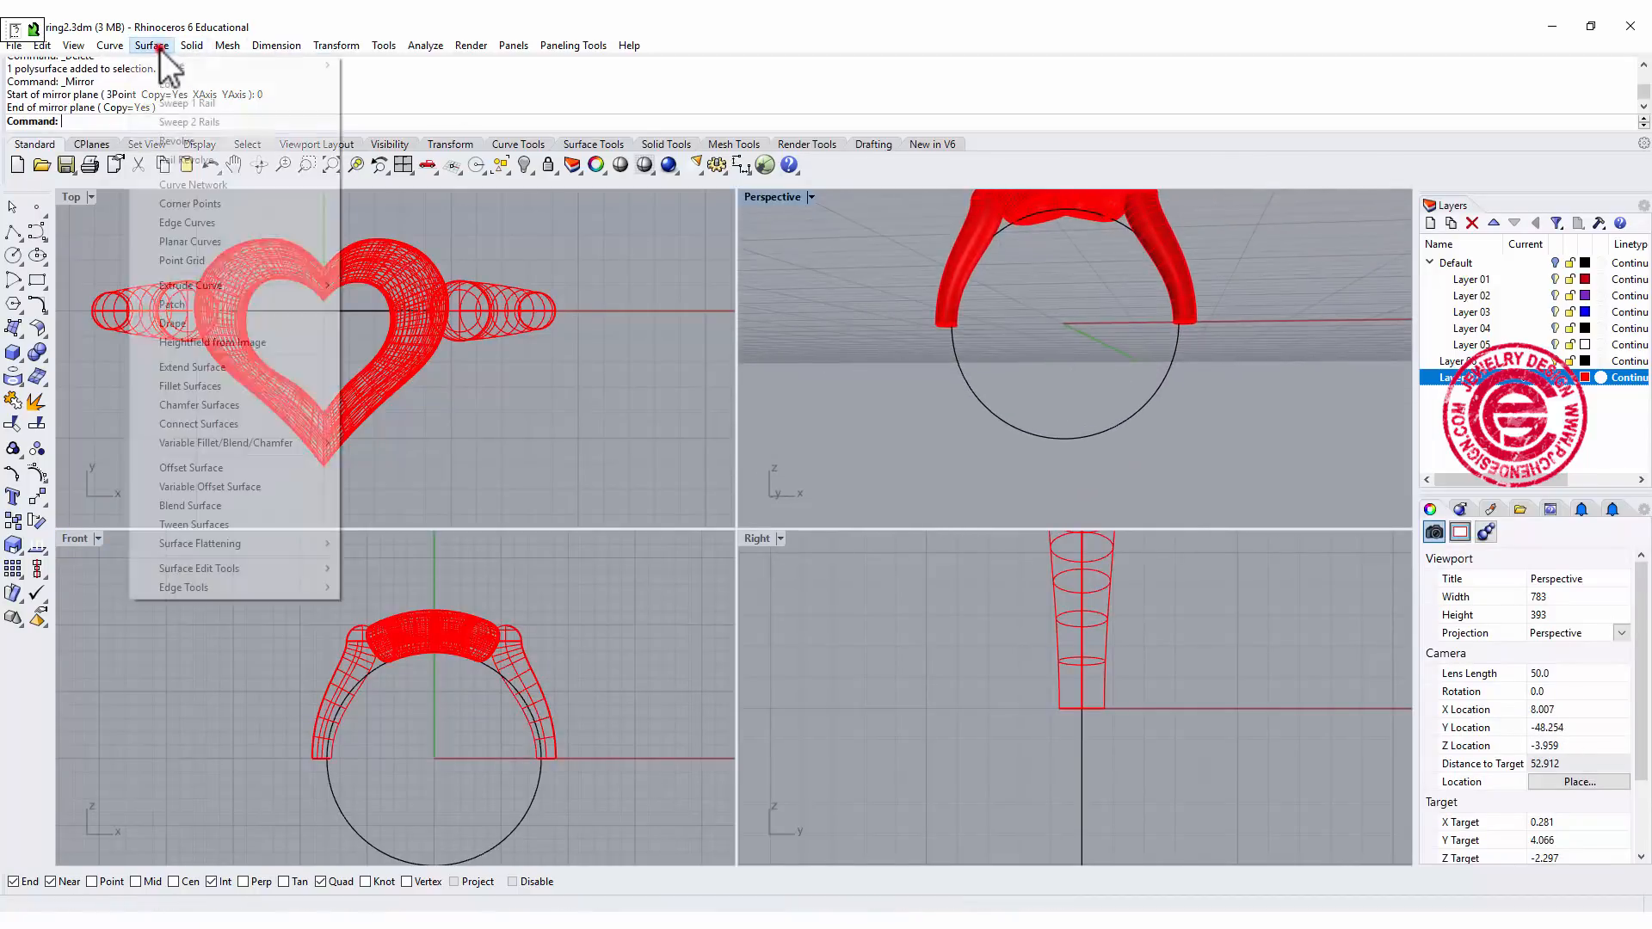
left_click(179, 104)
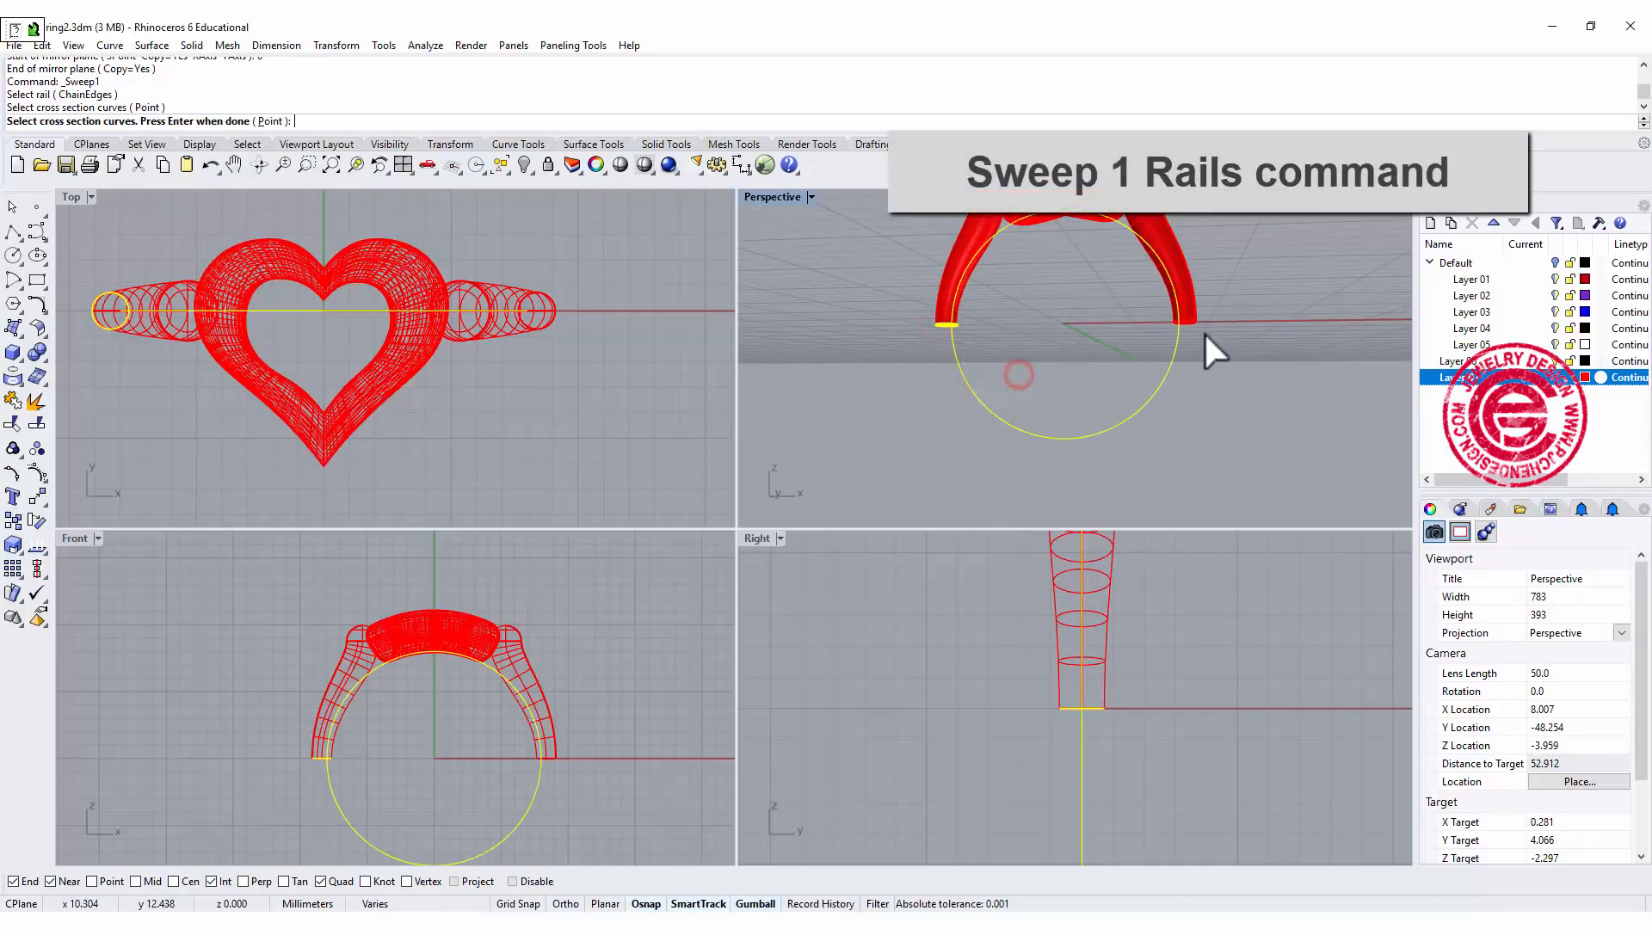
left_click(1188, 306)
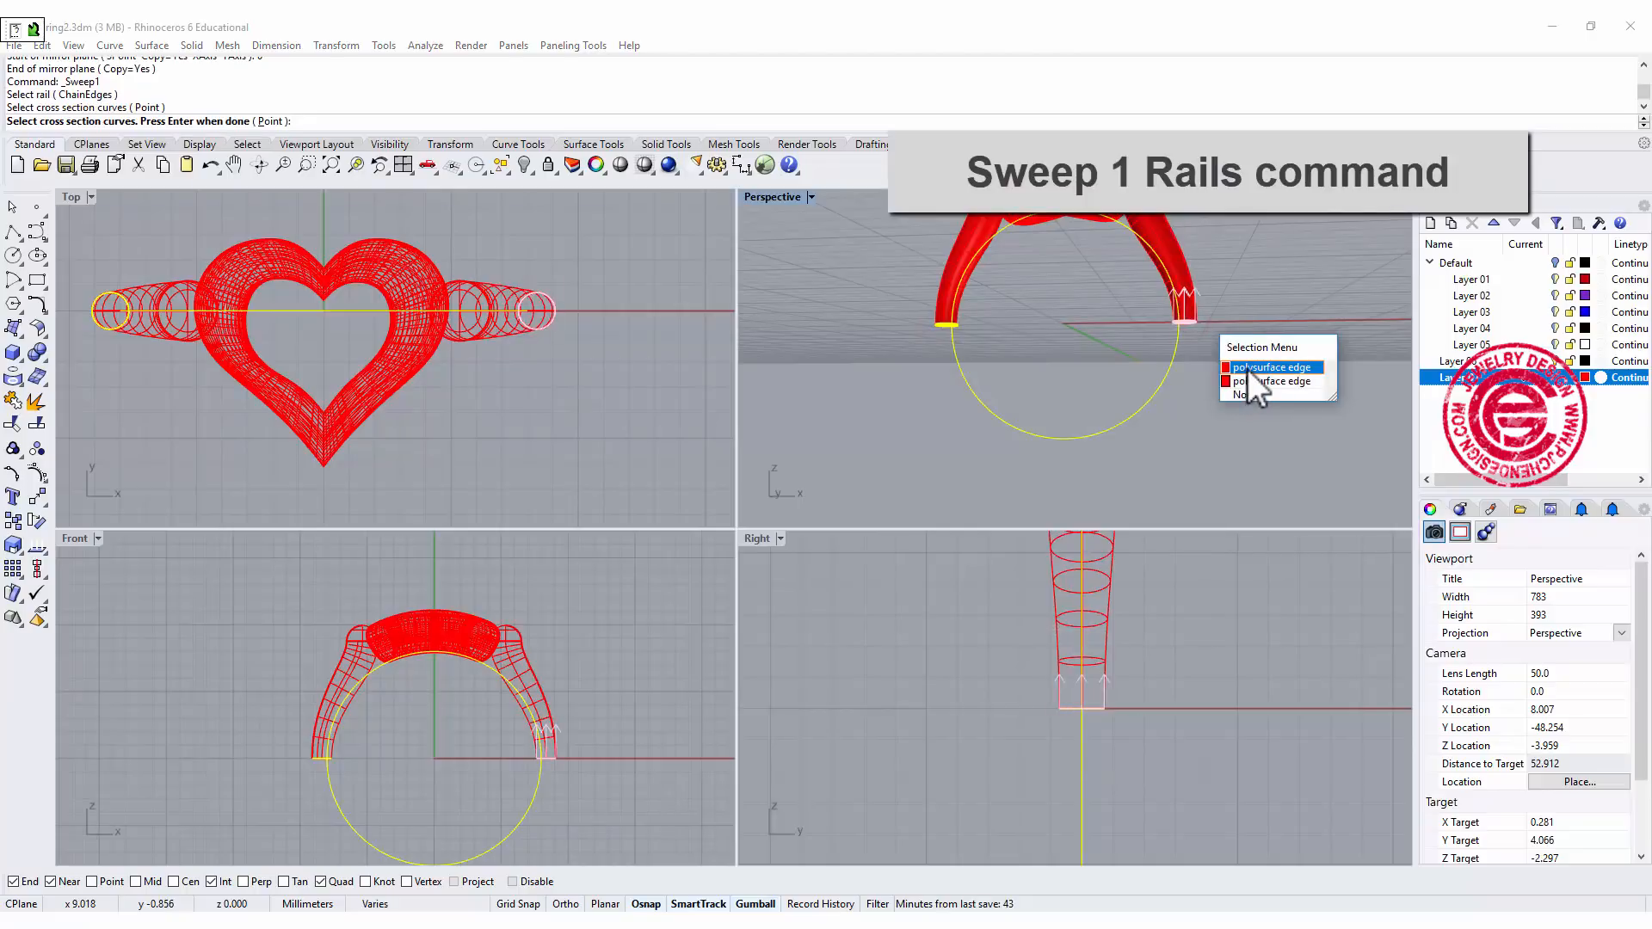
left_click(1272, 367)
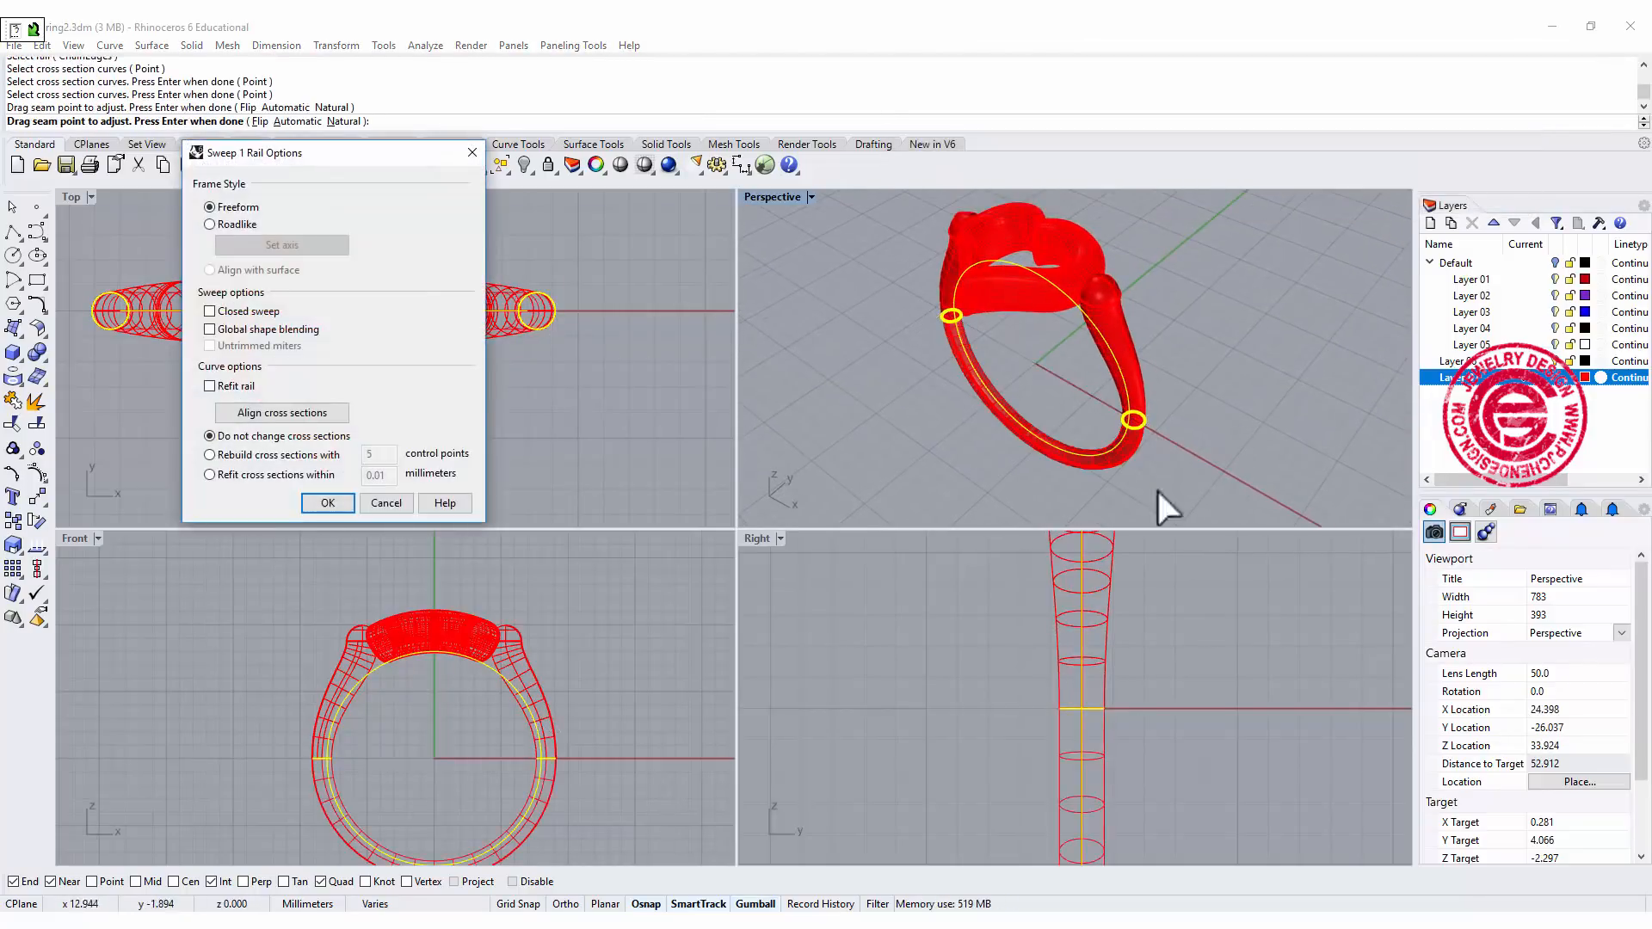
left_click(327, 502)
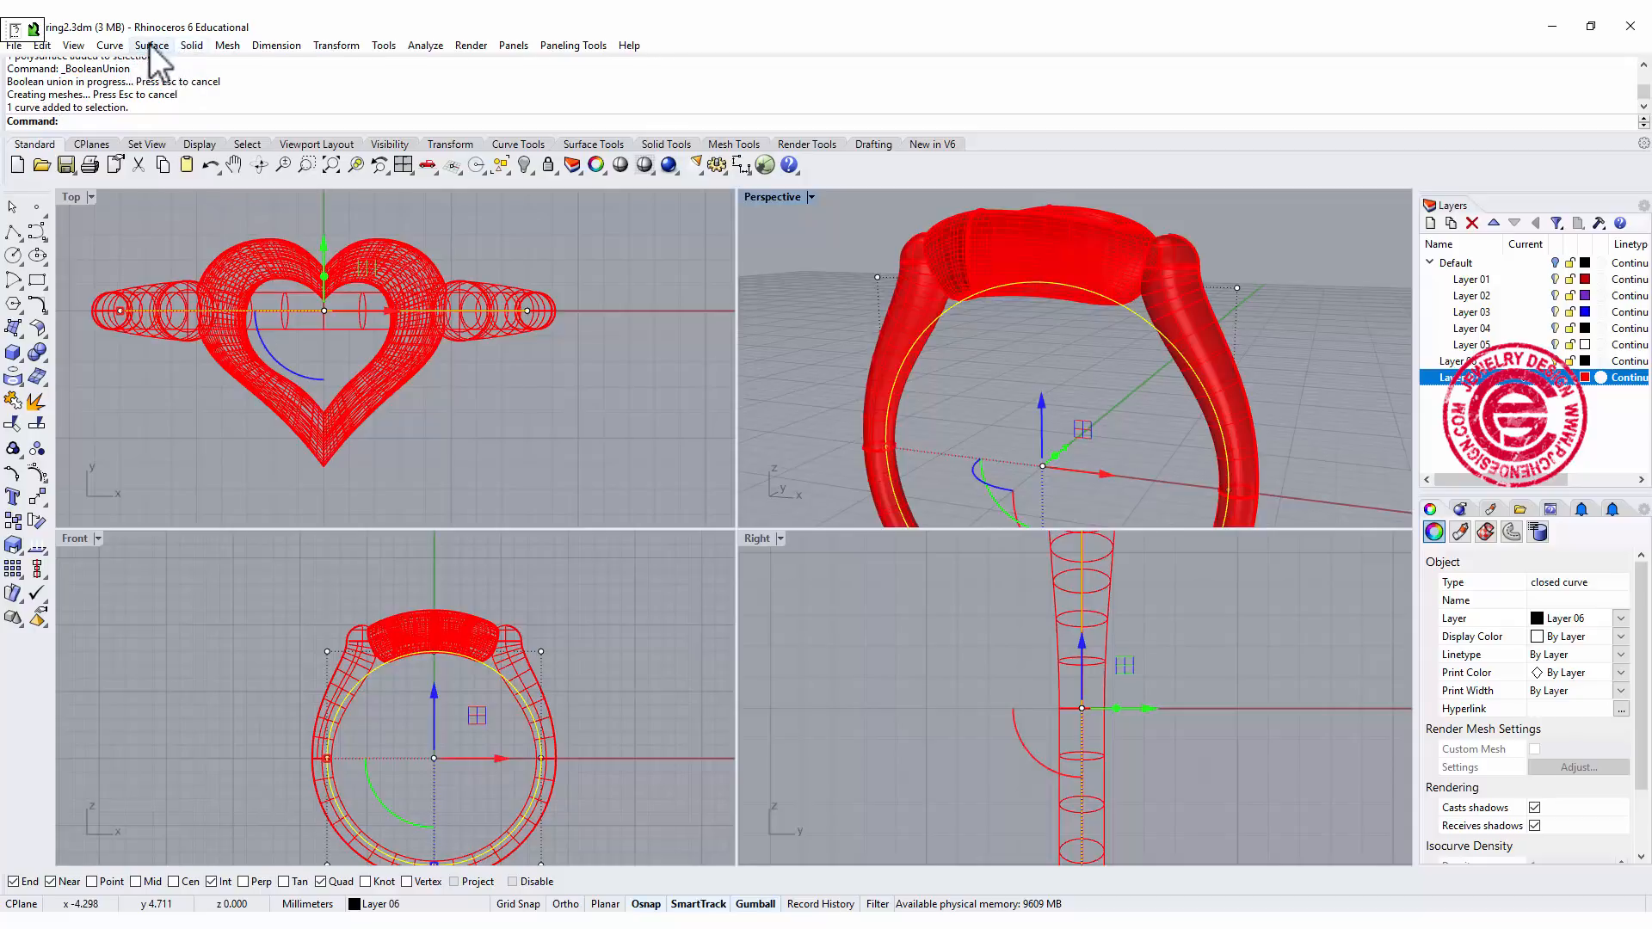
Start a straight extrusion of the closed ring circle from the Solid menu.
left_click(192, 45)
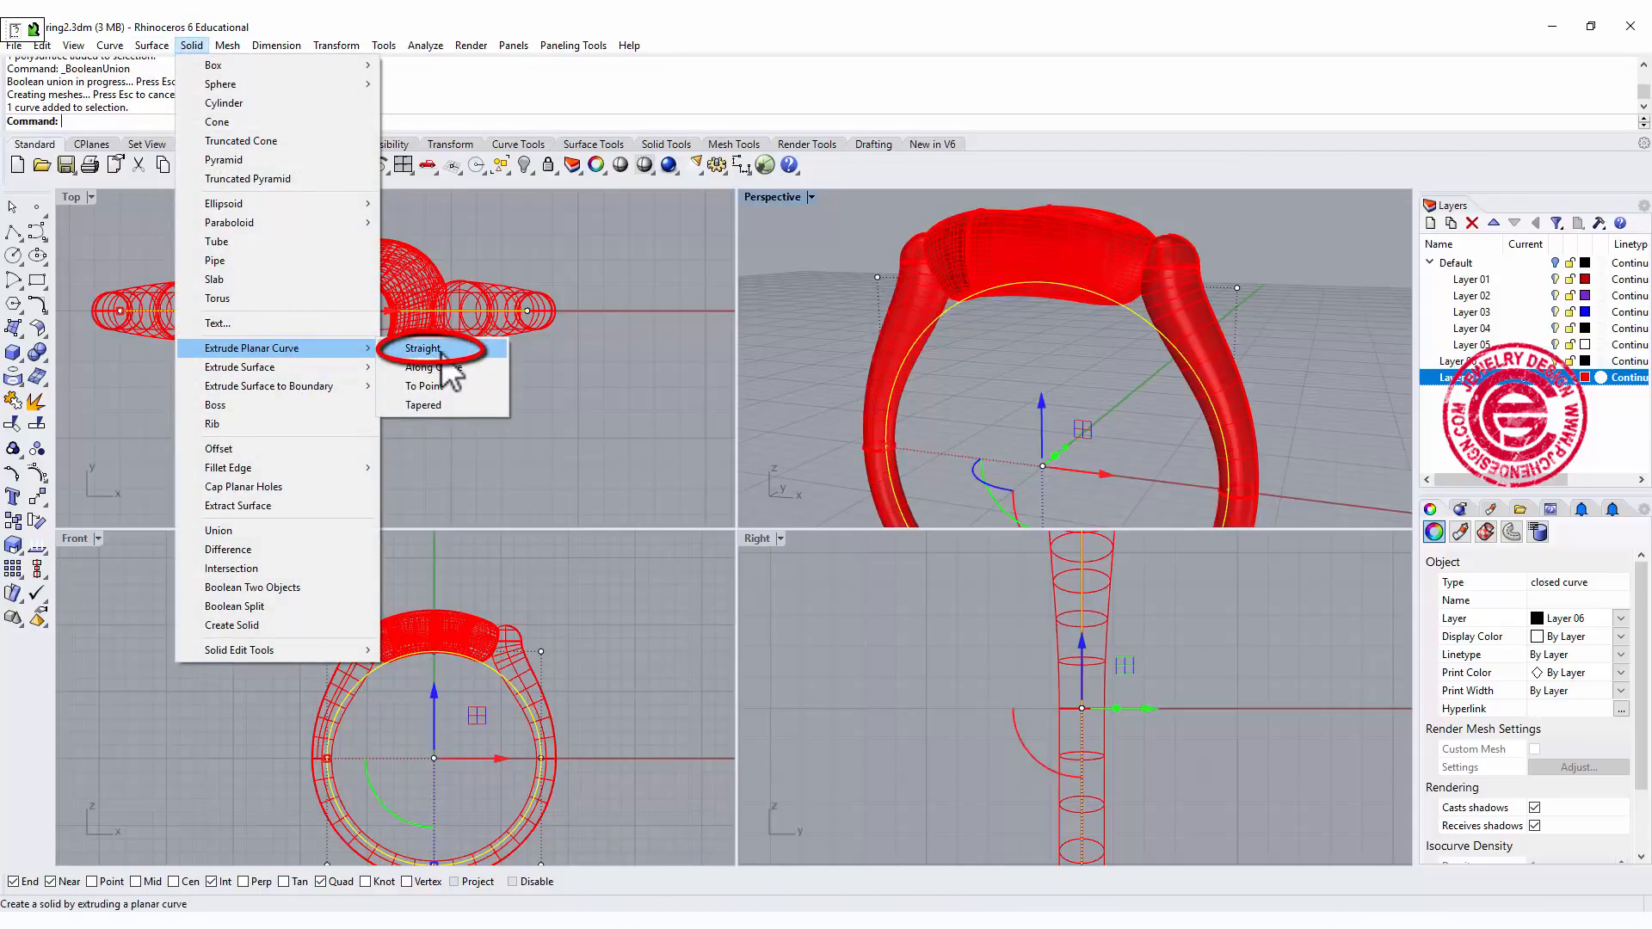
left_click(421, 348)
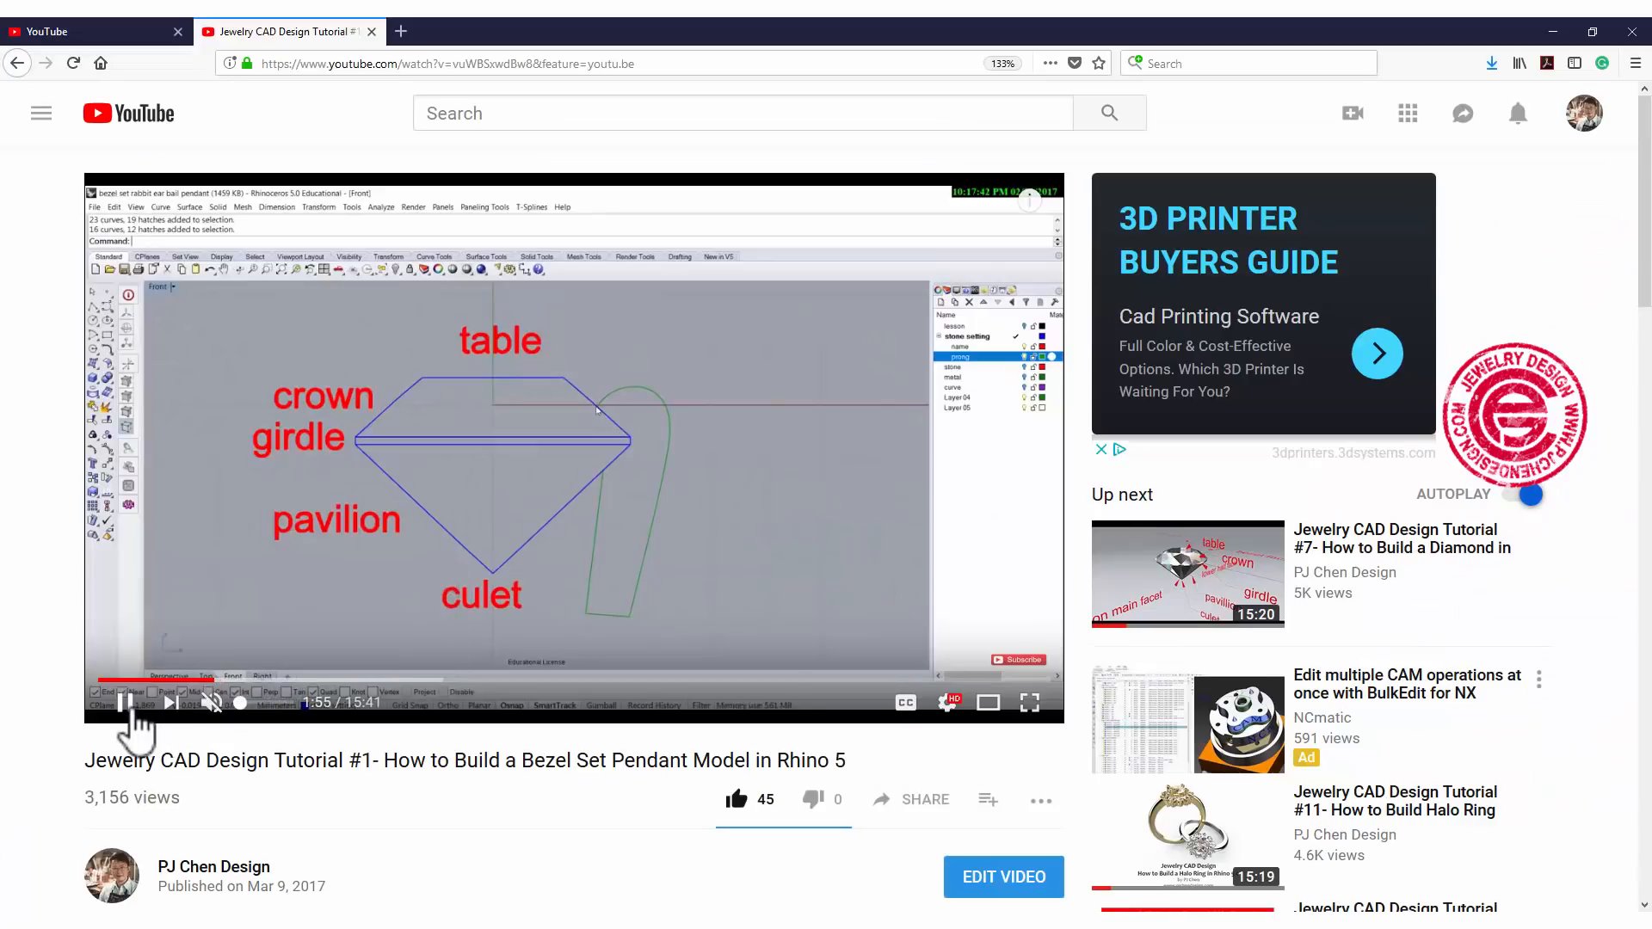
Pause the bezel-set pendant tutorial on the diamond parts diagram.
left_click(124, 702)
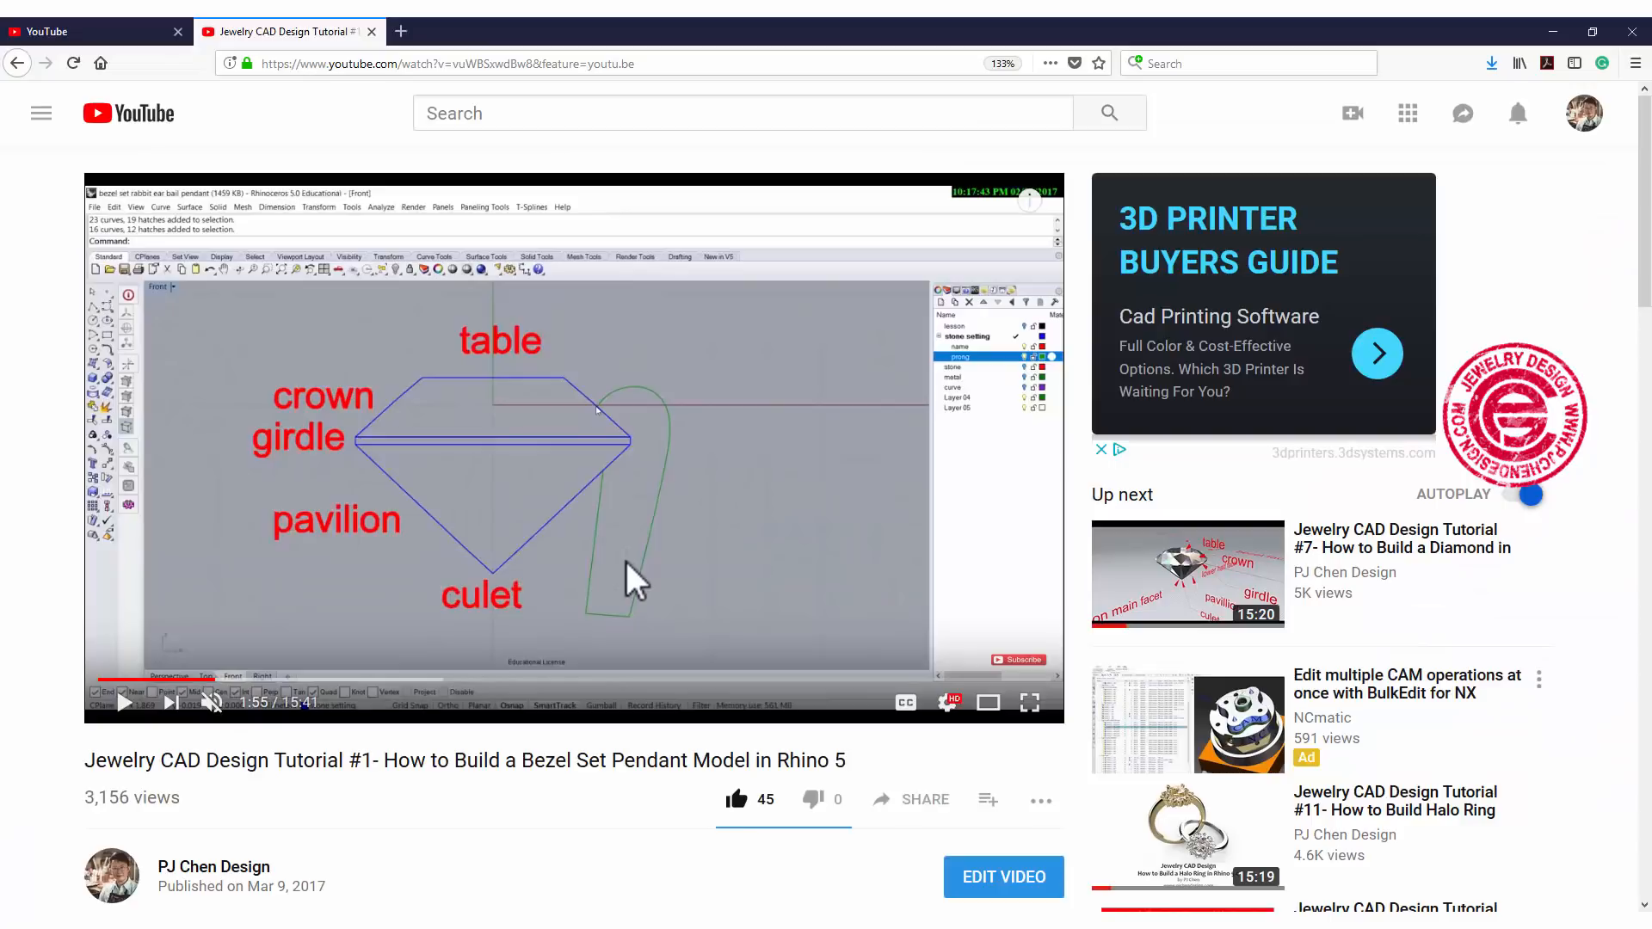
mouse_move(705, 690)
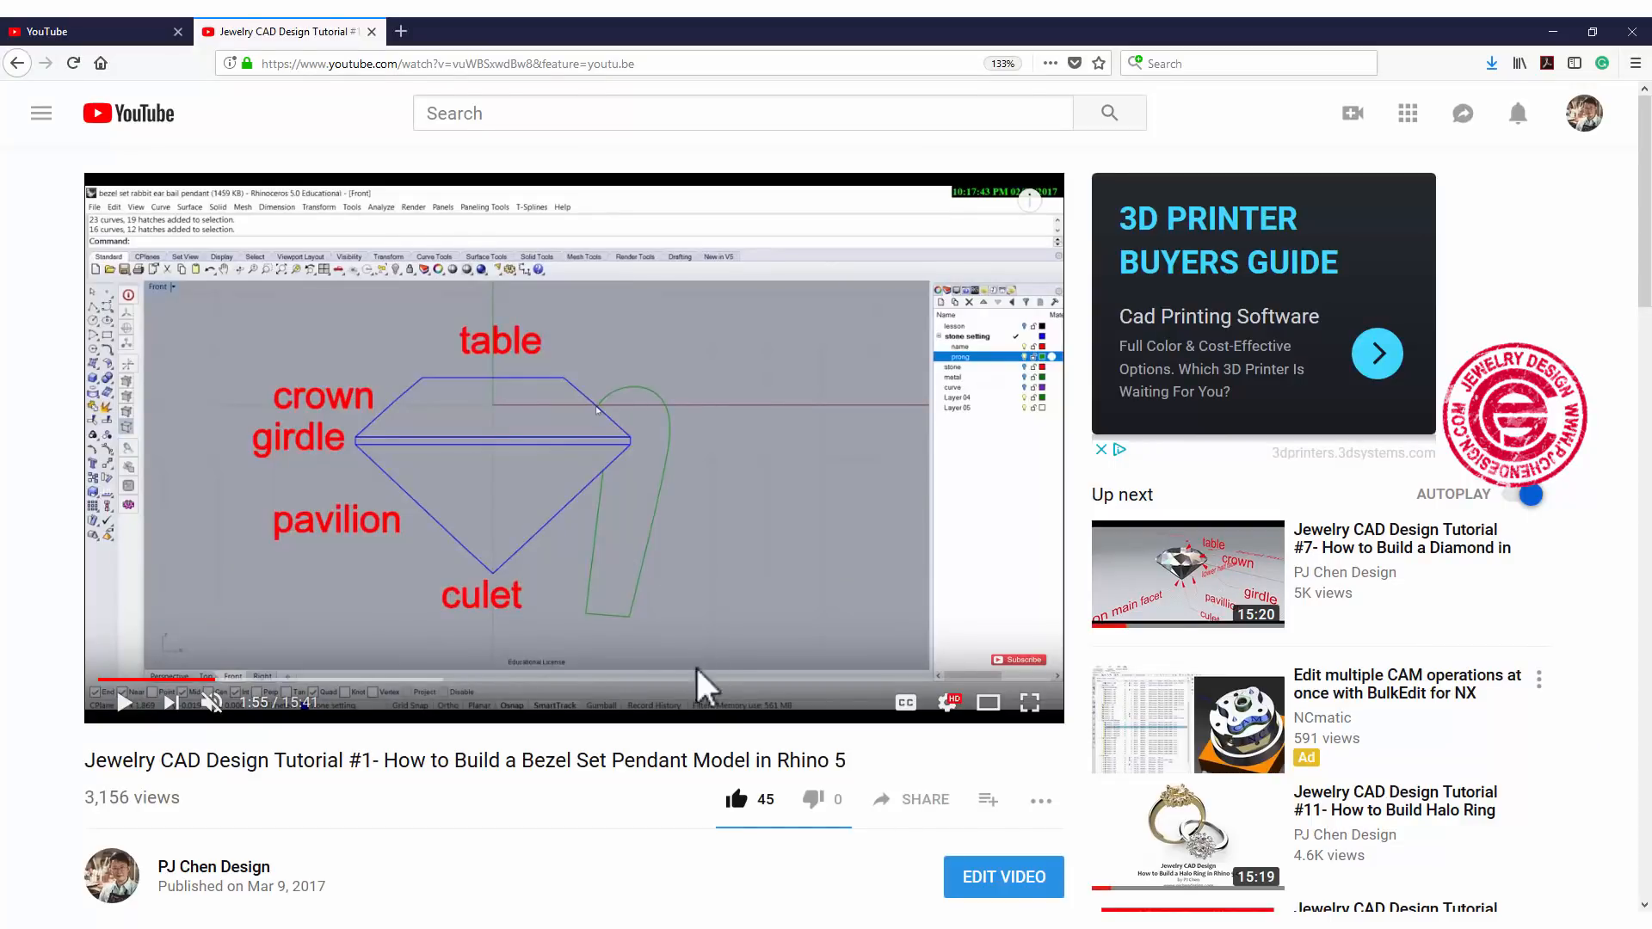
mouse_move(656, 792)
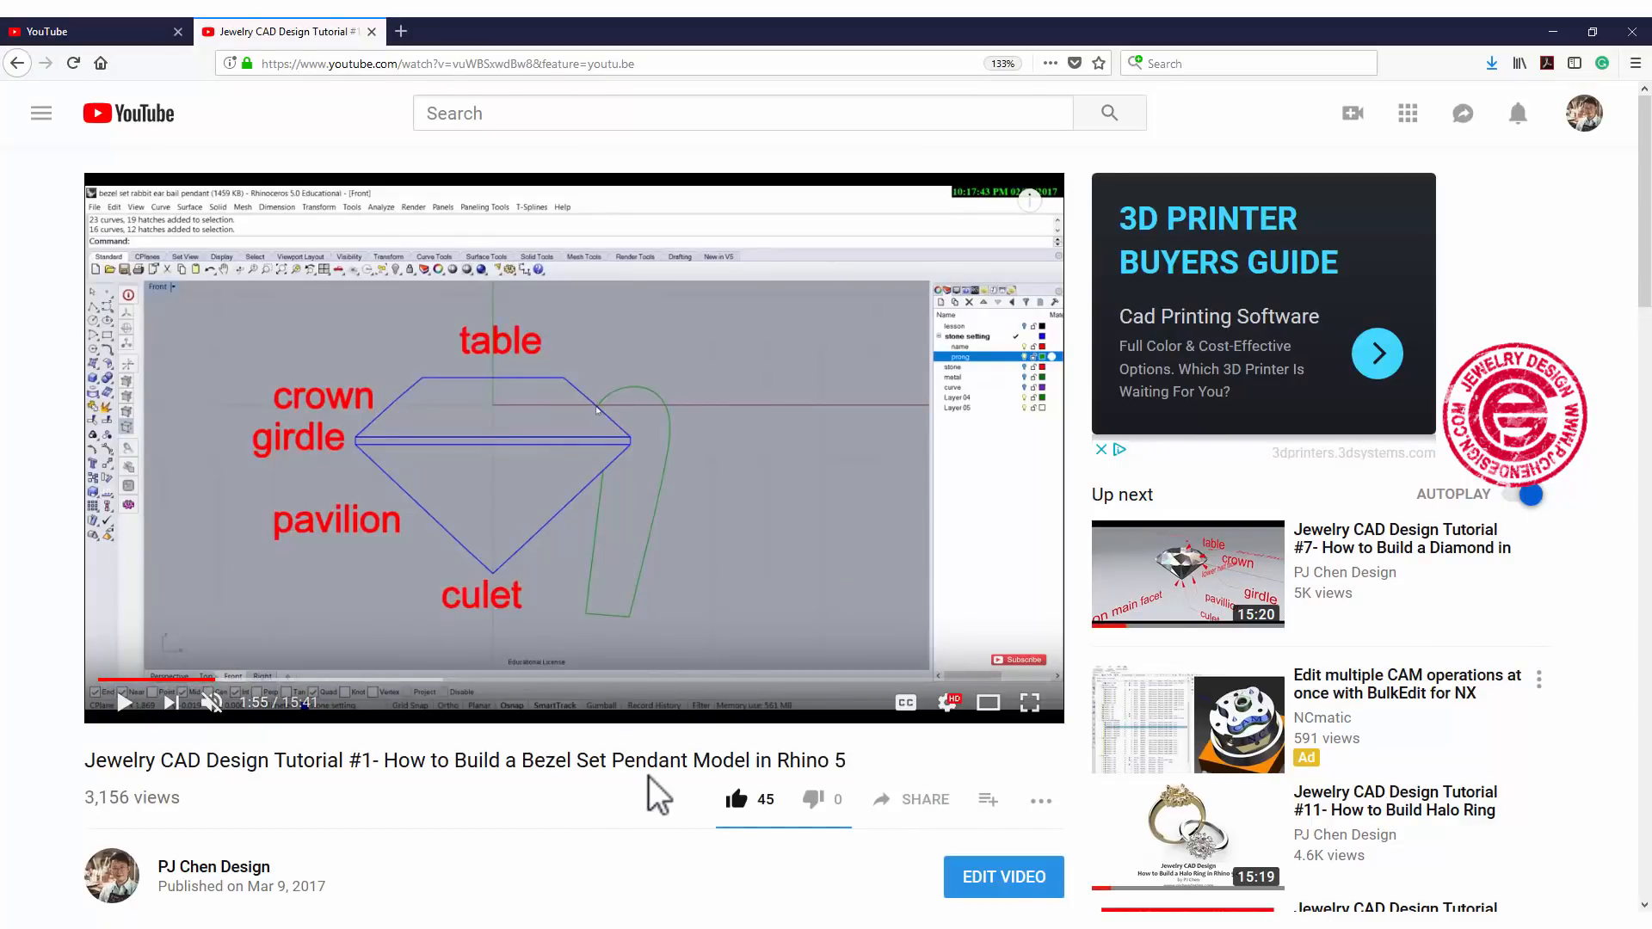
mouse_move(596, 611)
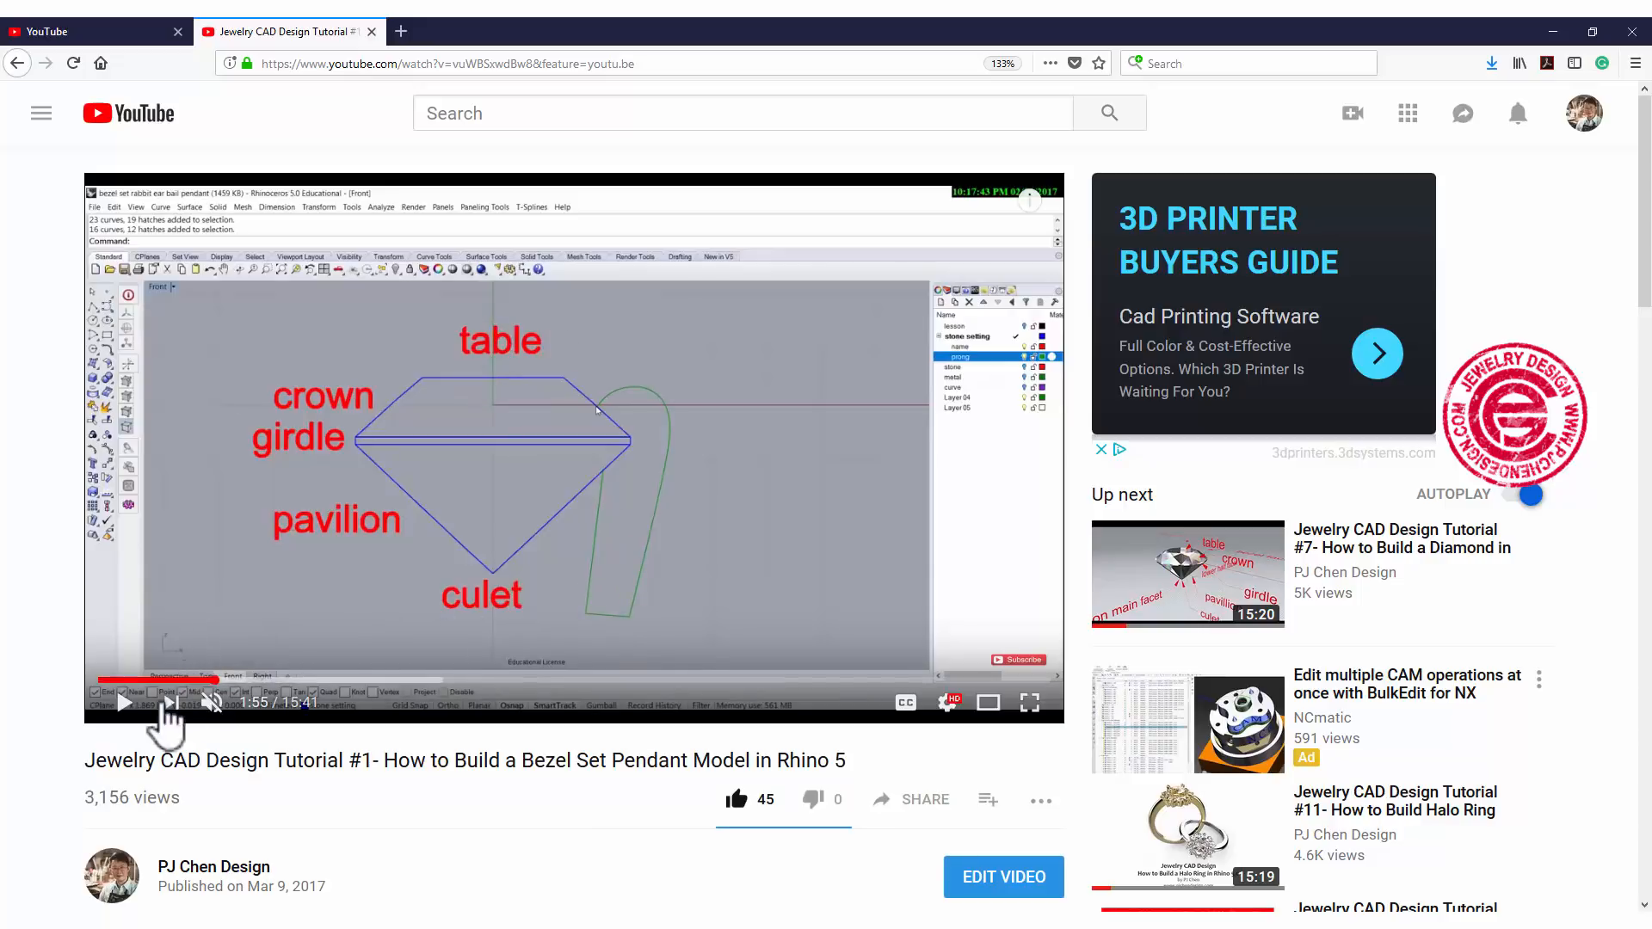
mouse_move(640, 441)
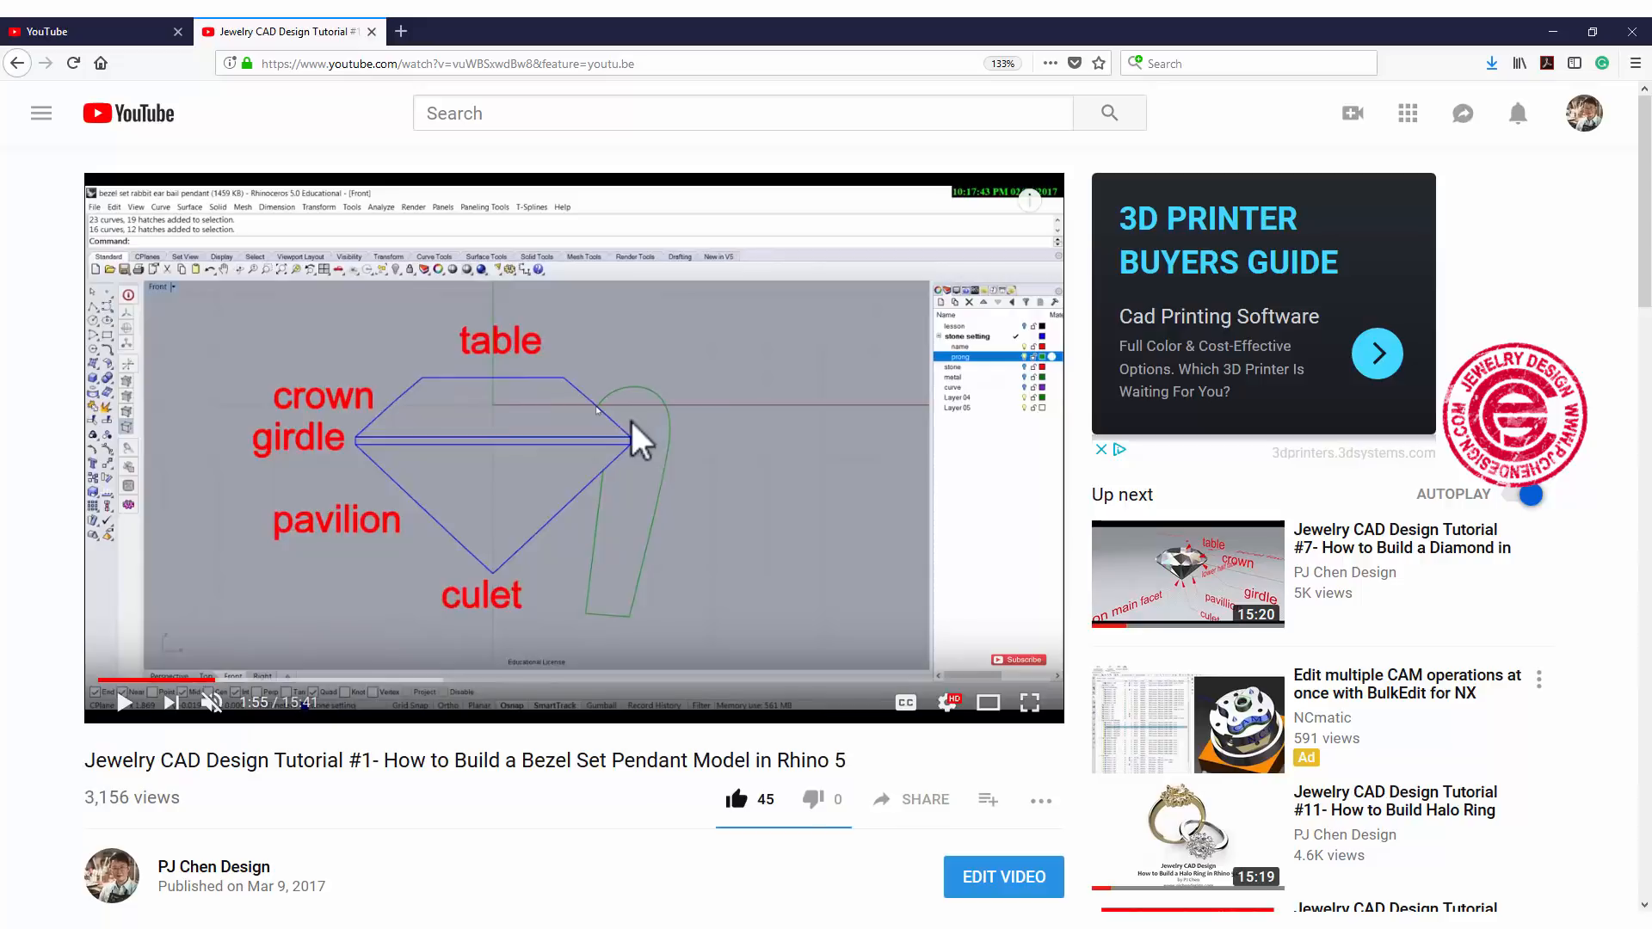
mouse_move(317, 659)
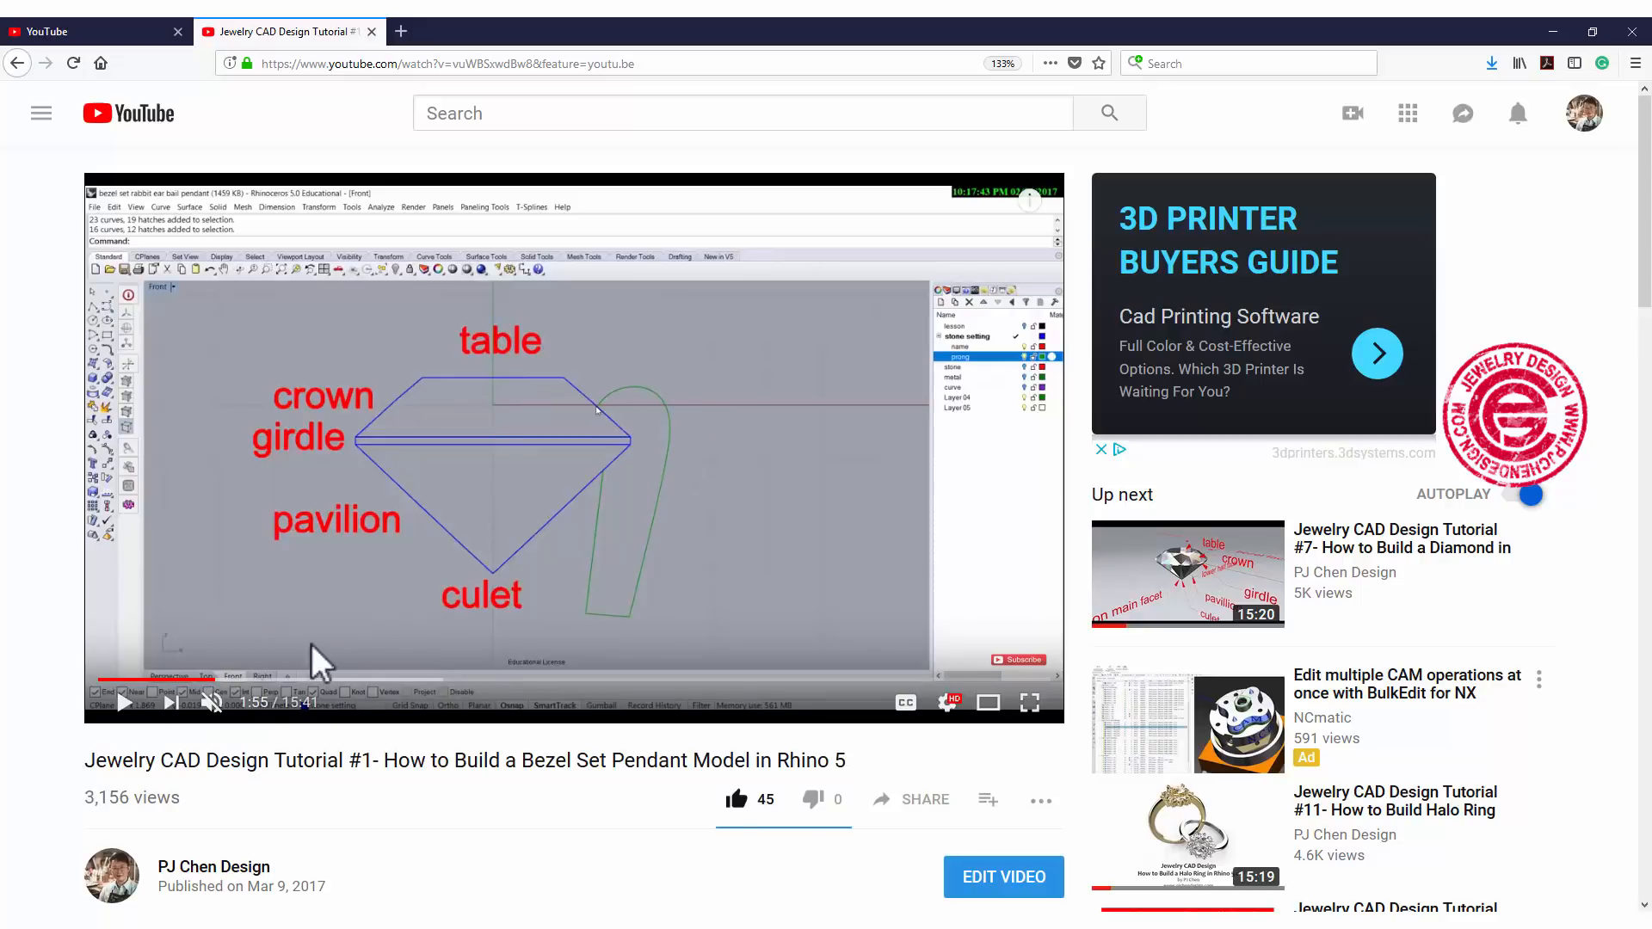
mouse_move(213, 683)
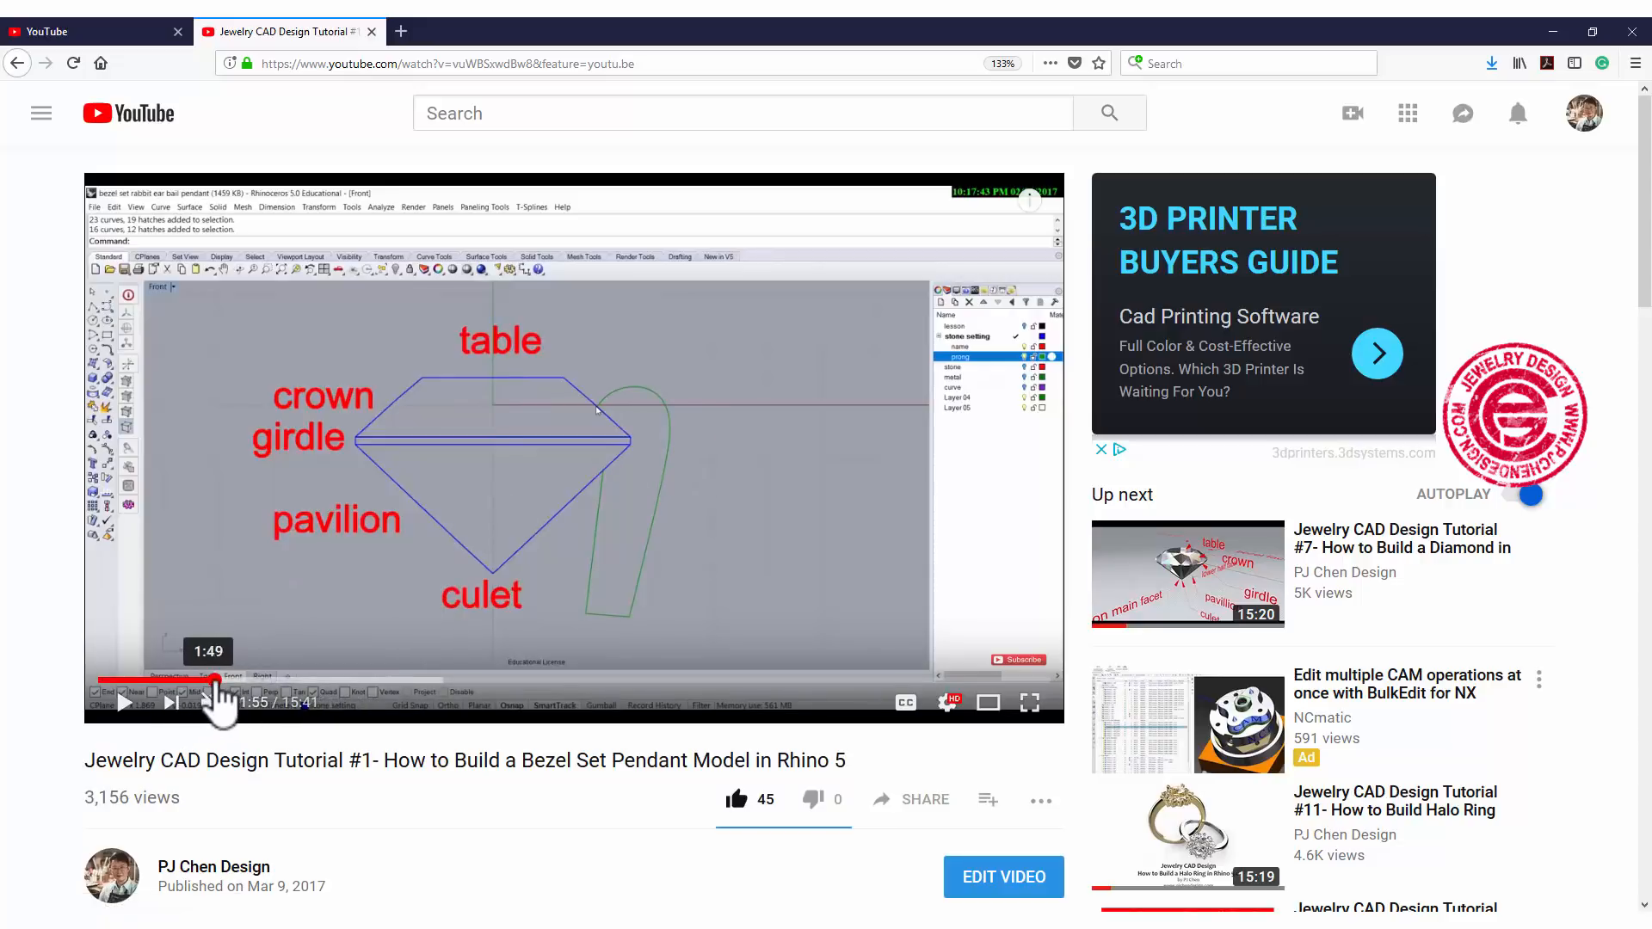